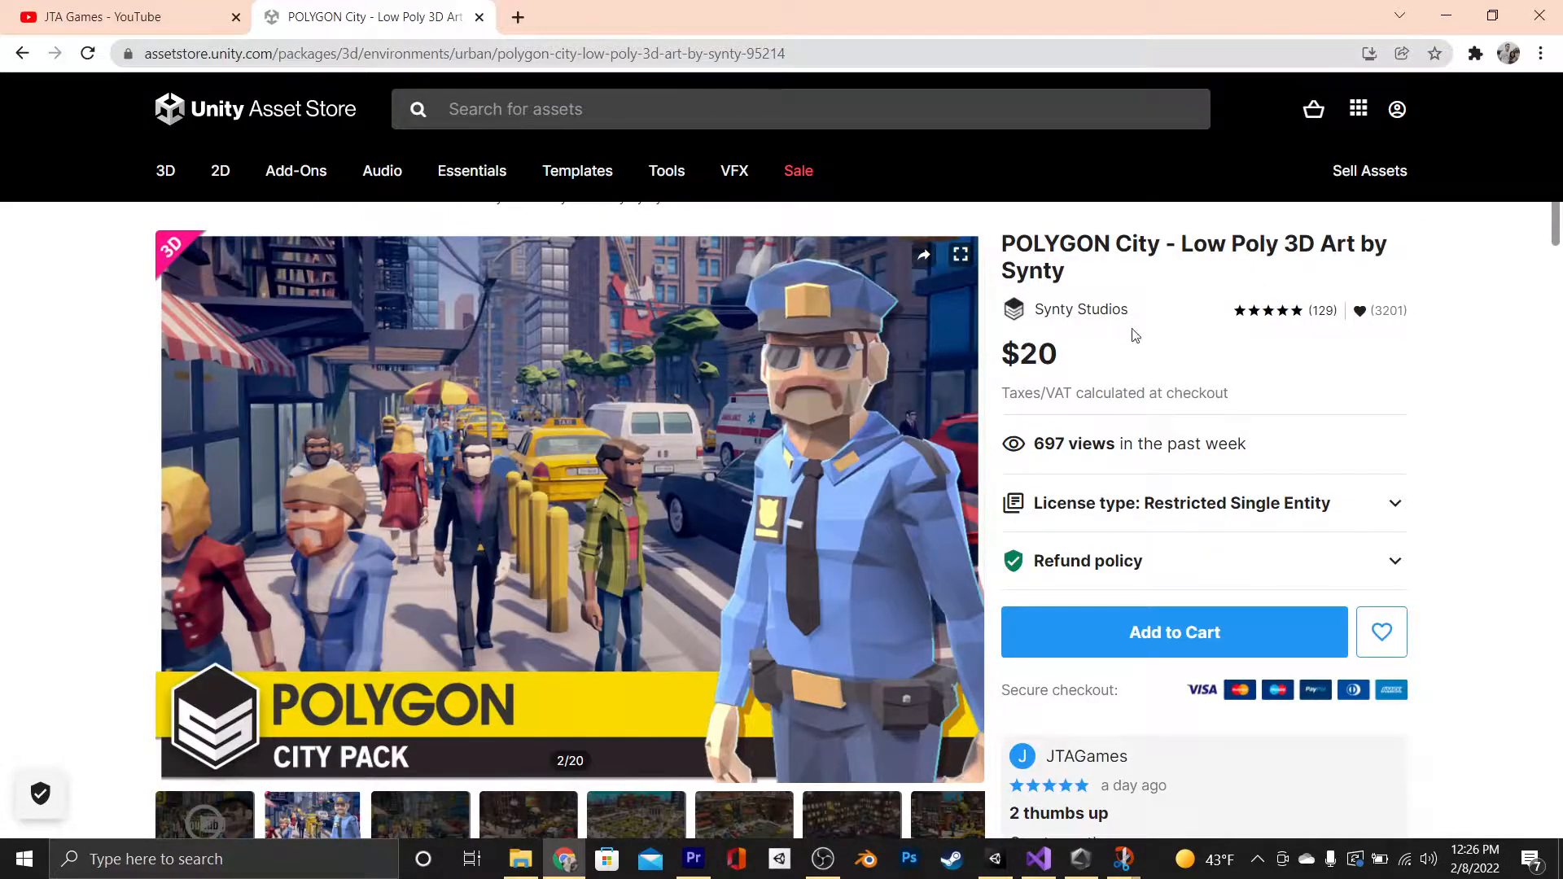
Switch from the POLYGON City store page in Chrome to the Unity editor
left_click(963, 858)
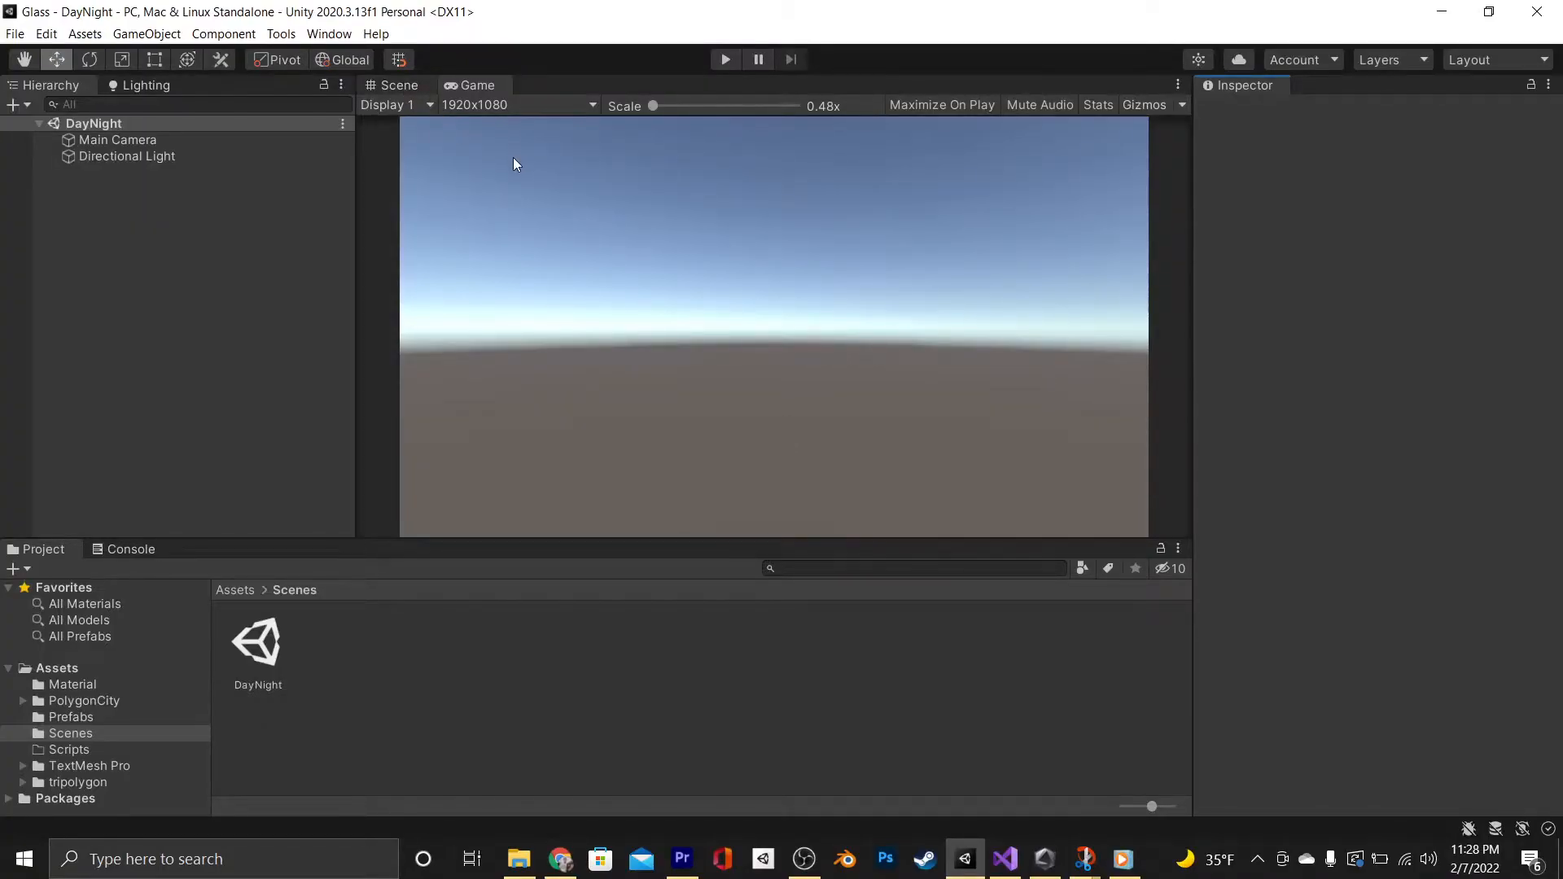
Set the Directional Light's Rotation X to about 163.87, putting the sun in the Game view
left_click(399, 84)
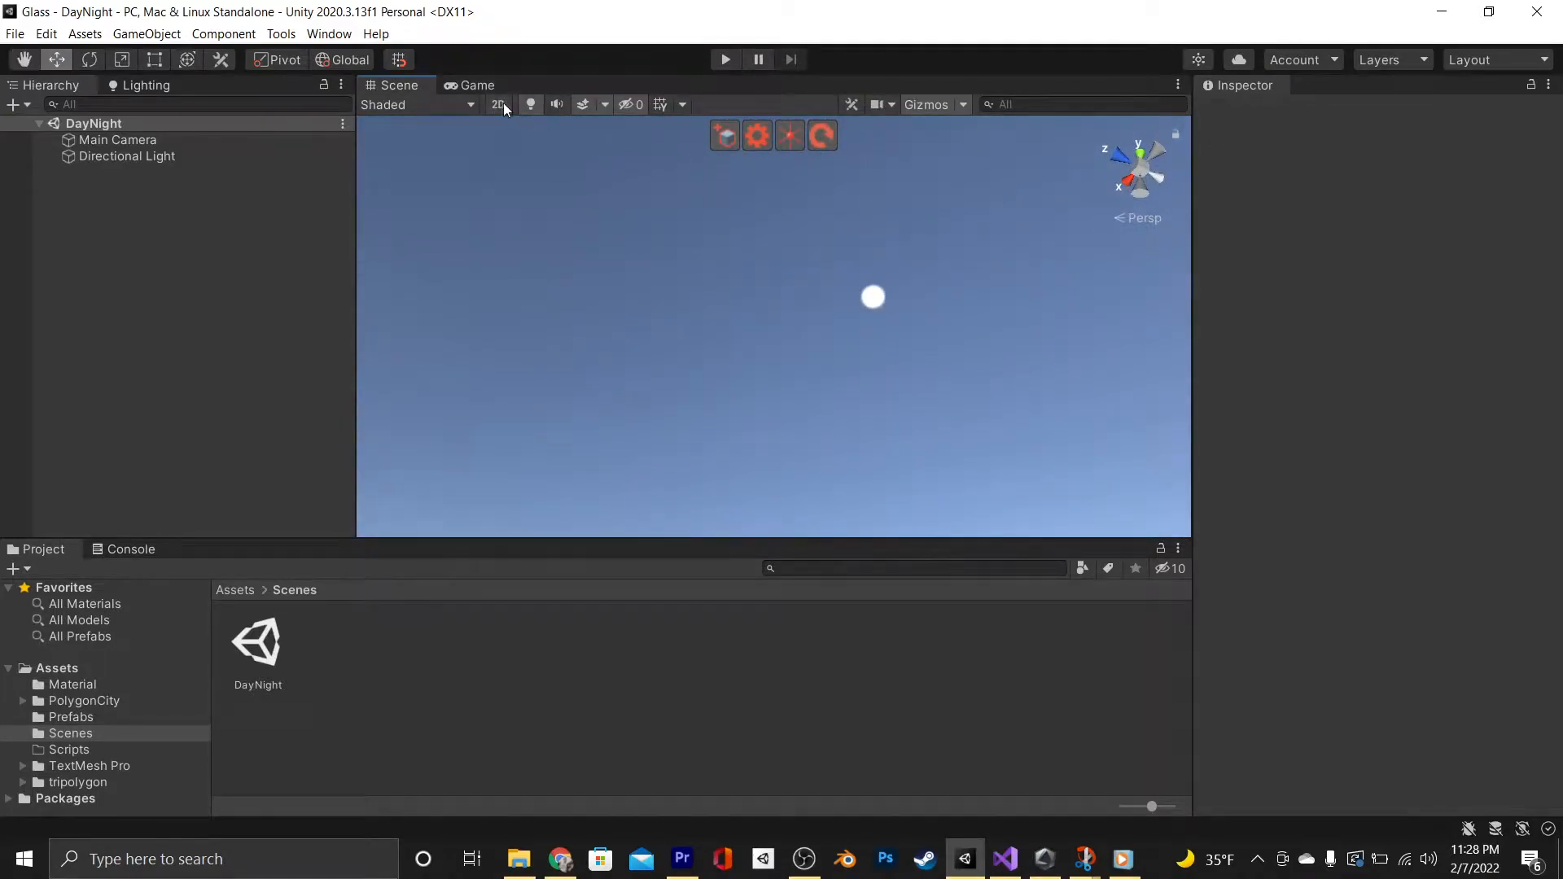
left_click(475, 85)
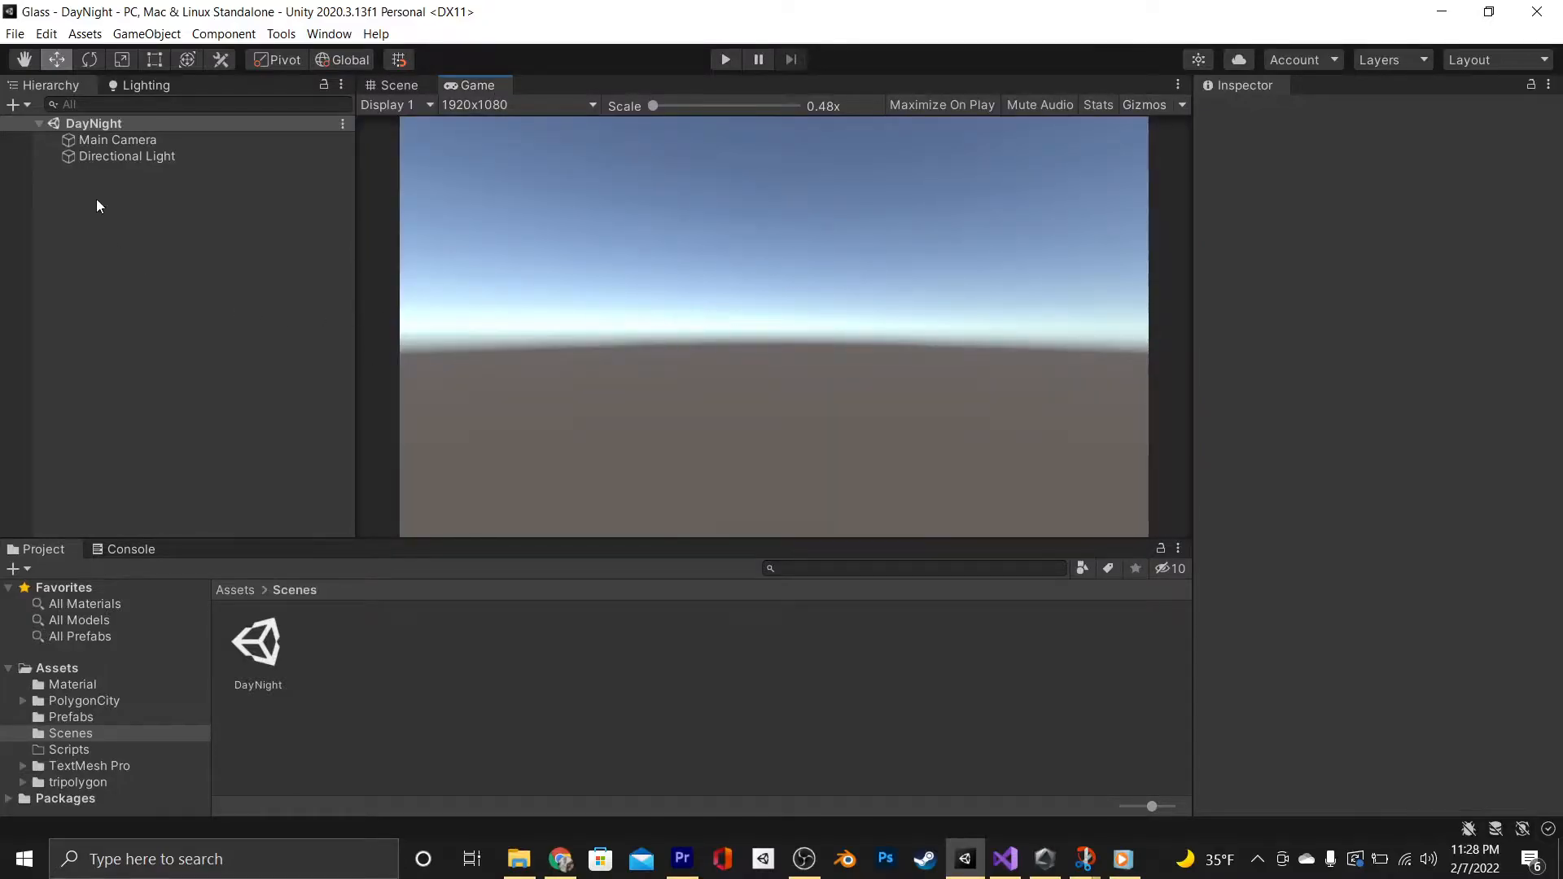
left_click(126, 156)
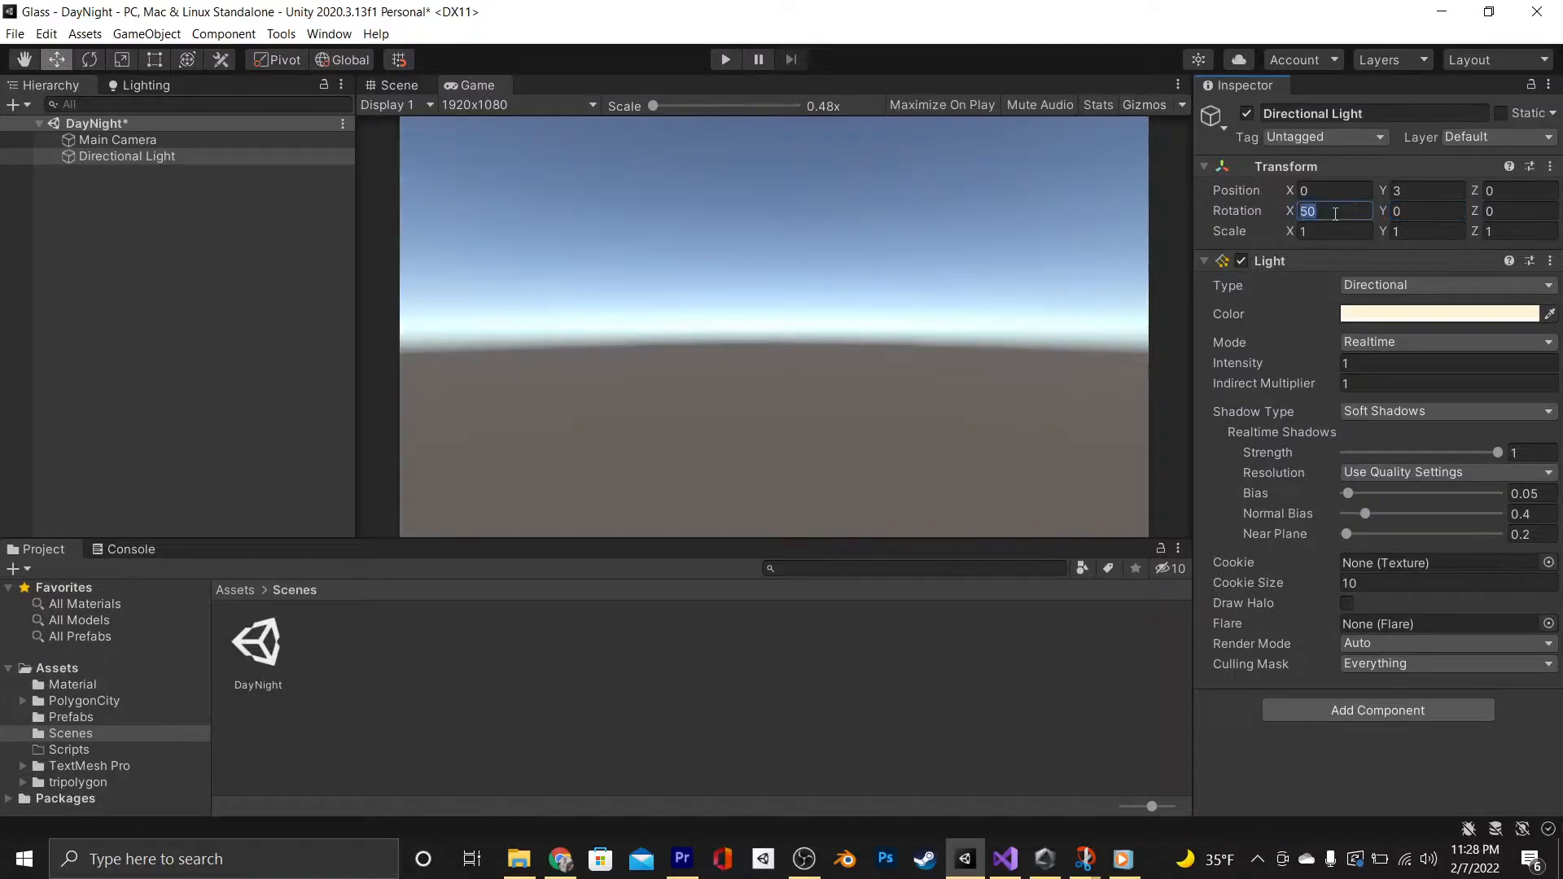
type("0.48")
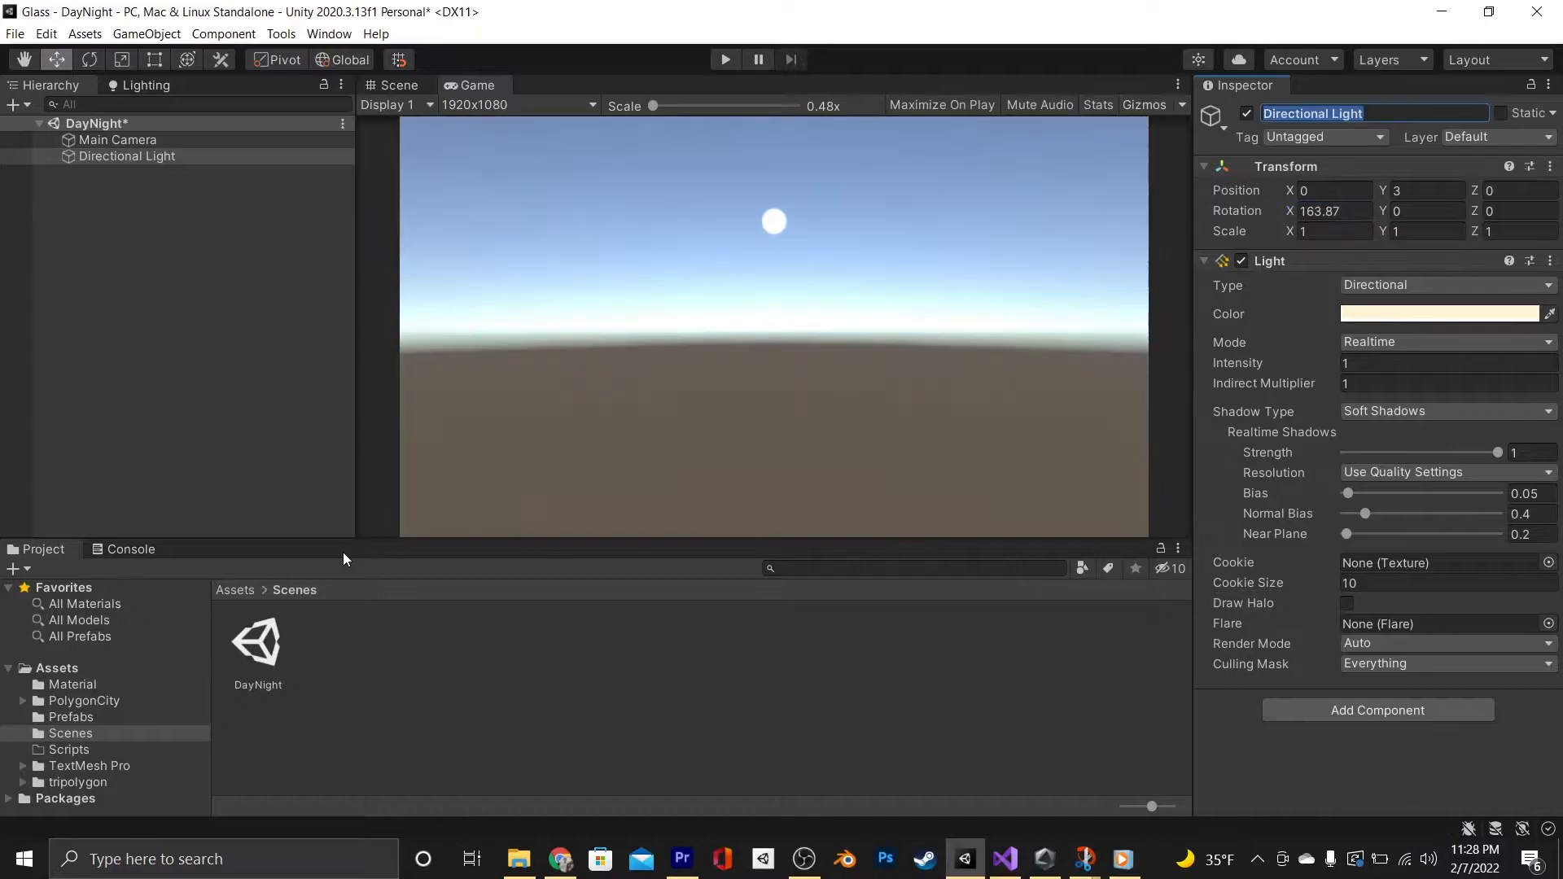
Create the DayNightSystem C# script in Scripts and open it in Visual Studio
right_click(66, 749)
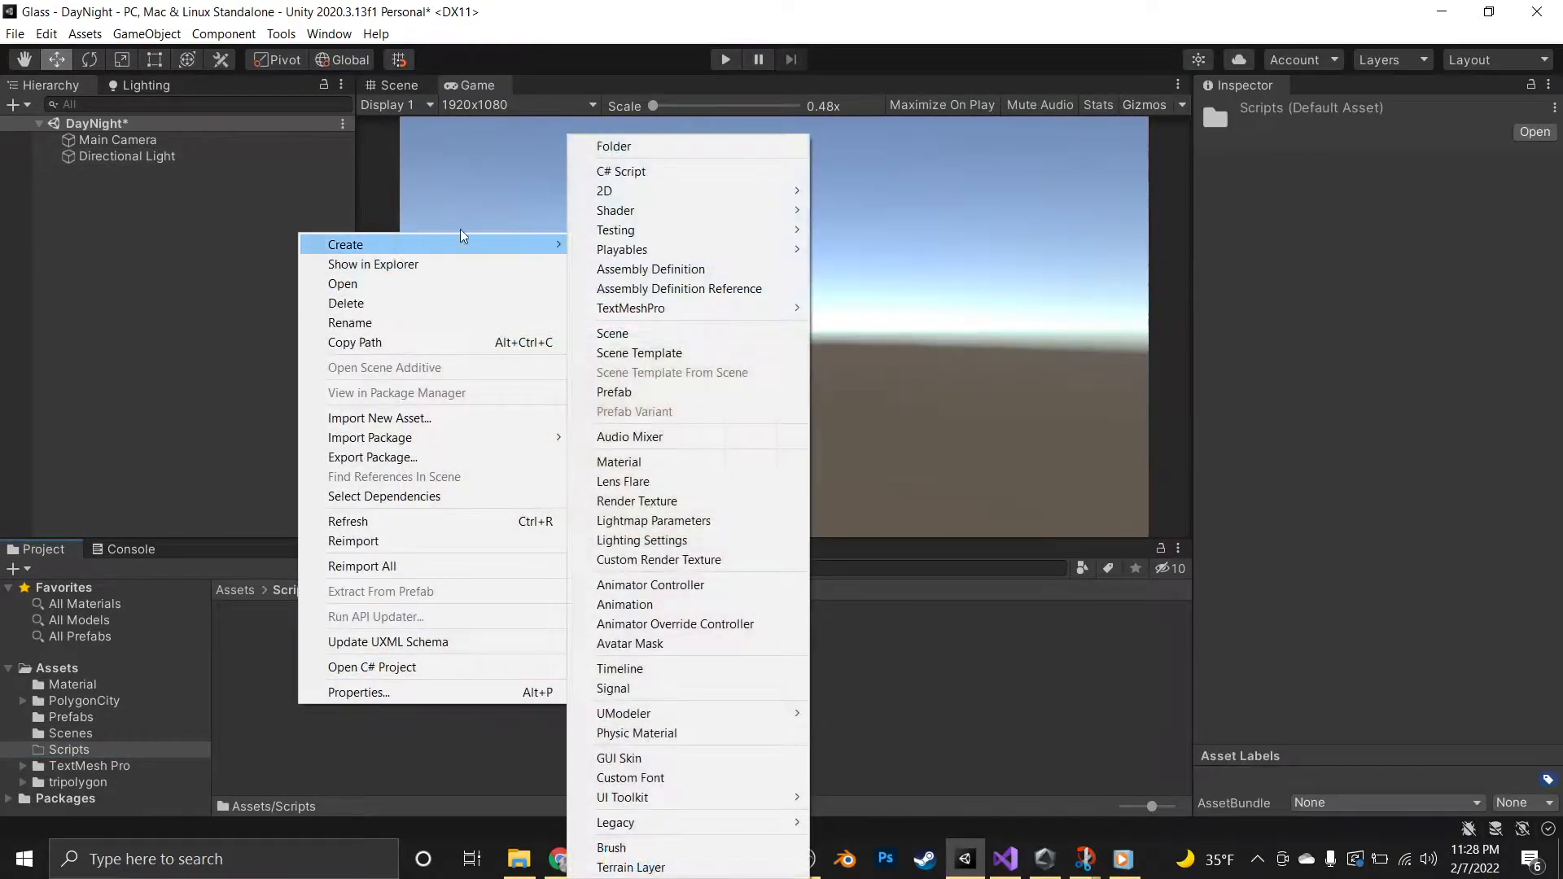
left_click(622, 170)
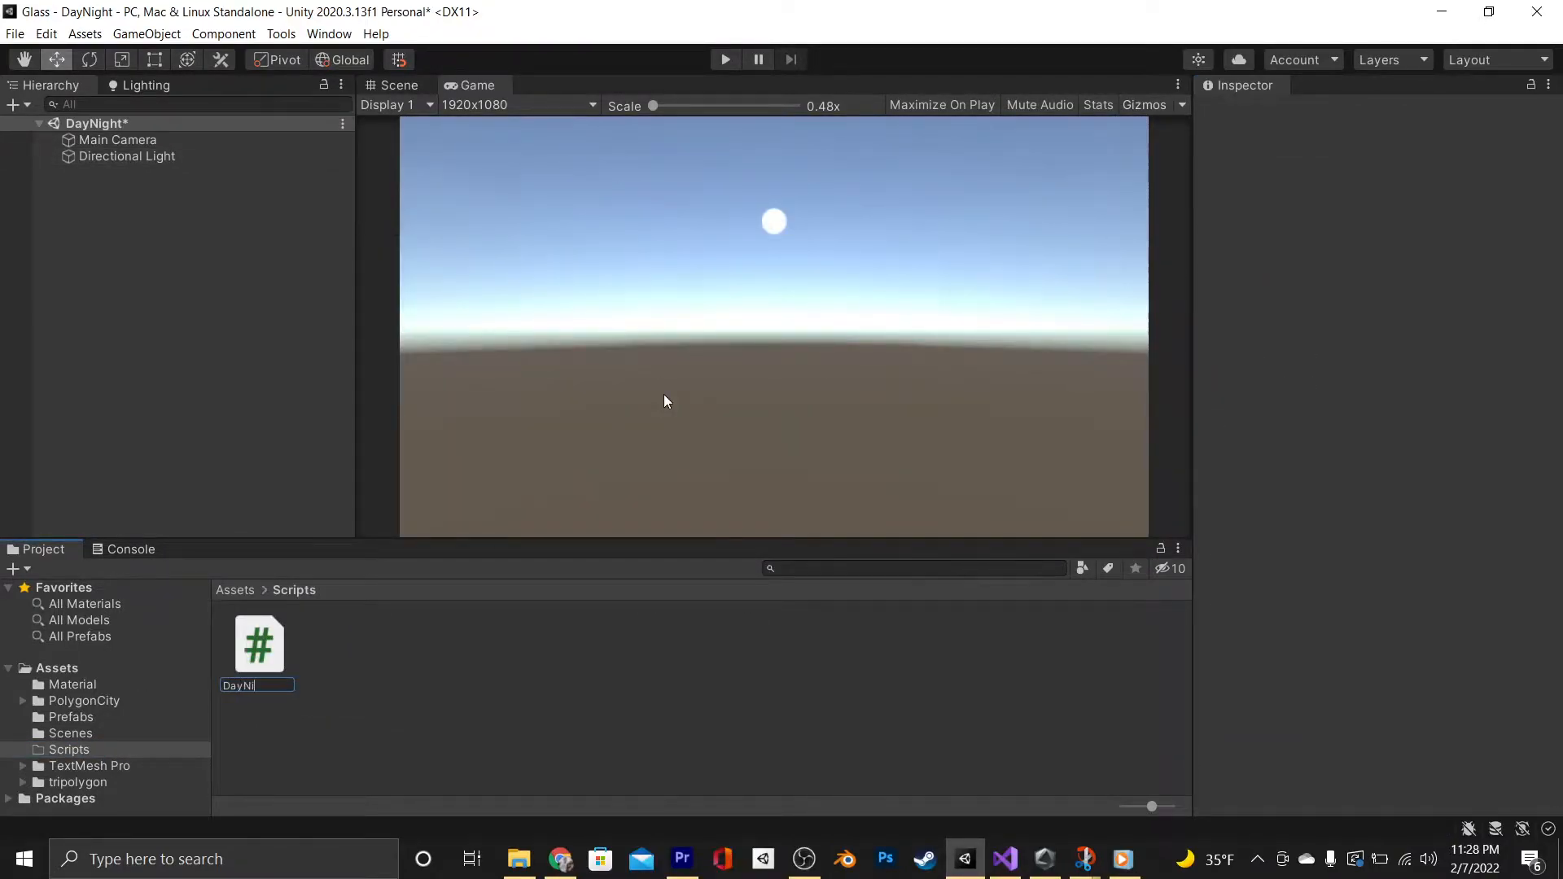
left_click(127, 155)
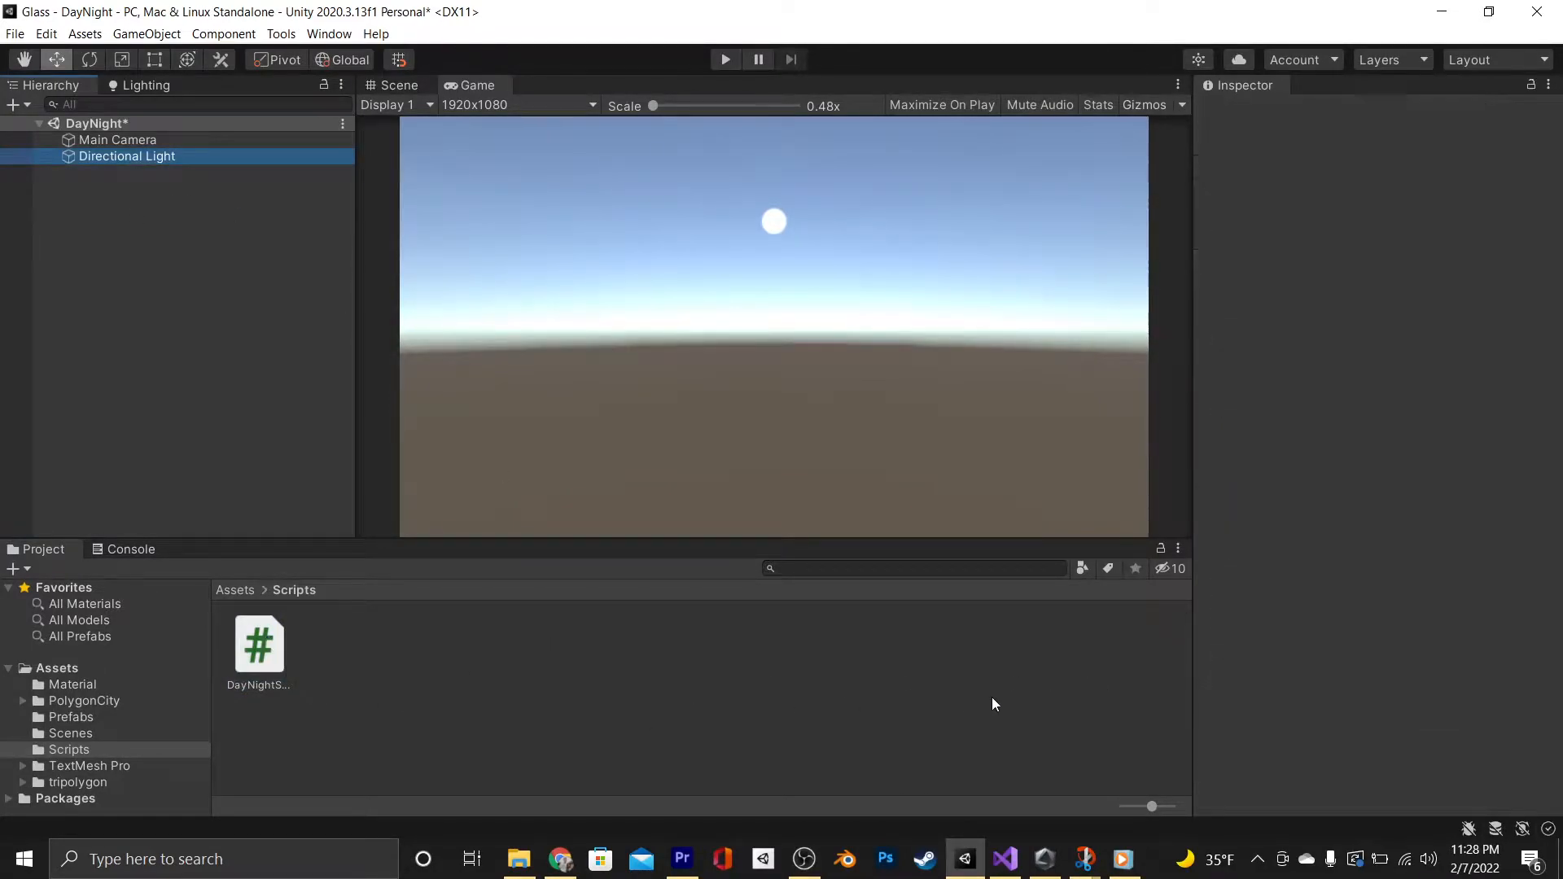
left_click(127, 156)
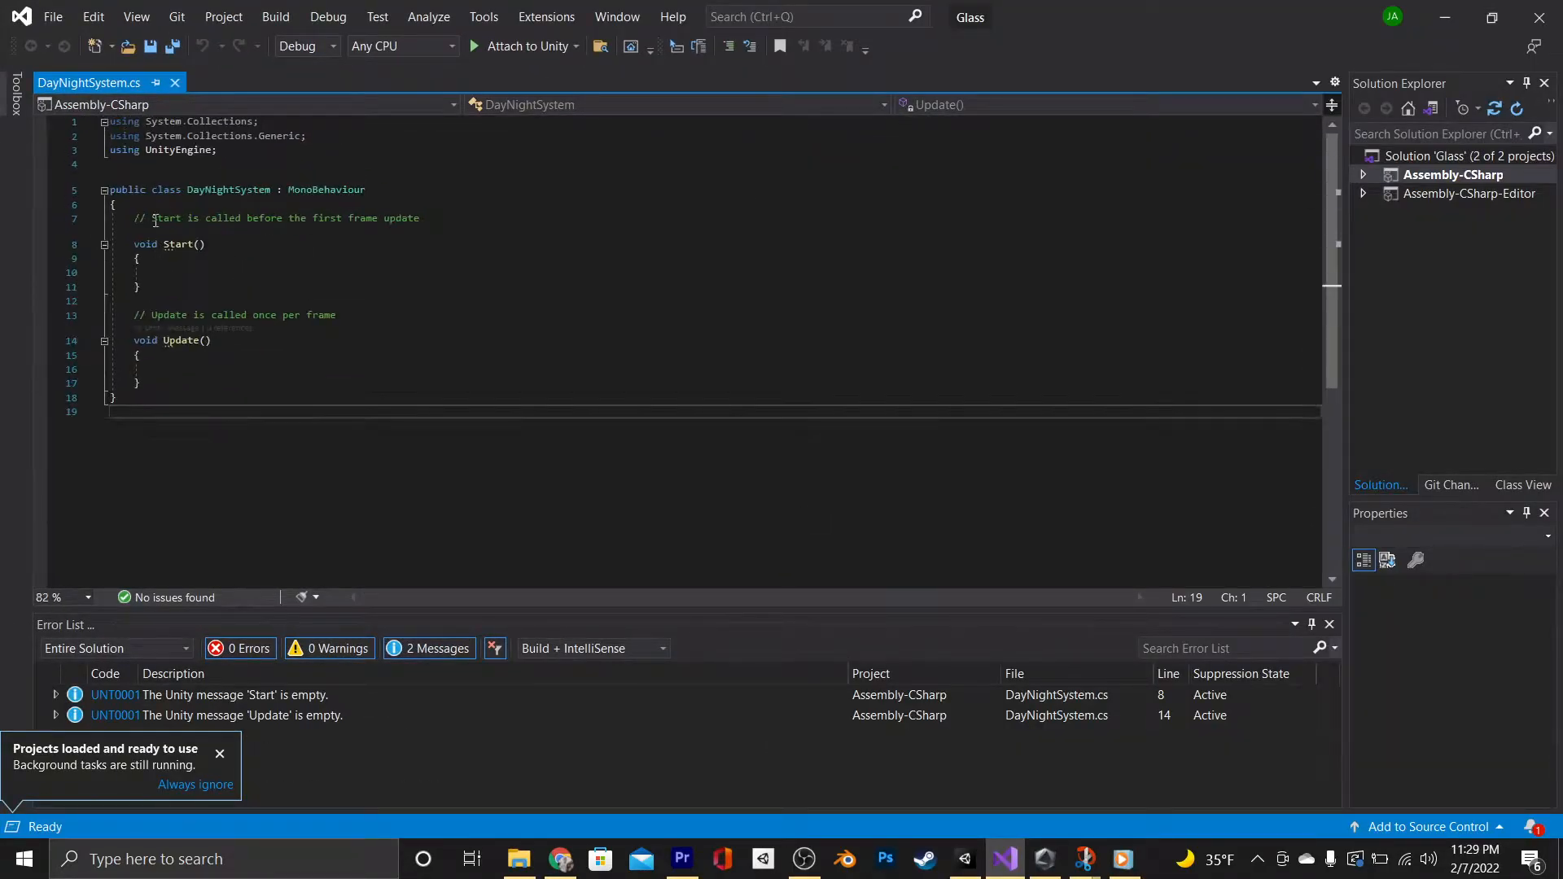
Declare public float rotationSpeed and rotate by (1,0,0) * rotationSpeed * Time.deltaTime in Update
type("public float rotation")
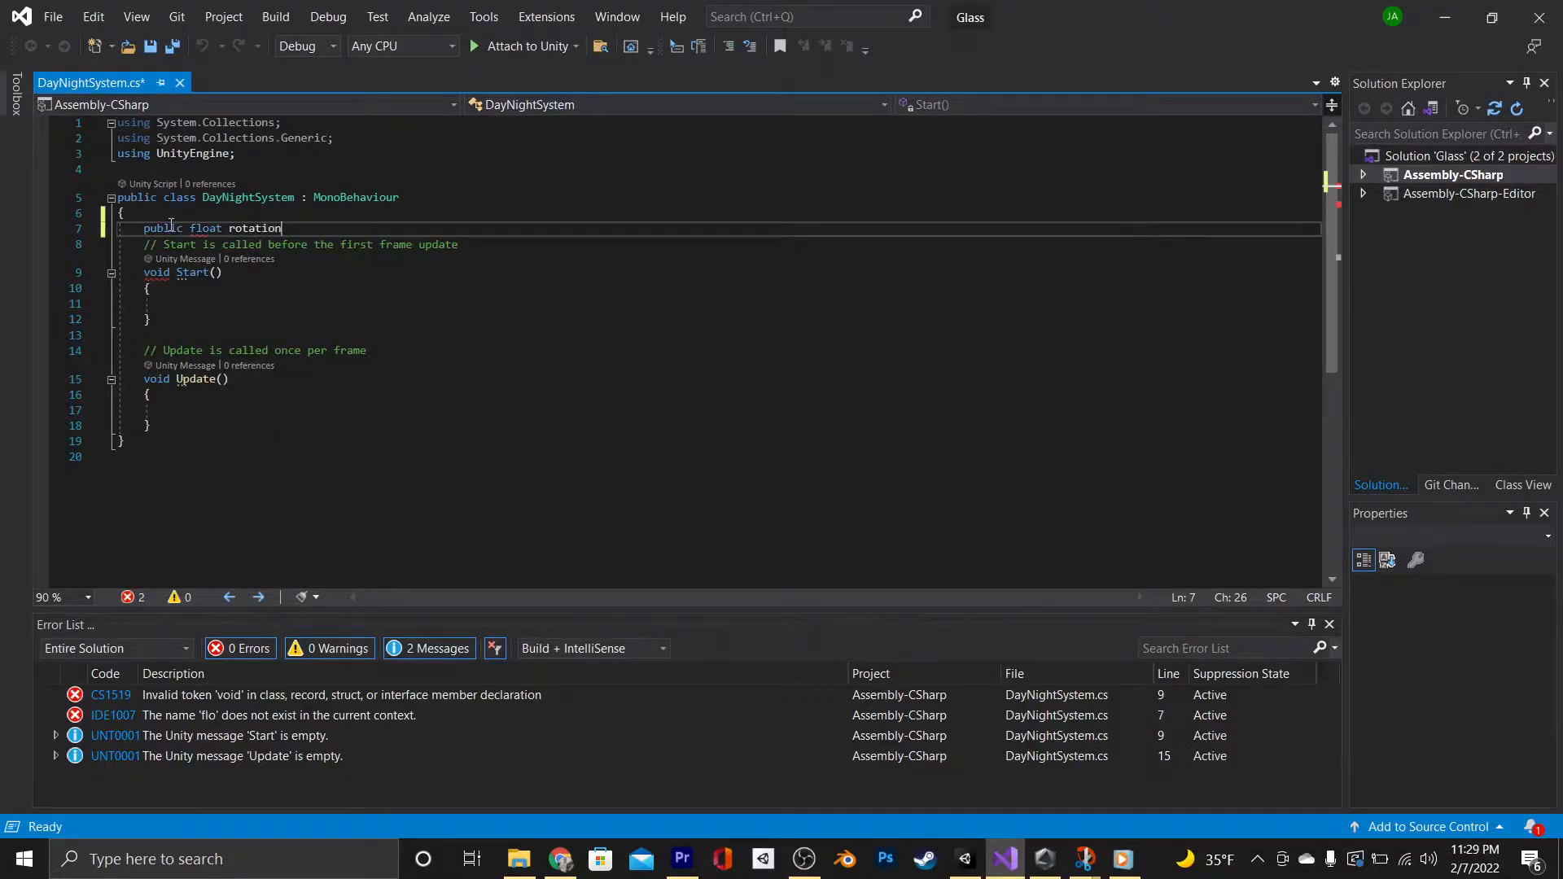
type("Speed;")
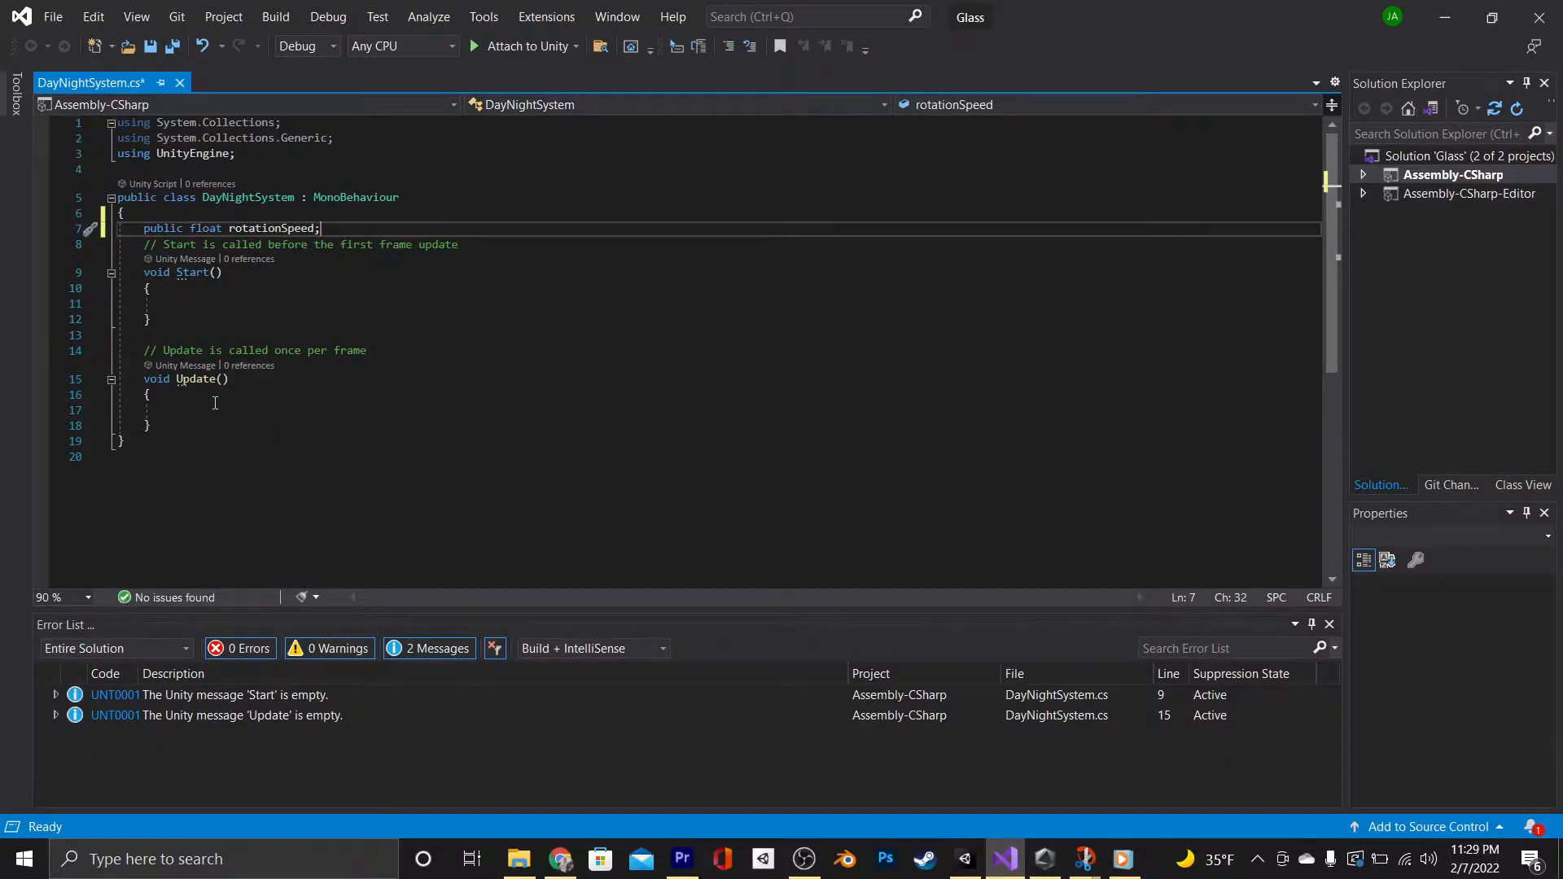
type("transform.rotate(new Vector3(")
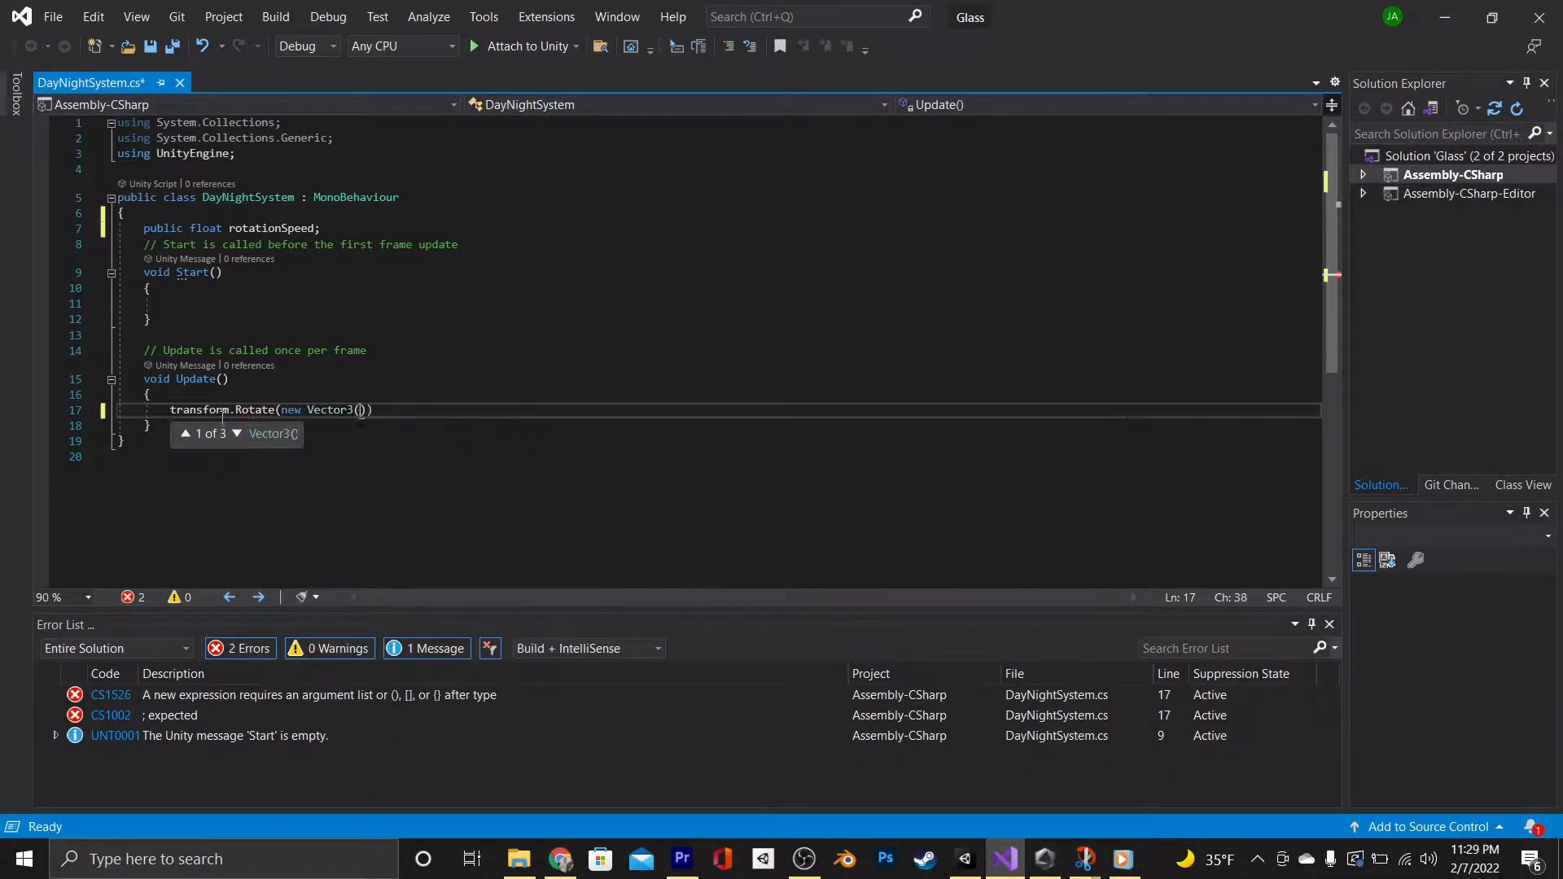
type("1,0,0")
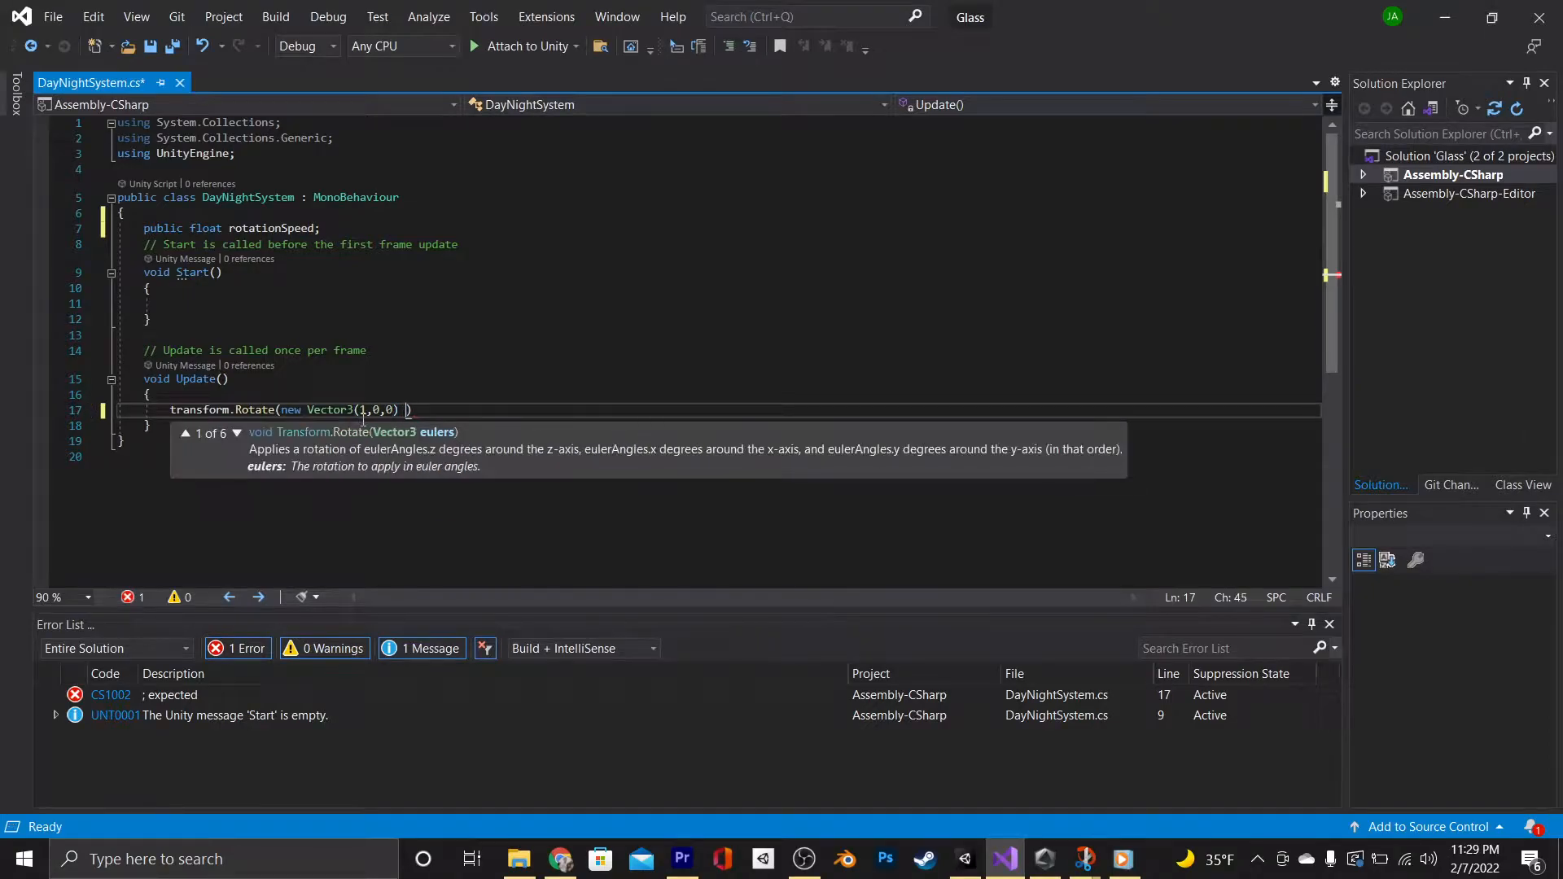
type("* rotationSpeed * Time.deltaTime")
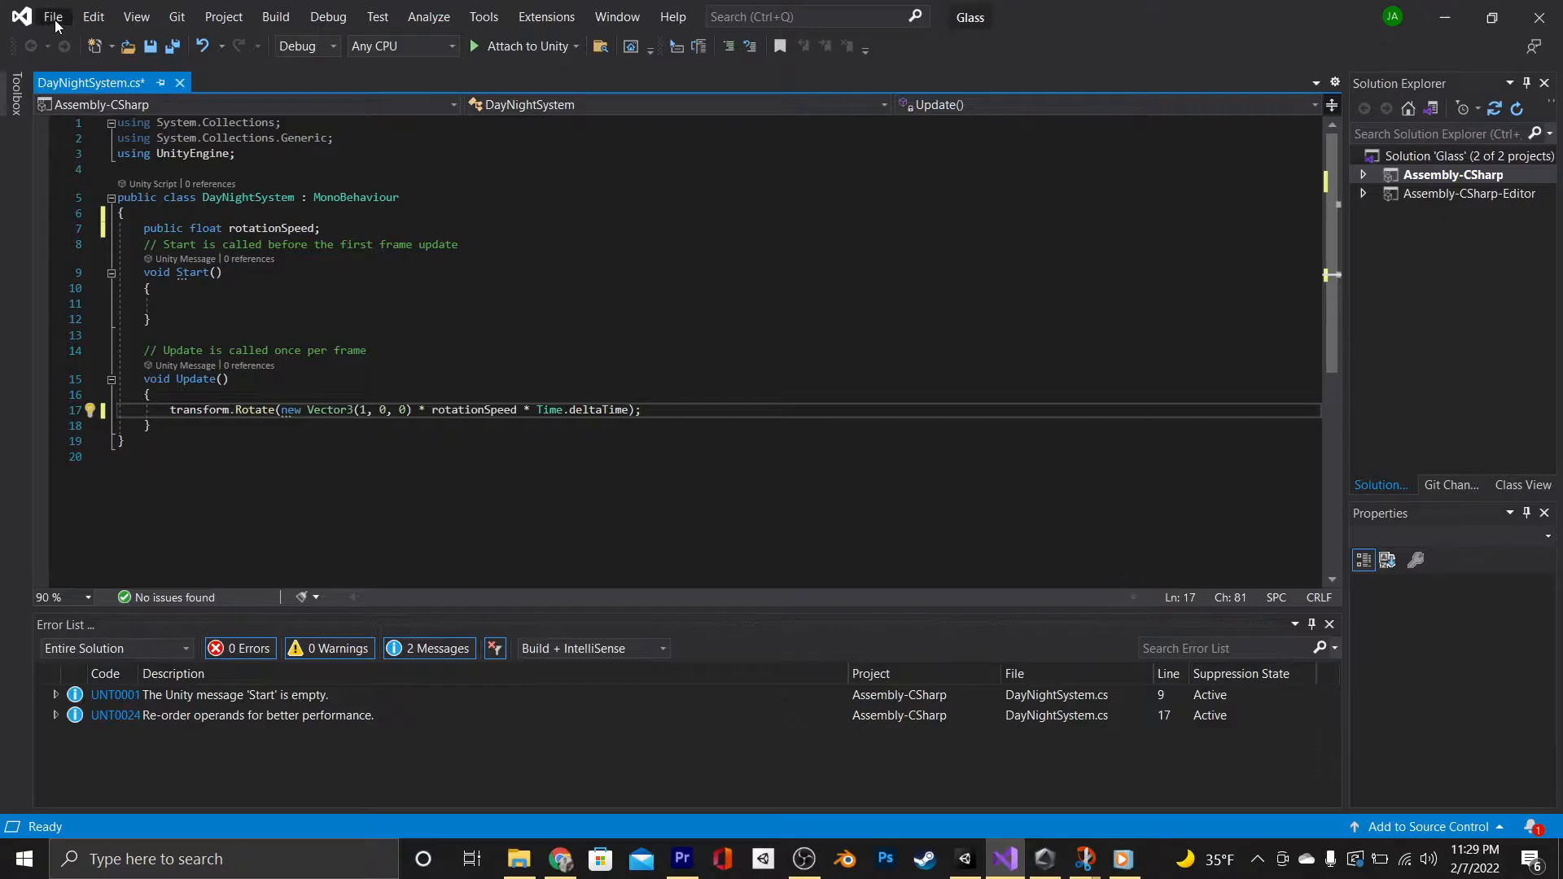
Play the scene with DayNightSystem at speed 20 through a night cycle, then stop
left_click(960, 858)
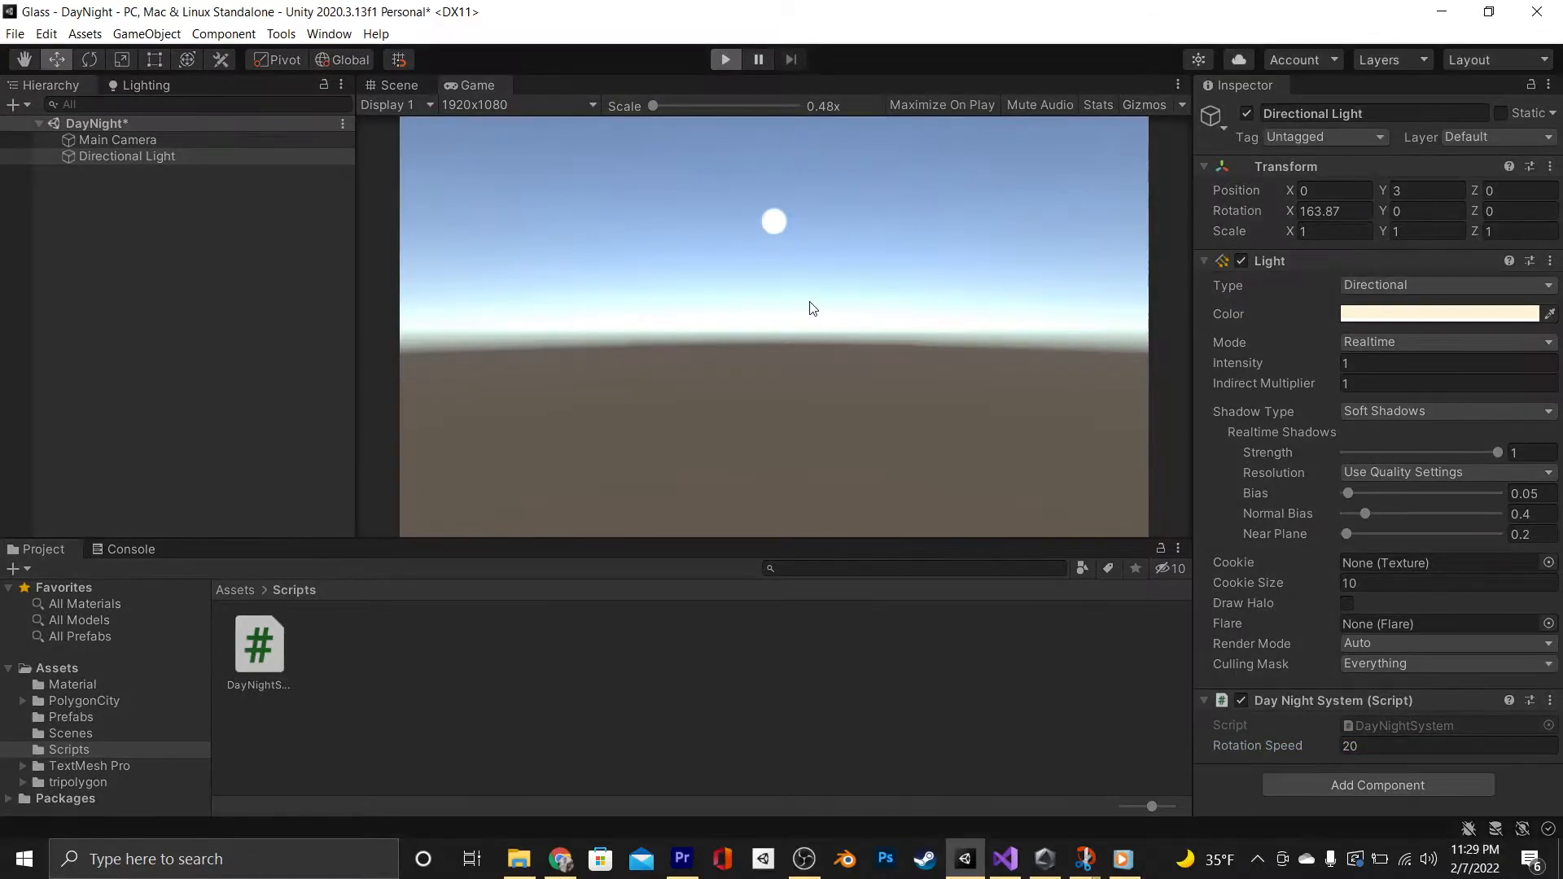
left_click(726, 59)
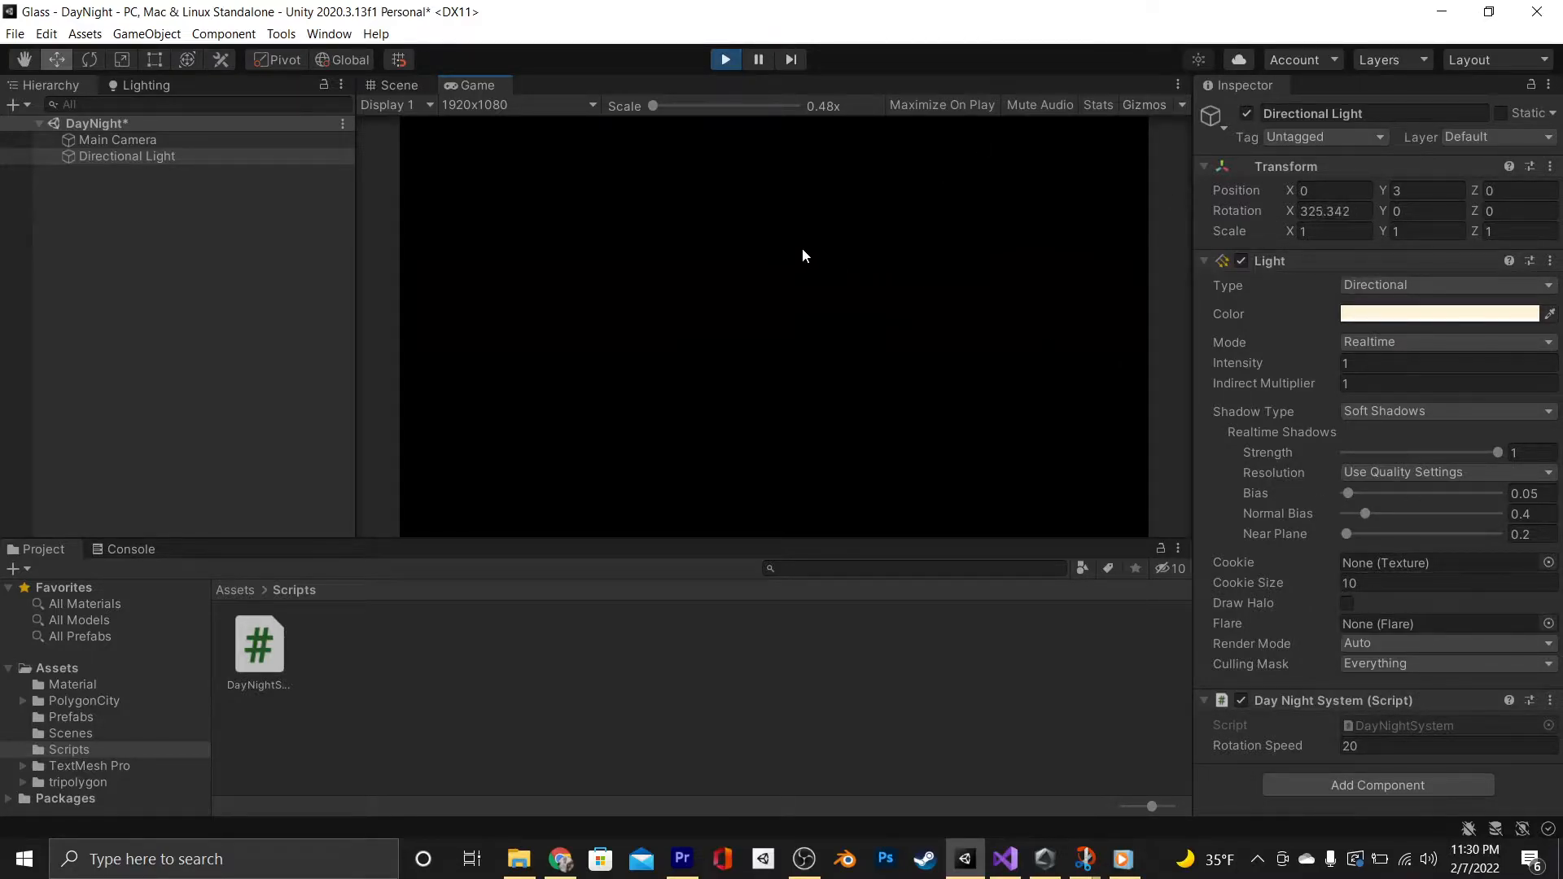
left_click(724, 58)
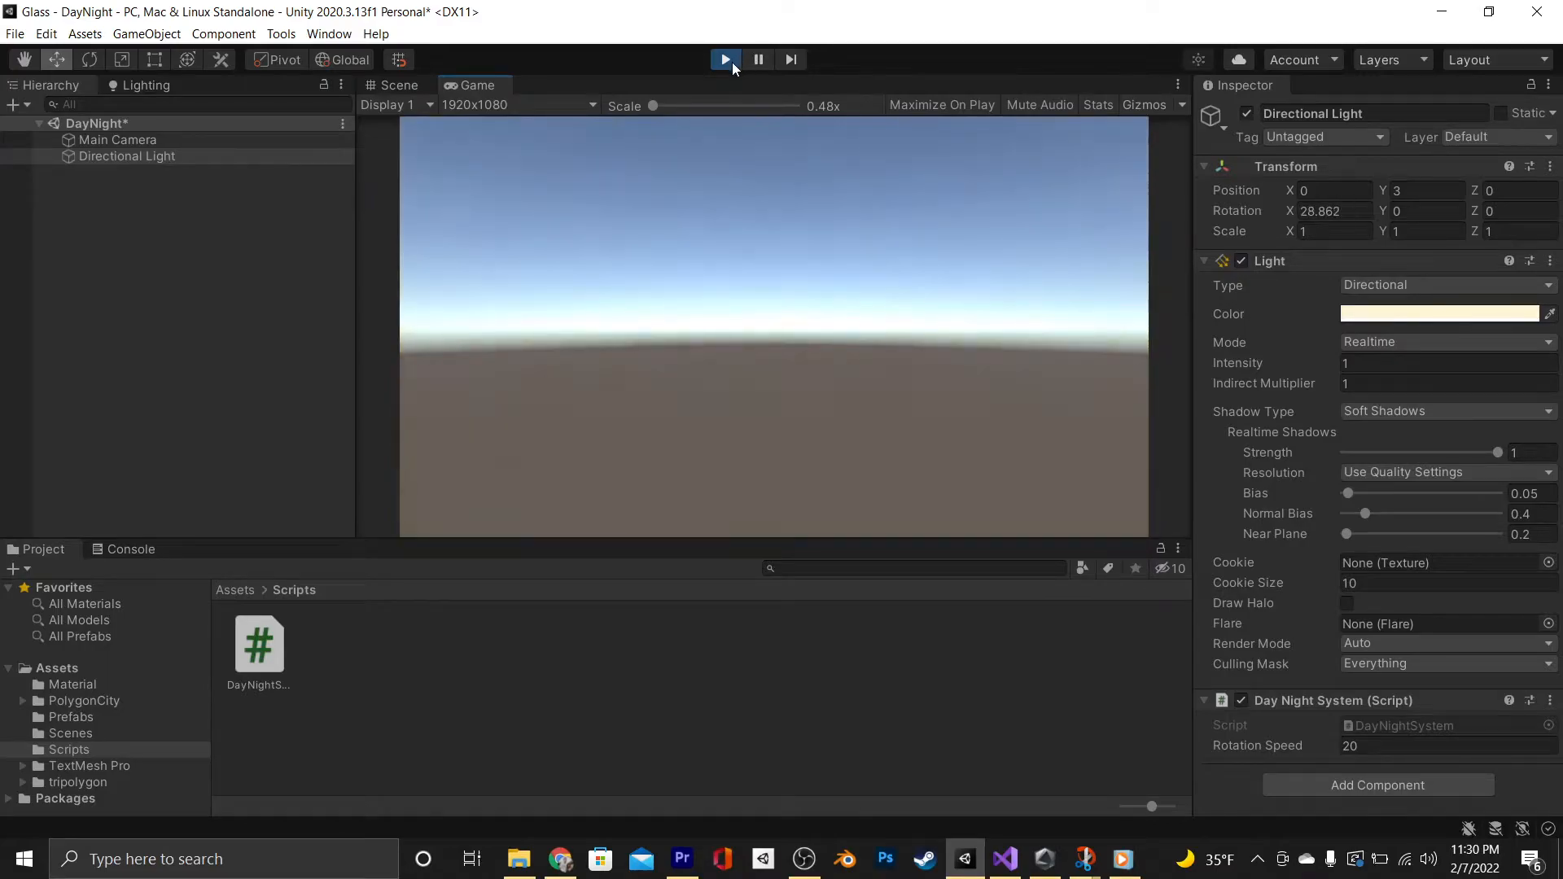
left_click(1004, 858)
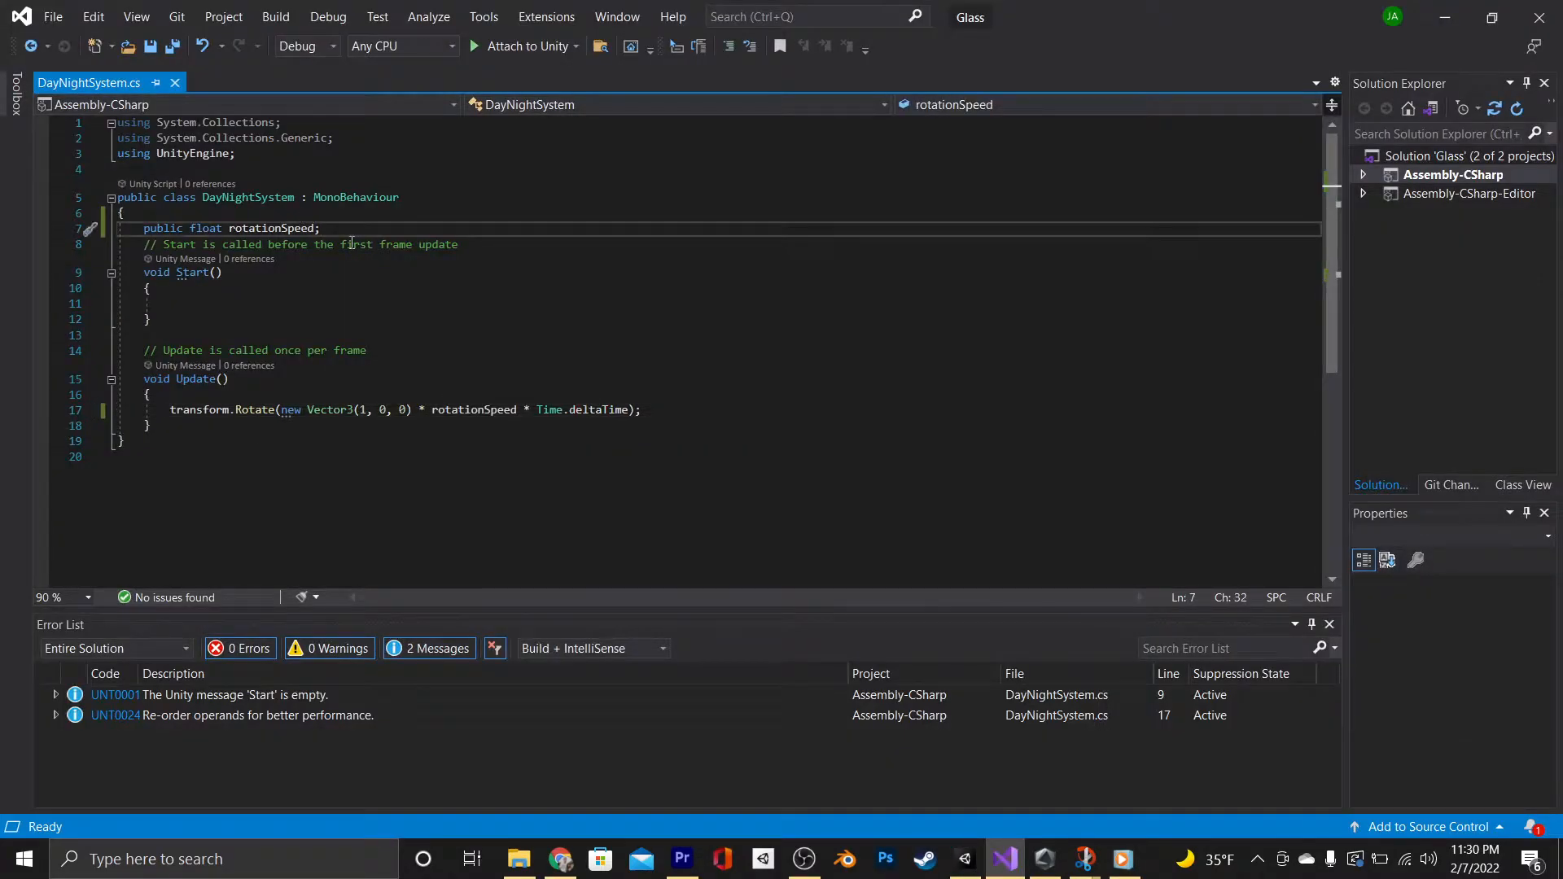
Set private rotationSpeed to 360/dayLengthMinutes/60 in Start and accumulate public currentTime each frame
type("public float dayLengthMinutes")
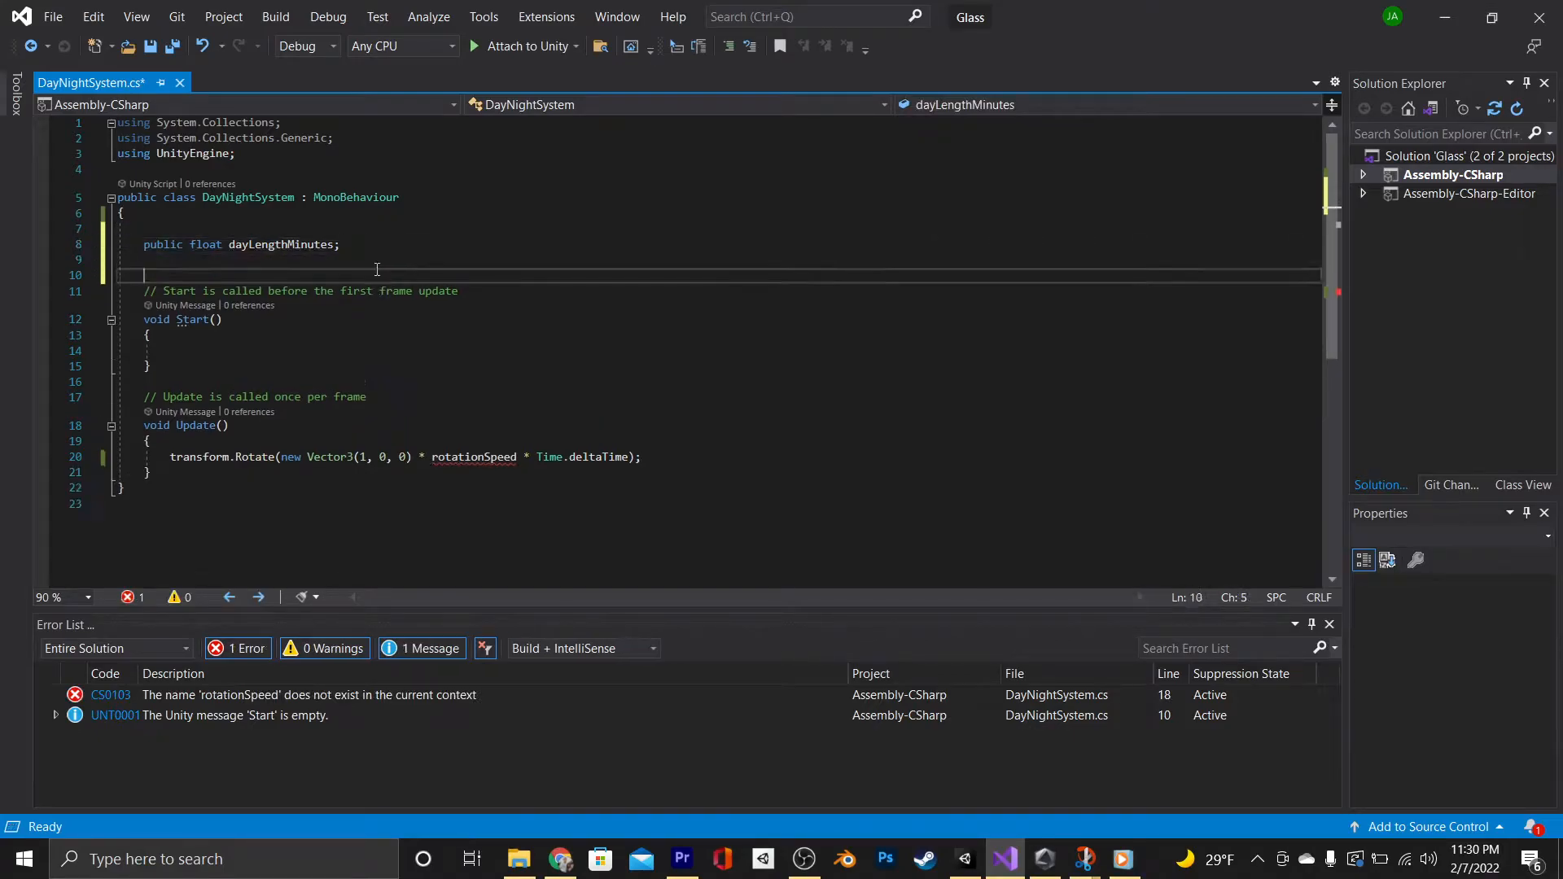
type("float rotationSpeed;")
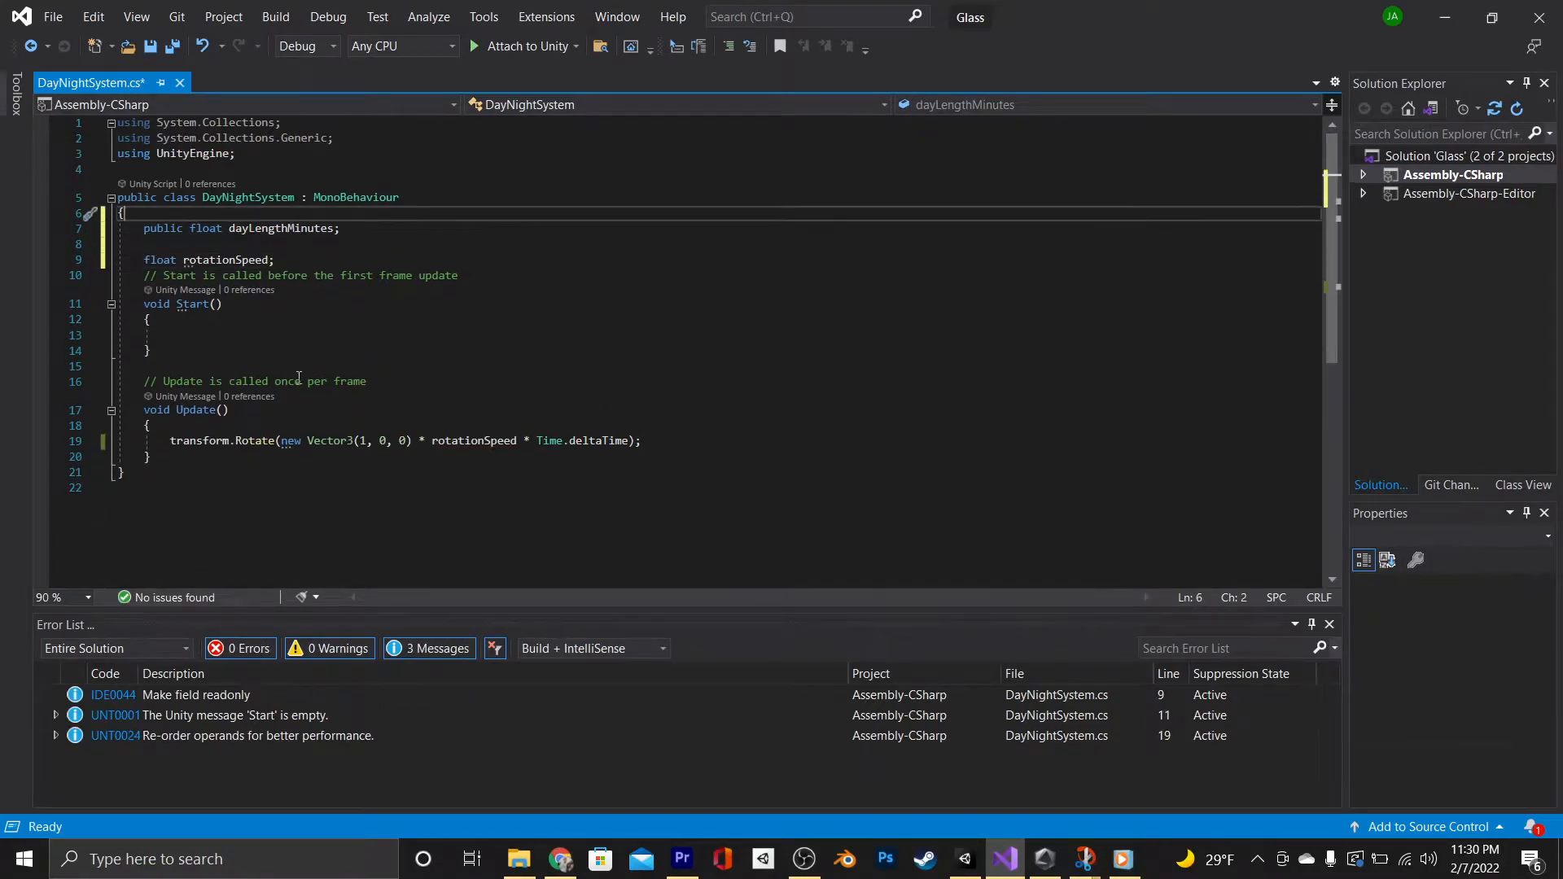
type("rotationSpeed =")
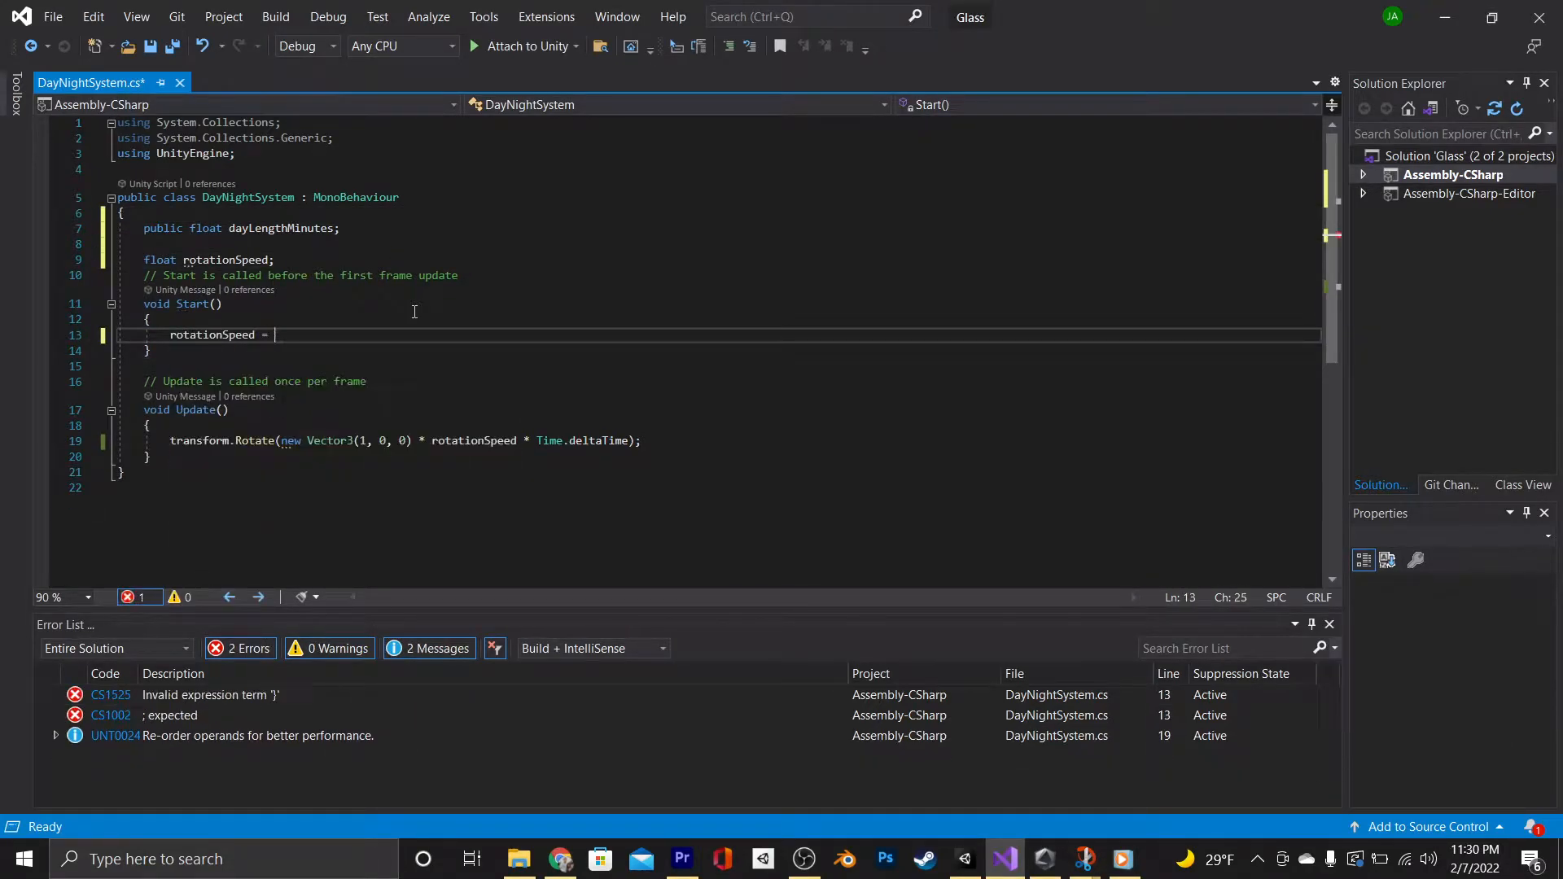
type("360/dayl")
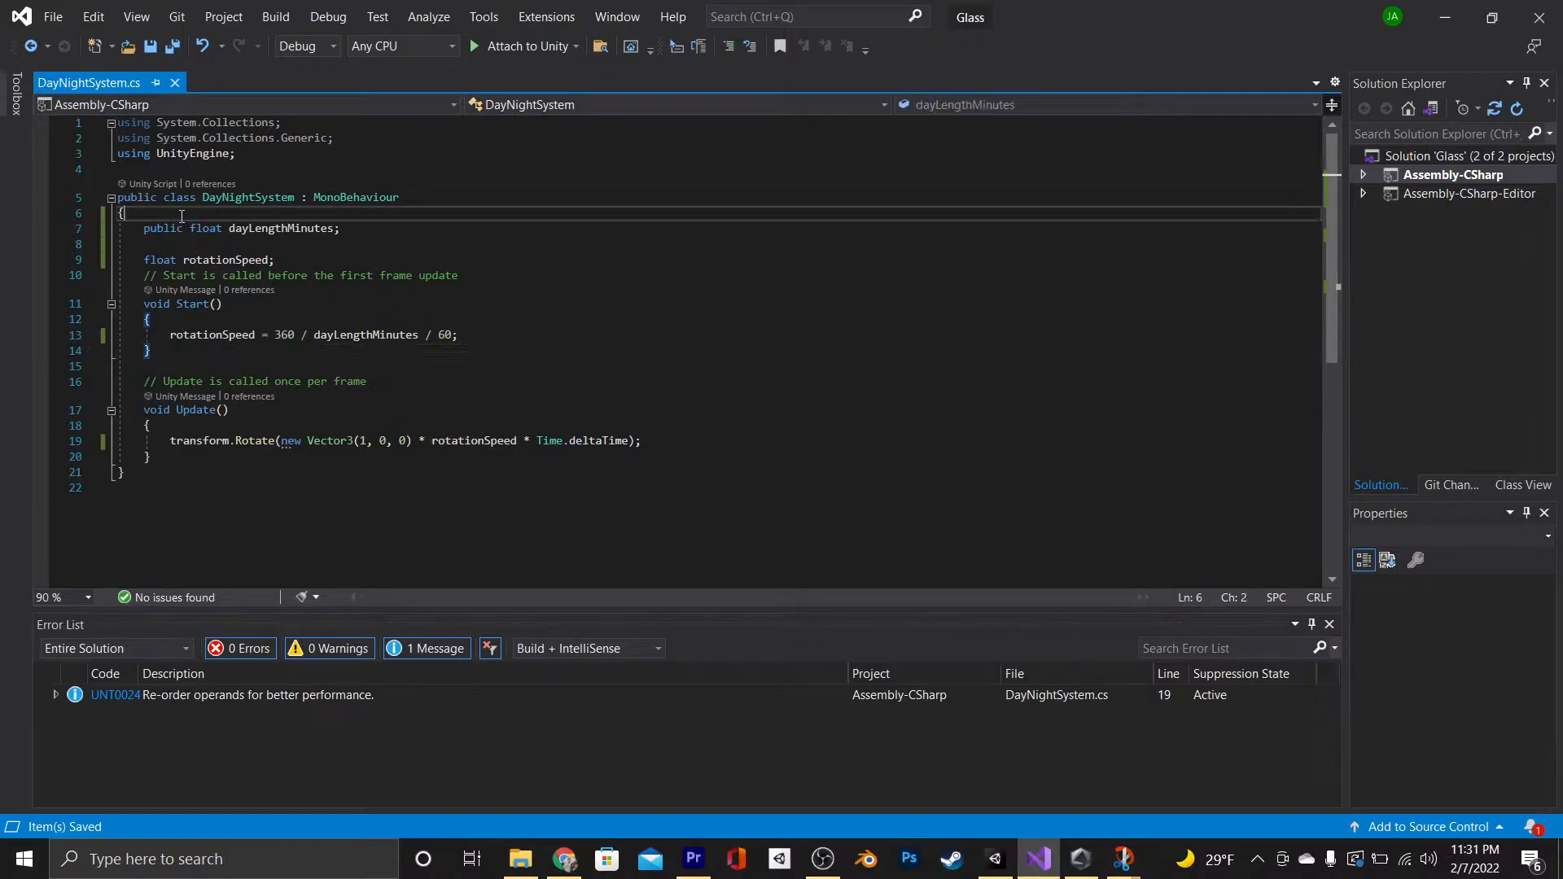
type("public float")
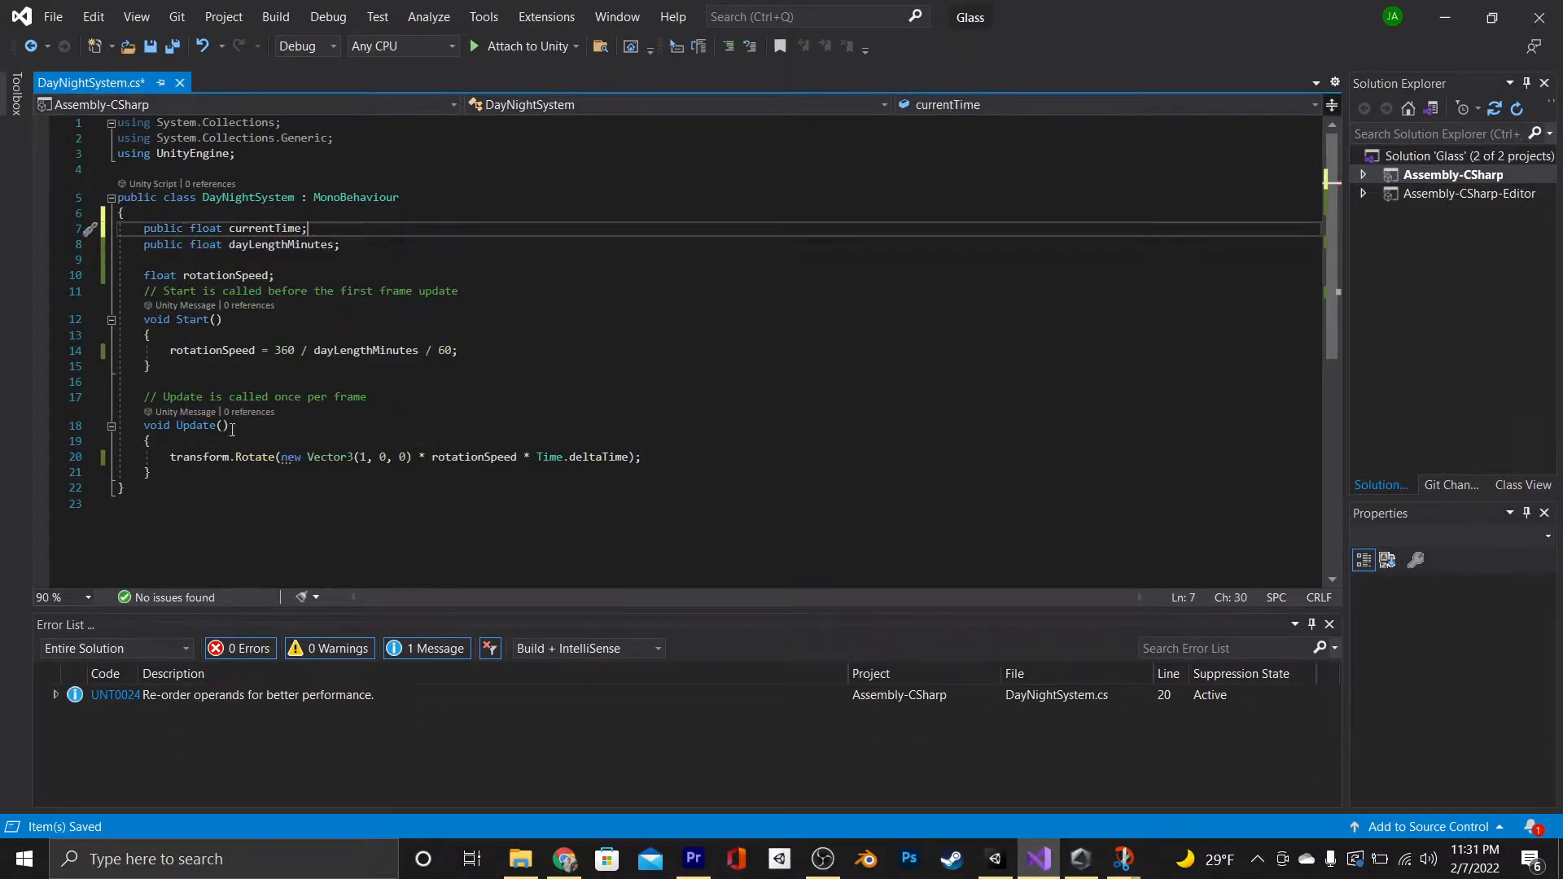
type("currentTime += 1 * Time.deltaTime;")
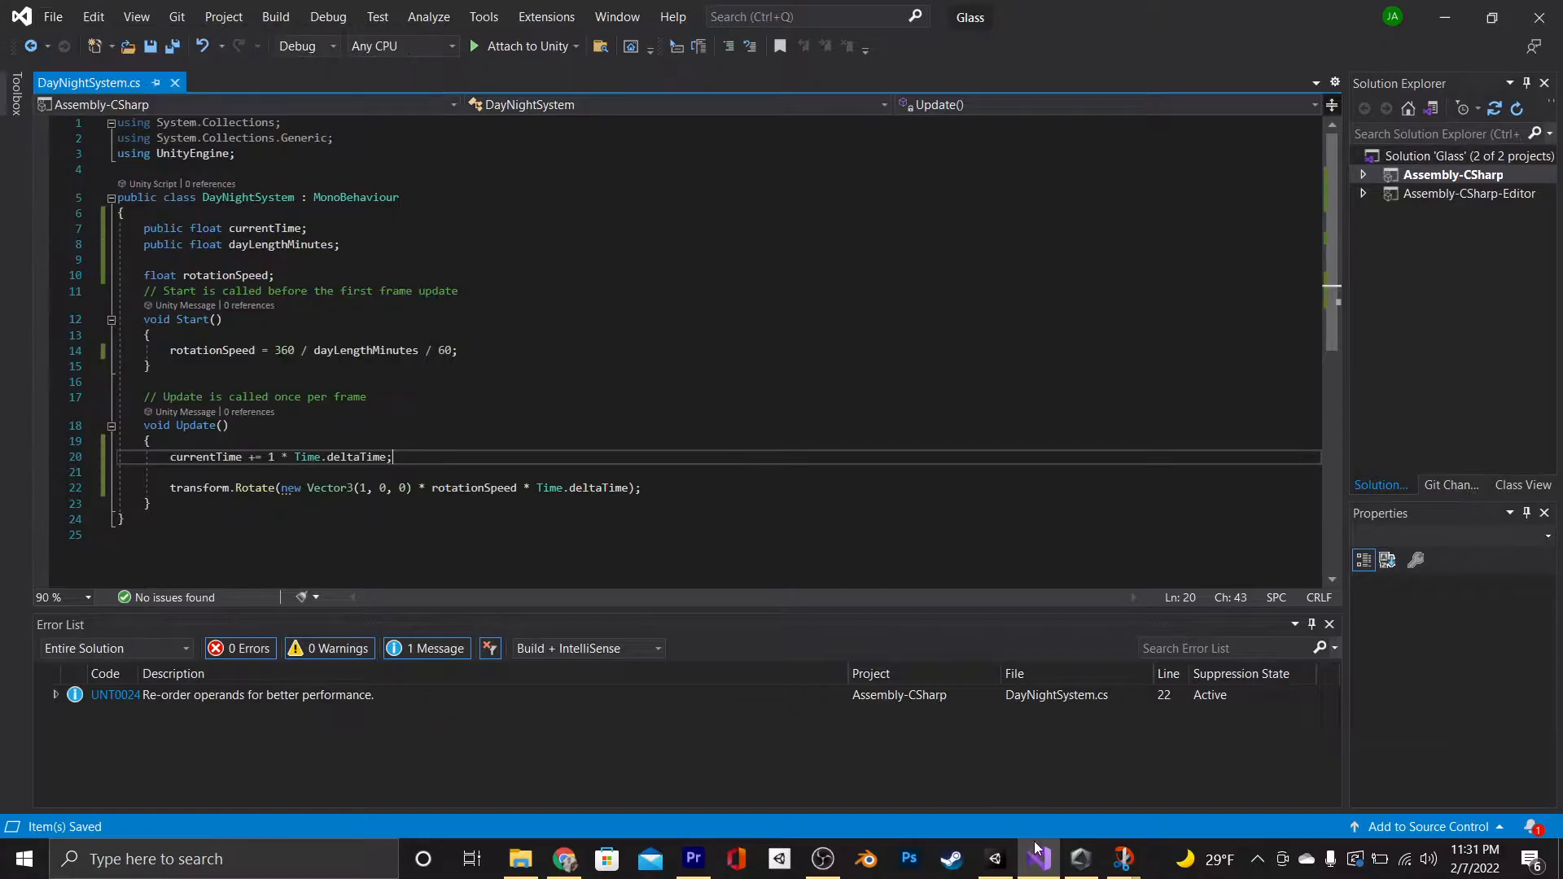
Play a 0.5-minute day and pause after Current Time passes 30
left_click(994, 858)
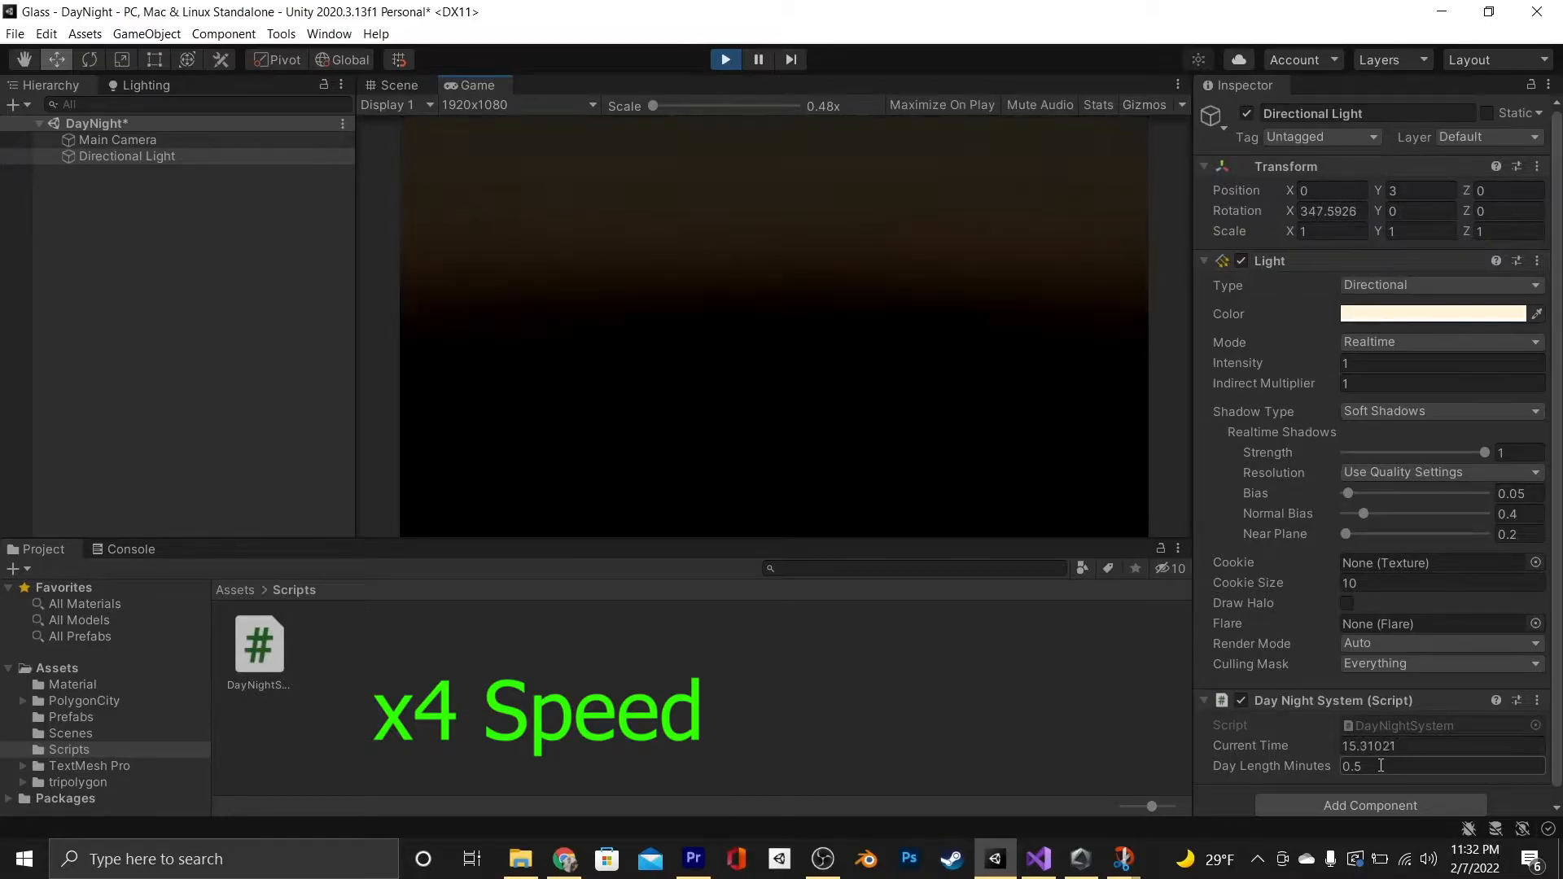
left_click(758, 59)
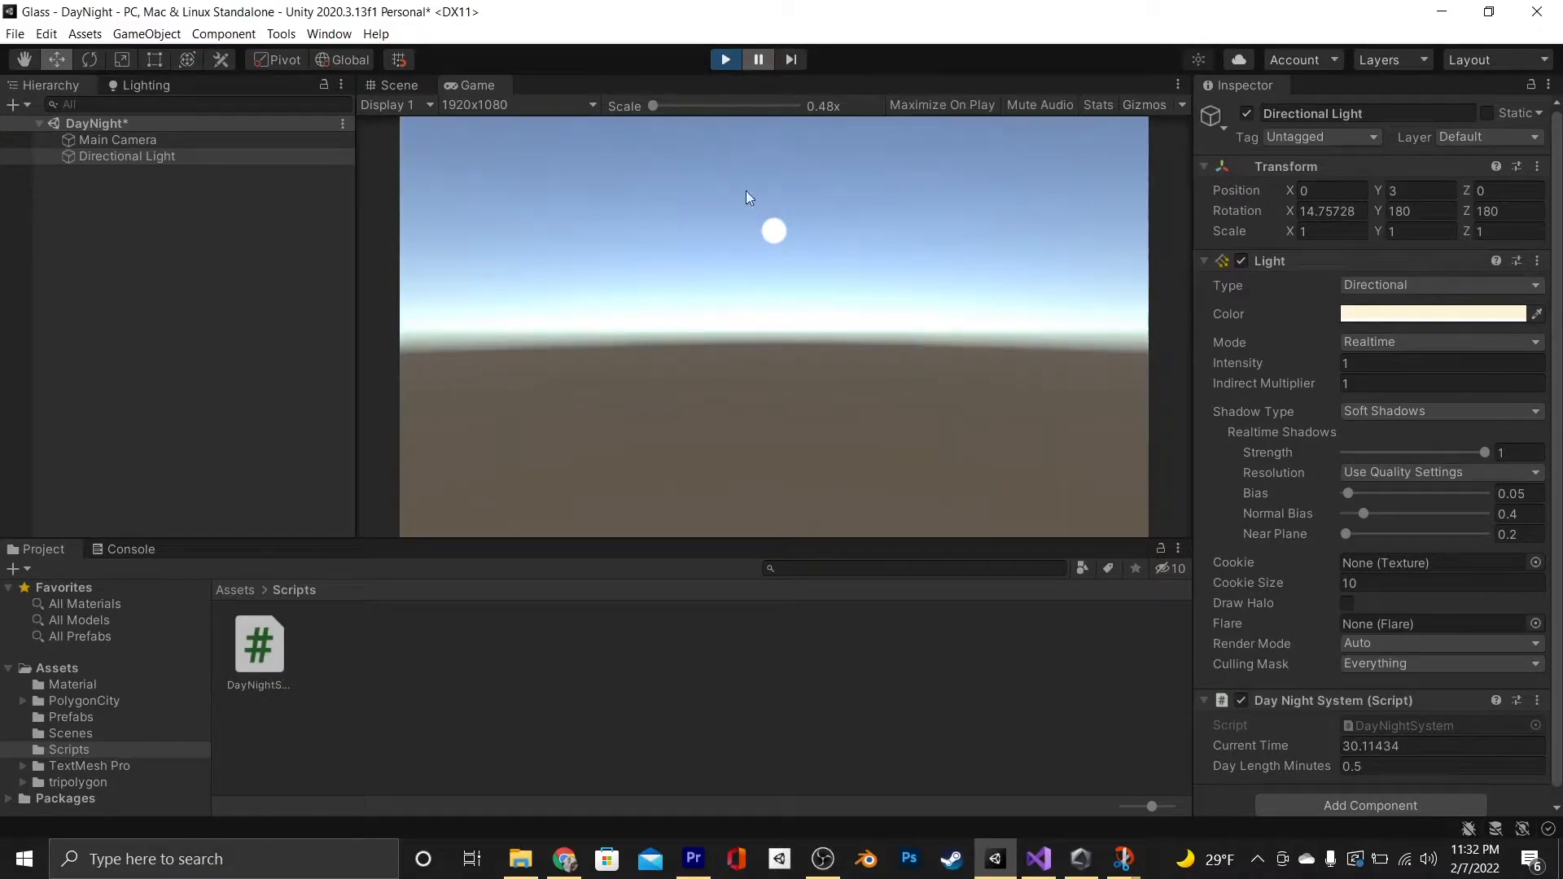
Add a Plane to the scene and set its Position Y to -1.59
right_click(127, 155)
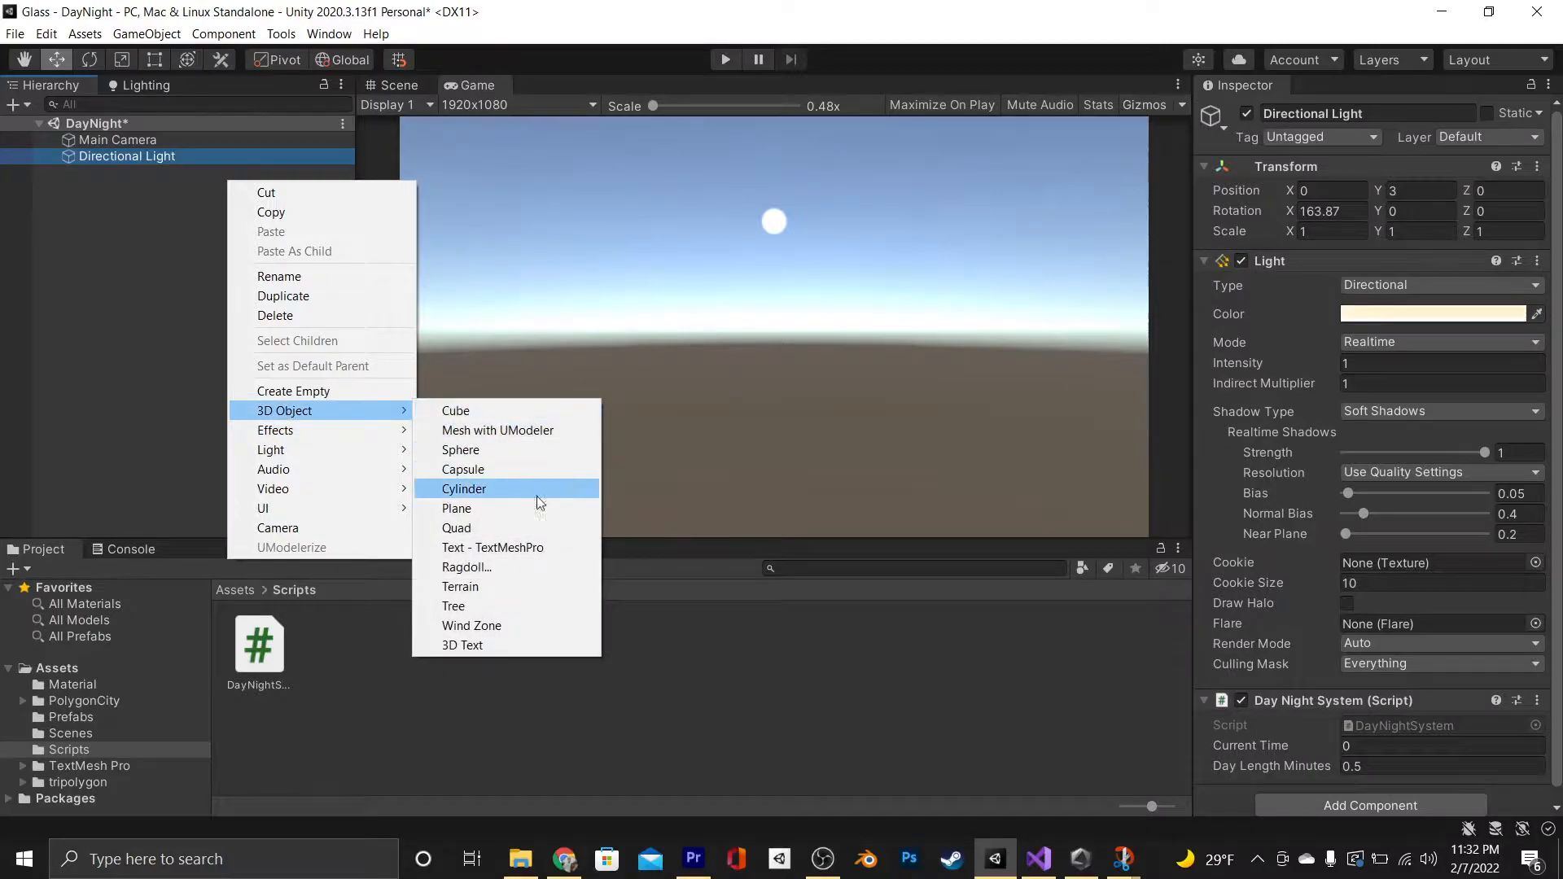
left_click(457, 509)
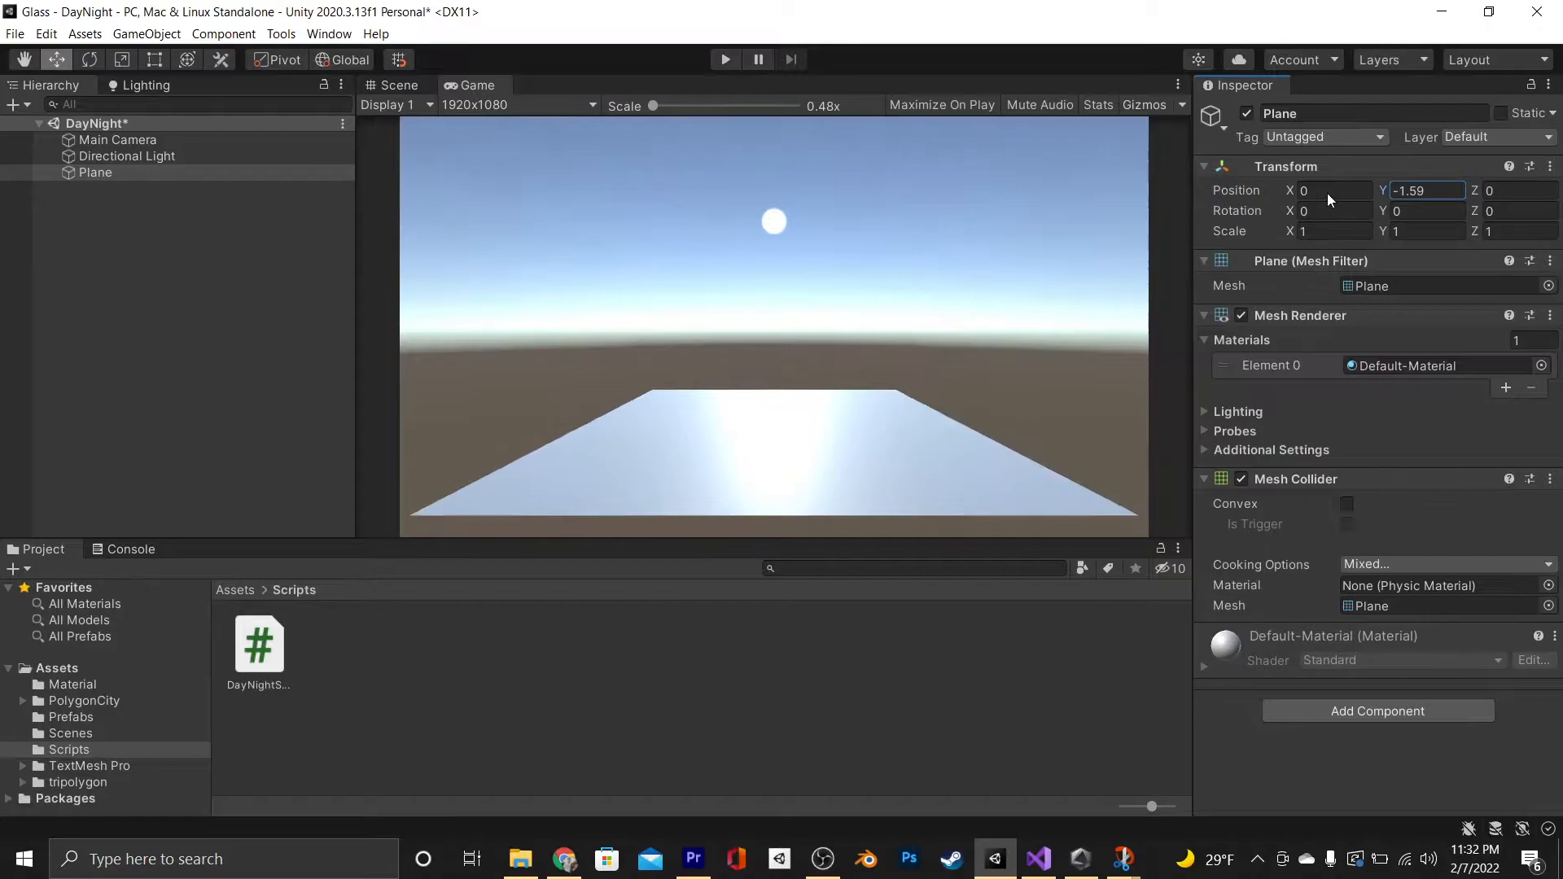
left_click(84, 701)
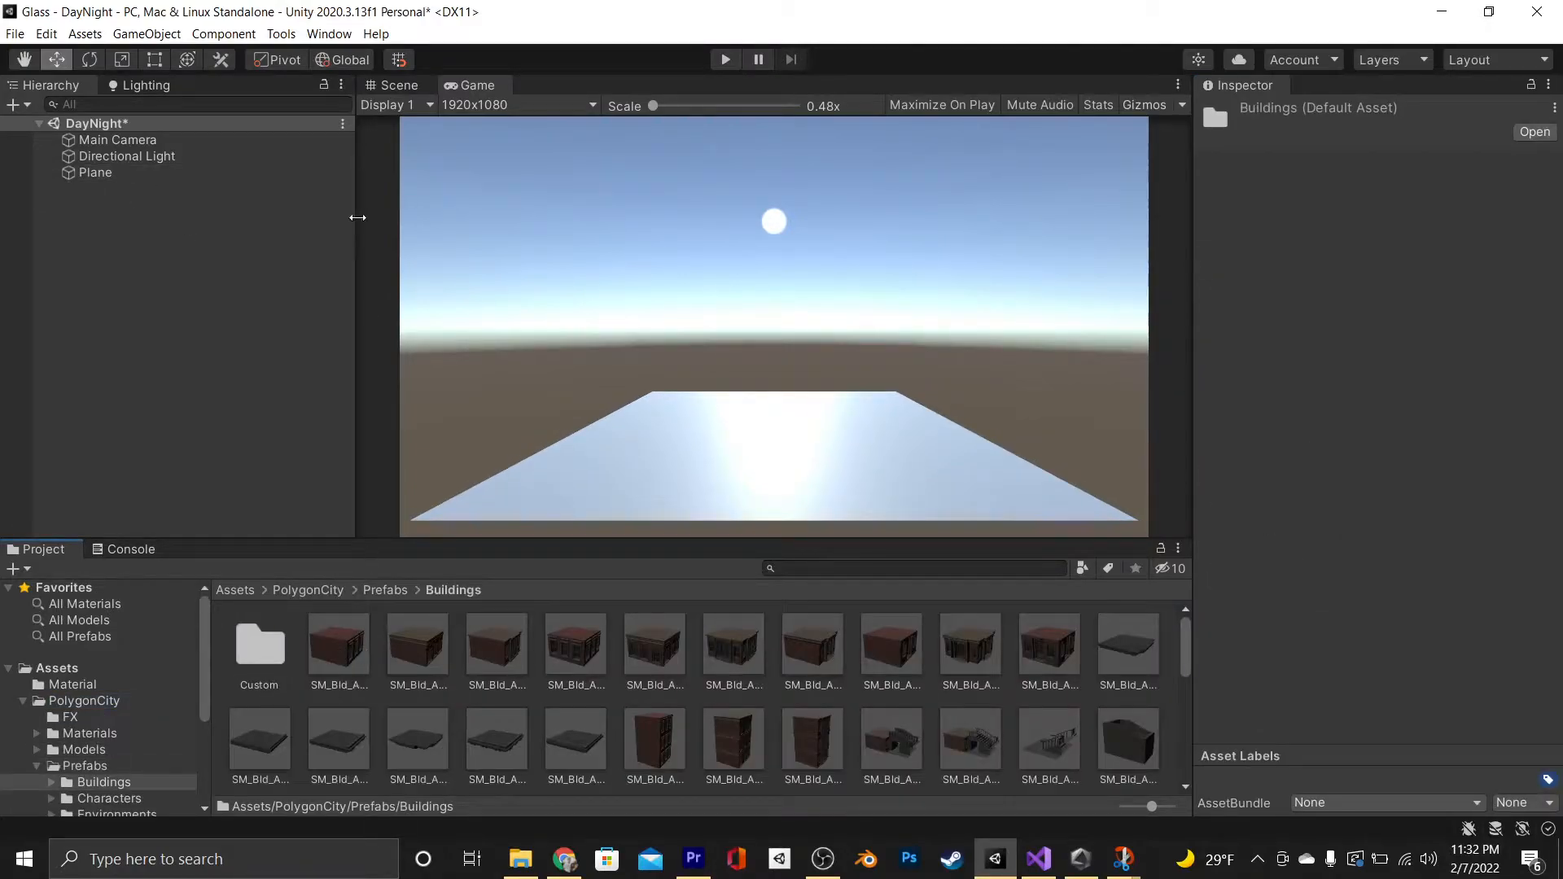
Place SM_Bld_Apartment_01 rotated 180 with Two Sided cast shadows, then play the scene
left_click(117, 139)
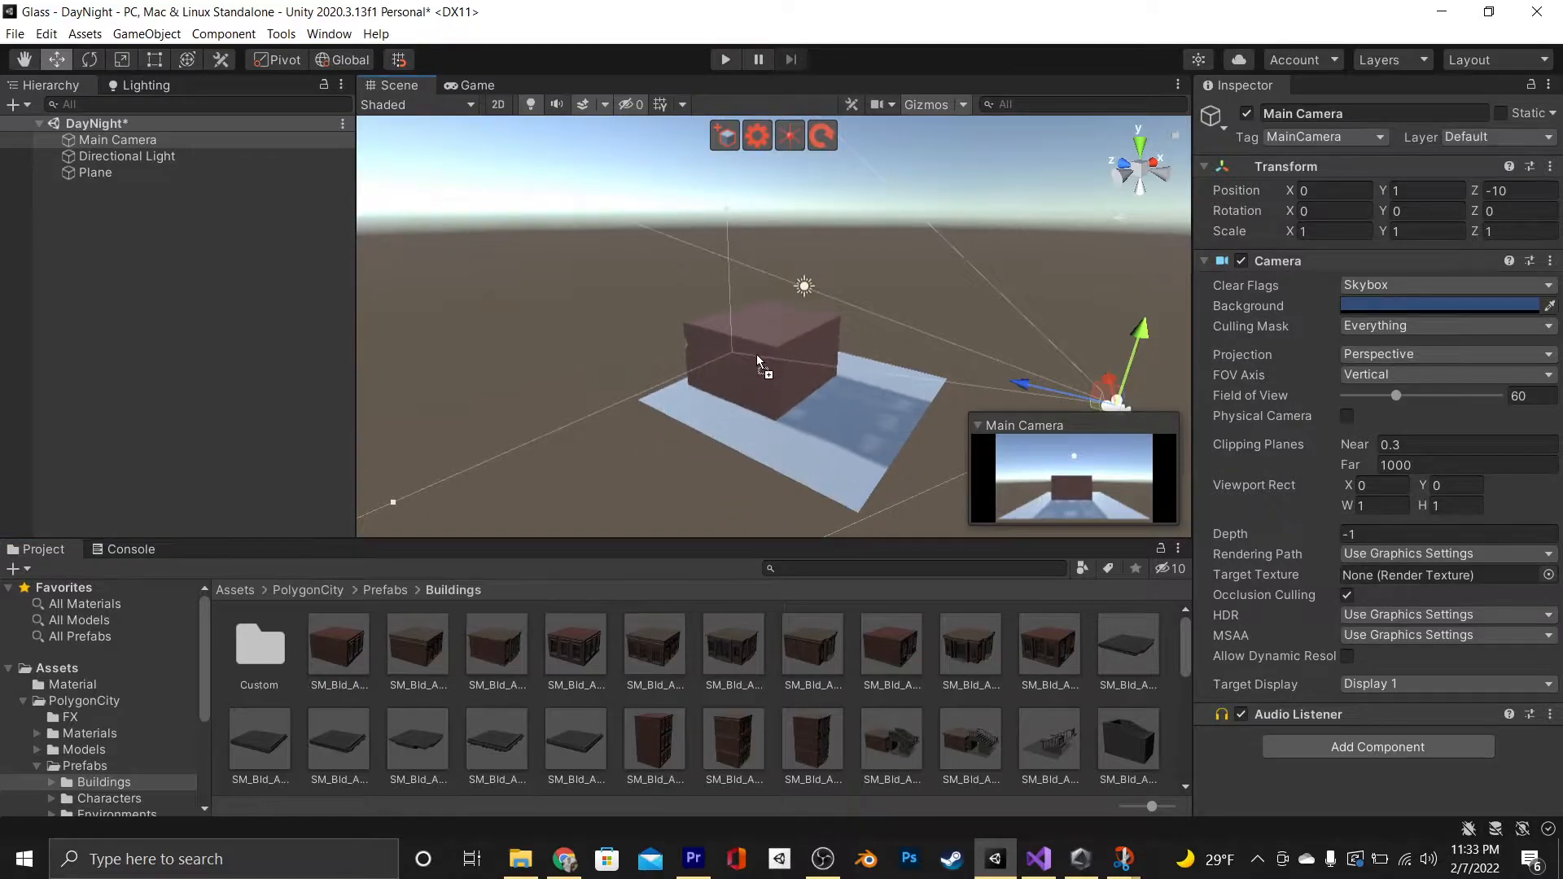
left_click(758, 359)
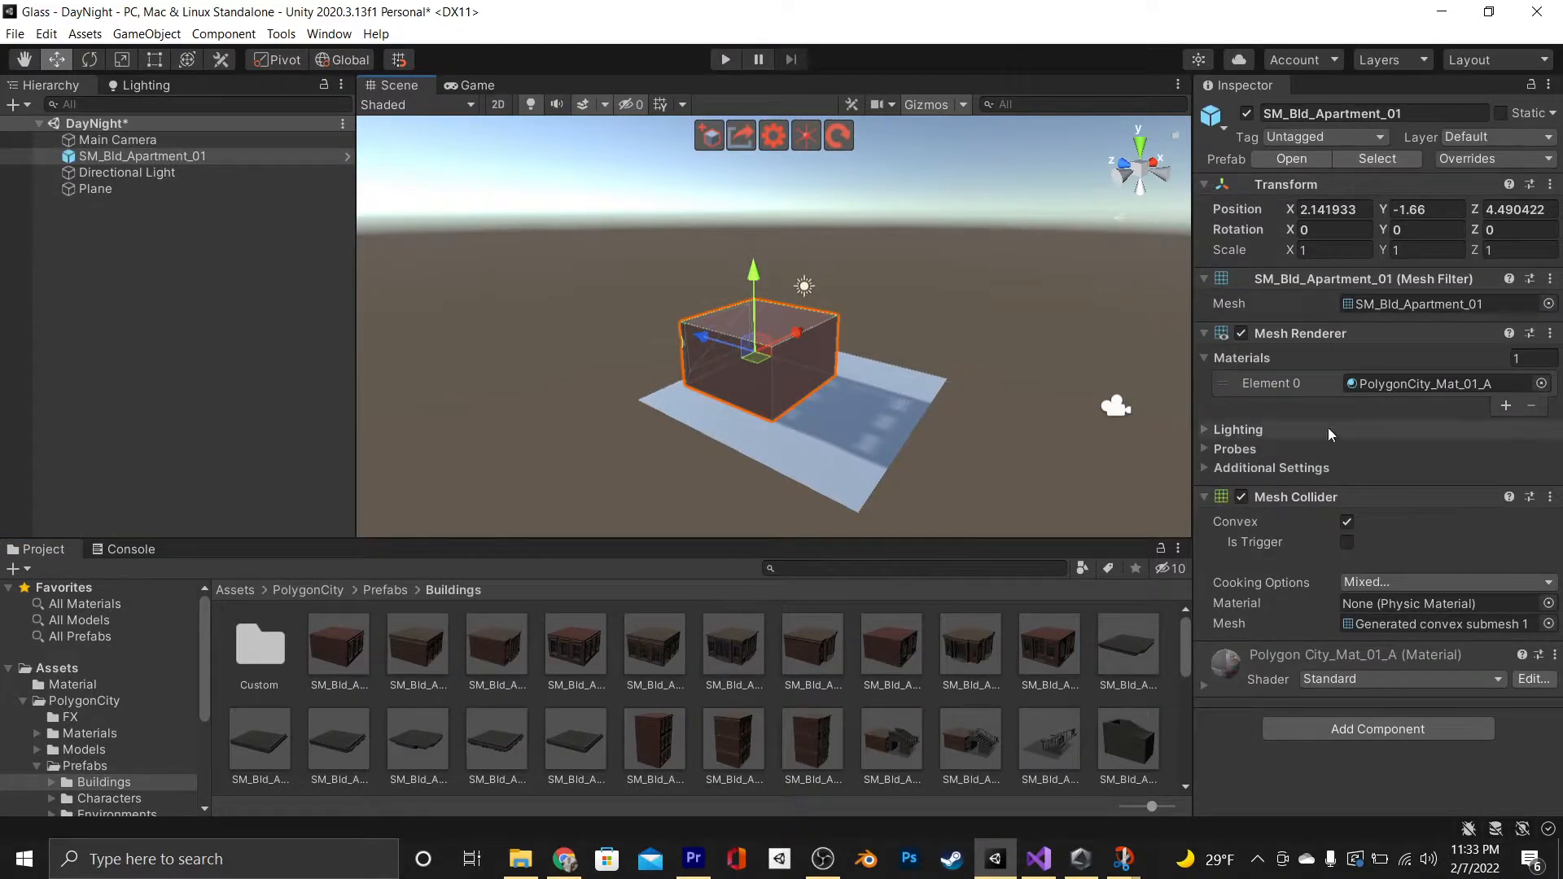
left_click(1239, 430)
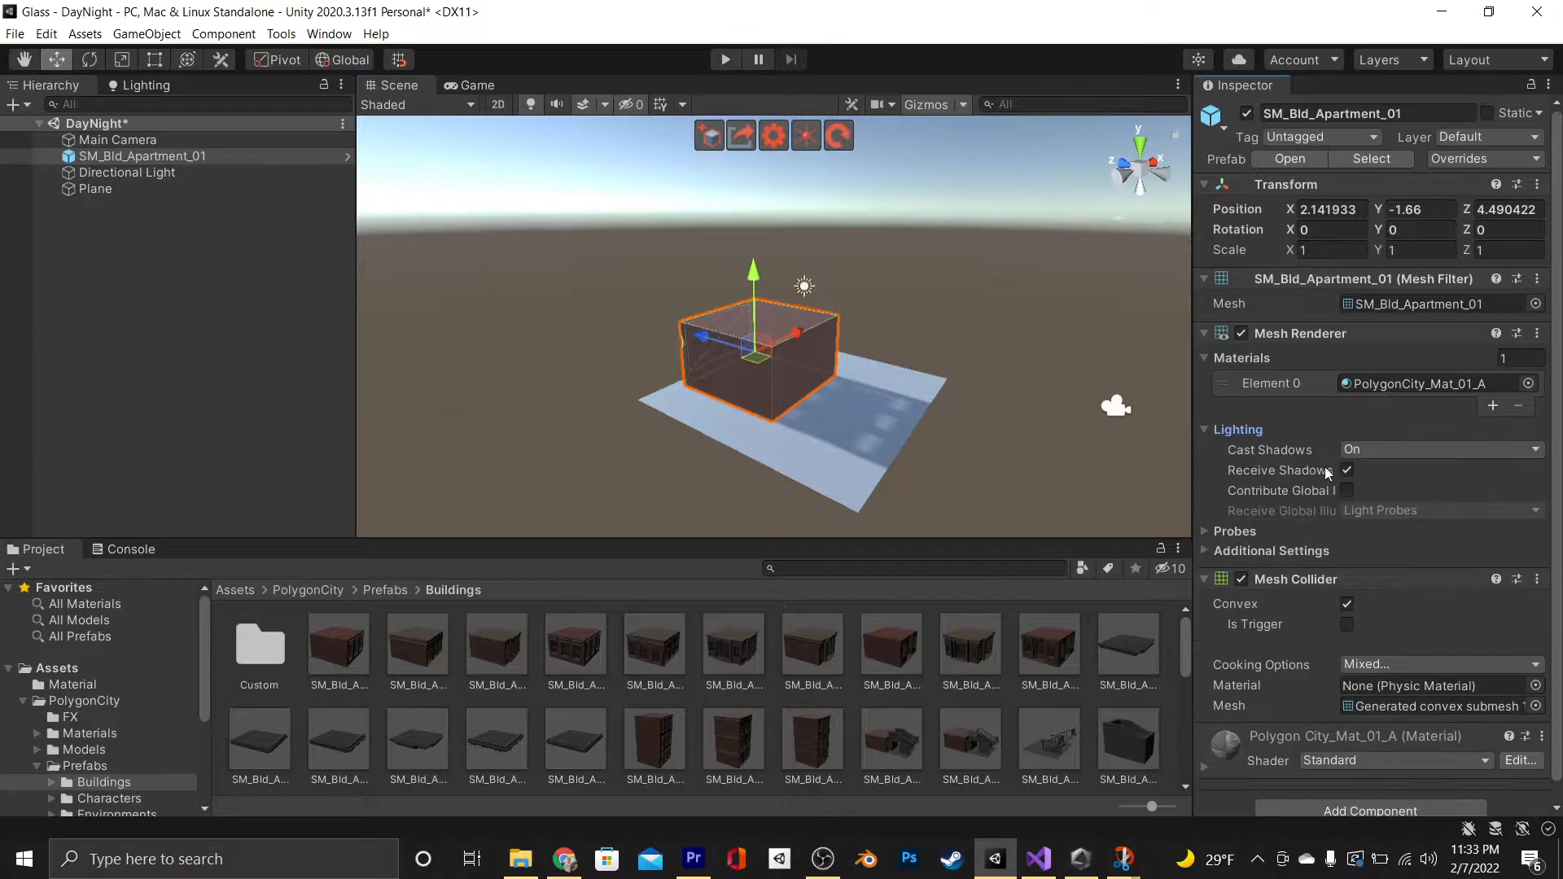
left_click(1436, 449)
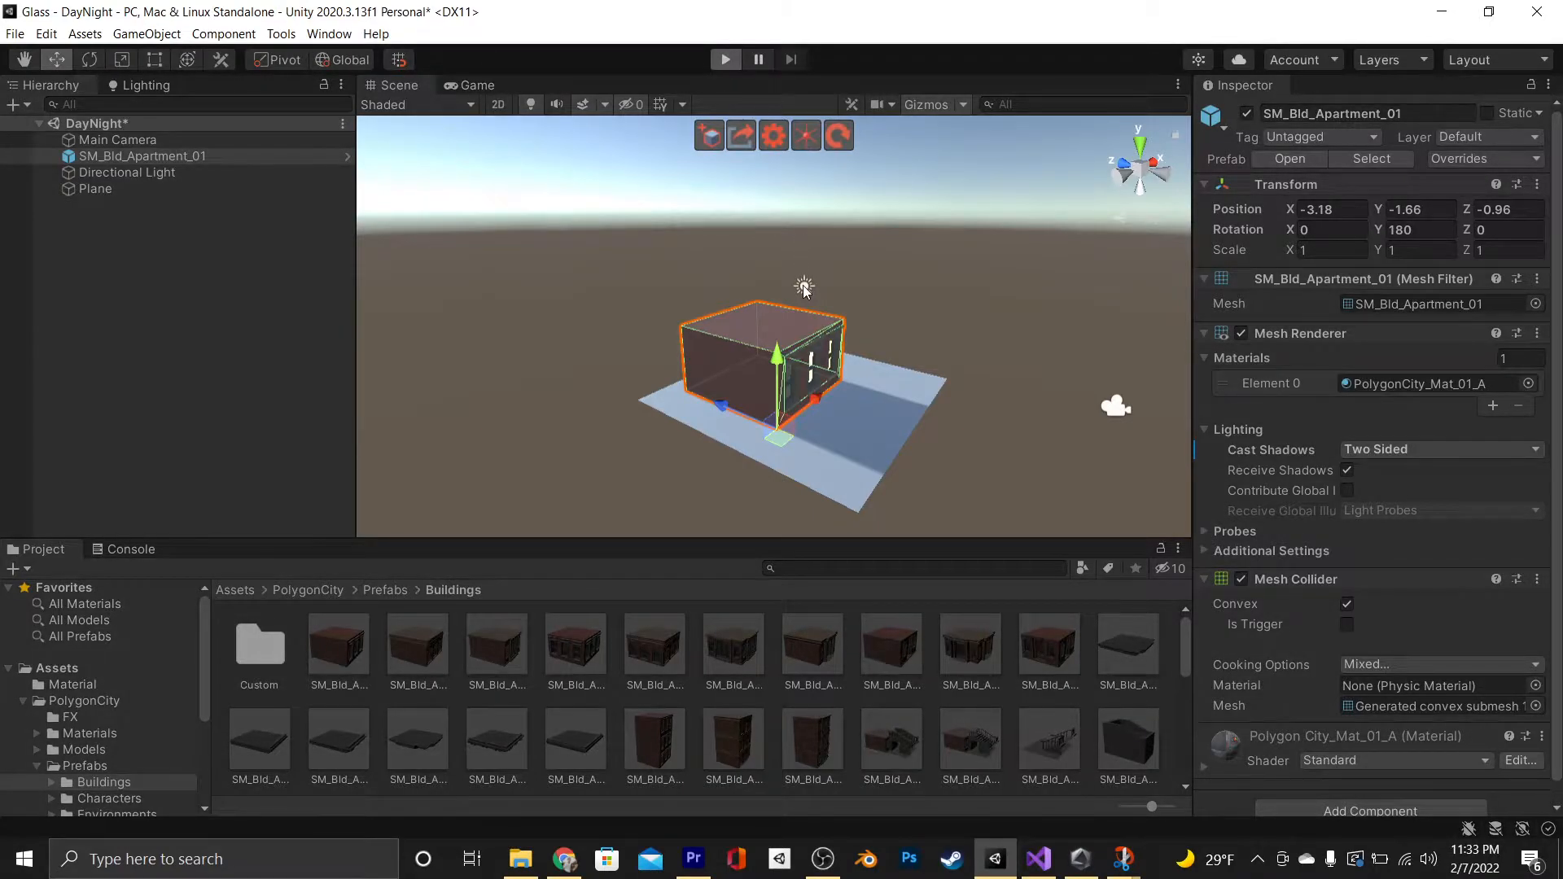
left_click(725, 59)
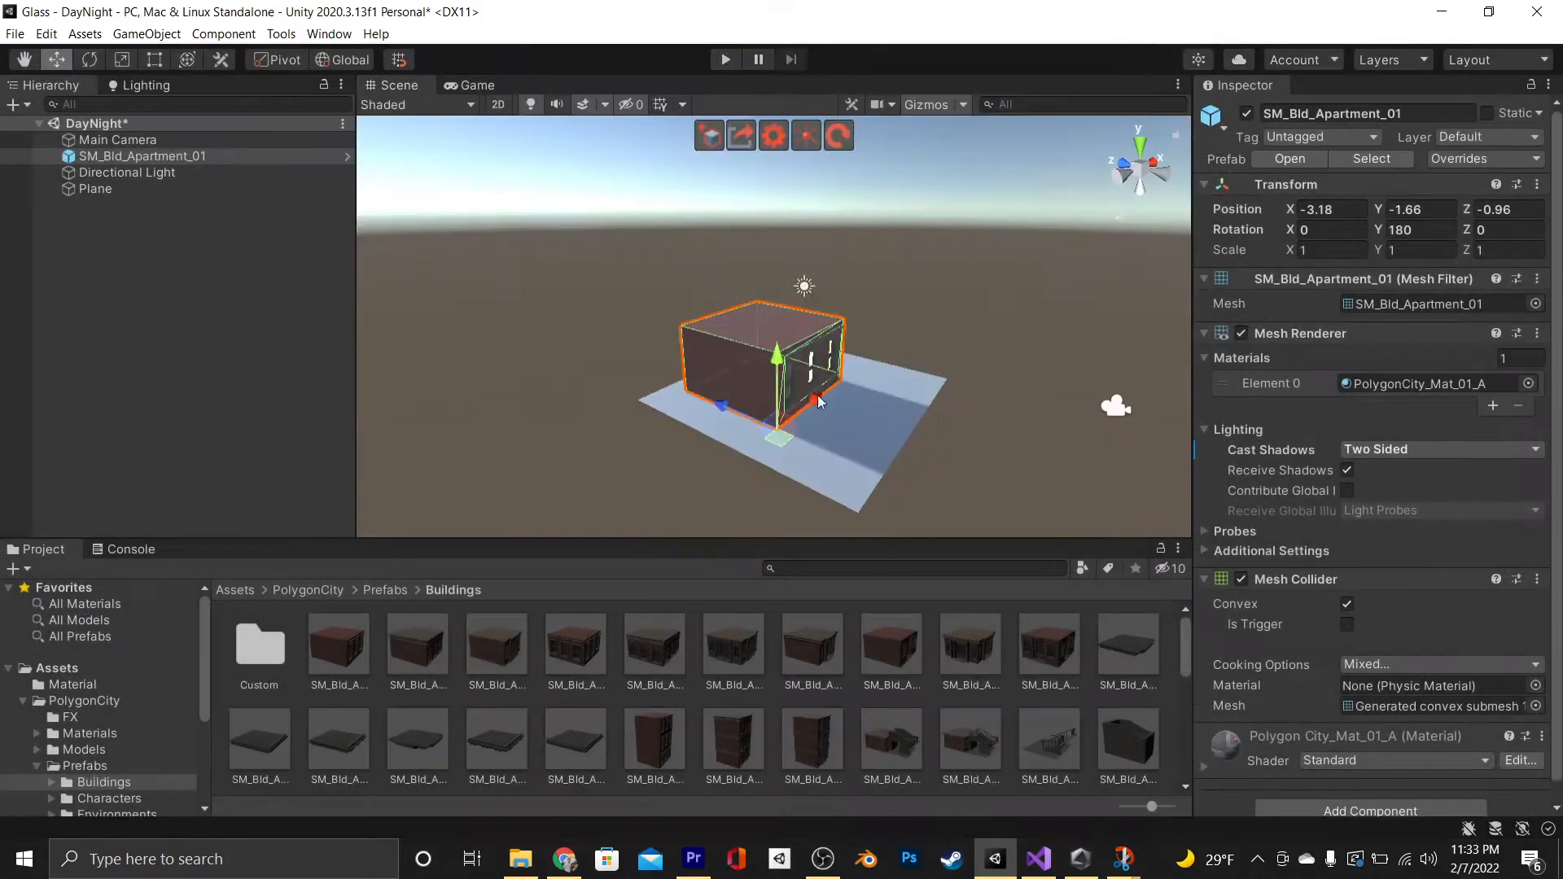
Set the ground Plane's Cast Shadows to Two Sided and run a quick play test
left_click(97, 188)
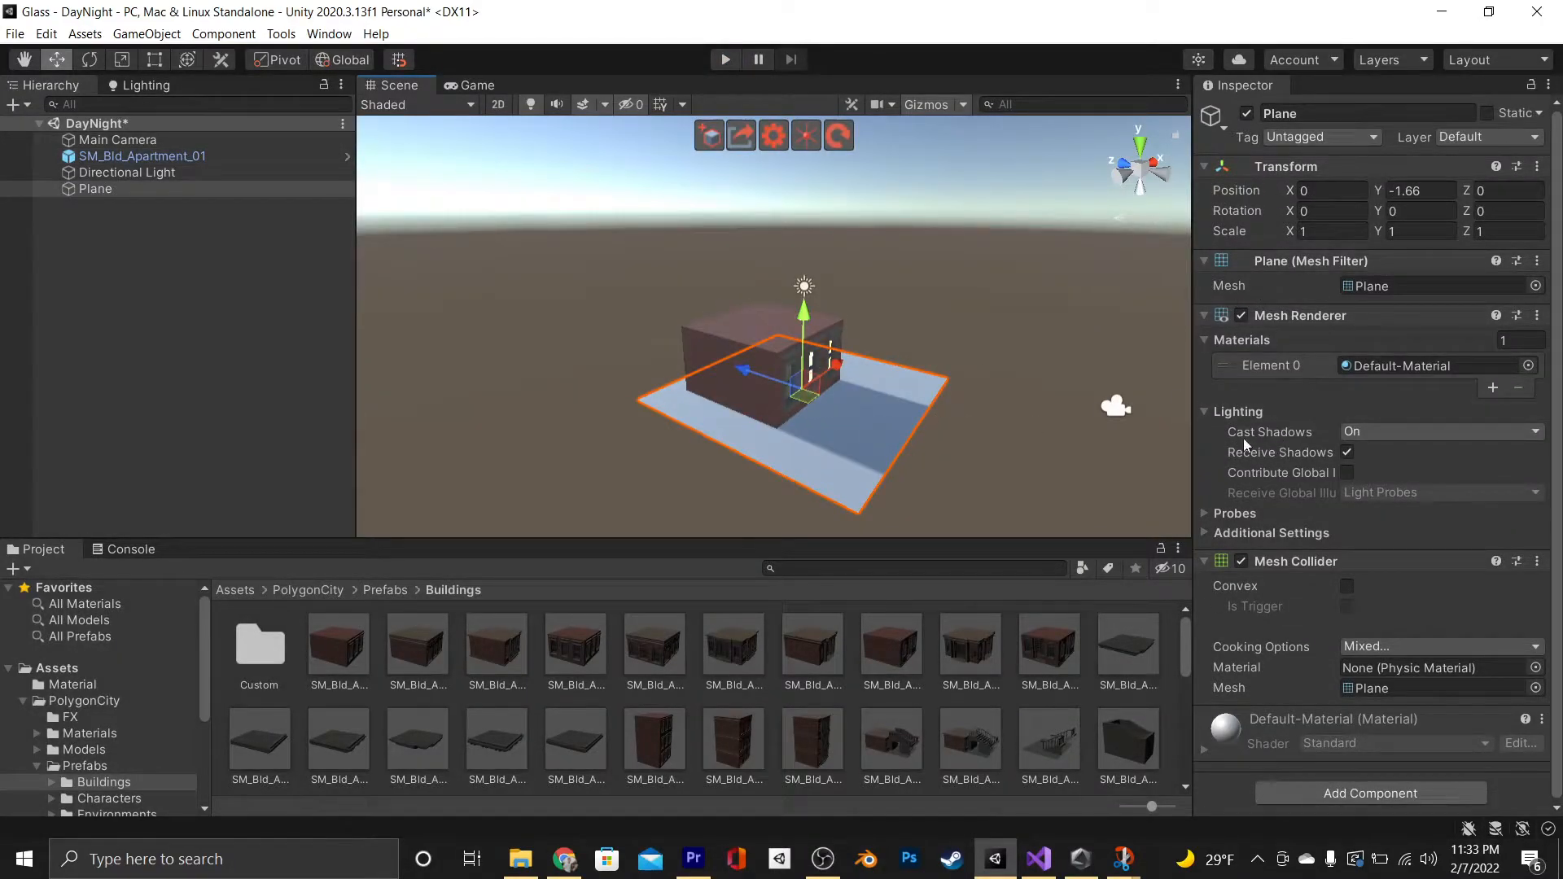
left_click(1440, 430)
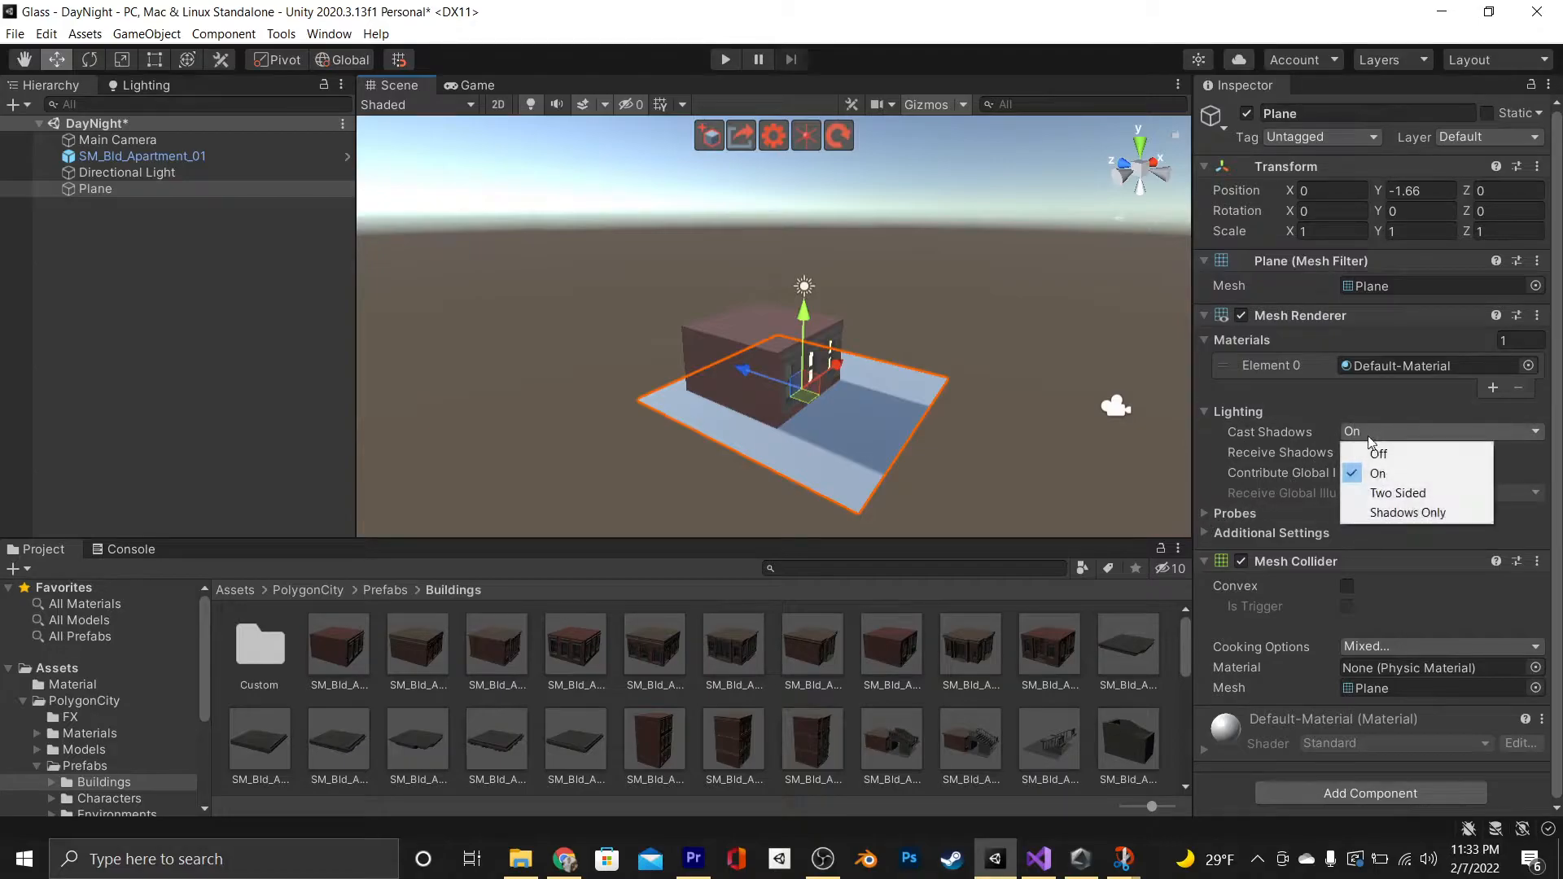
left_click(1398, 493)
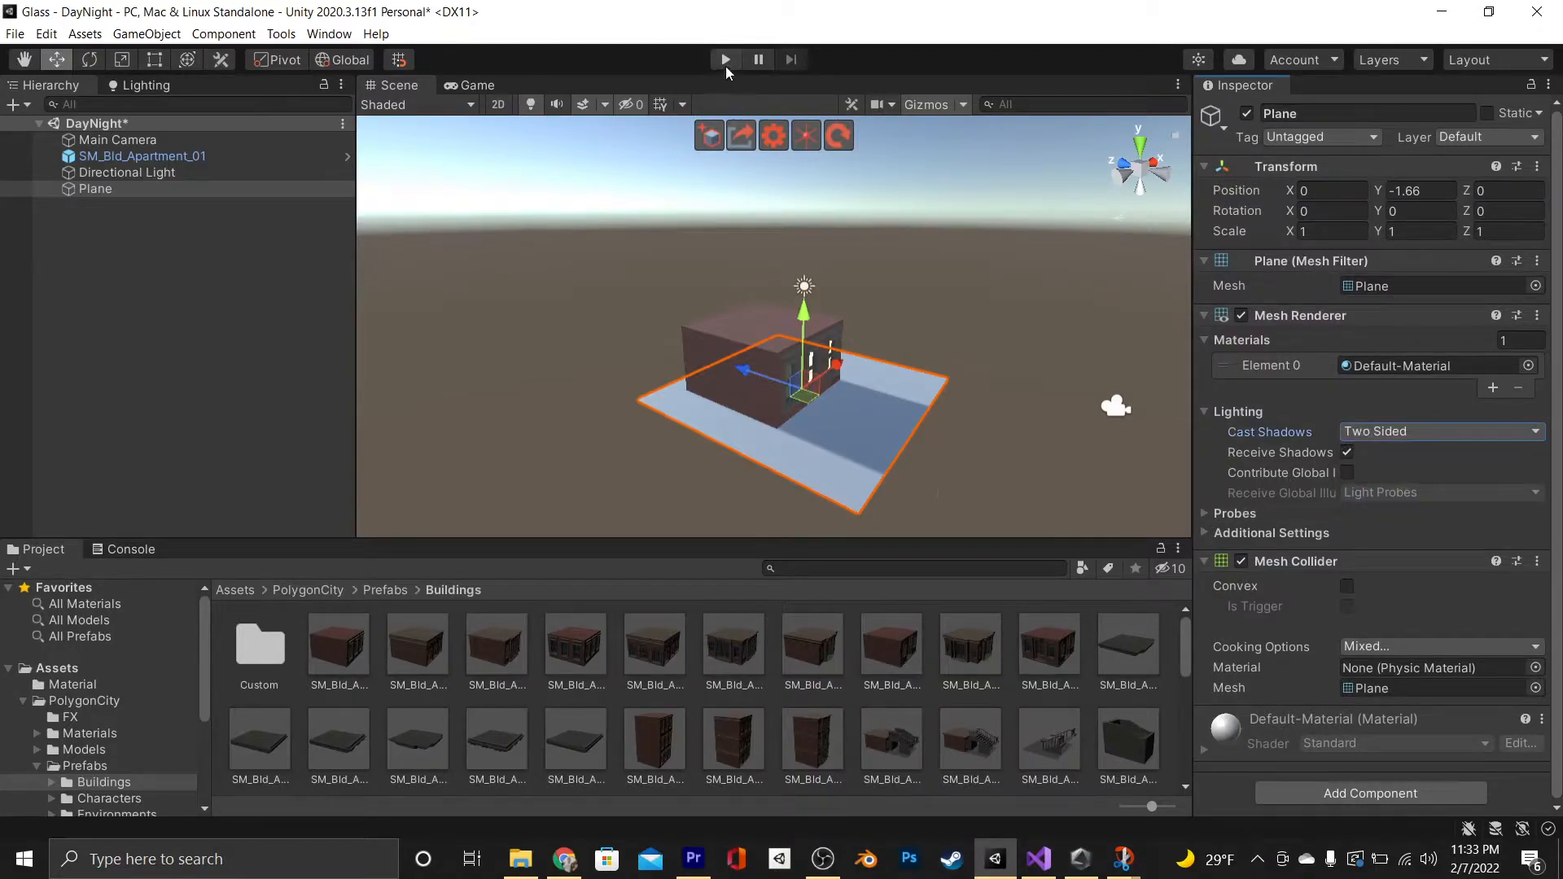
left_click(725, 59)
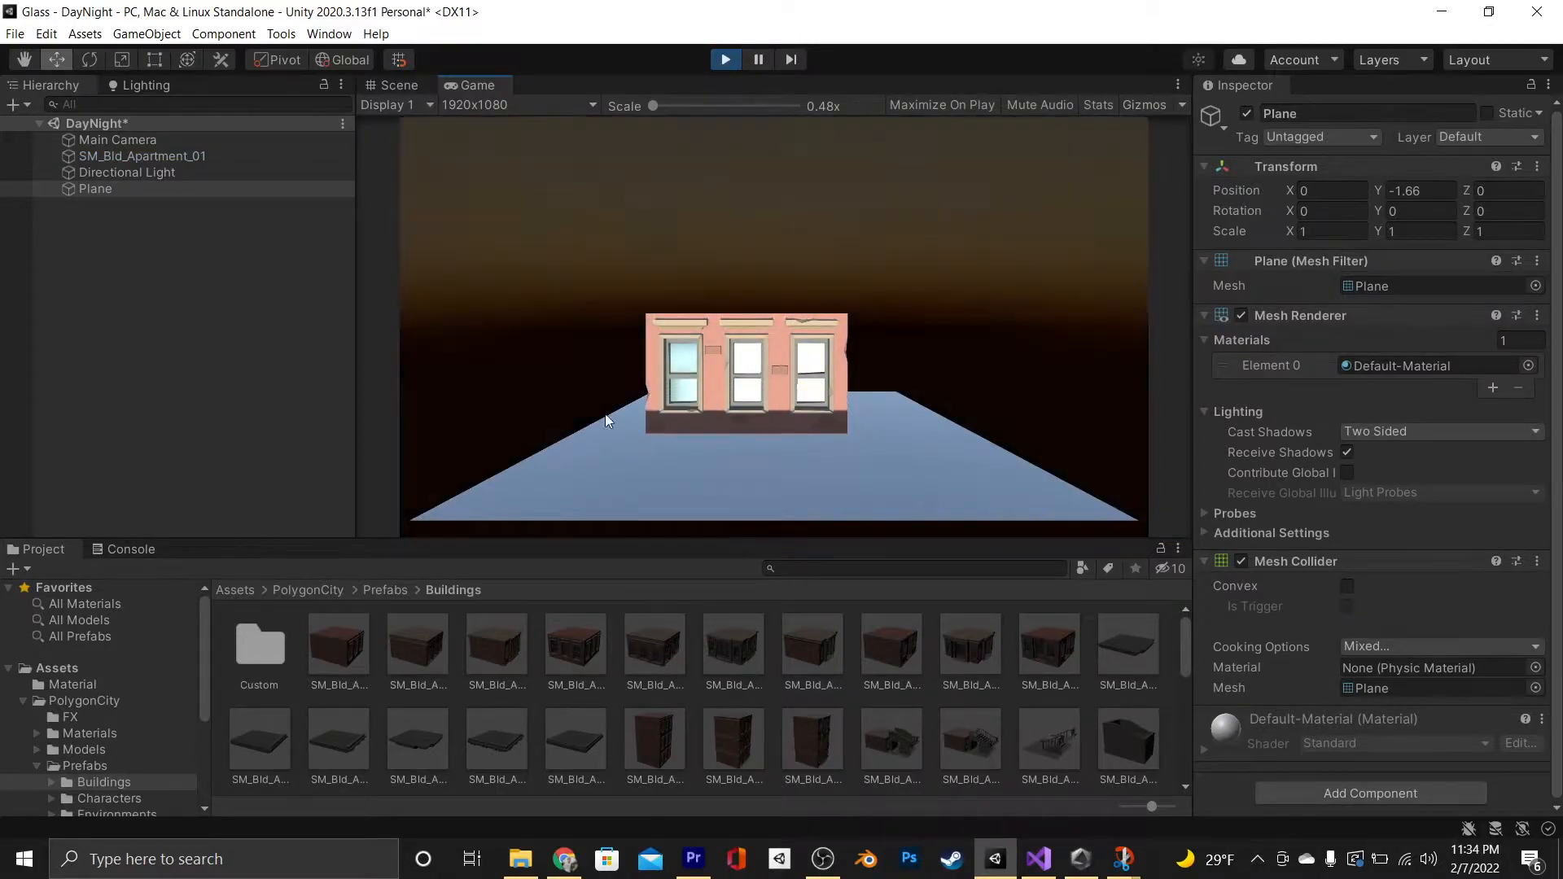
left_click(724, 59)
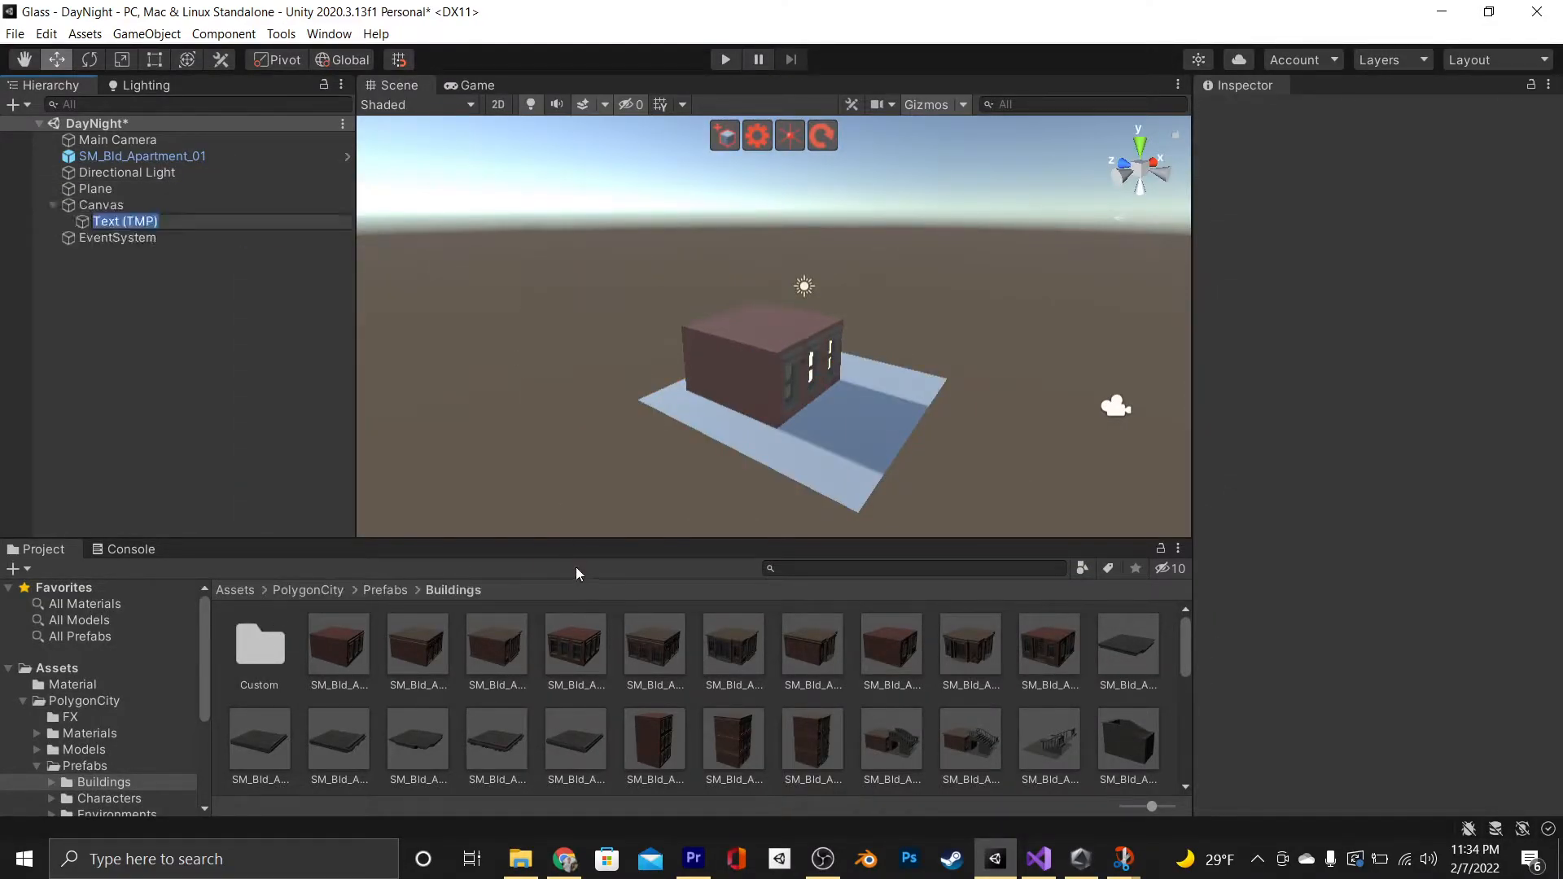
Rename the text to TimeText at bottom-left, with font size 72 and a black outline
left_click(478, 85)
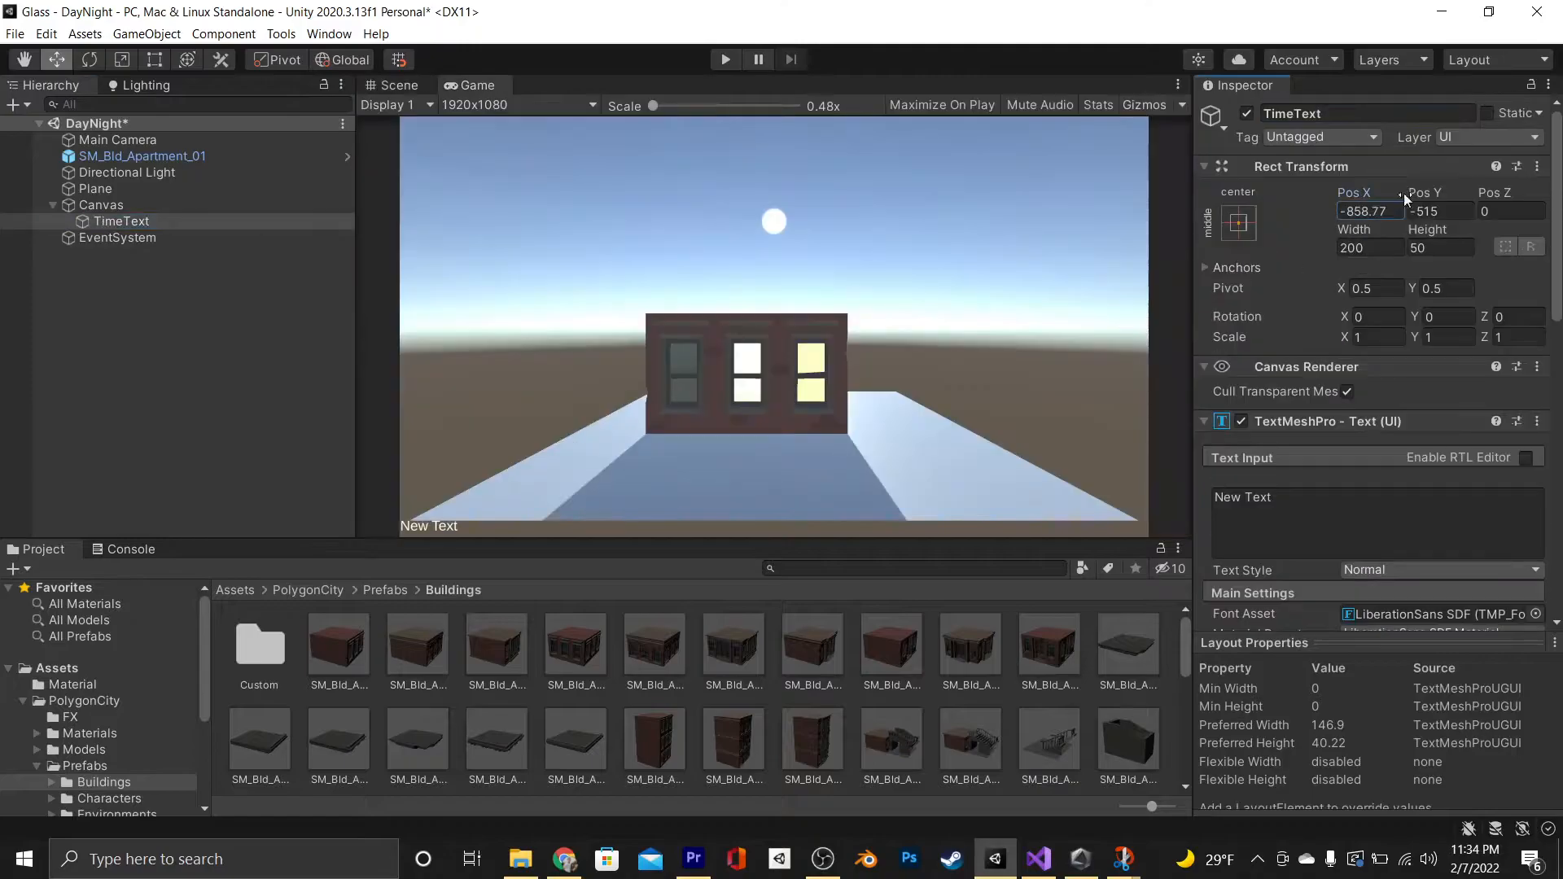
left_click(398, 85)
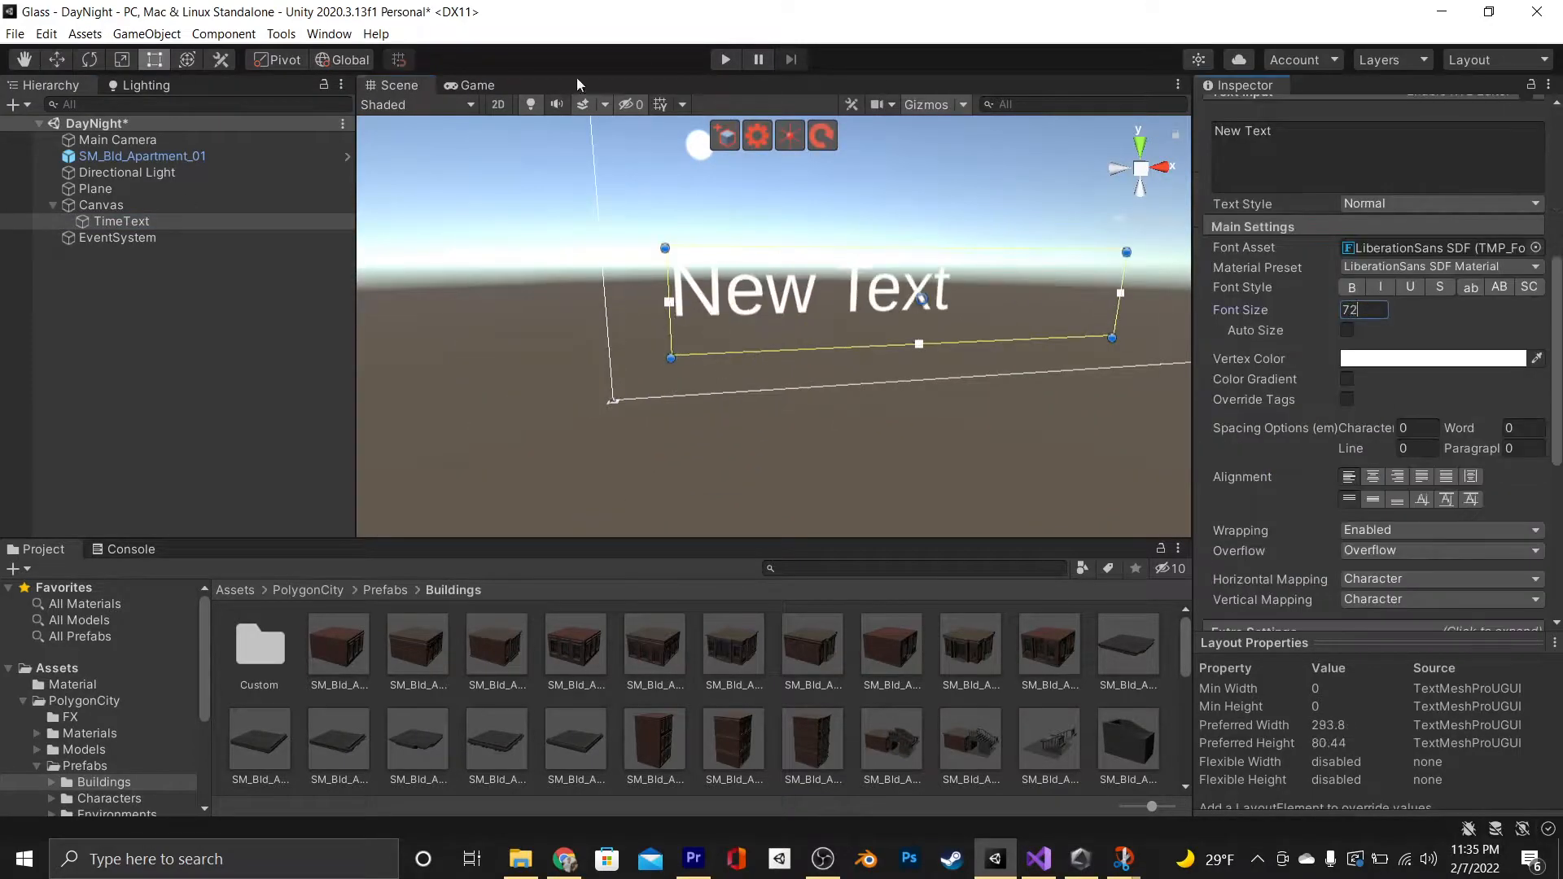
left_click(477, 84)
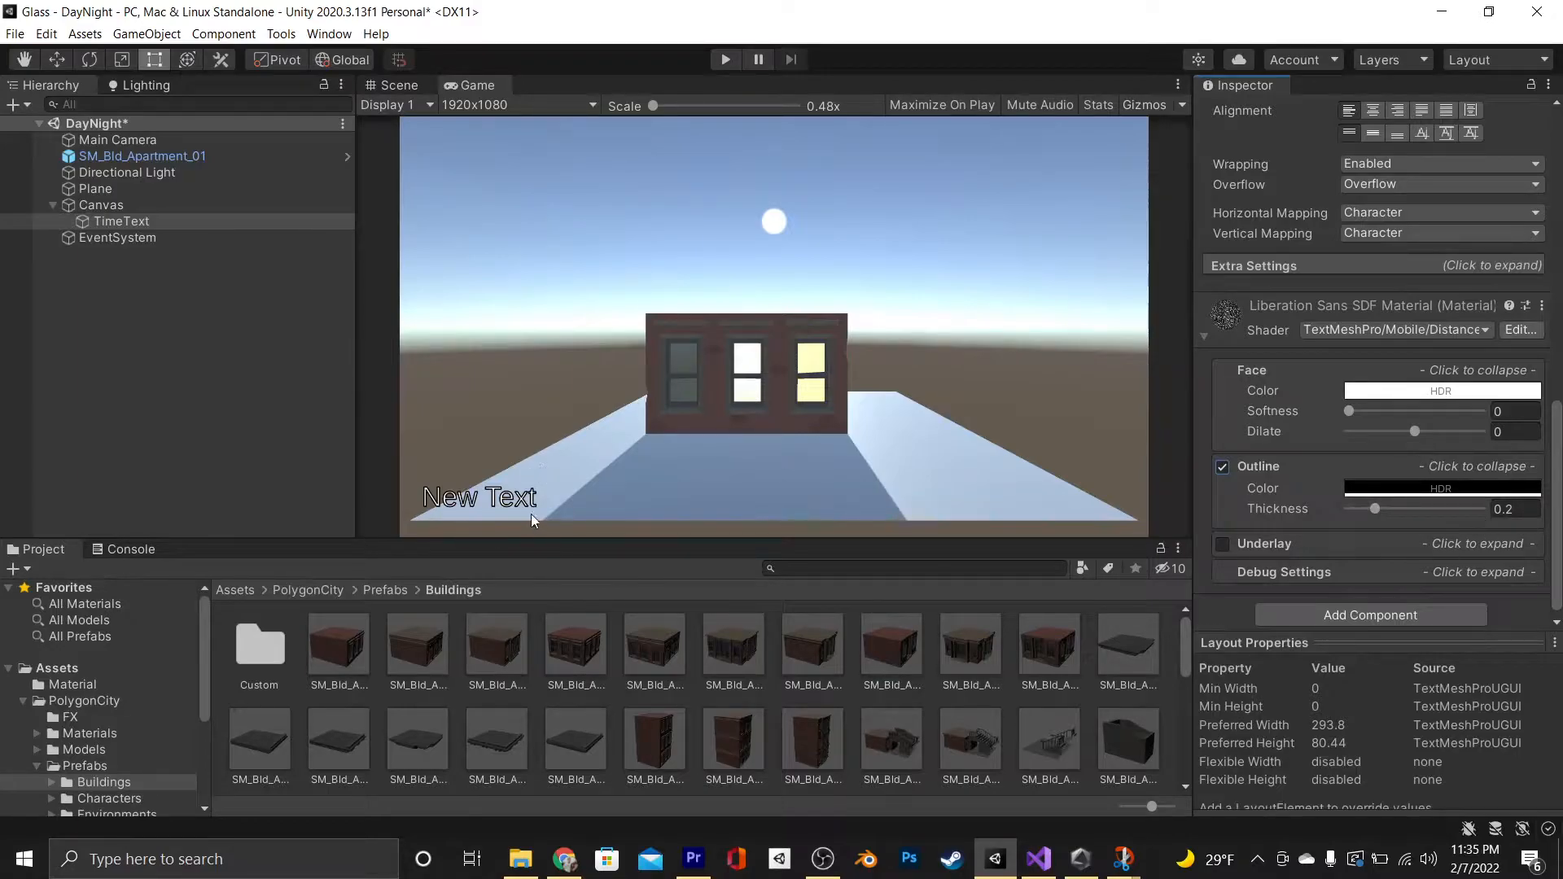
left_click(1036, 858)
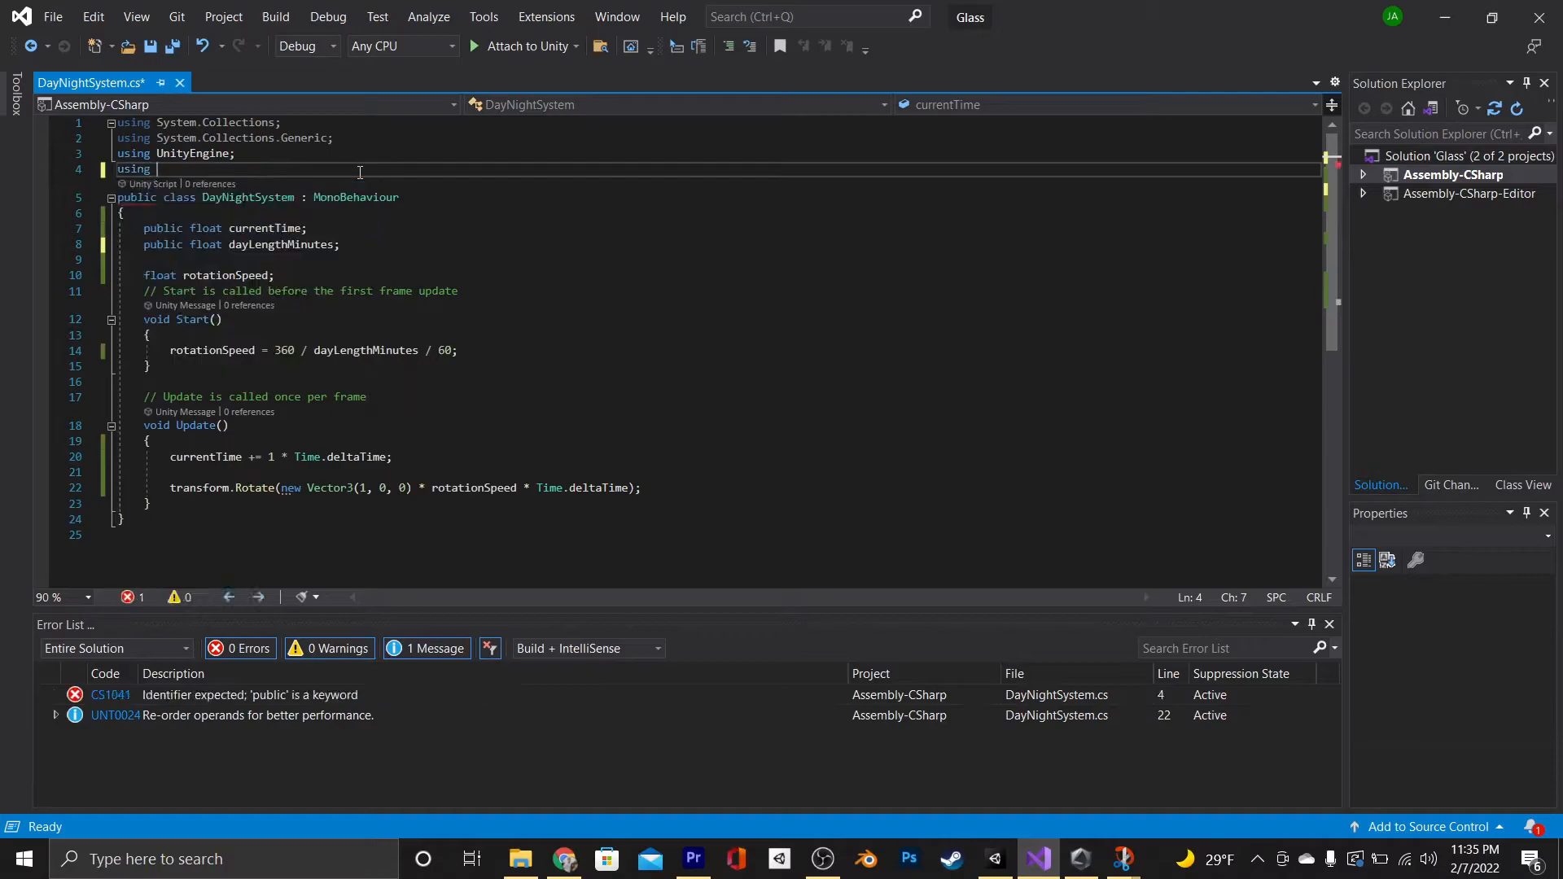
Add the TMPro using, a timeText field, and midday as dayLengthMinutes * 60 / 2, then save
type("TMPro;")
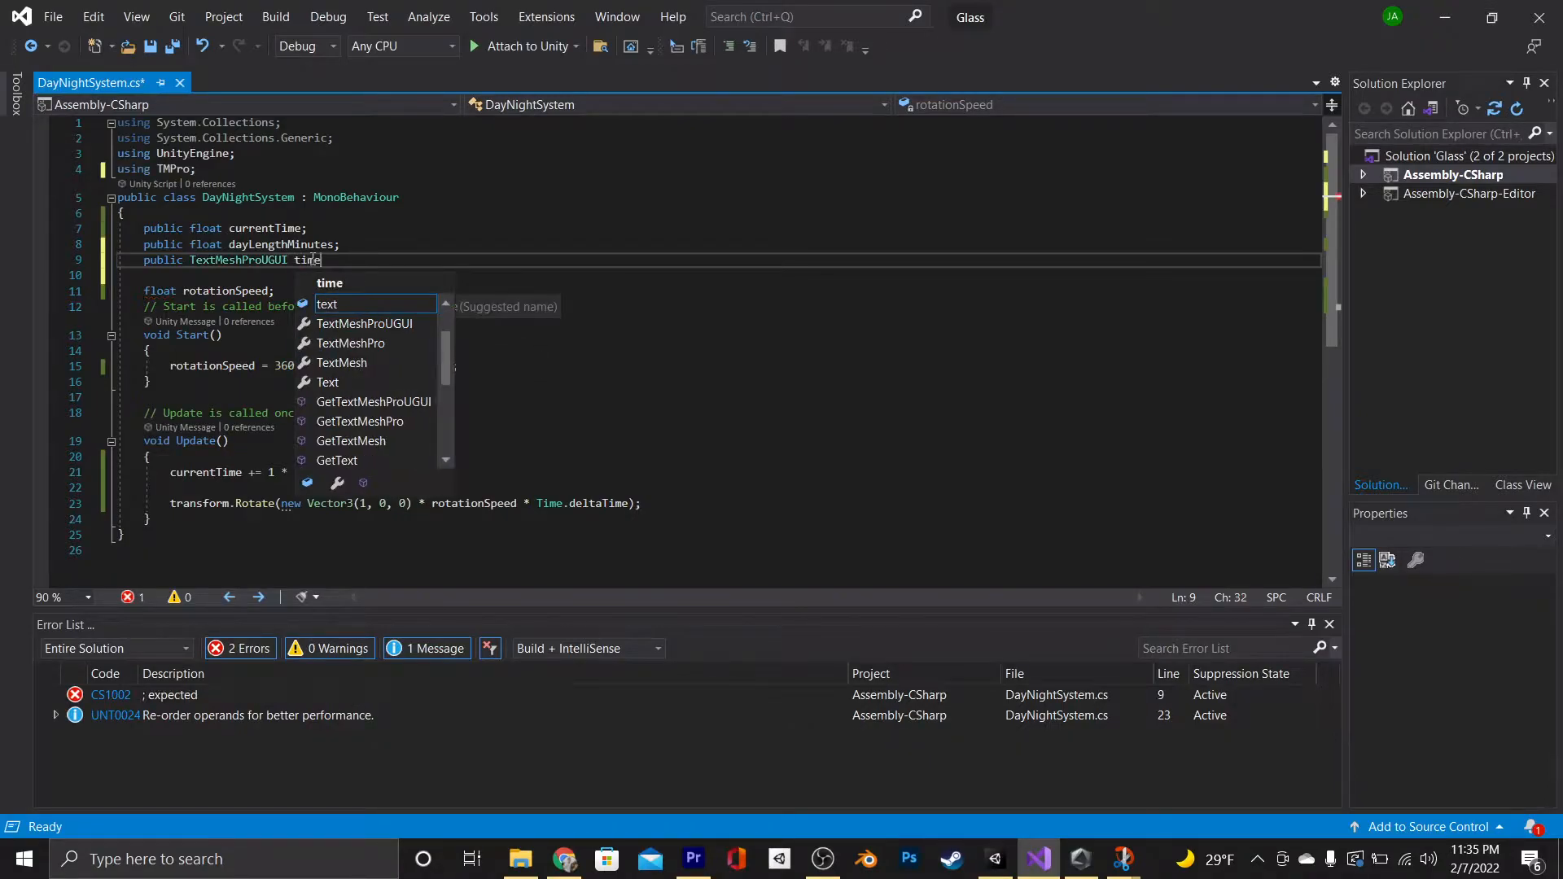
type("Text;")
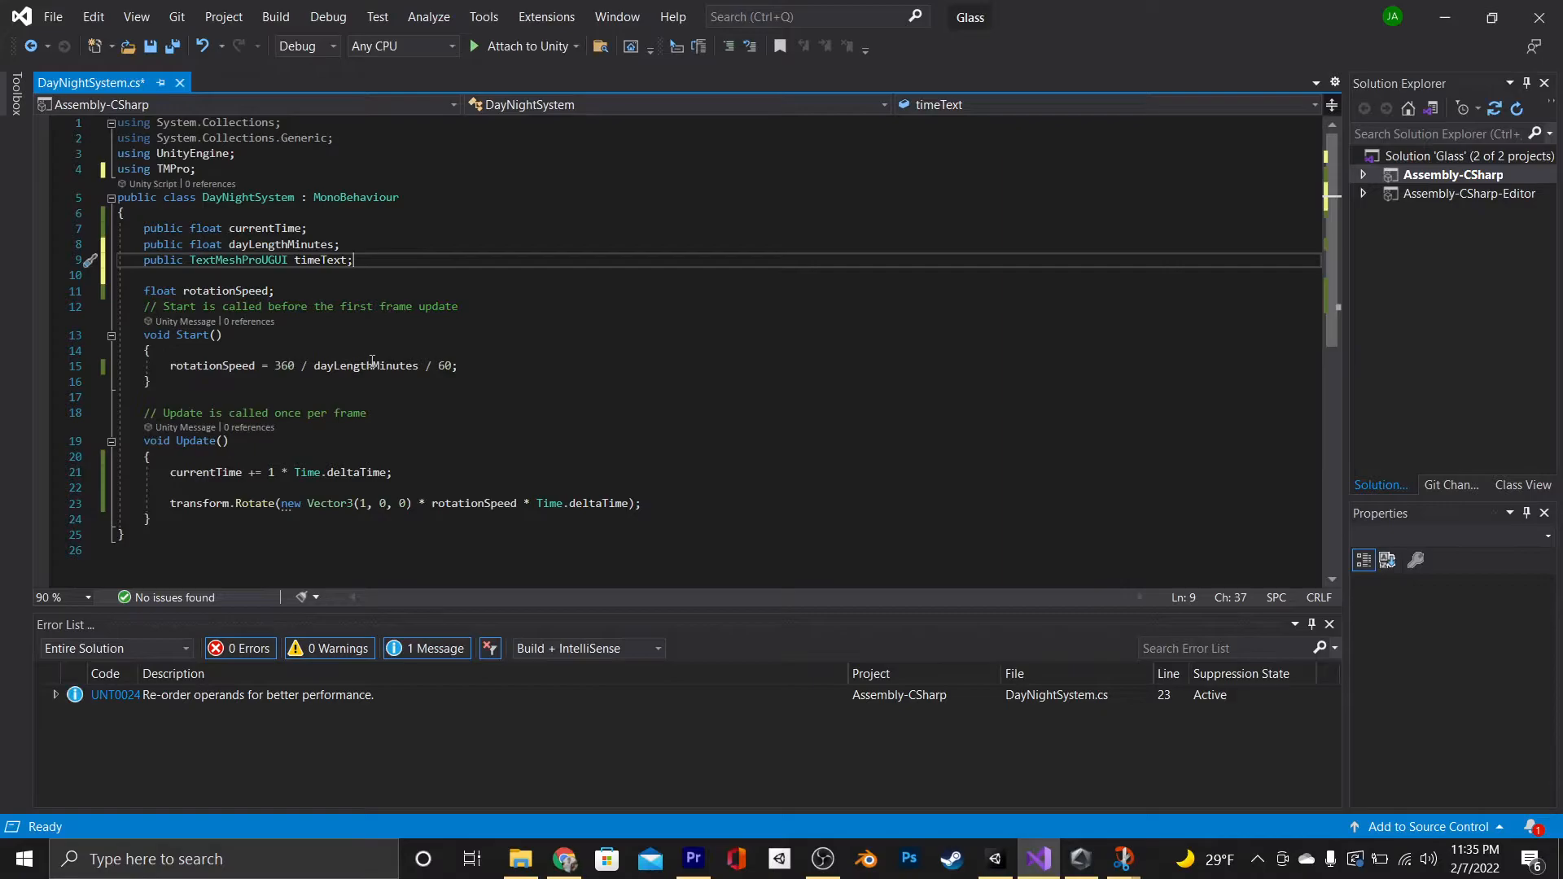
type("float")
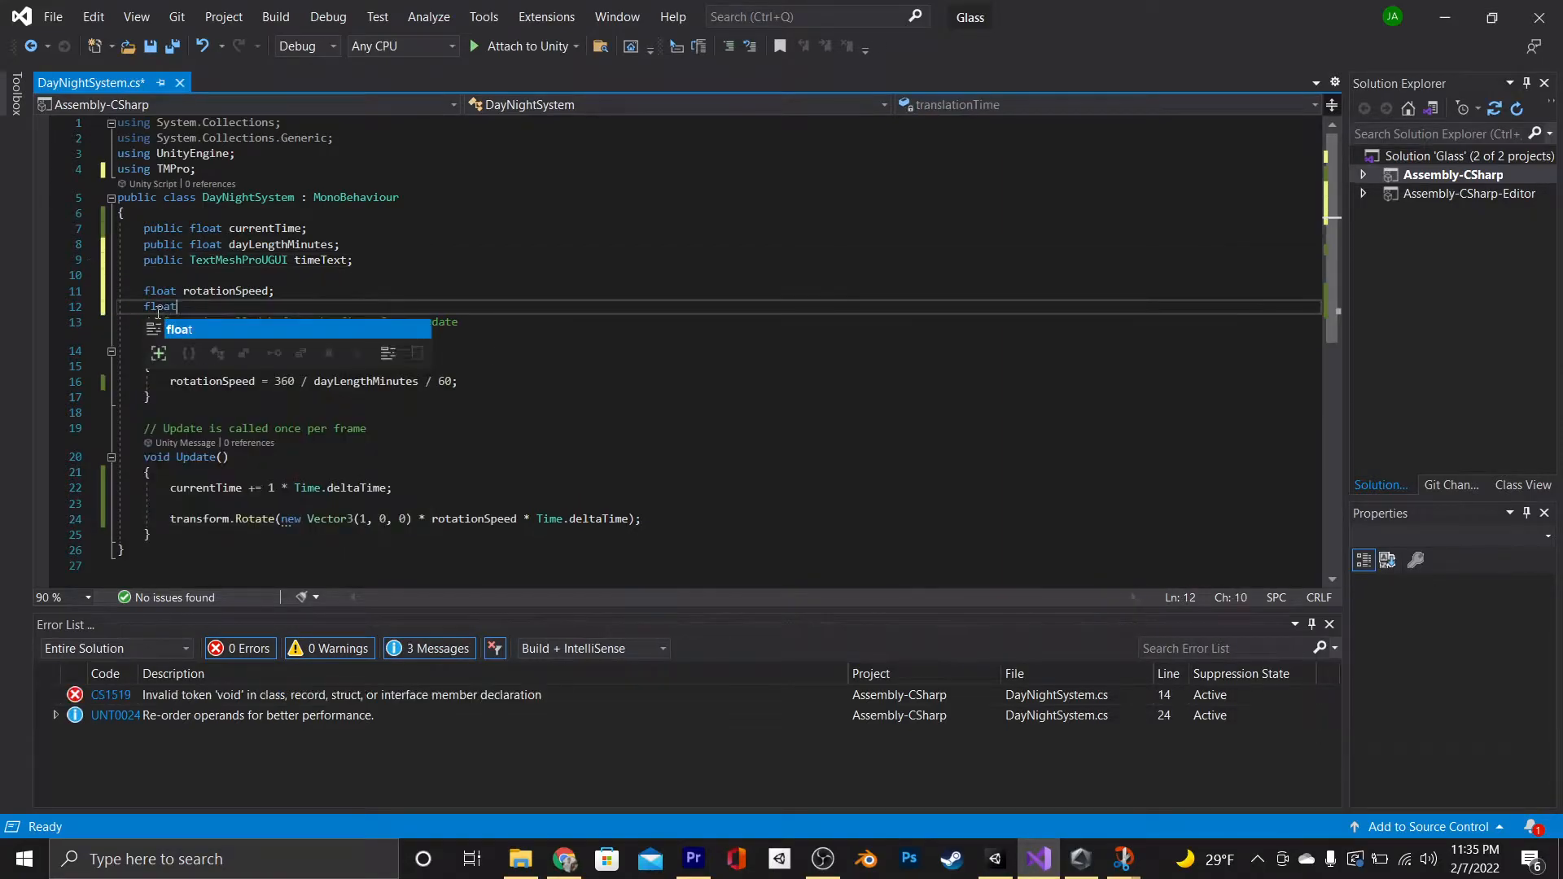
type("midday;")
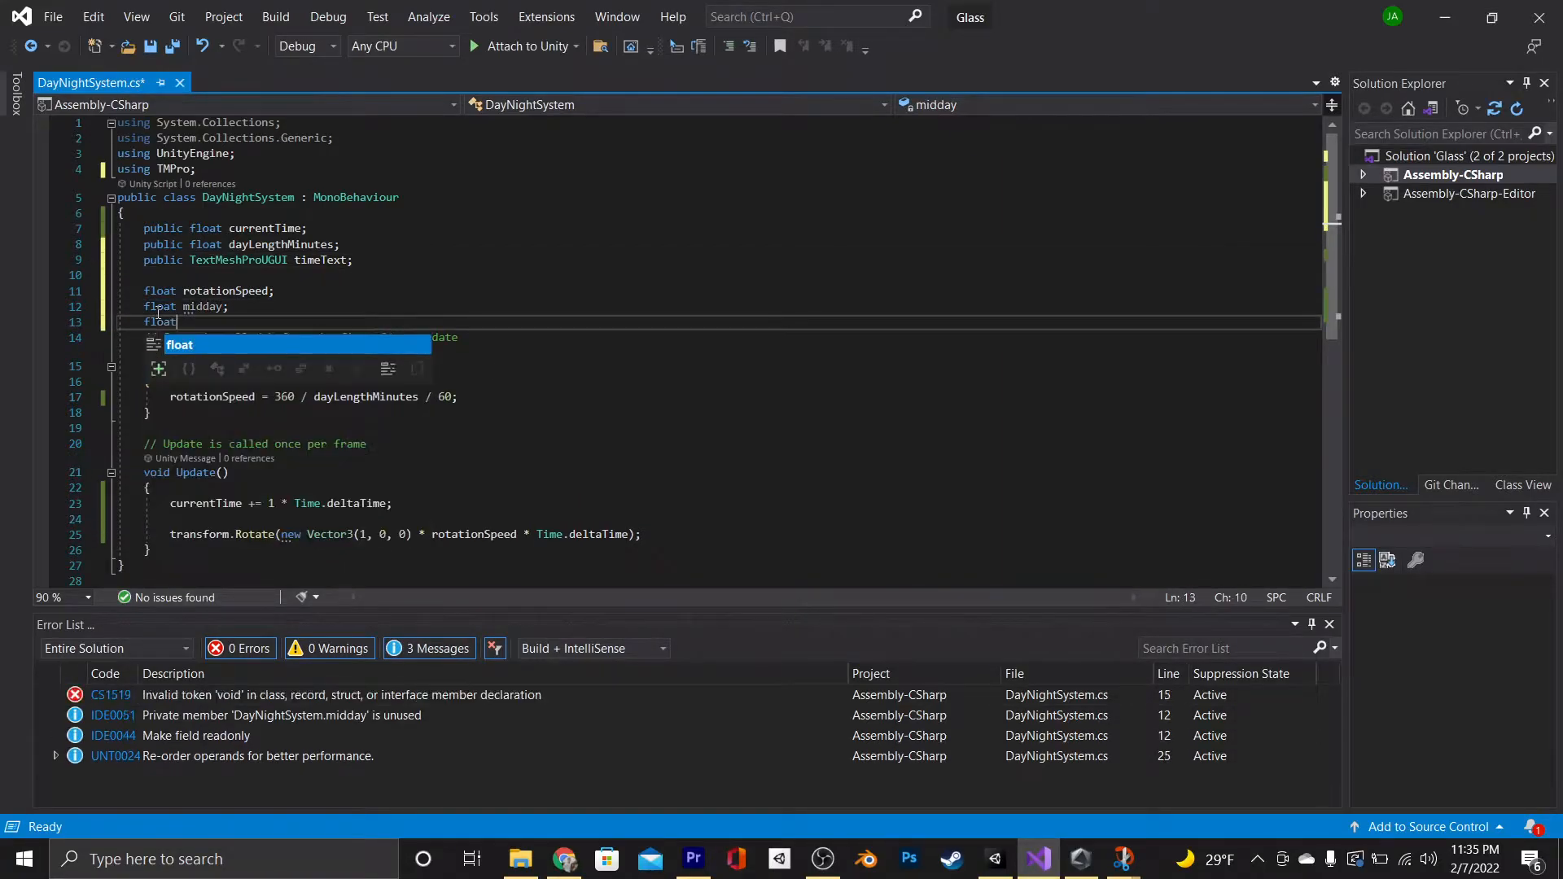
type("translateTime;")
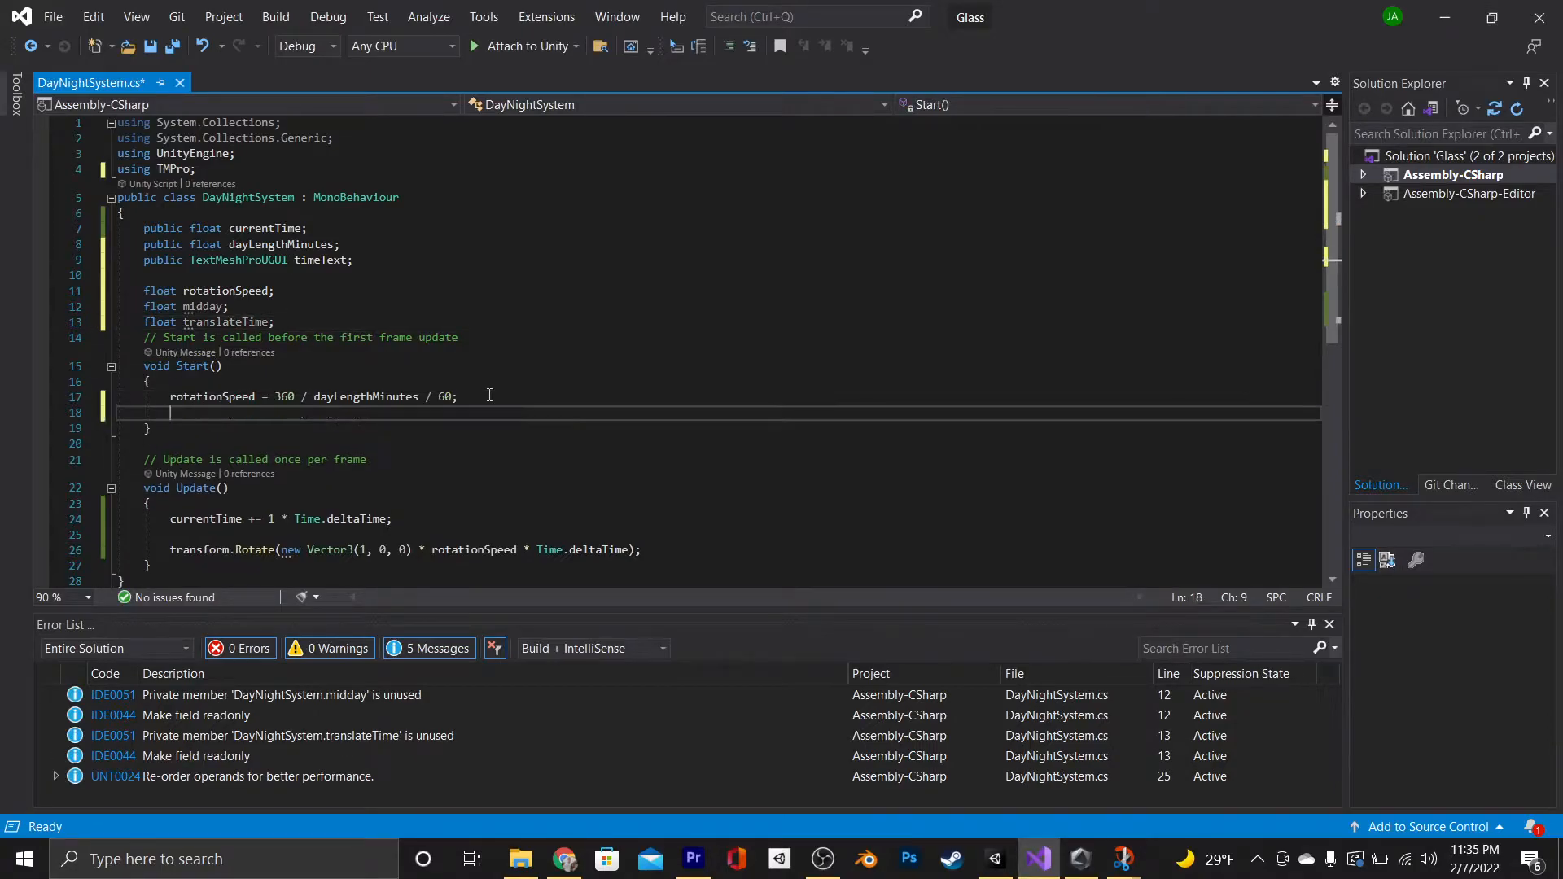
type("midday =")
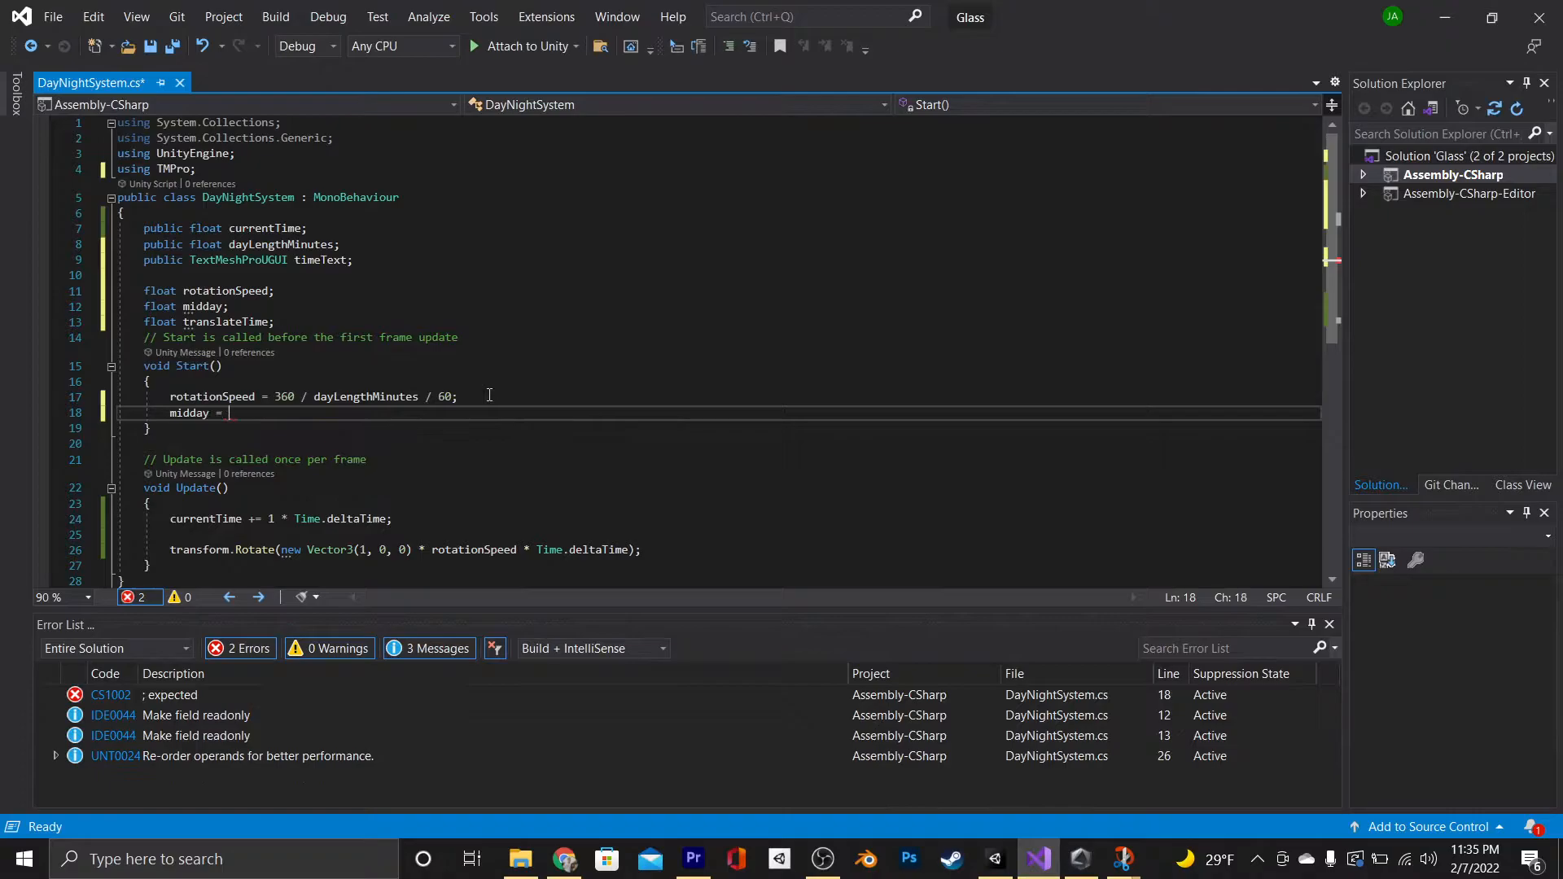
type("dayLengthMinutes *")
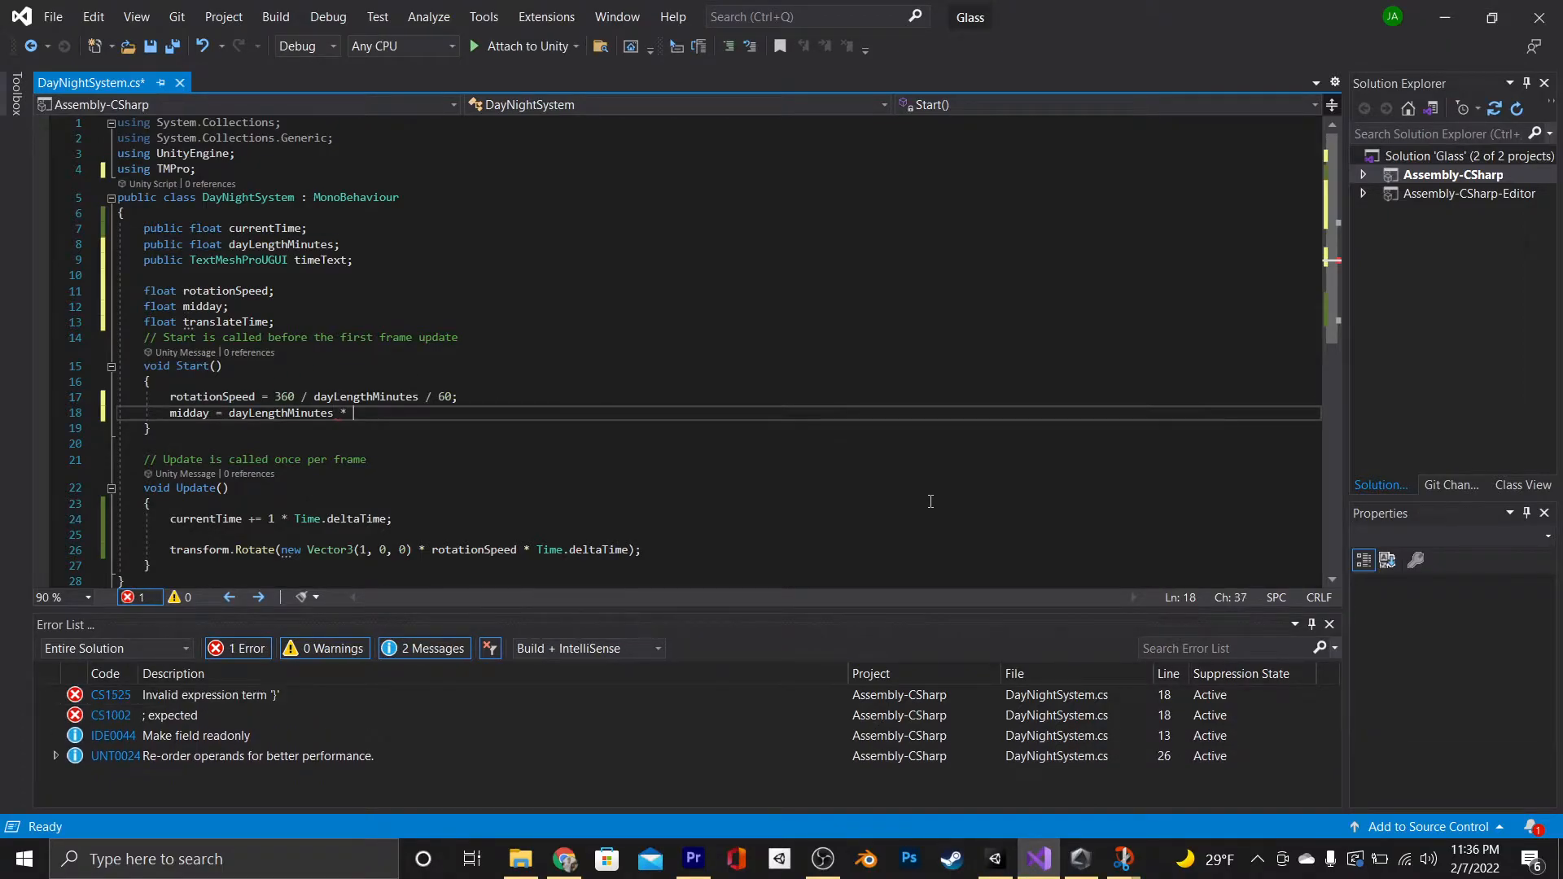
type("60 / 2")
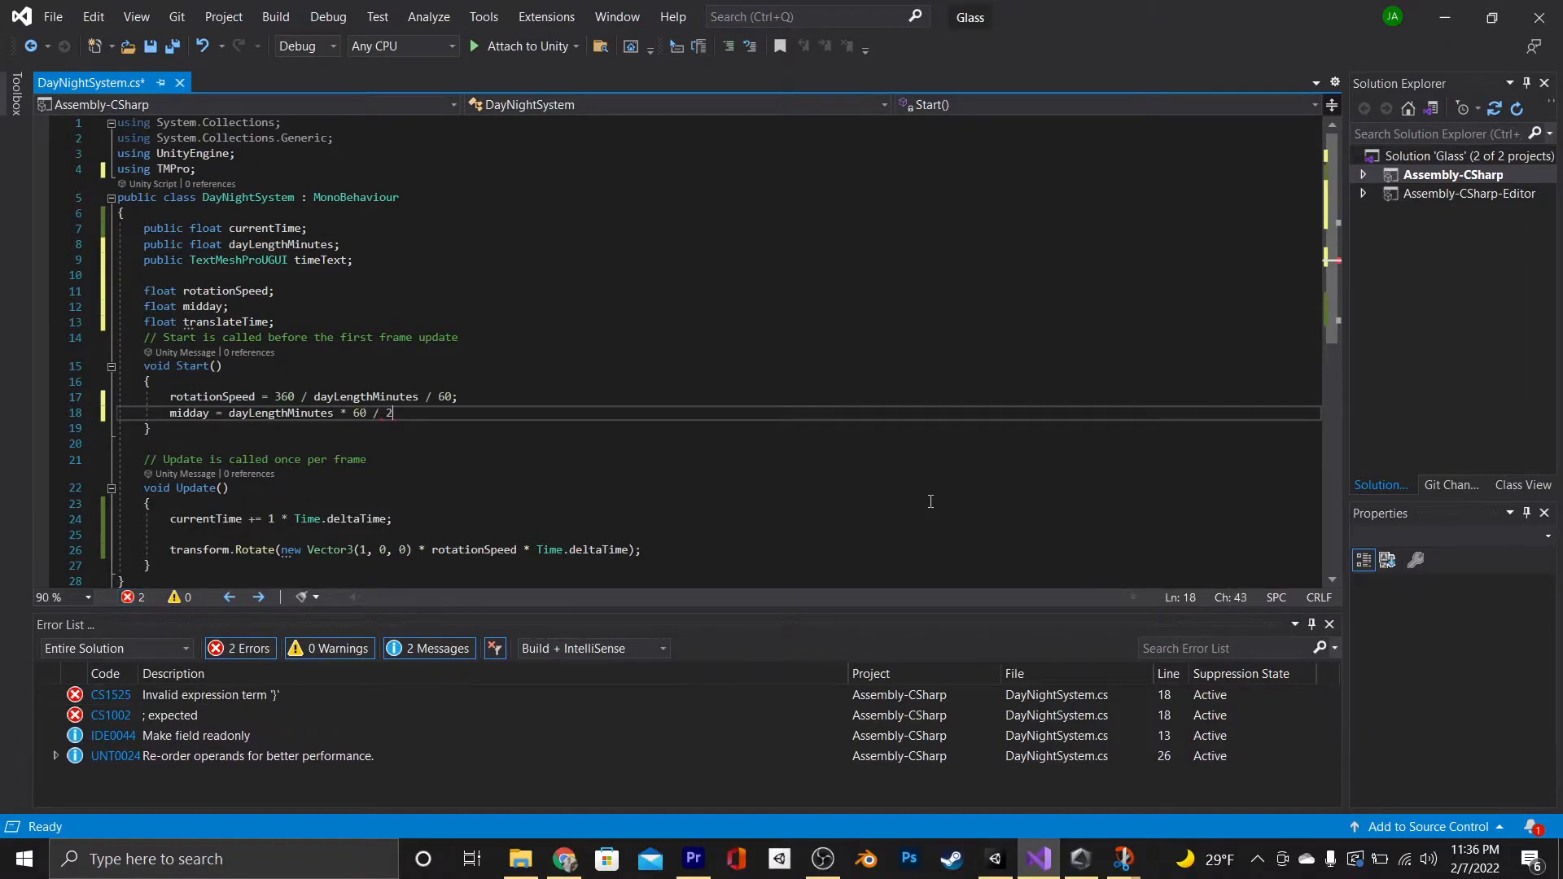
key("ctrl+s")
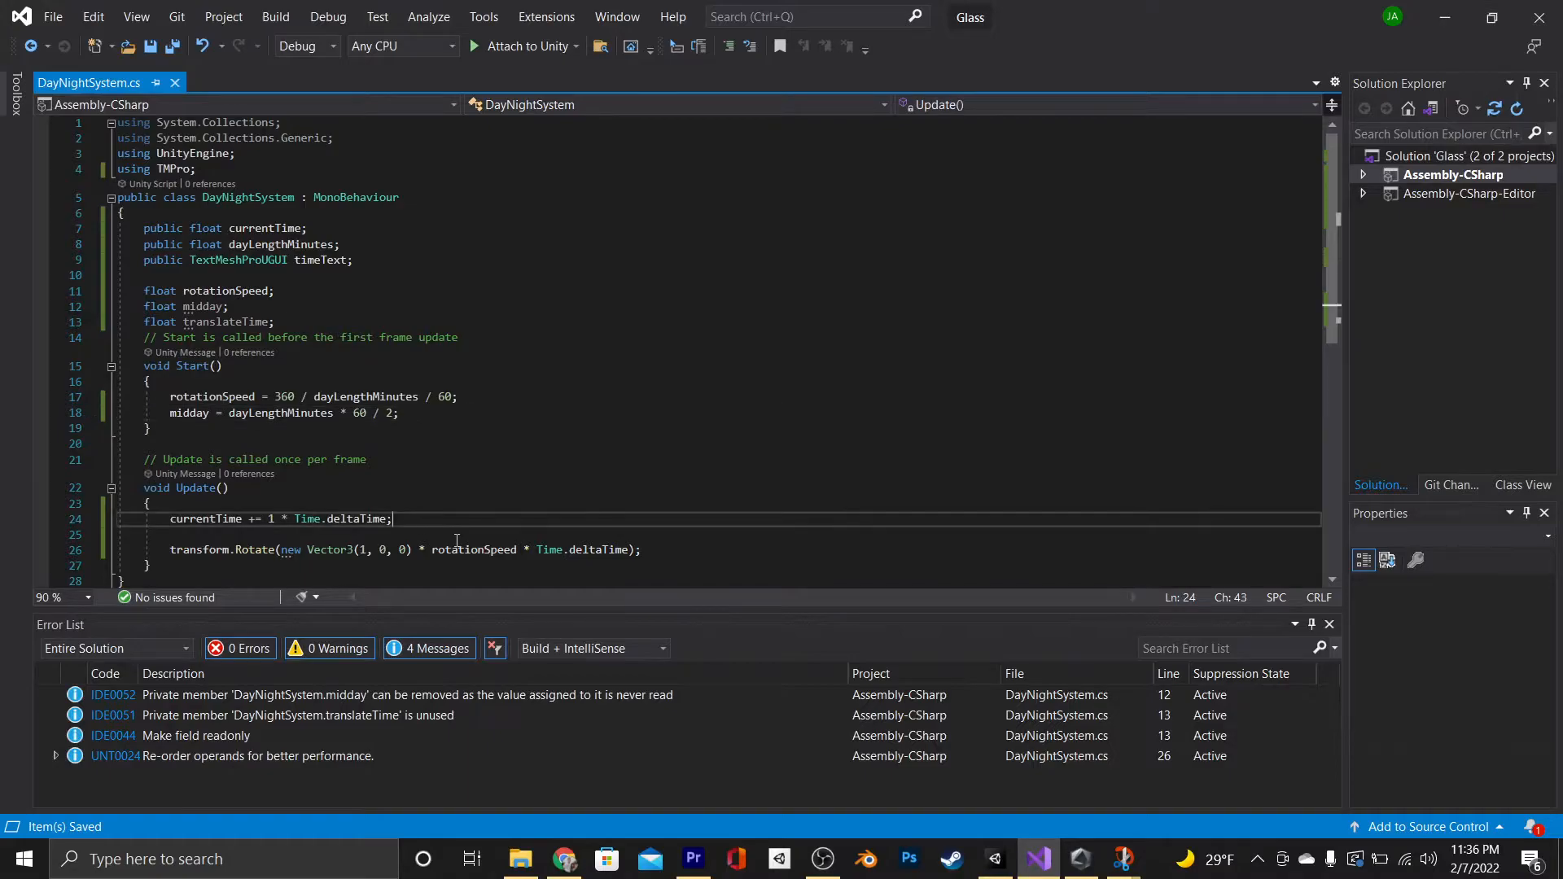
In Update, compute t = translateTime * 24, floor it to hours, and assign hours to timeText
type("translateTime = (currentTime / (midday * 2));")
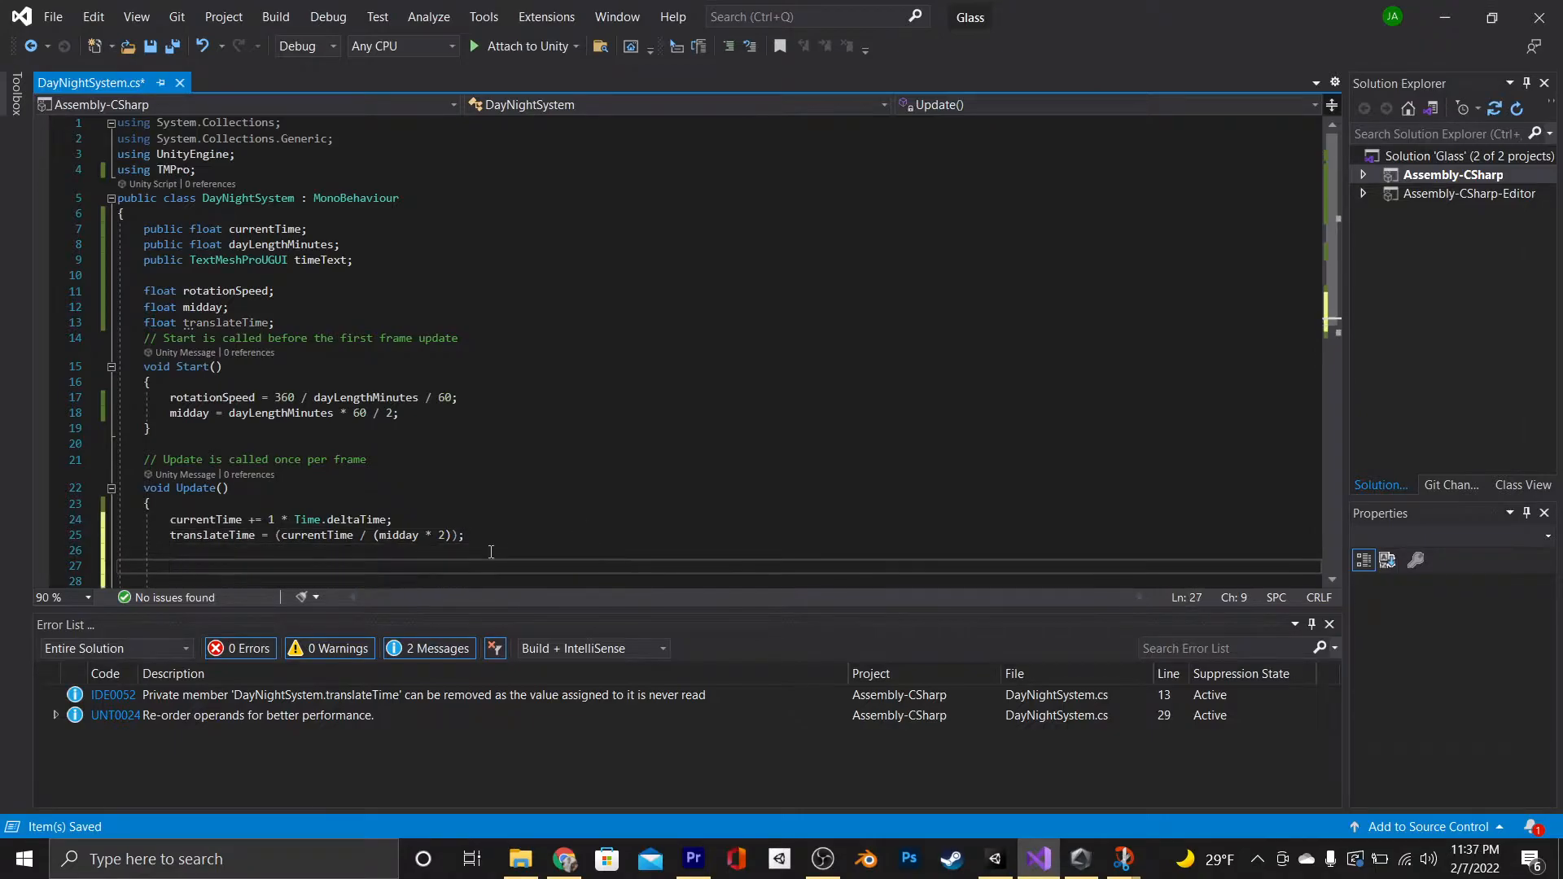
type("float t = translateTime * 12f;")
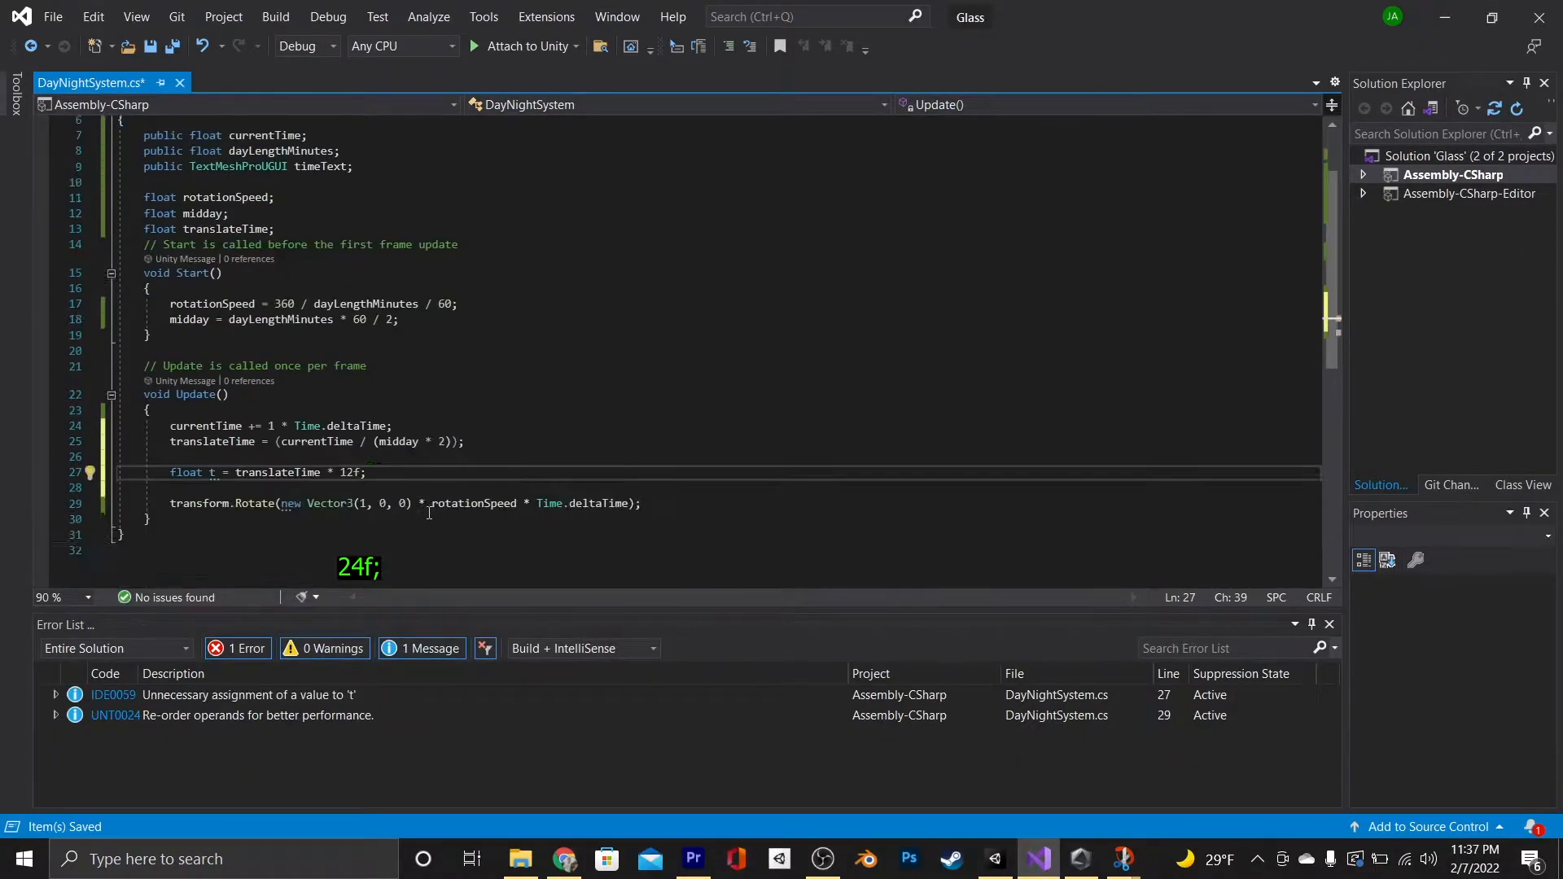
type("float hours =")
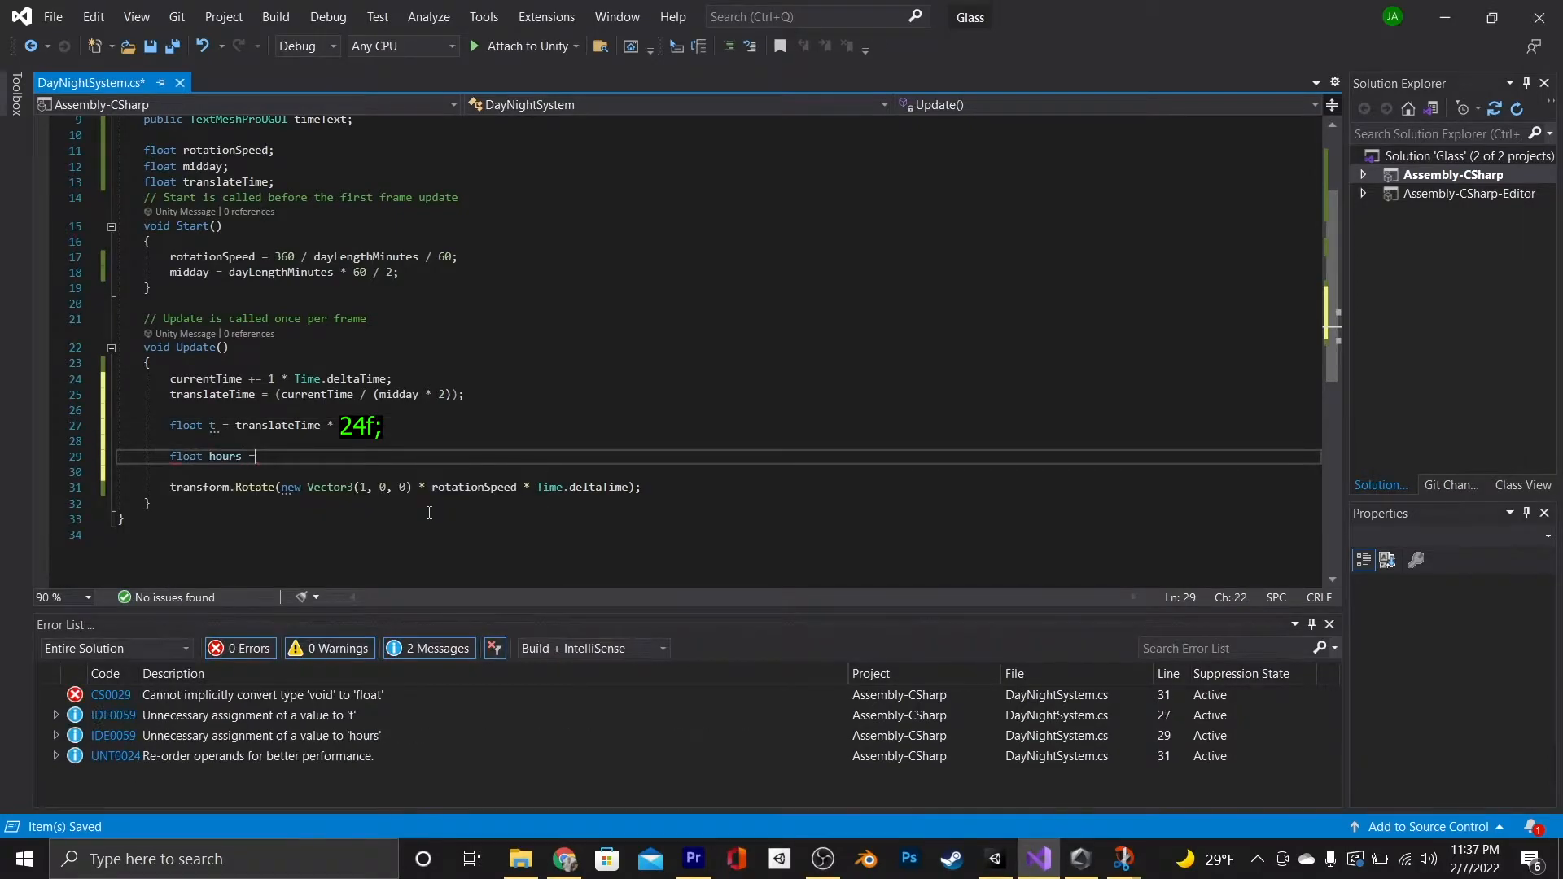
type("Mathf.floor(t);")
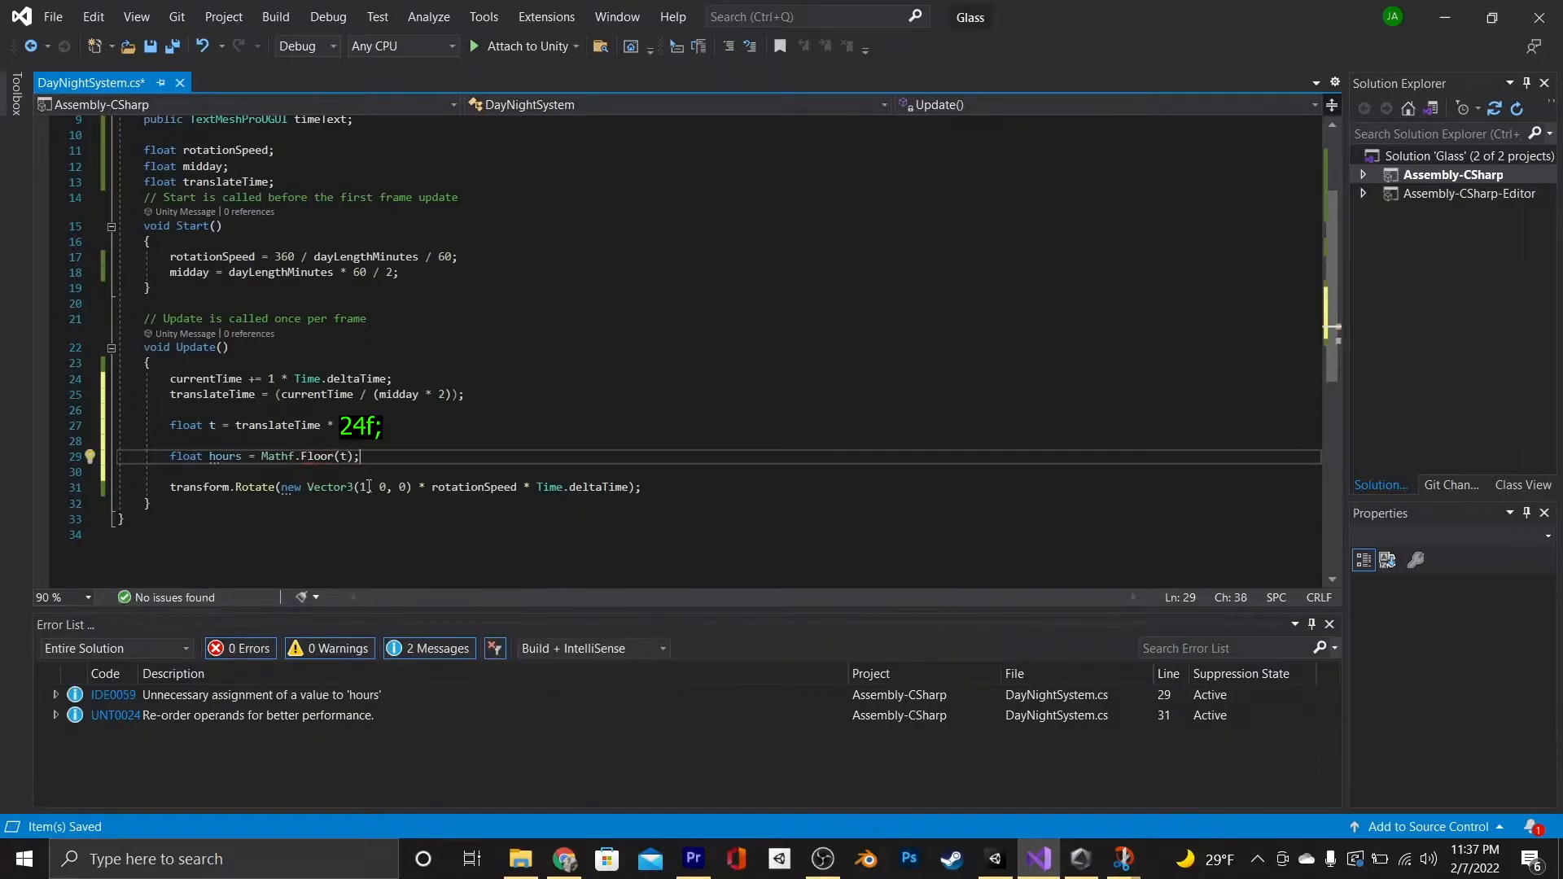
type("timet")
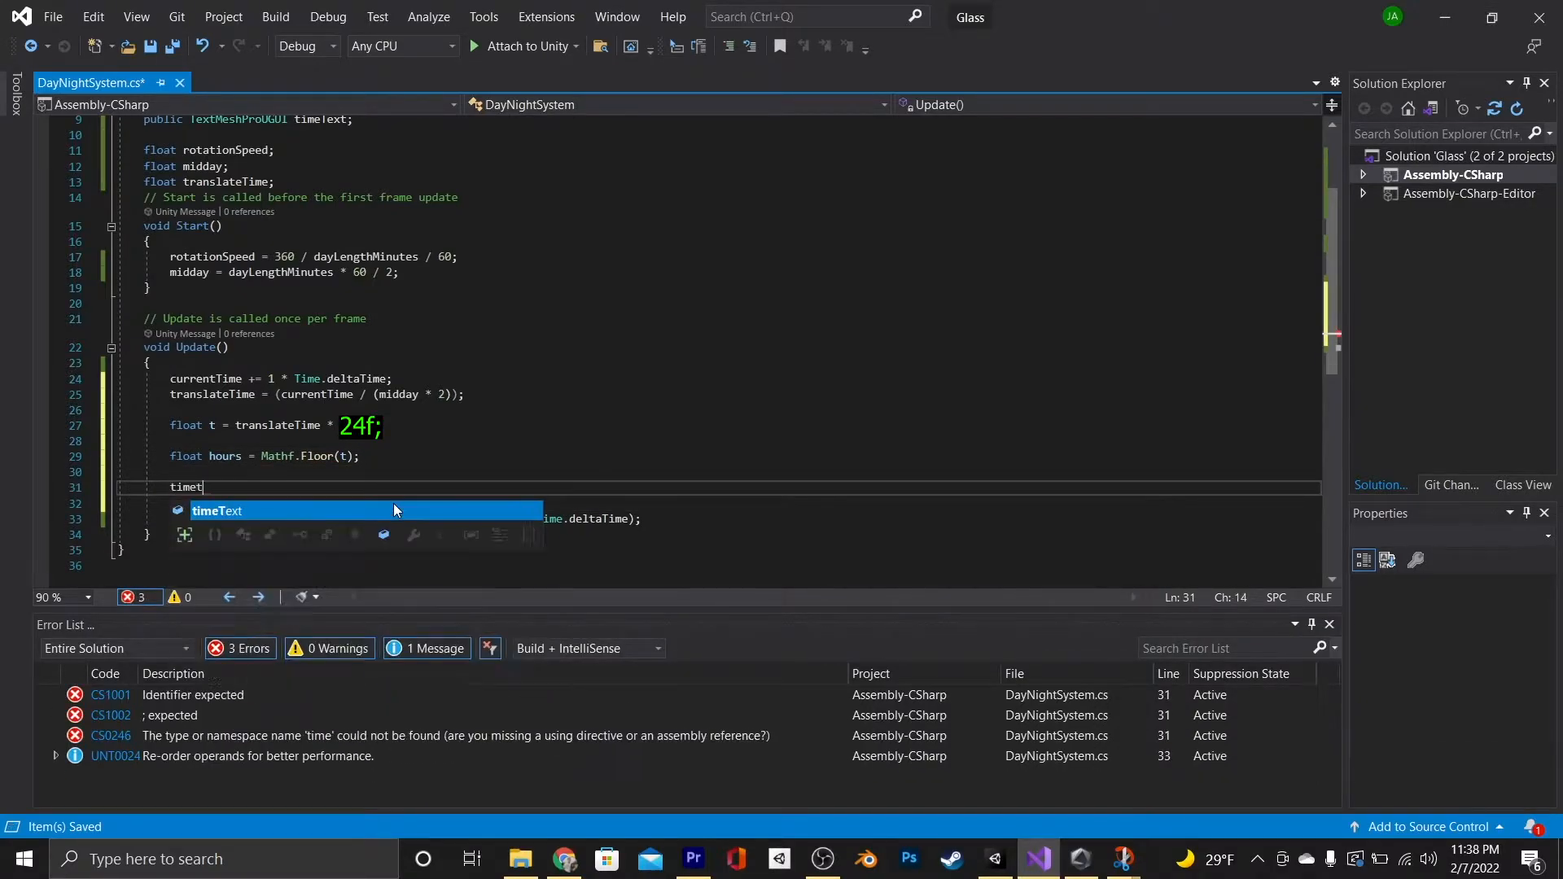
type("ext.text = hours.")
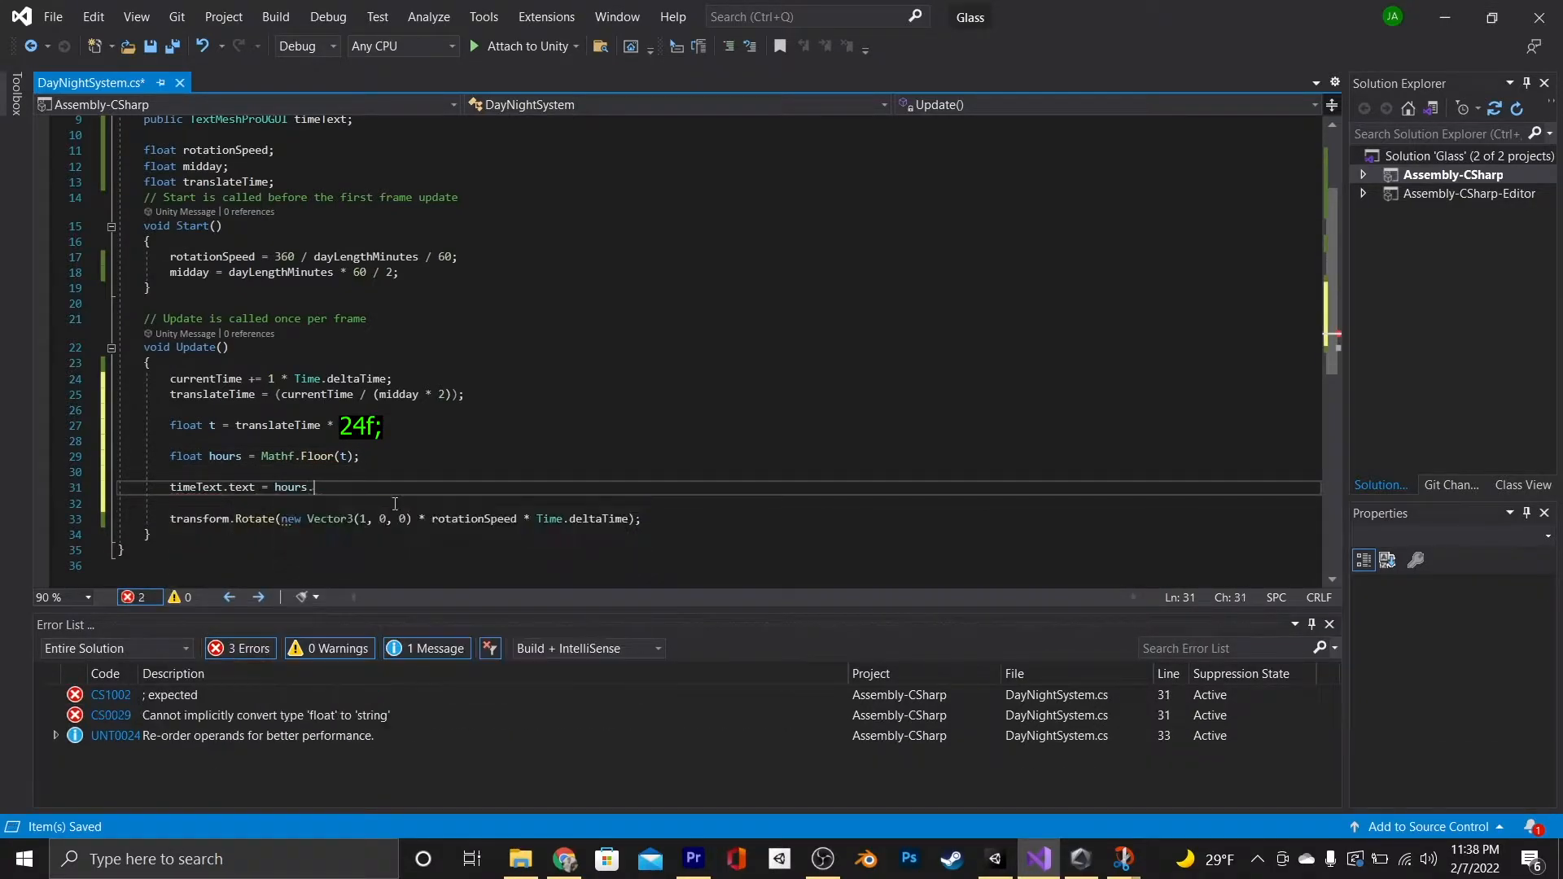
left_click(992, 858)
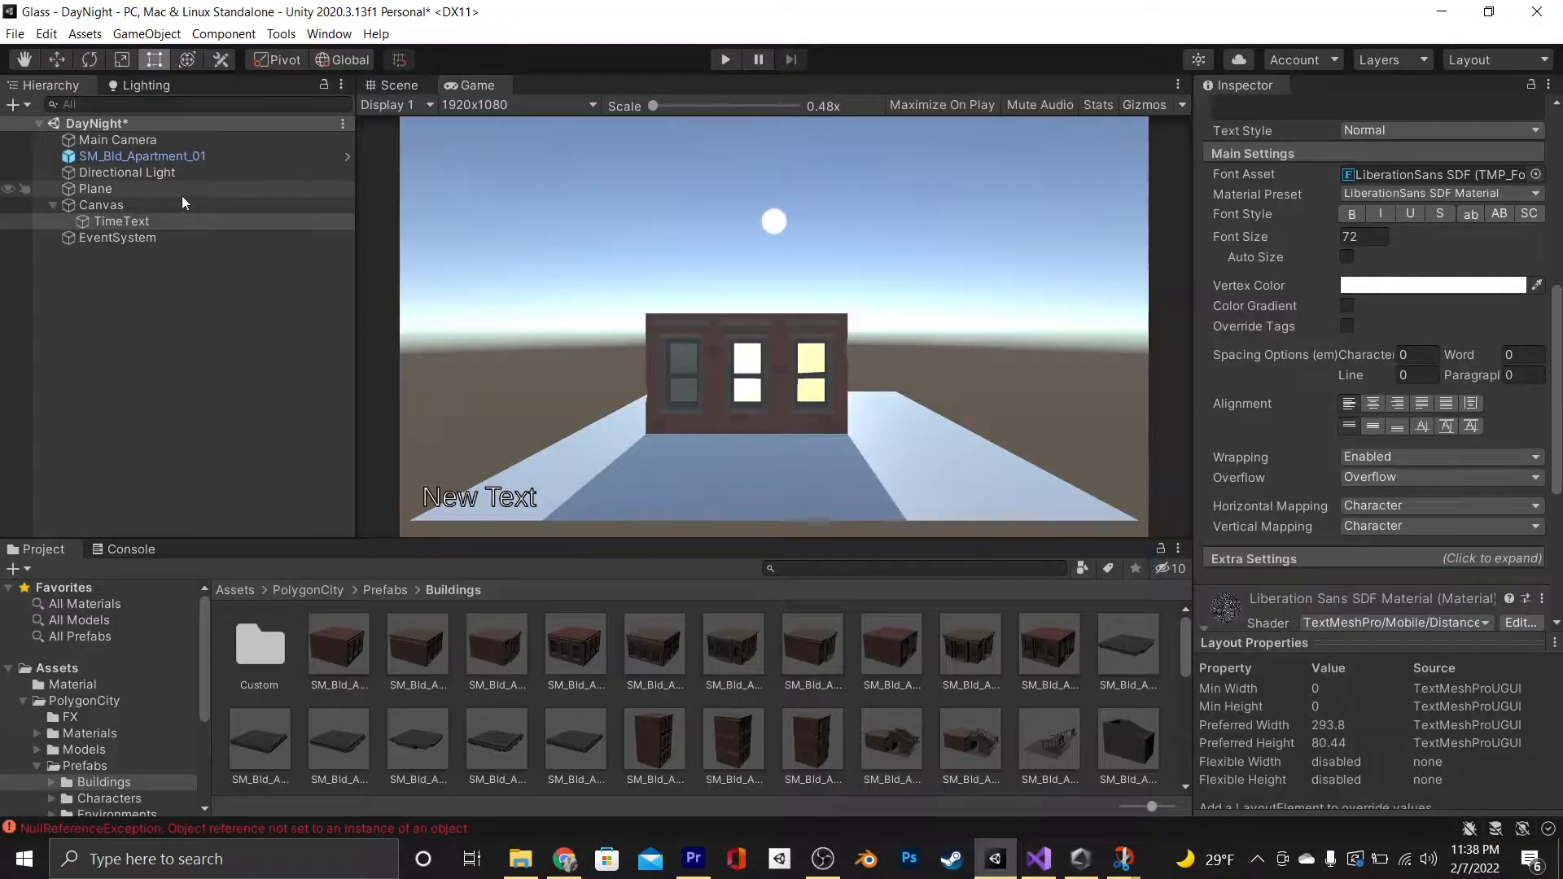
Play-test with Directional Light selected to see TimeText count hours, then stop
left_click(127, 172)
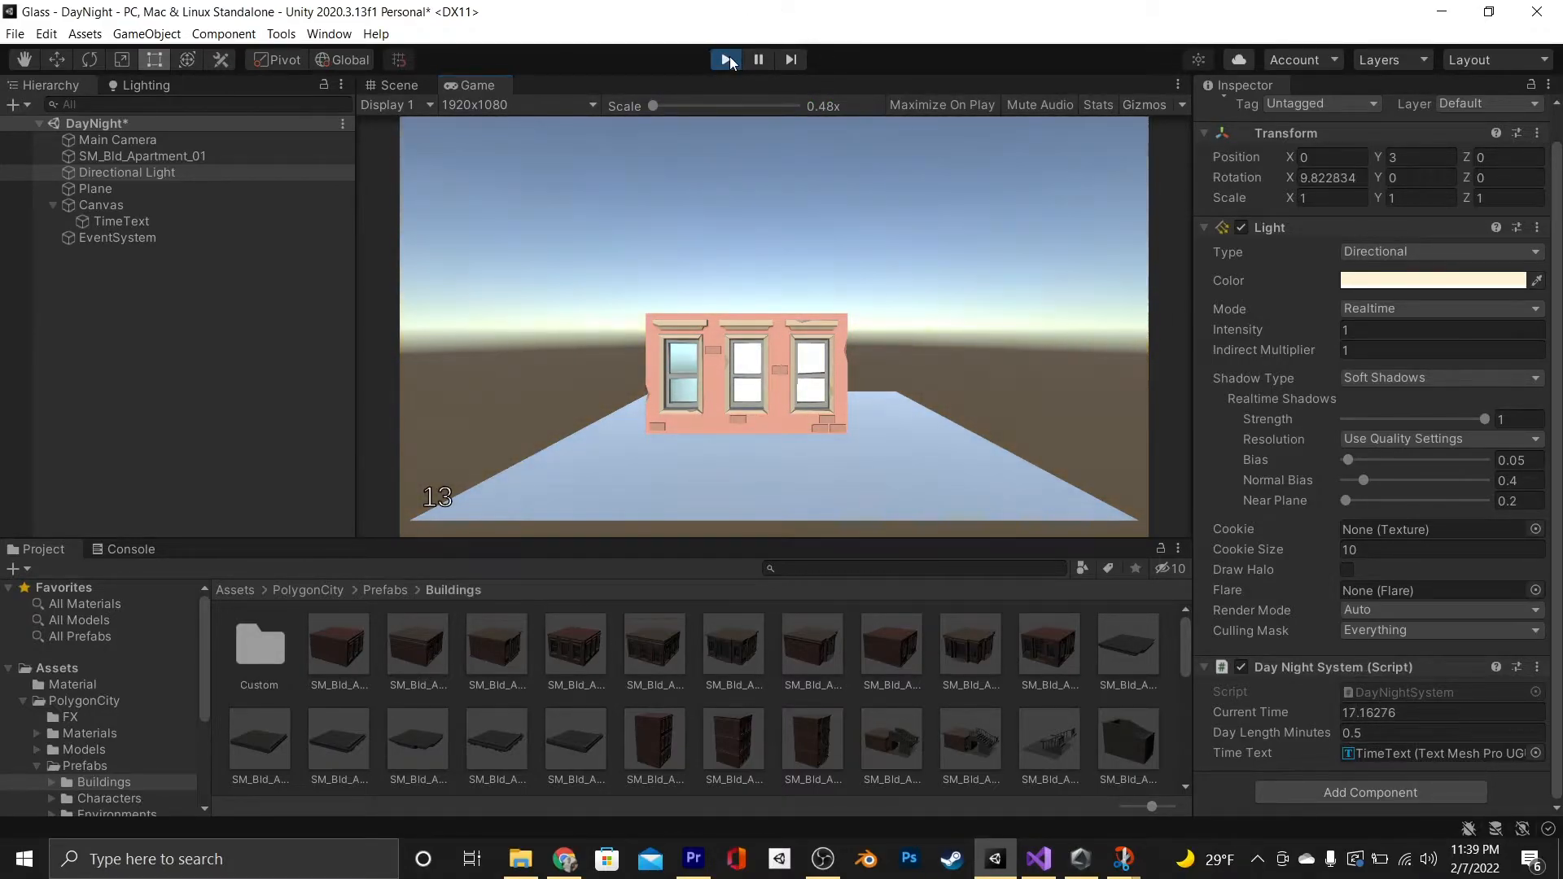
left_click(1037, 858)
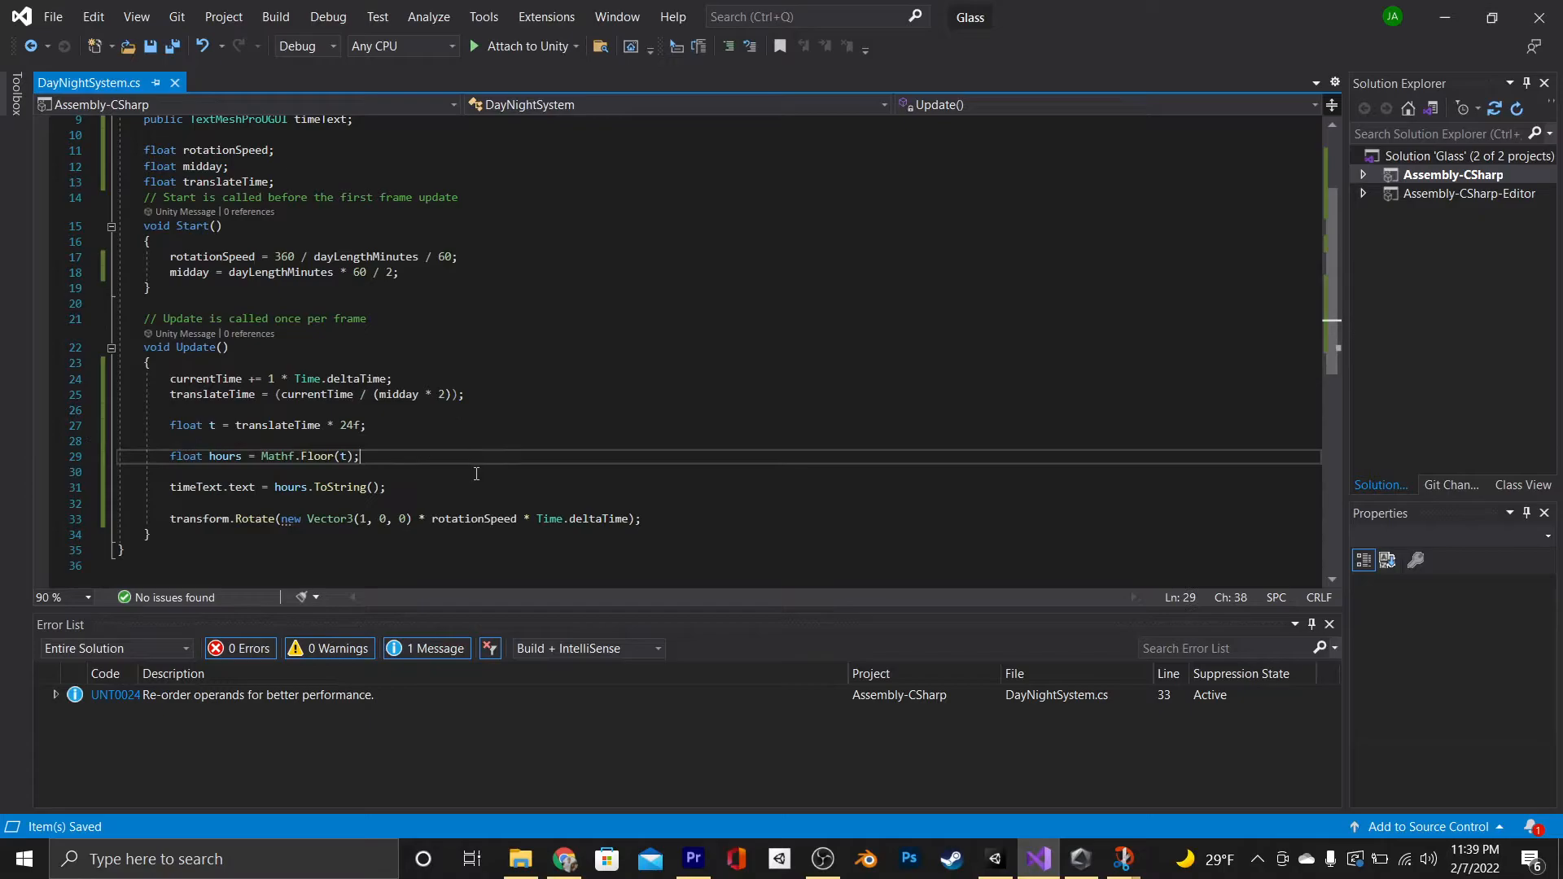
Add displayHours from hours.ToString(), plus a check showing 12 for hour zero, and save all
type("string")
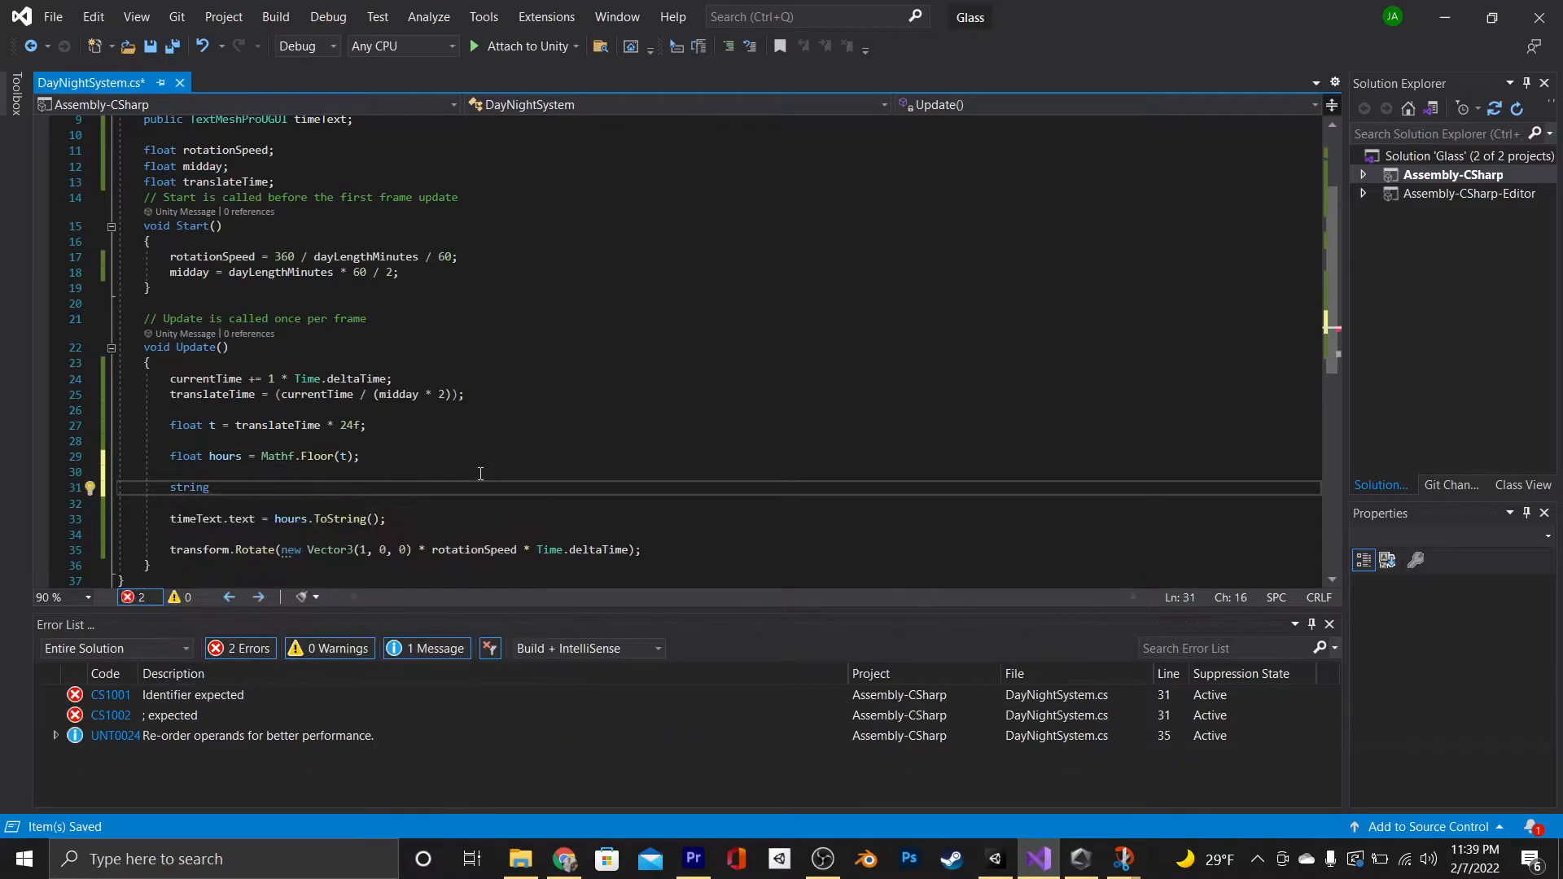
type("displayHours =")
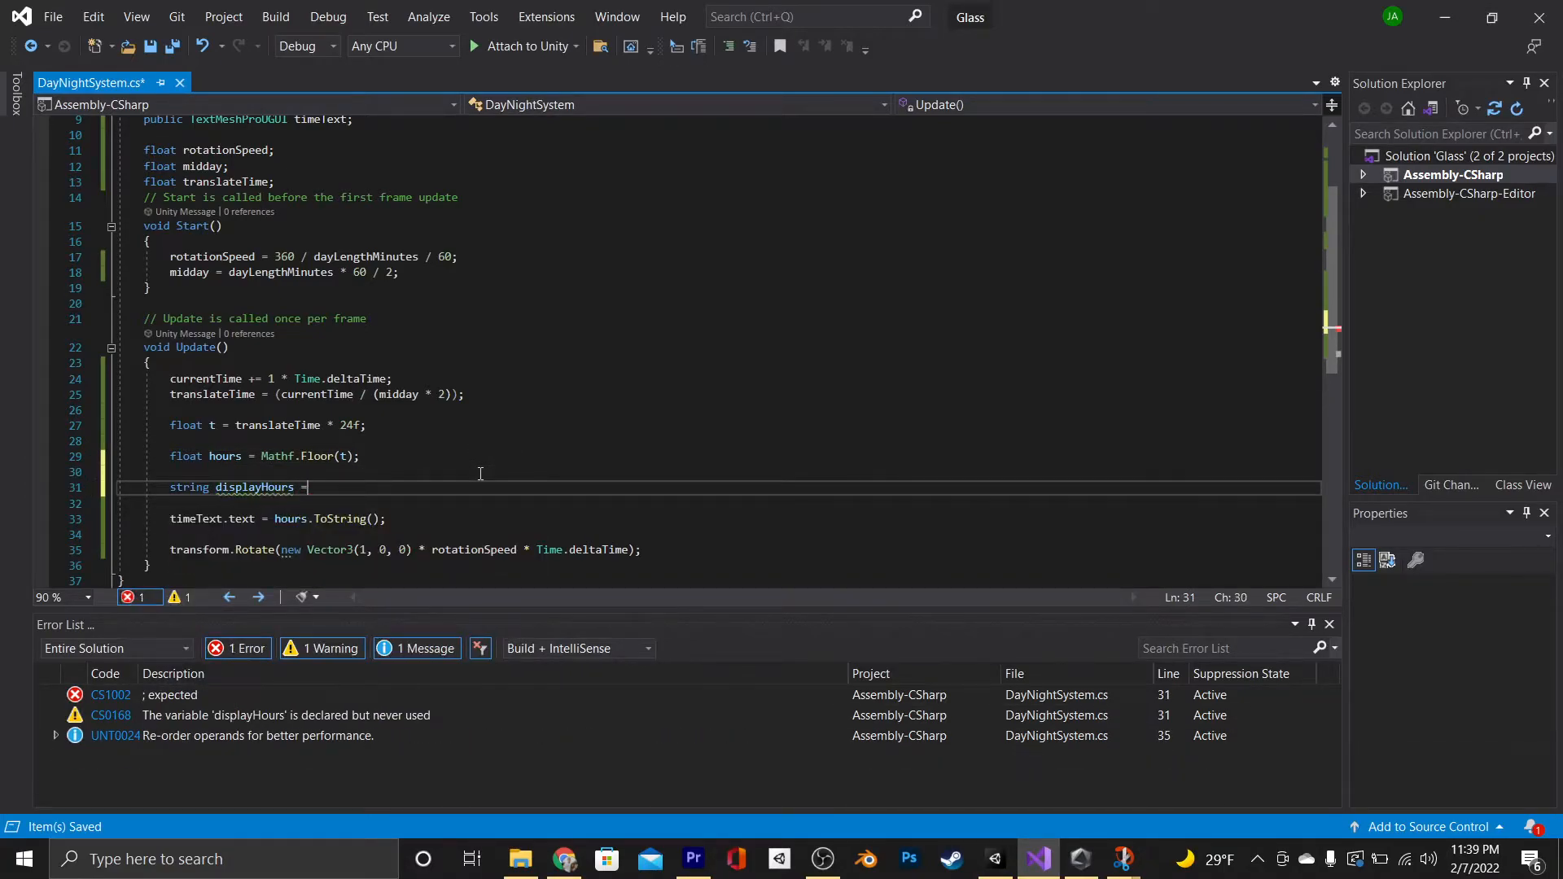
type("hours.ToString();")
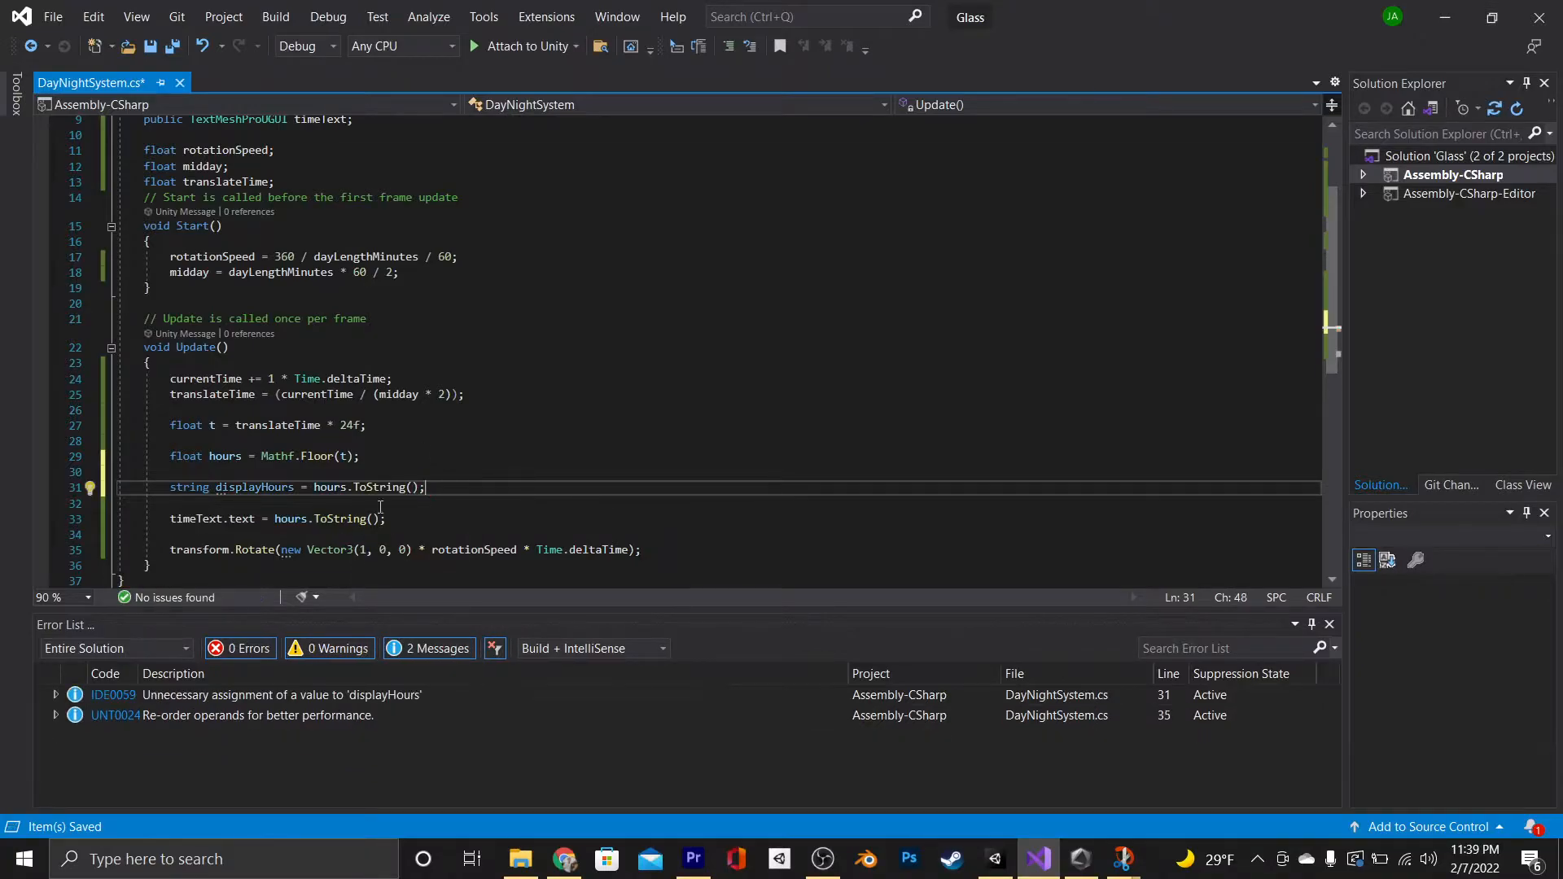
type("if(hours == 0")
type("displayHours = \"1\"")
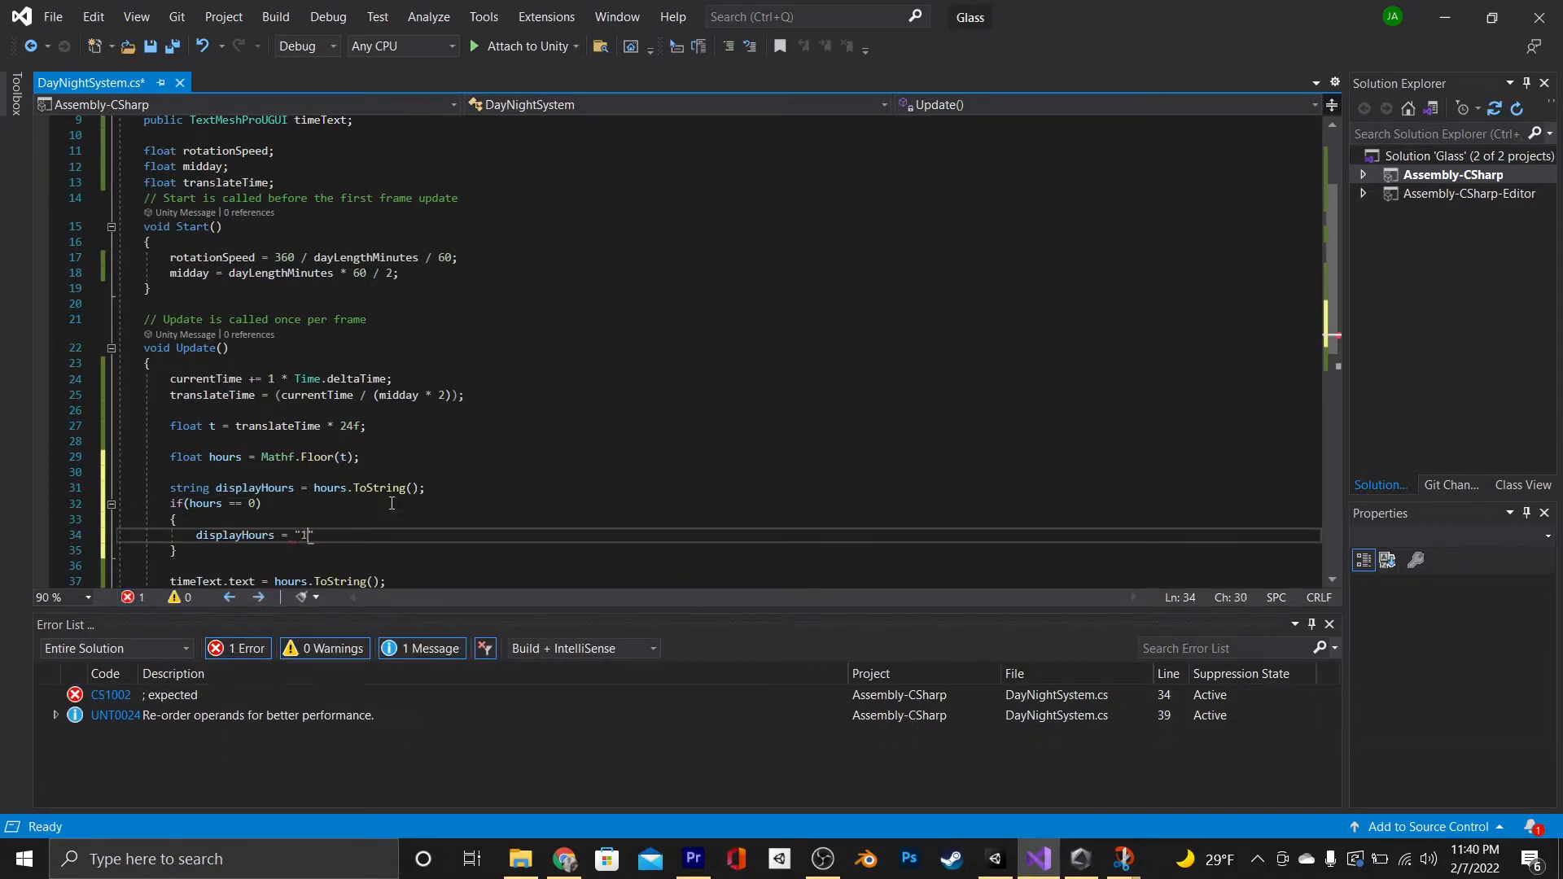
left_click(52, 17)
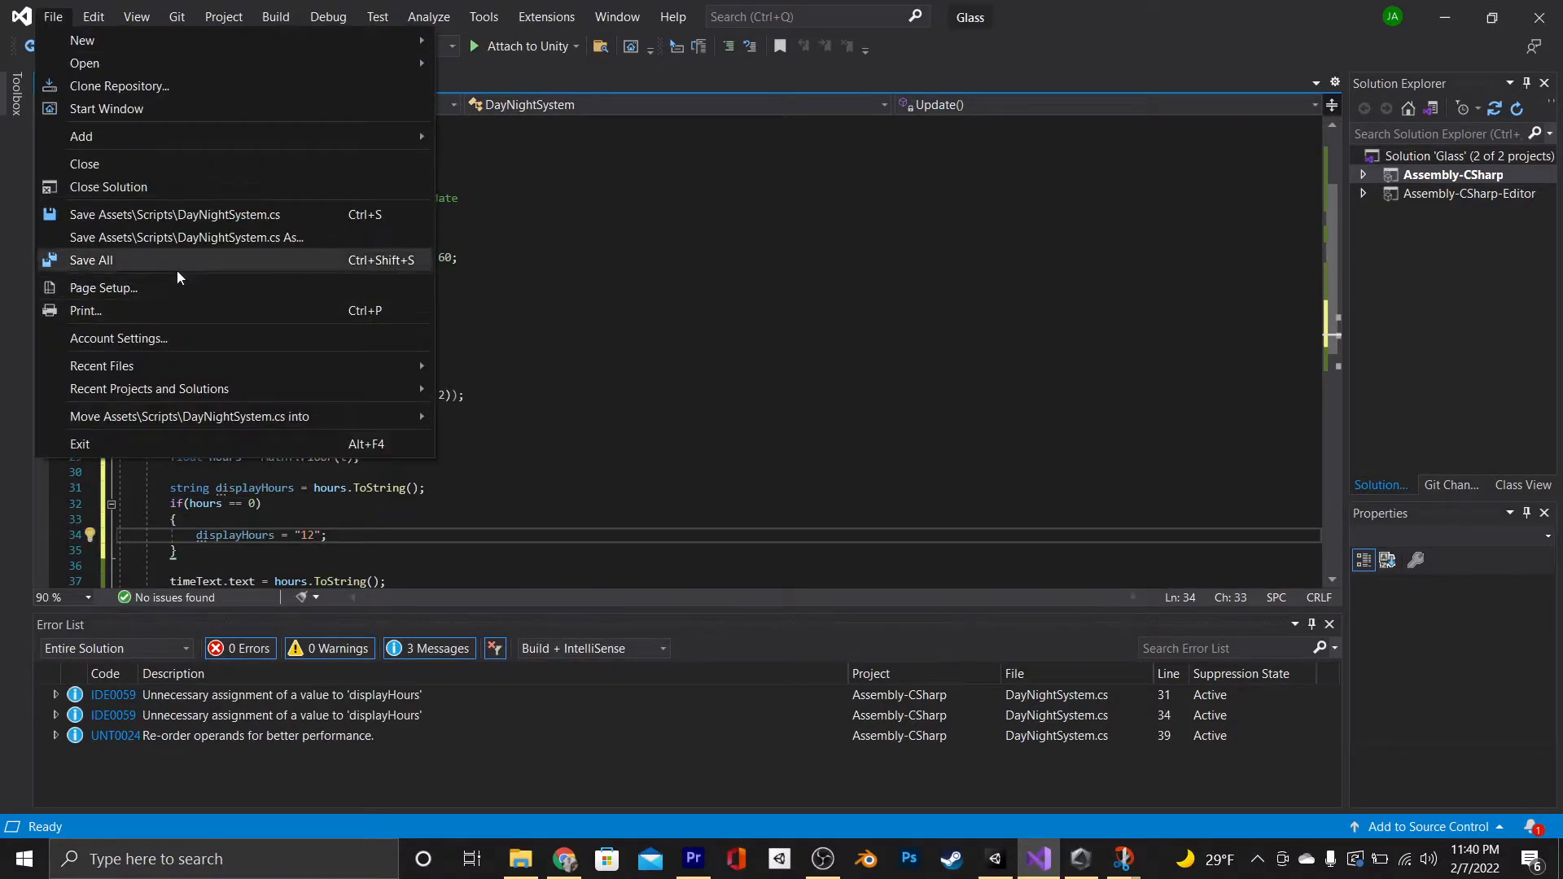
left_click(91, 261)
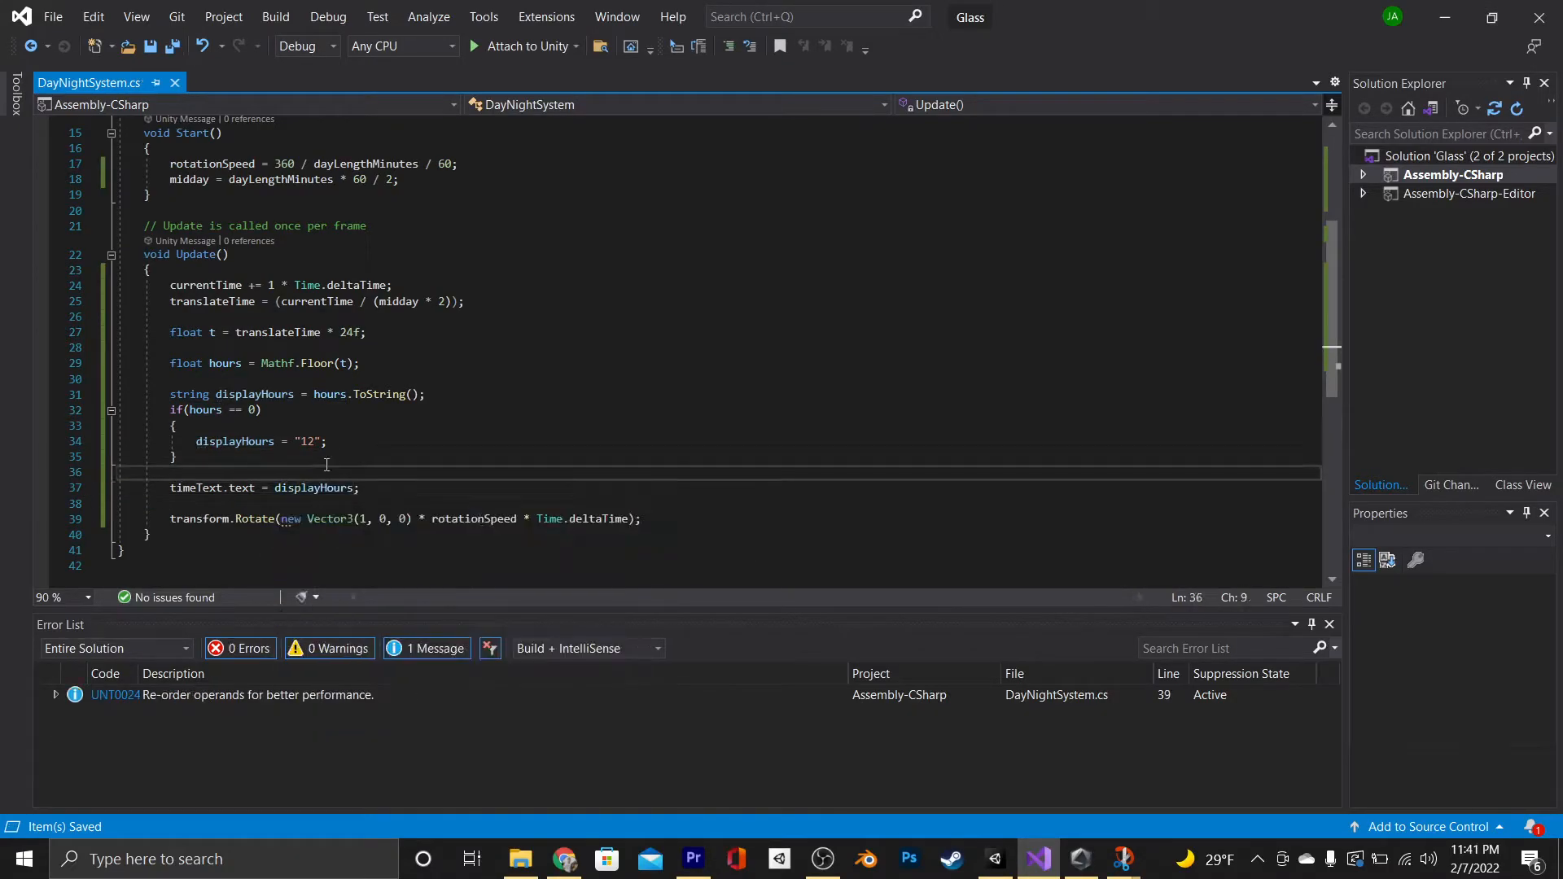
Subtract 12 from hours above 12, assign displayHours to the clock, and test in Unity
type("if(")
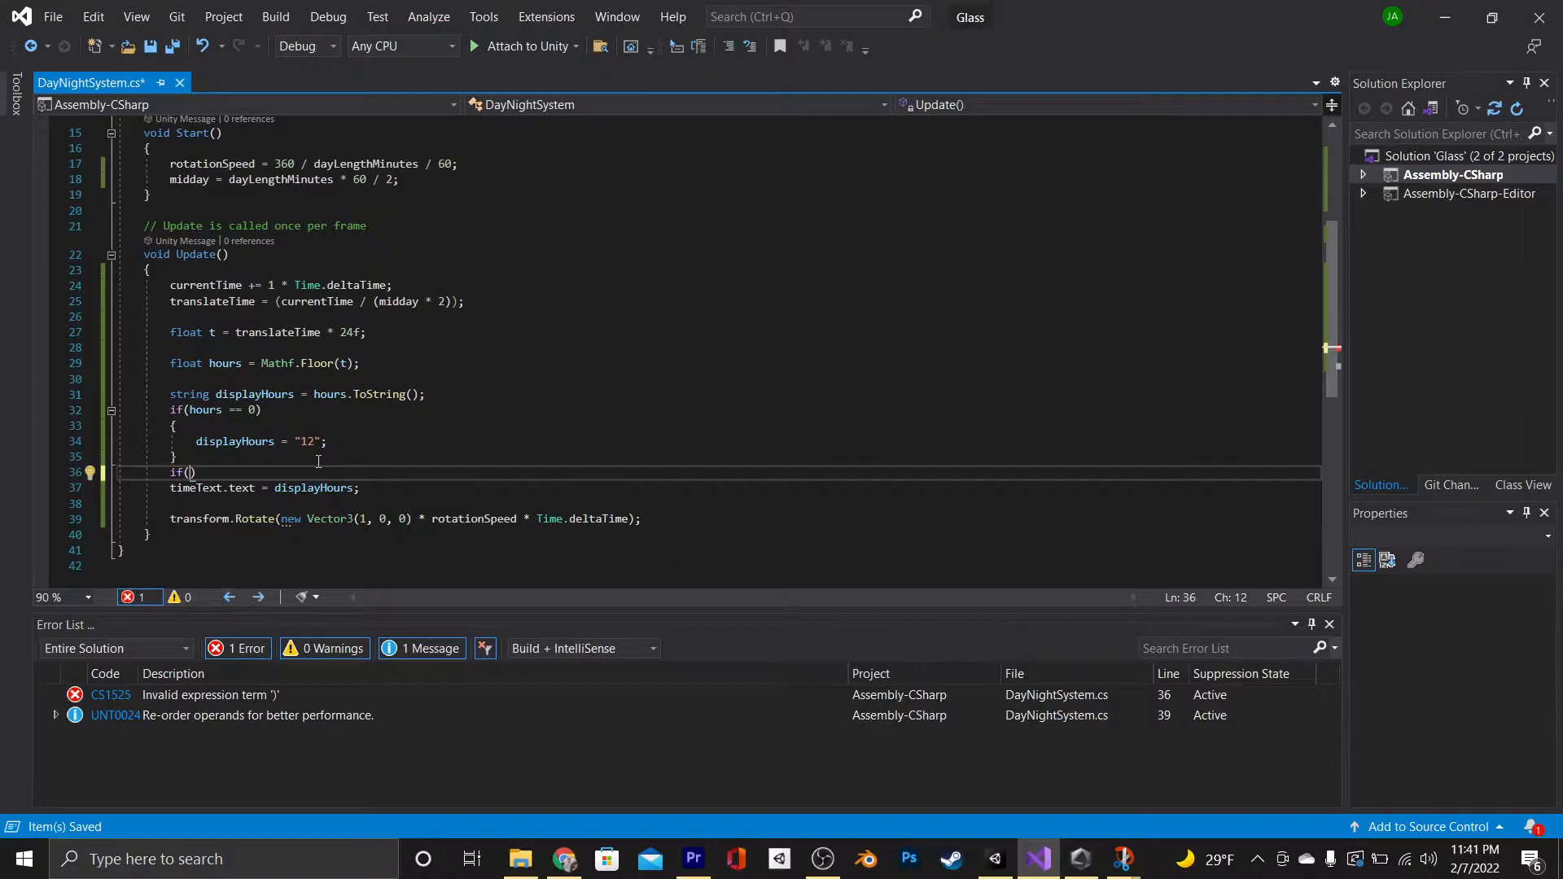
type("hours > 12")
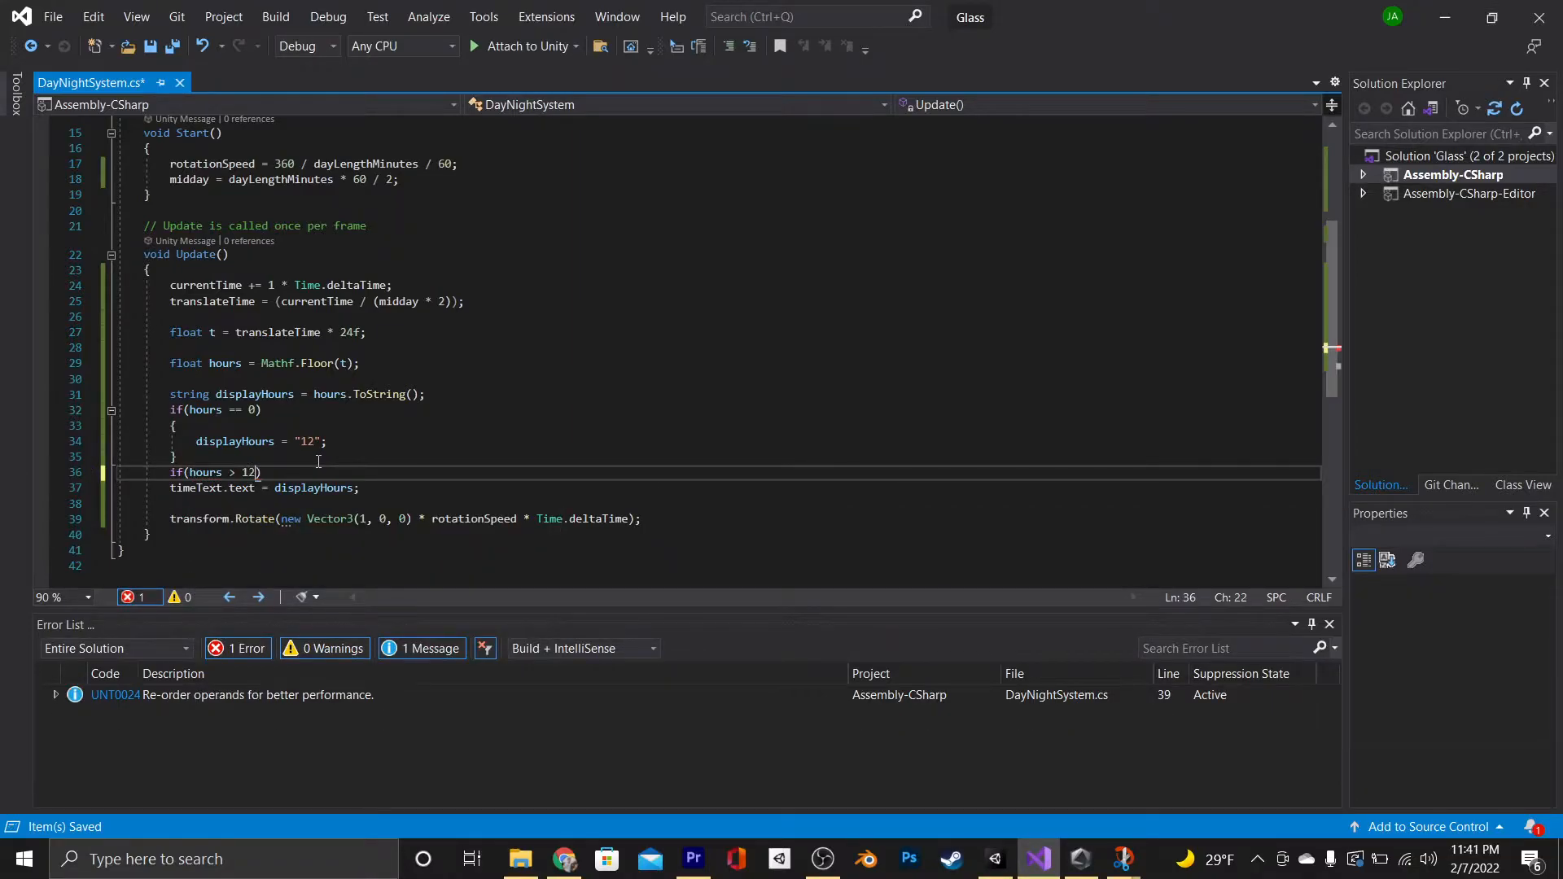
type("dis")
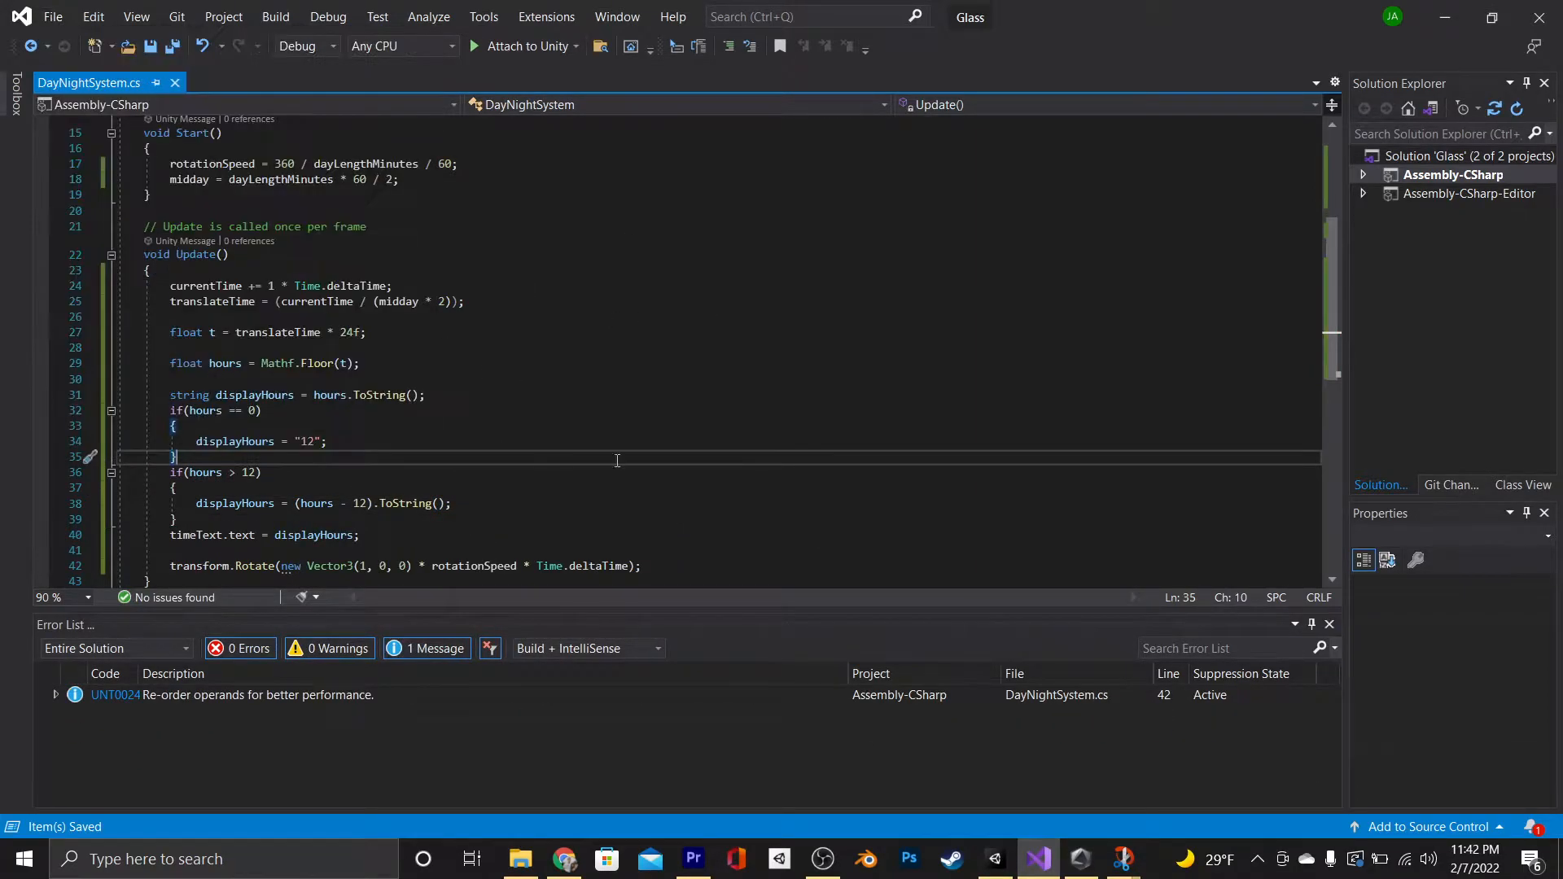
left_click(994, 859)
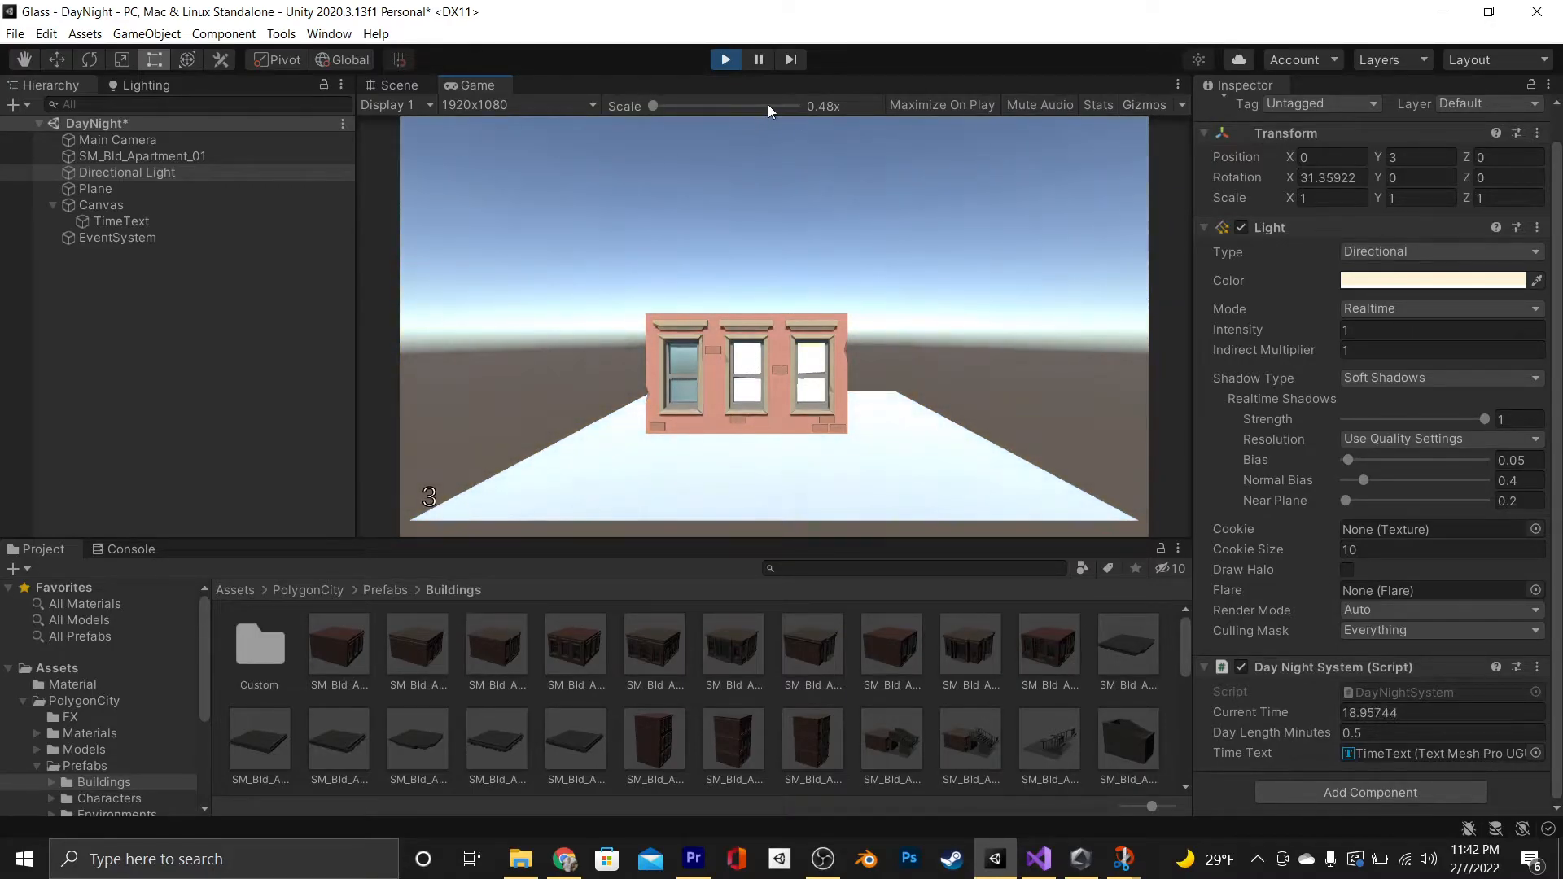
left_click(1039, 859)
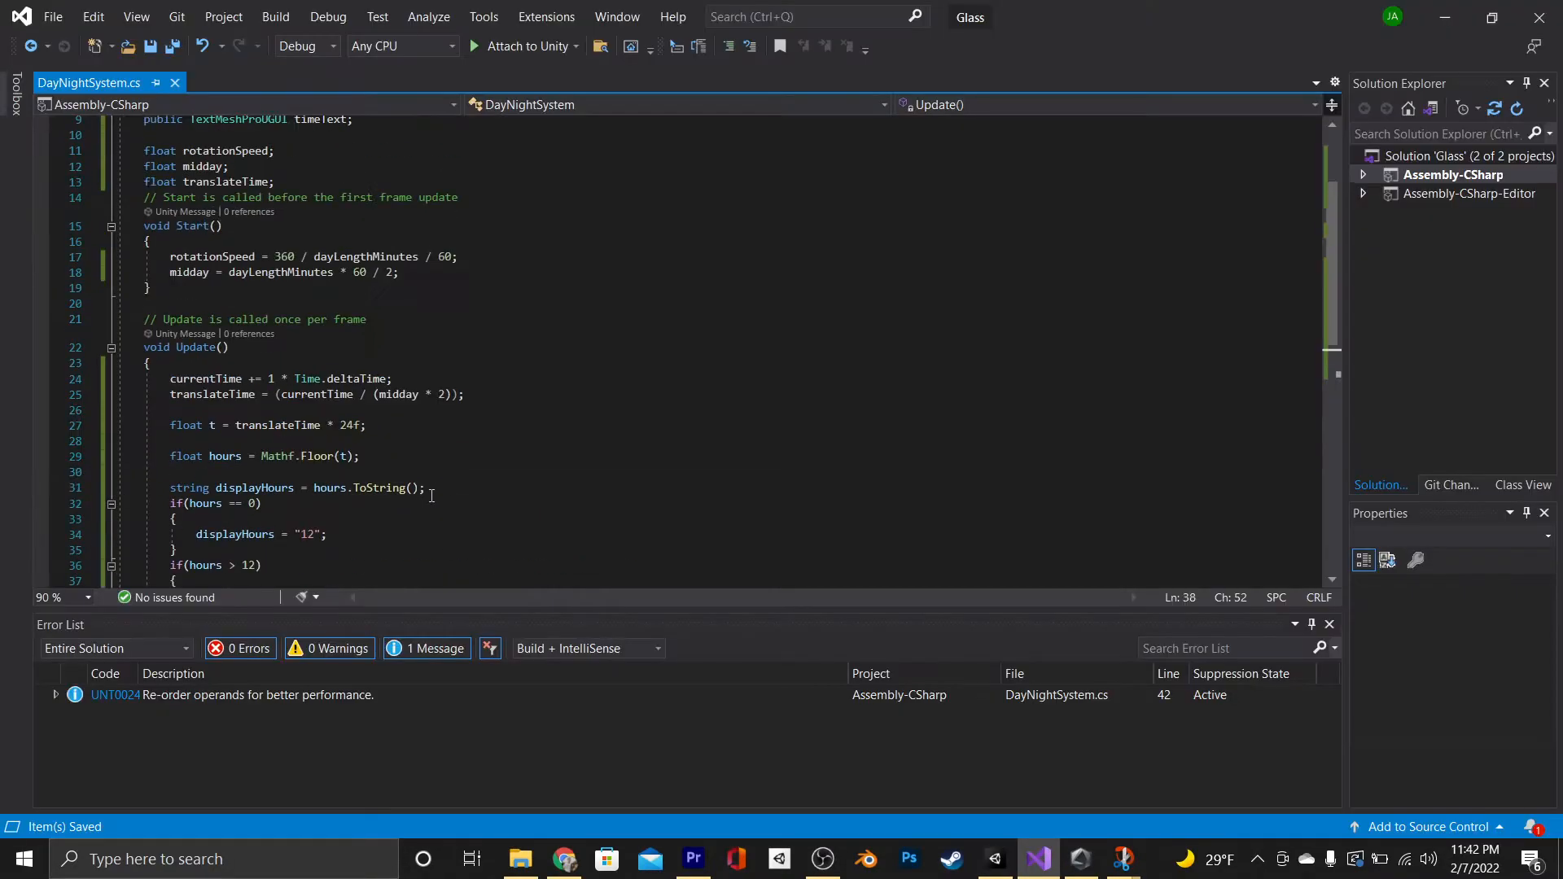
Add an AMPM string, build displayTime as displayHours + AMPM, and switch to "PM" past midday
type("string AMPM;")
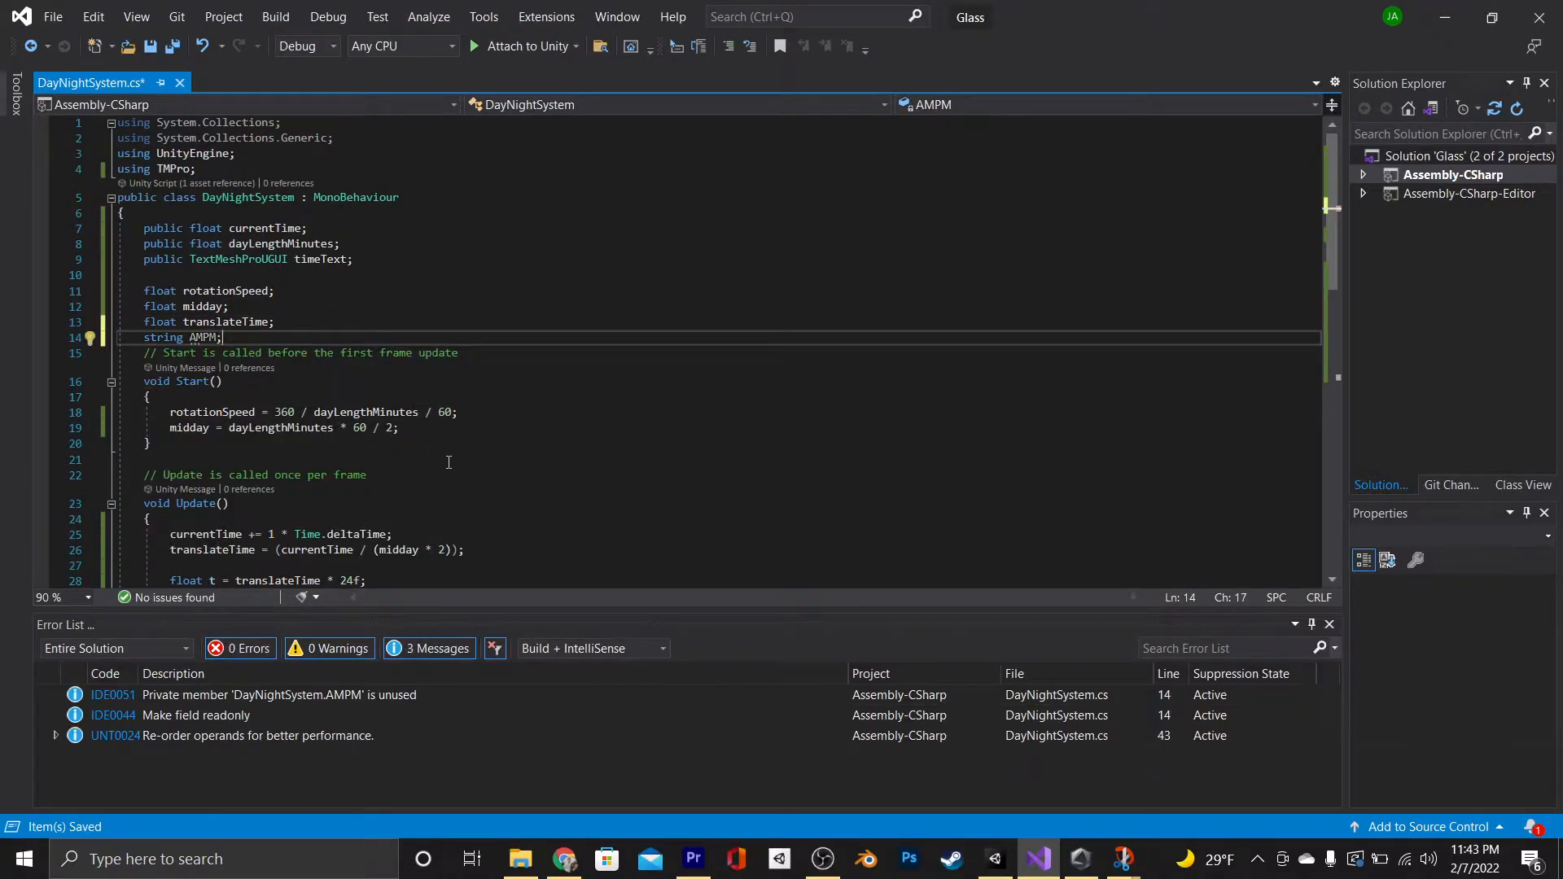
scroll("down", 3)
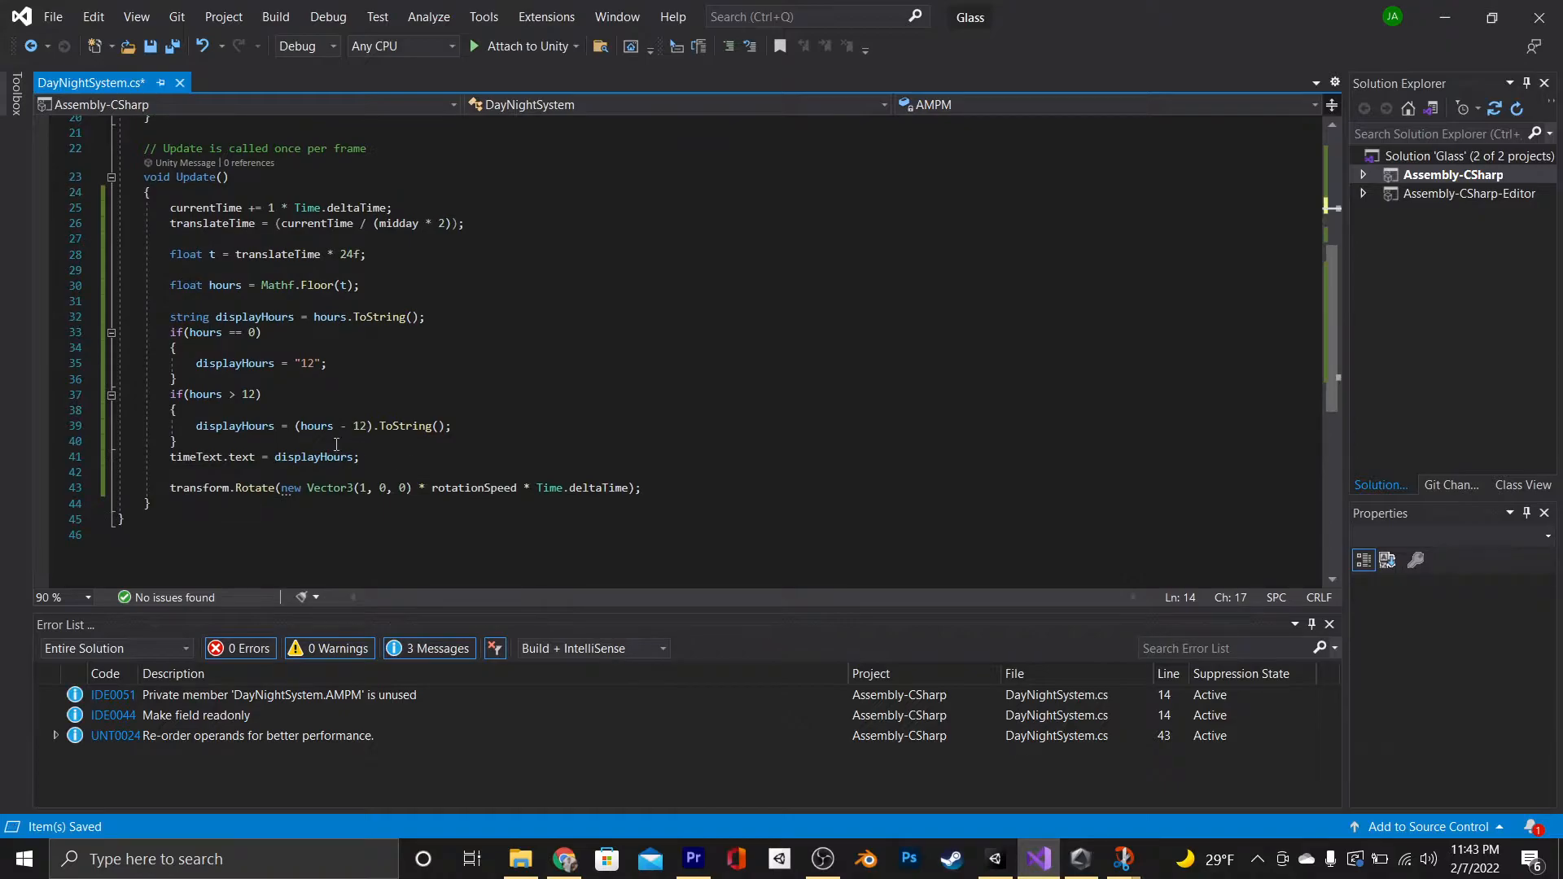
type("string displayTime =")
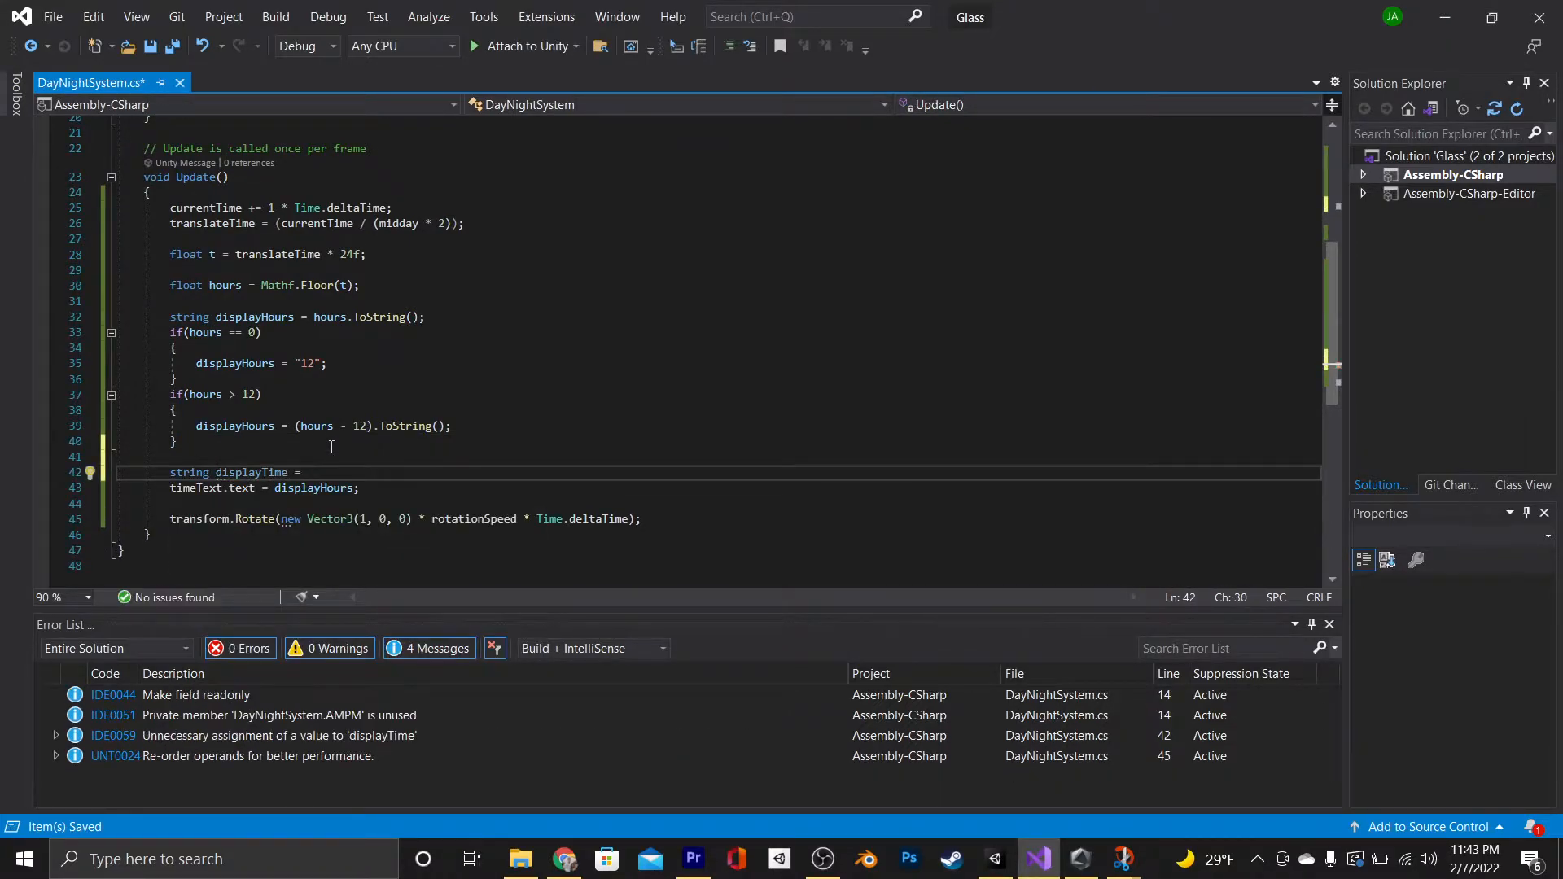
type("displayHours + AMPM;")
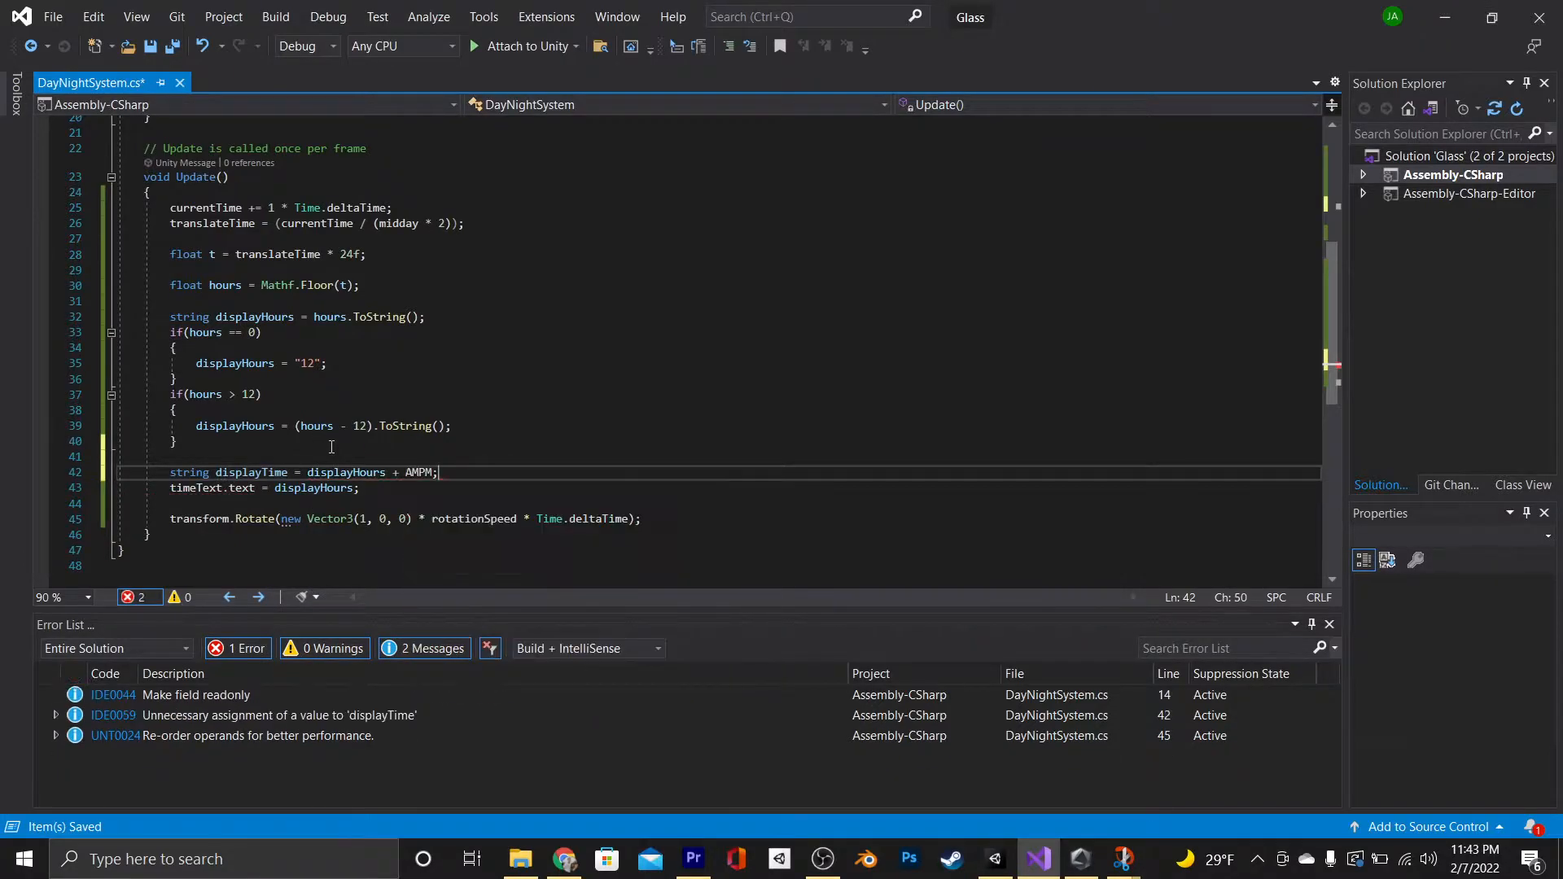
type("if()")
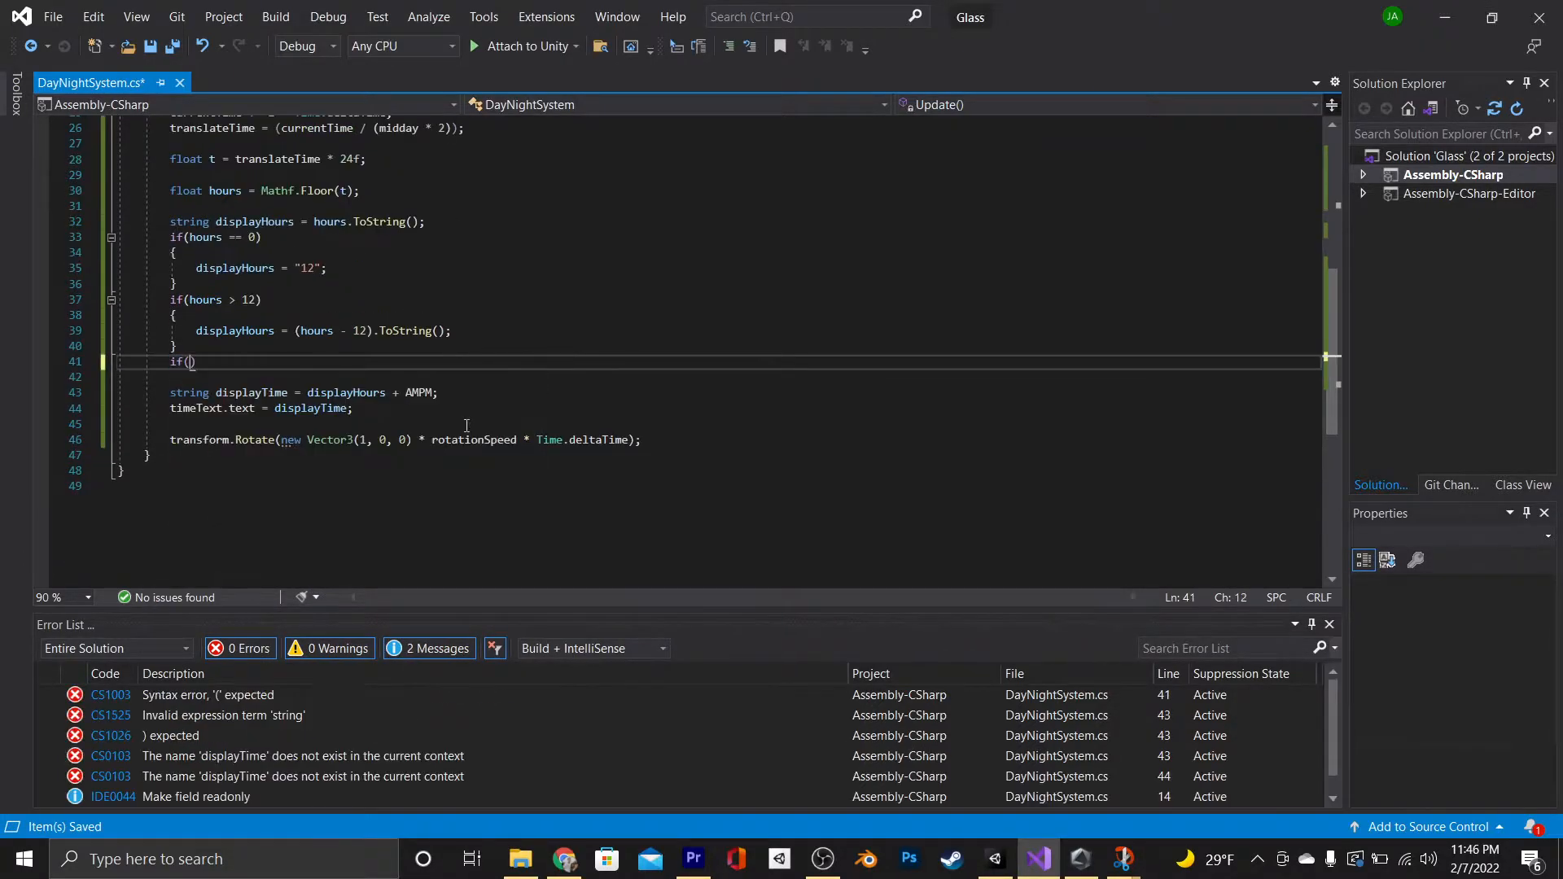
type("currentTime >= midday")
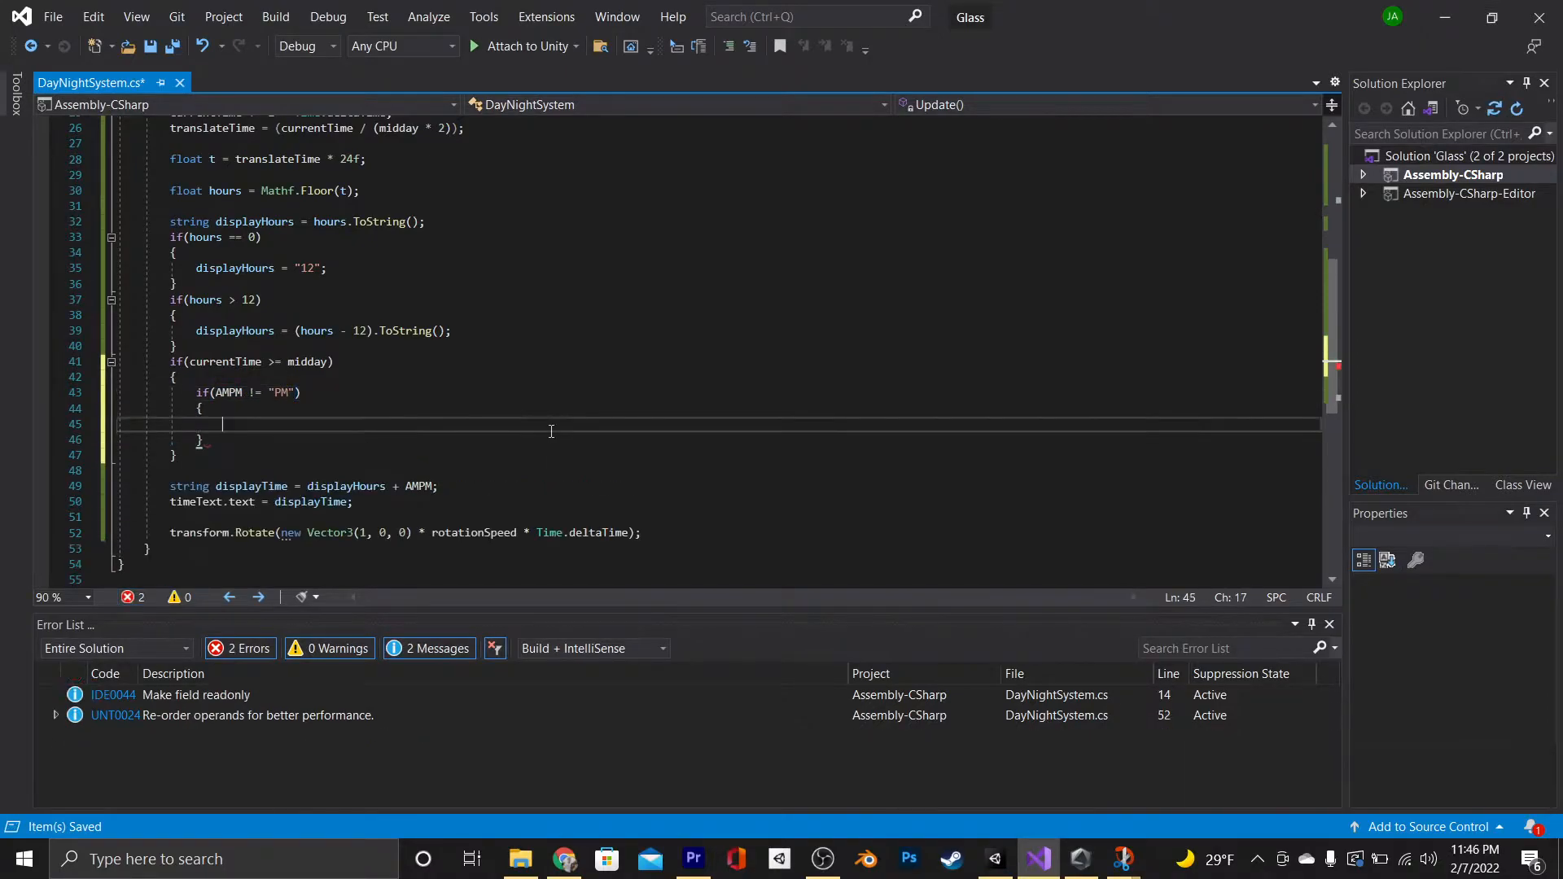
type("AMPM = \"PM\"")
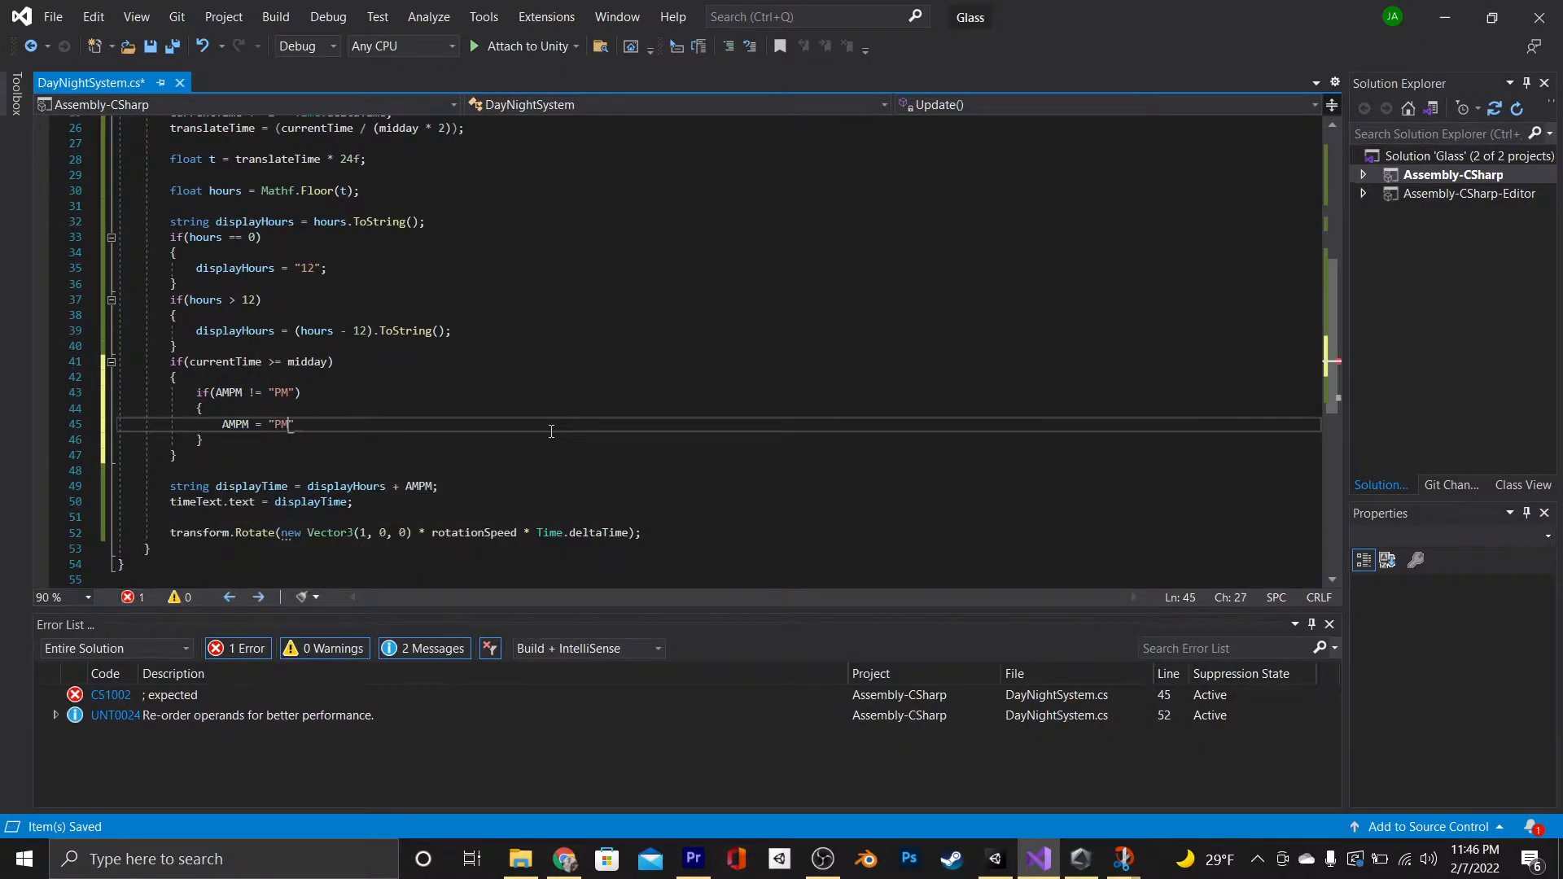
type(";")
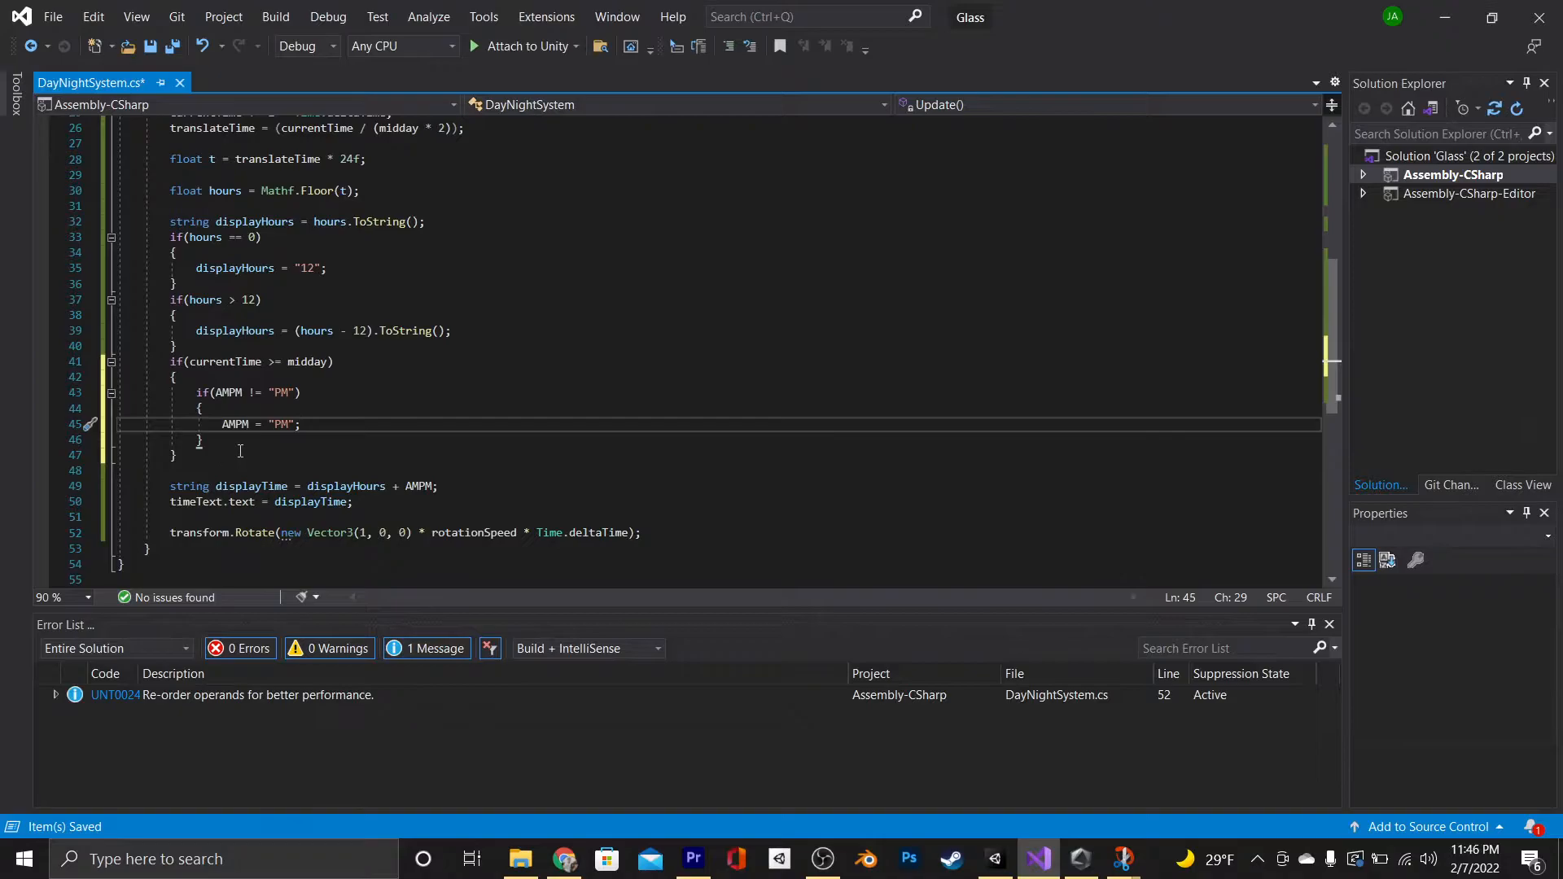
Reset currentTime to 0 at day's end, start AMPM as "AM", and save
type("if(currentTime )")
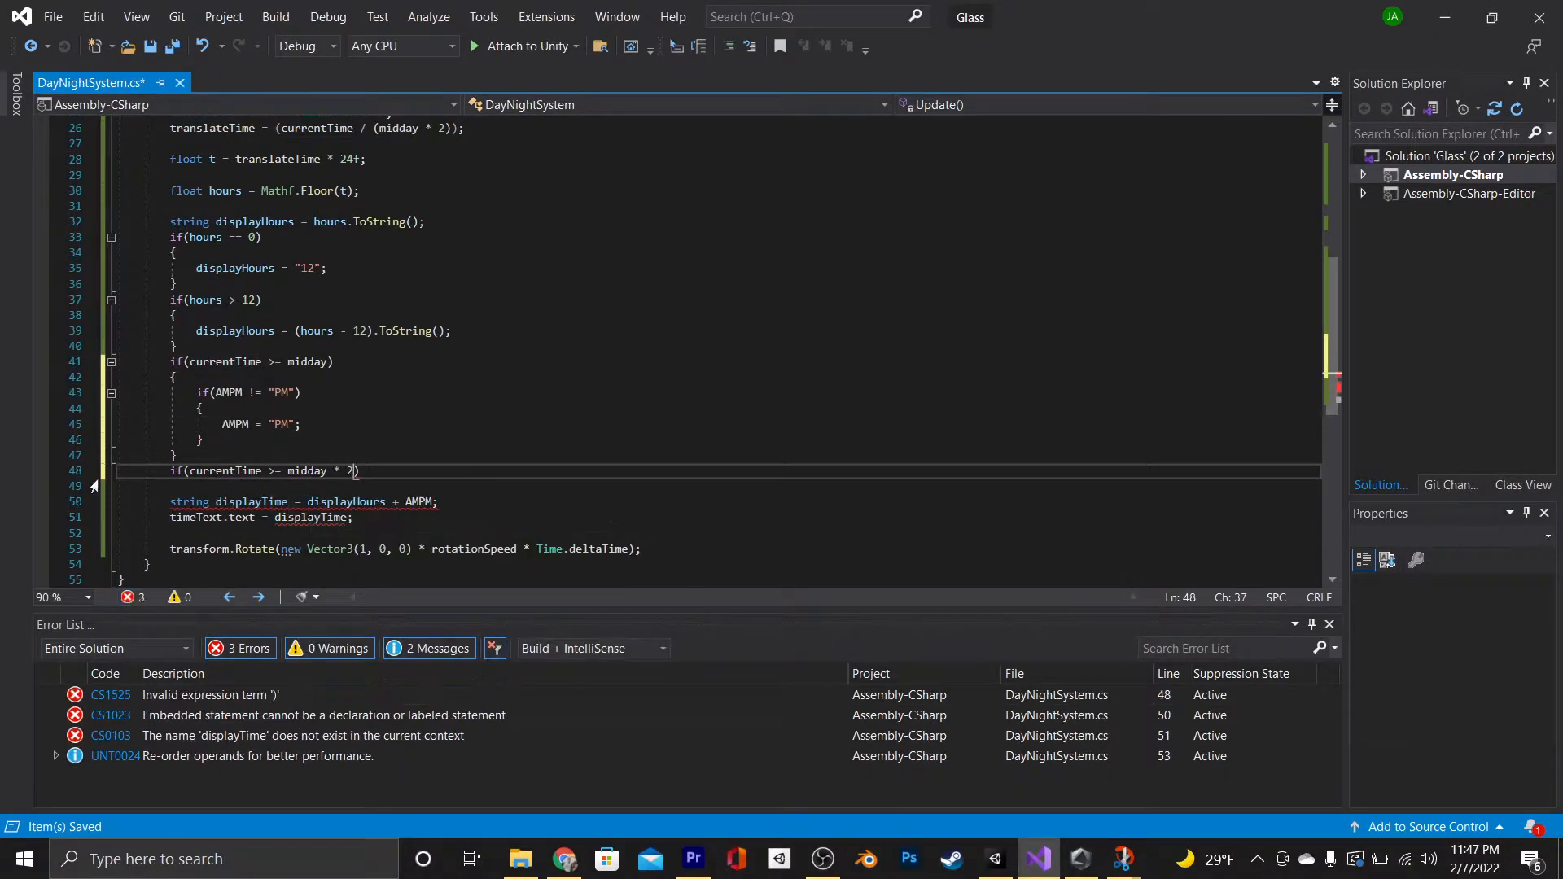
type("currentTime = 0")
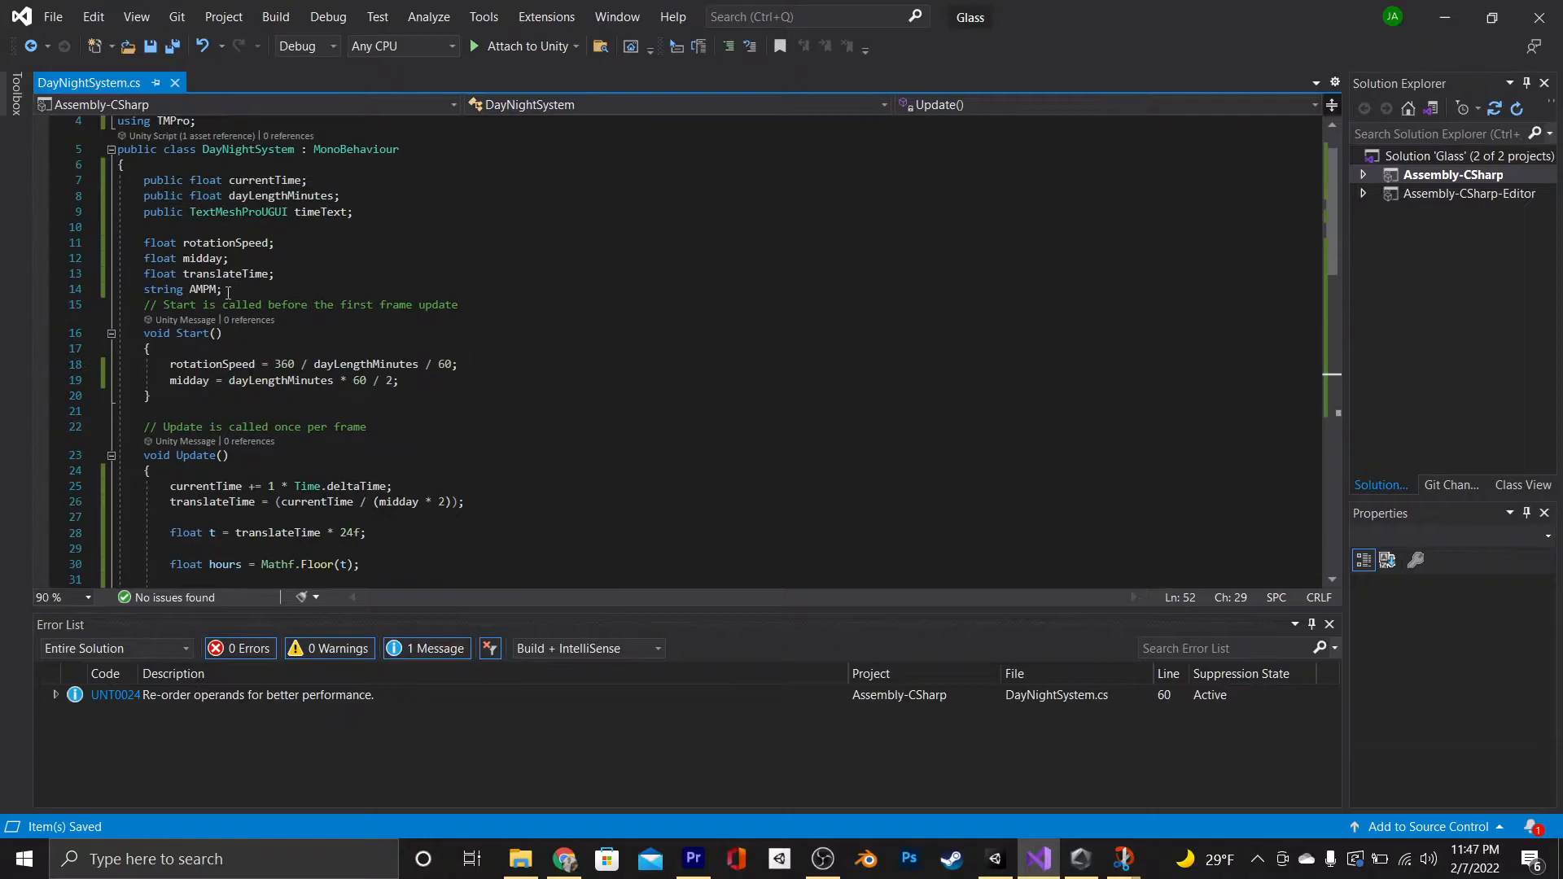
type("= \"\"")
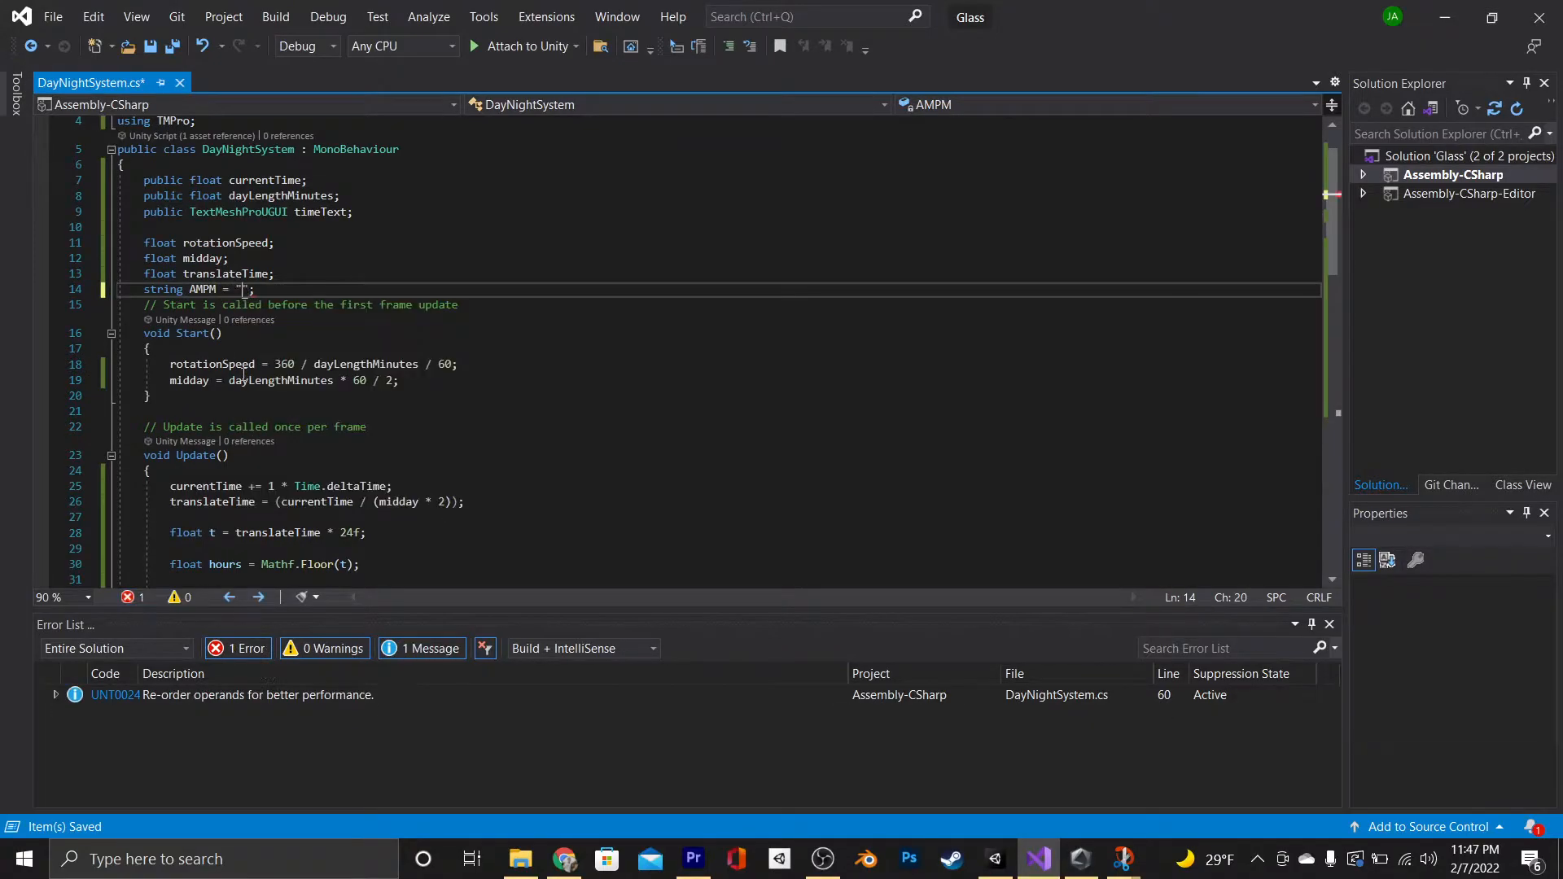
type("AM")
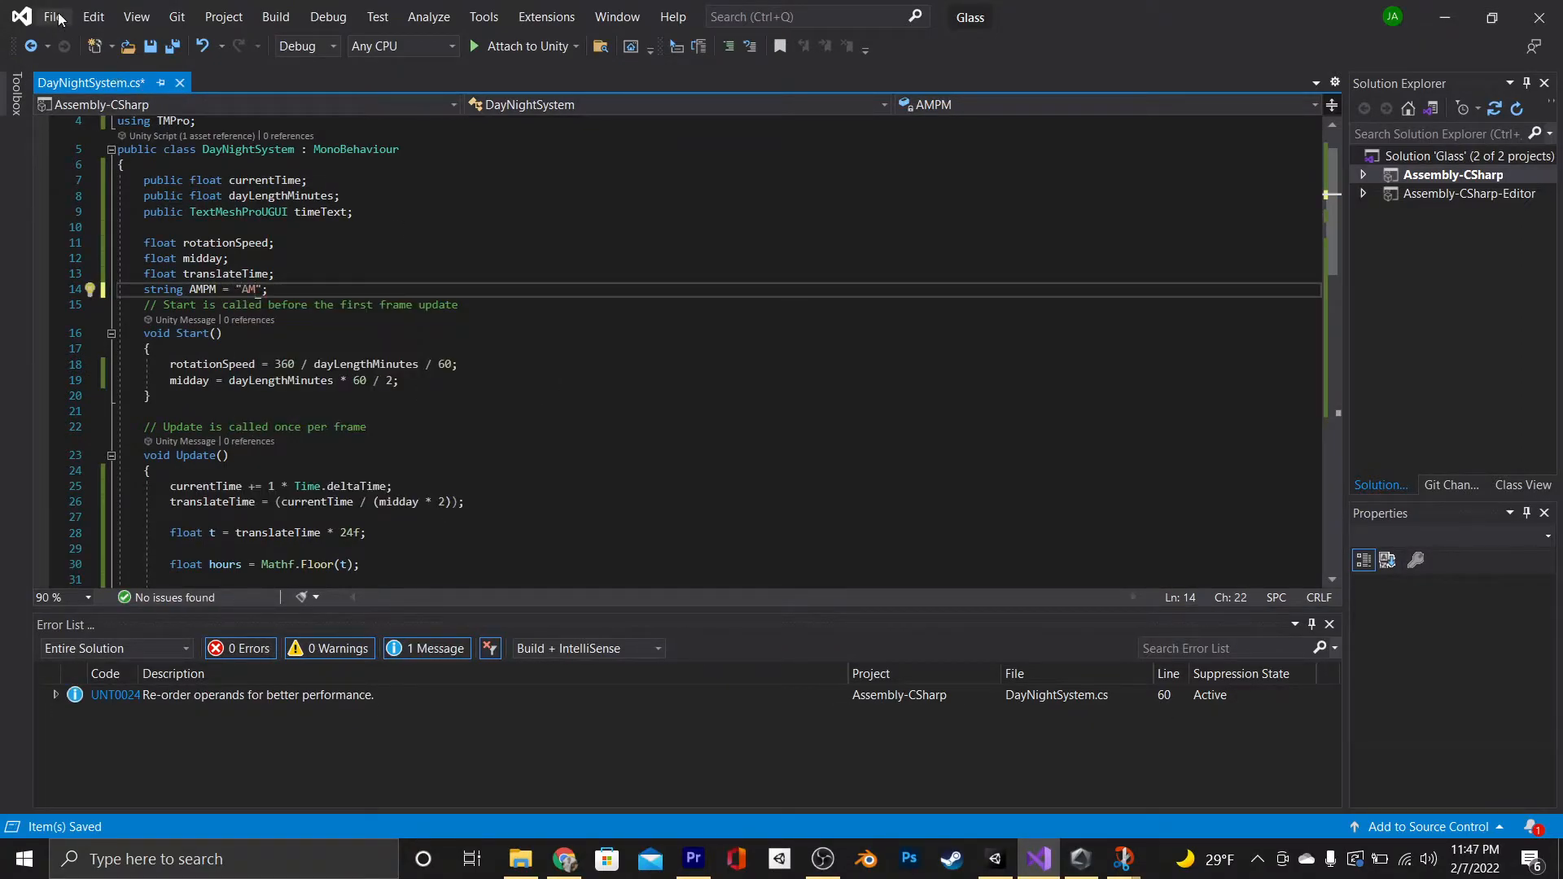
left_click(993, 858)
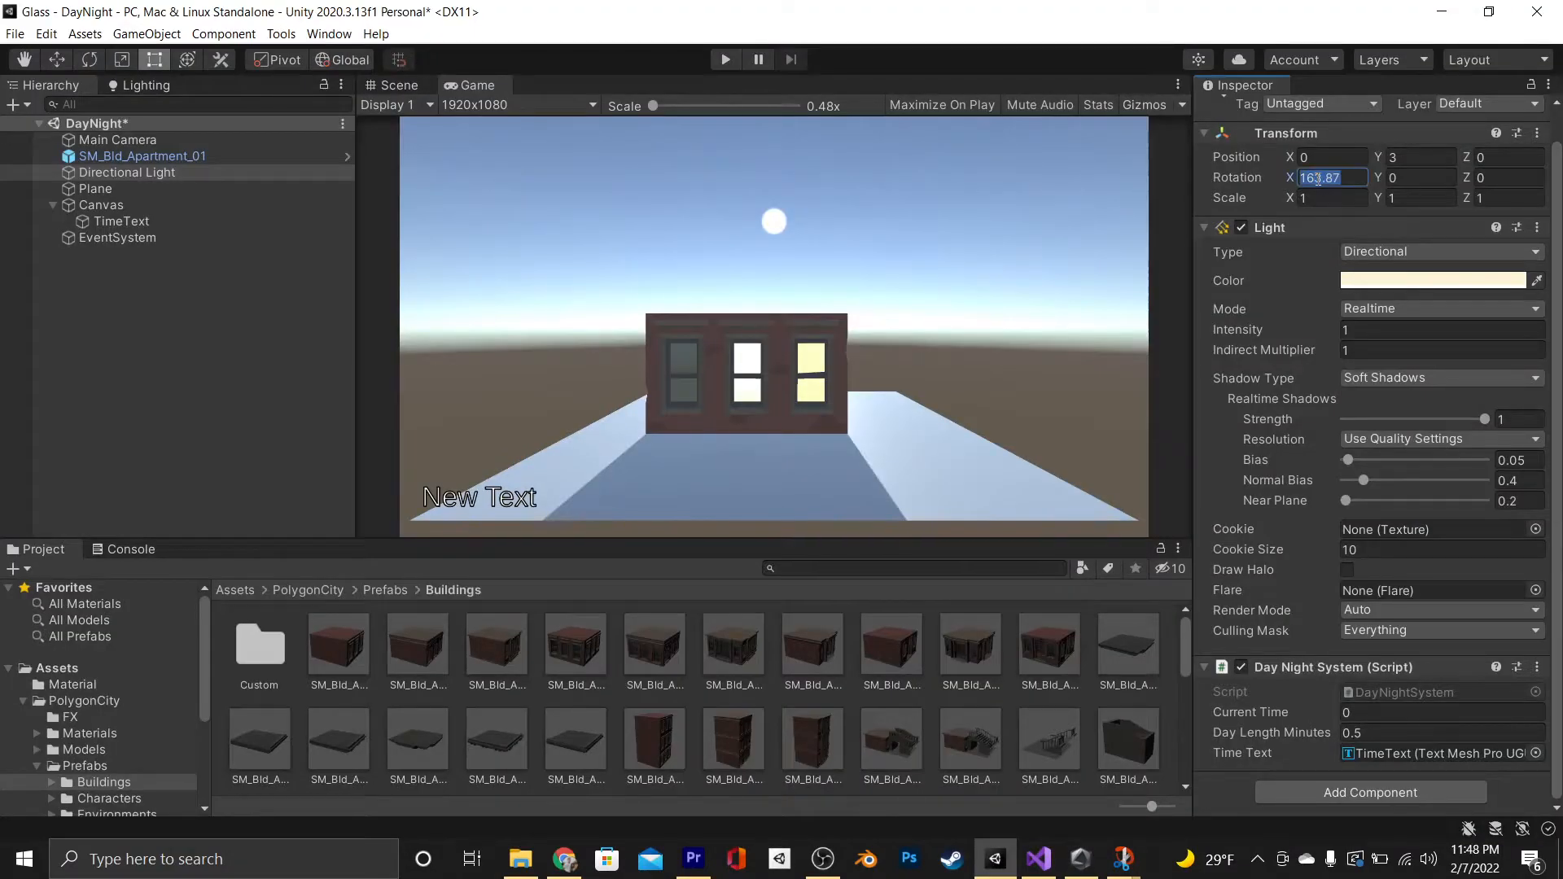
Set Directional Light Rotation X to -90 and play the scene to see the clock show 6PM
type("-9")
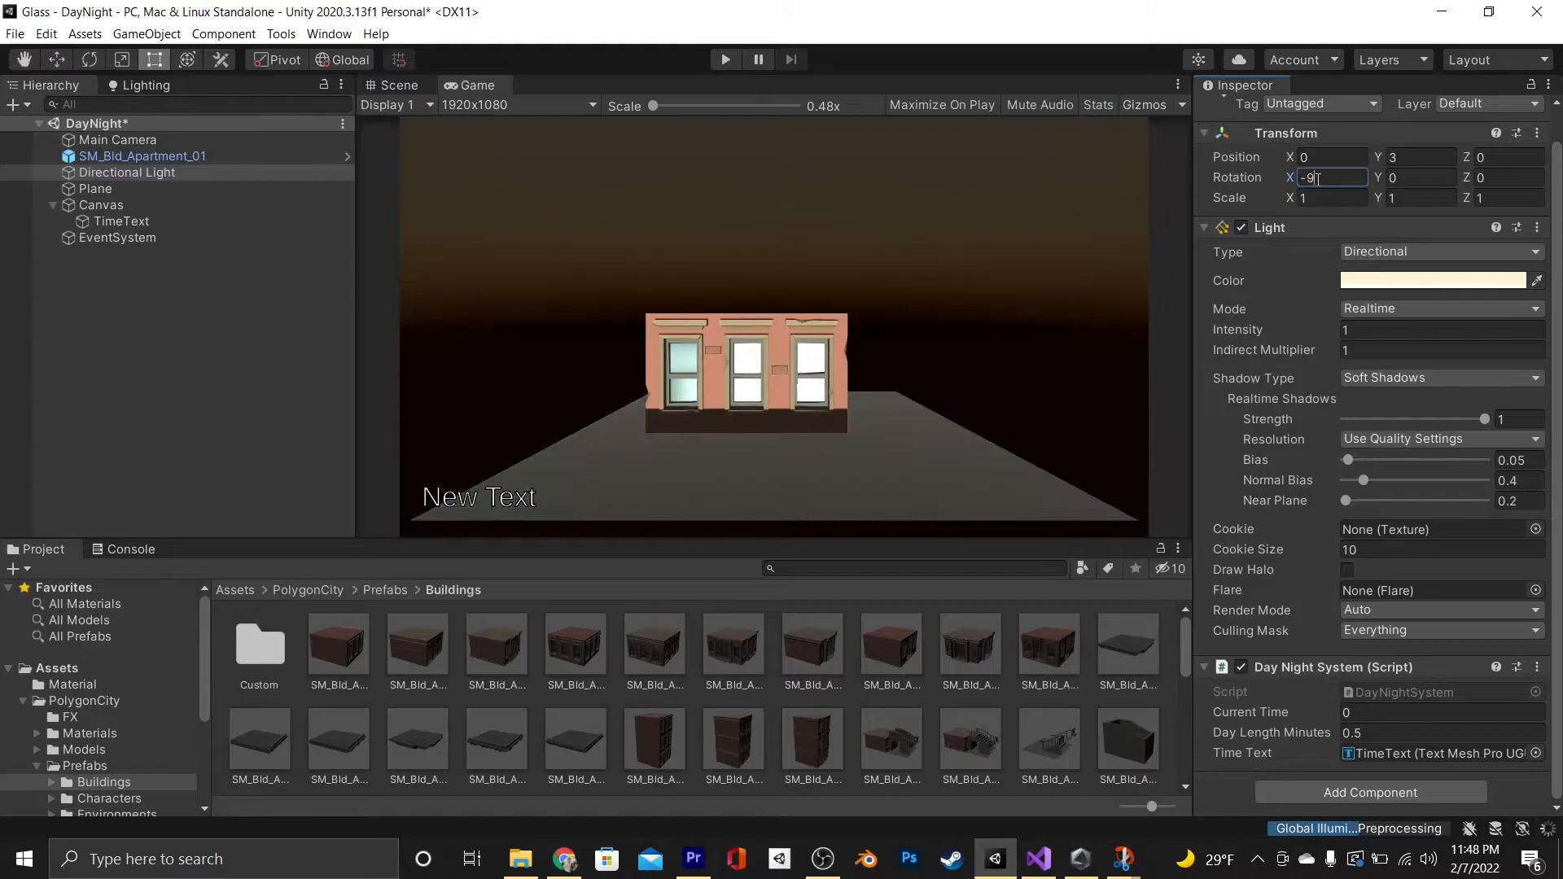
type("90")
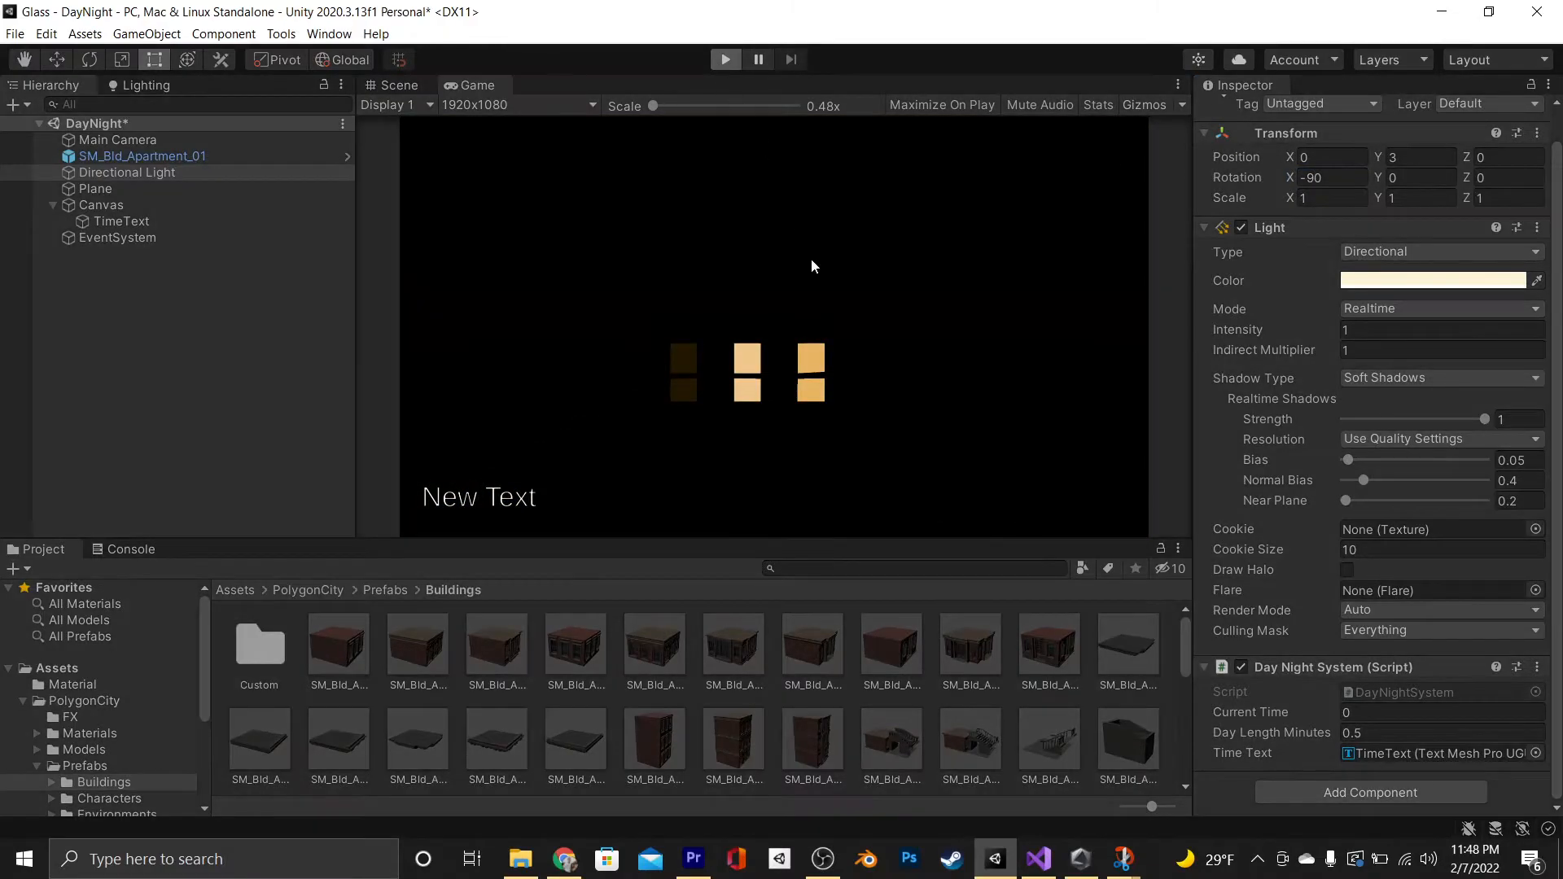
left_click(725, 59)
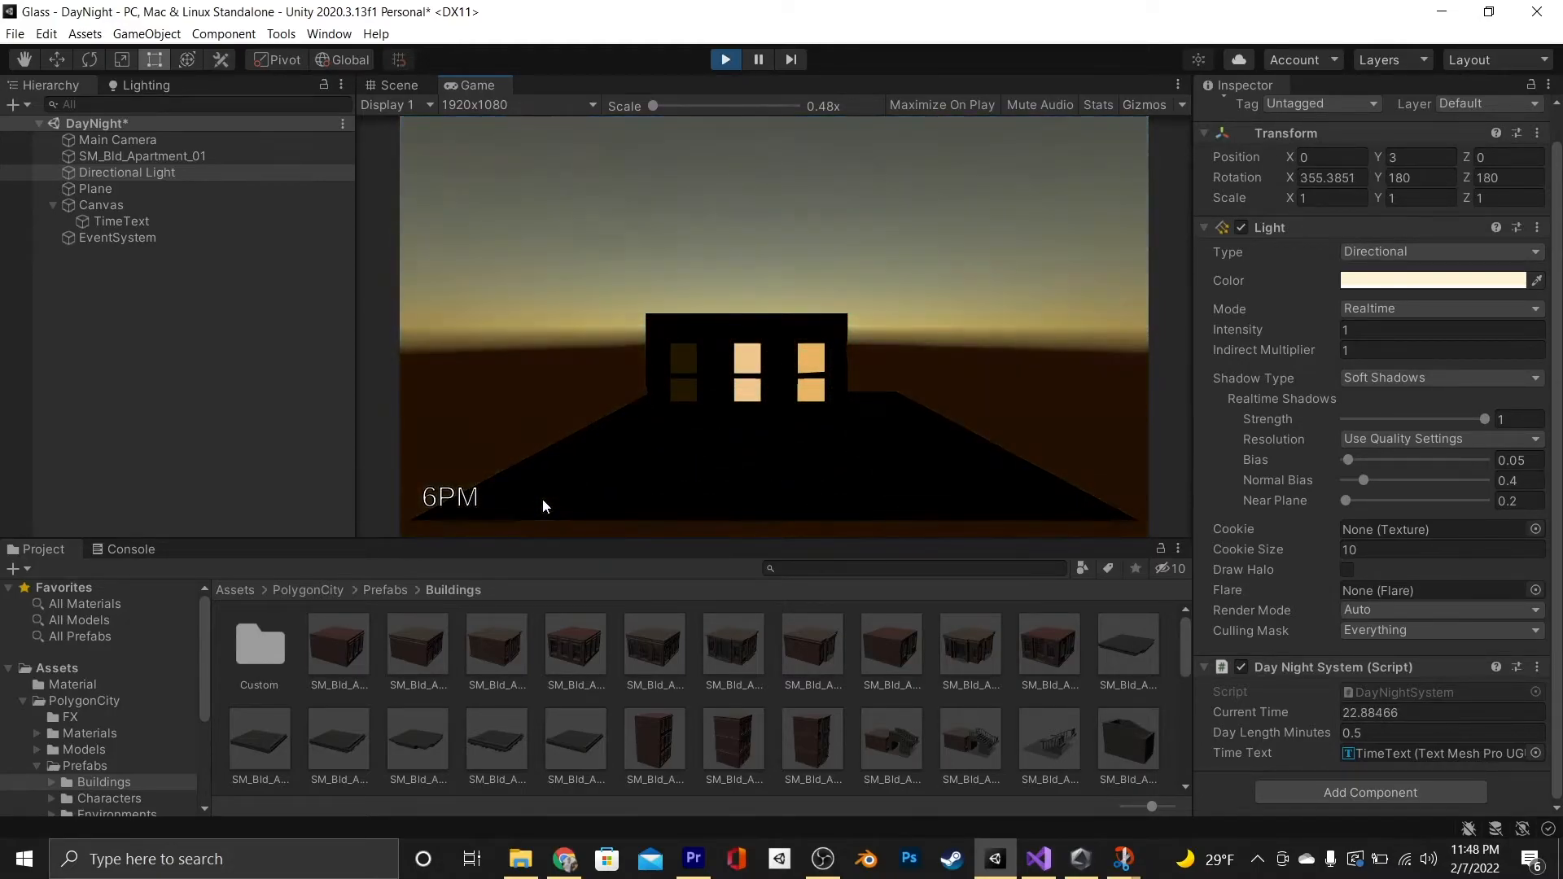
left_click(1036, 859)
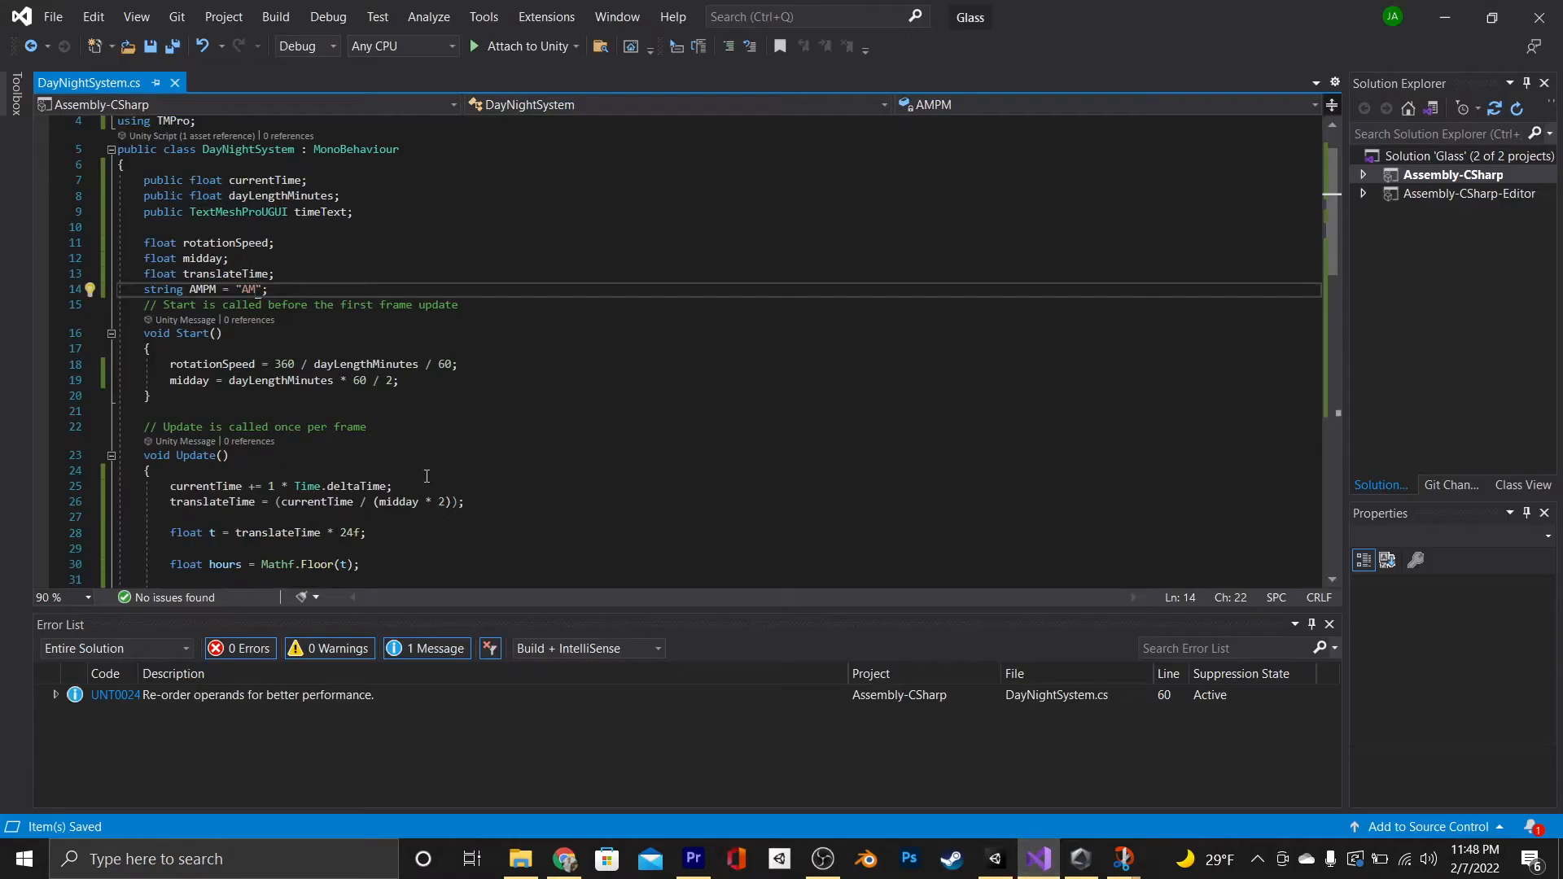
Add t *= 60, minutes = Mathf.Floor(t % 60), zero-padded displayMinutes, and hours:minutes AMPM display
scroll("down", 3)
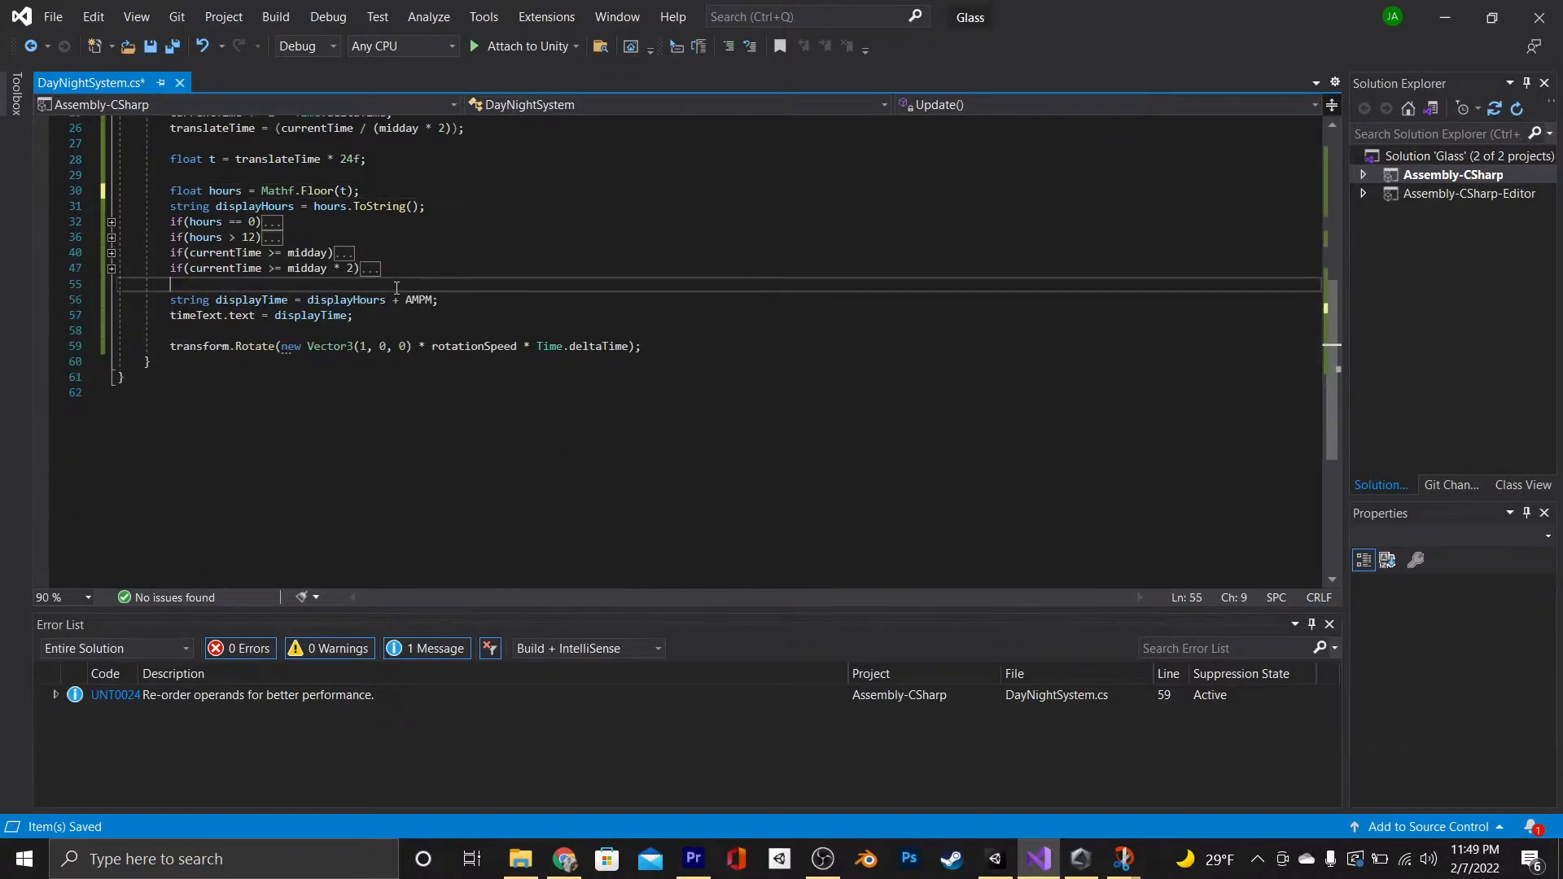
type("float minut")
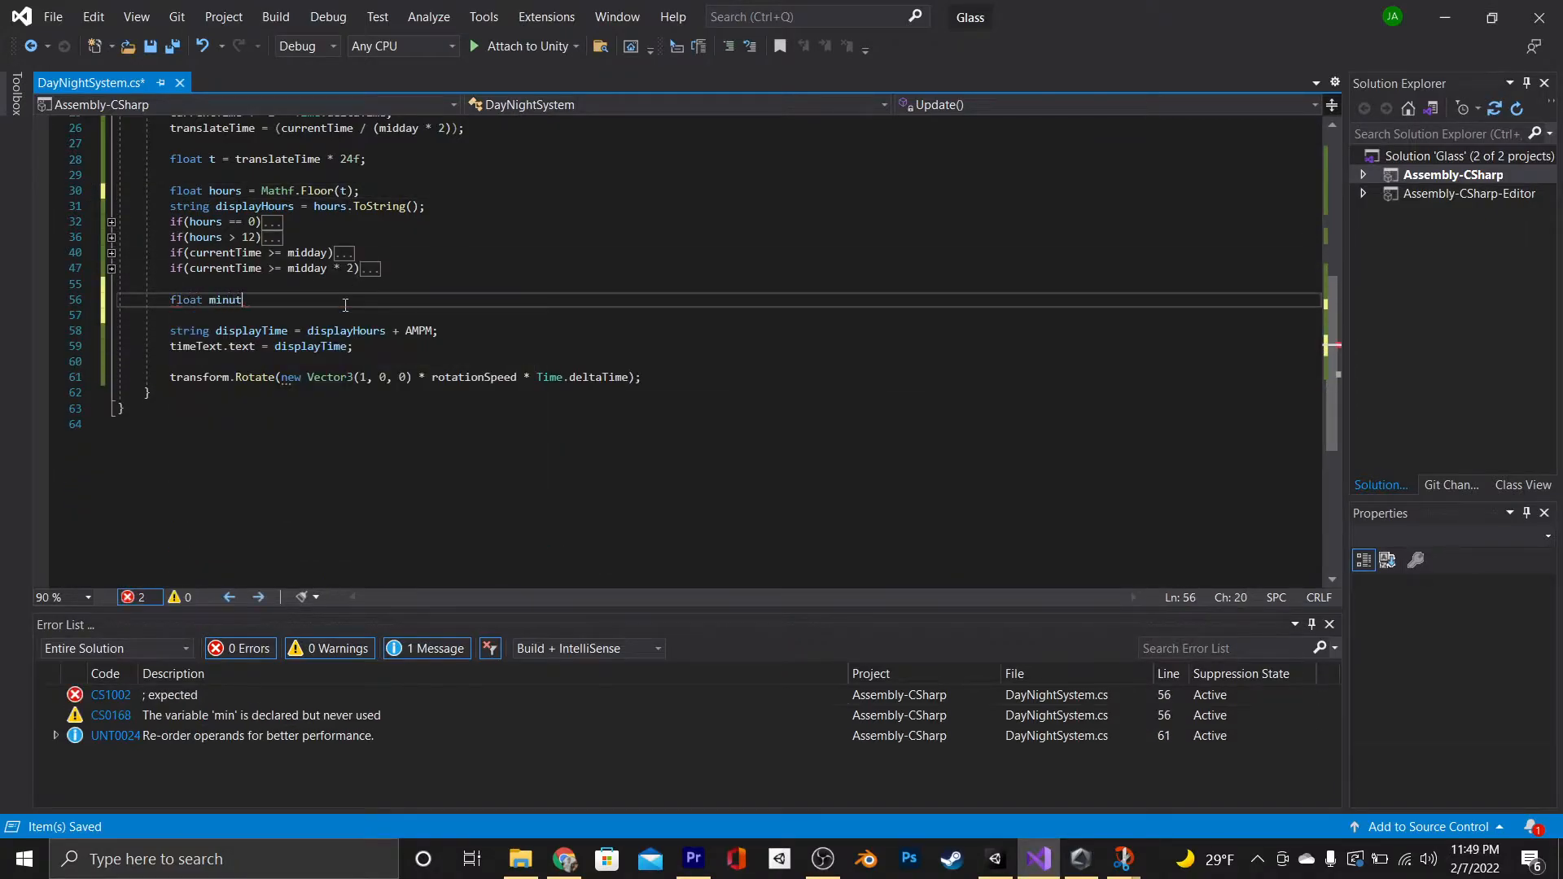
type("es = Mathf.f")
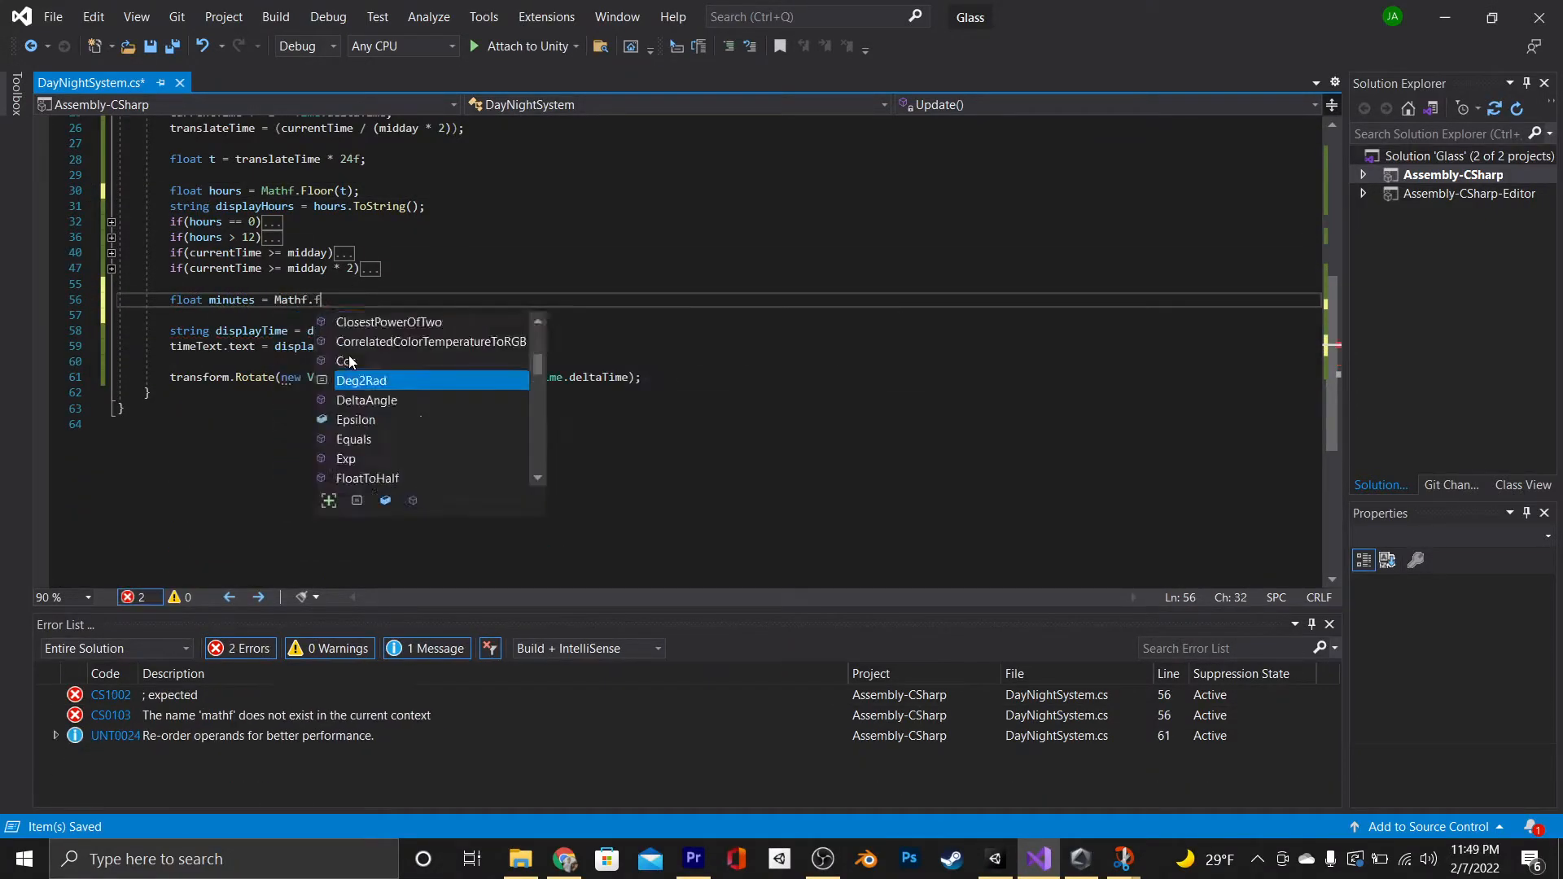
type("loor(t % 60);")
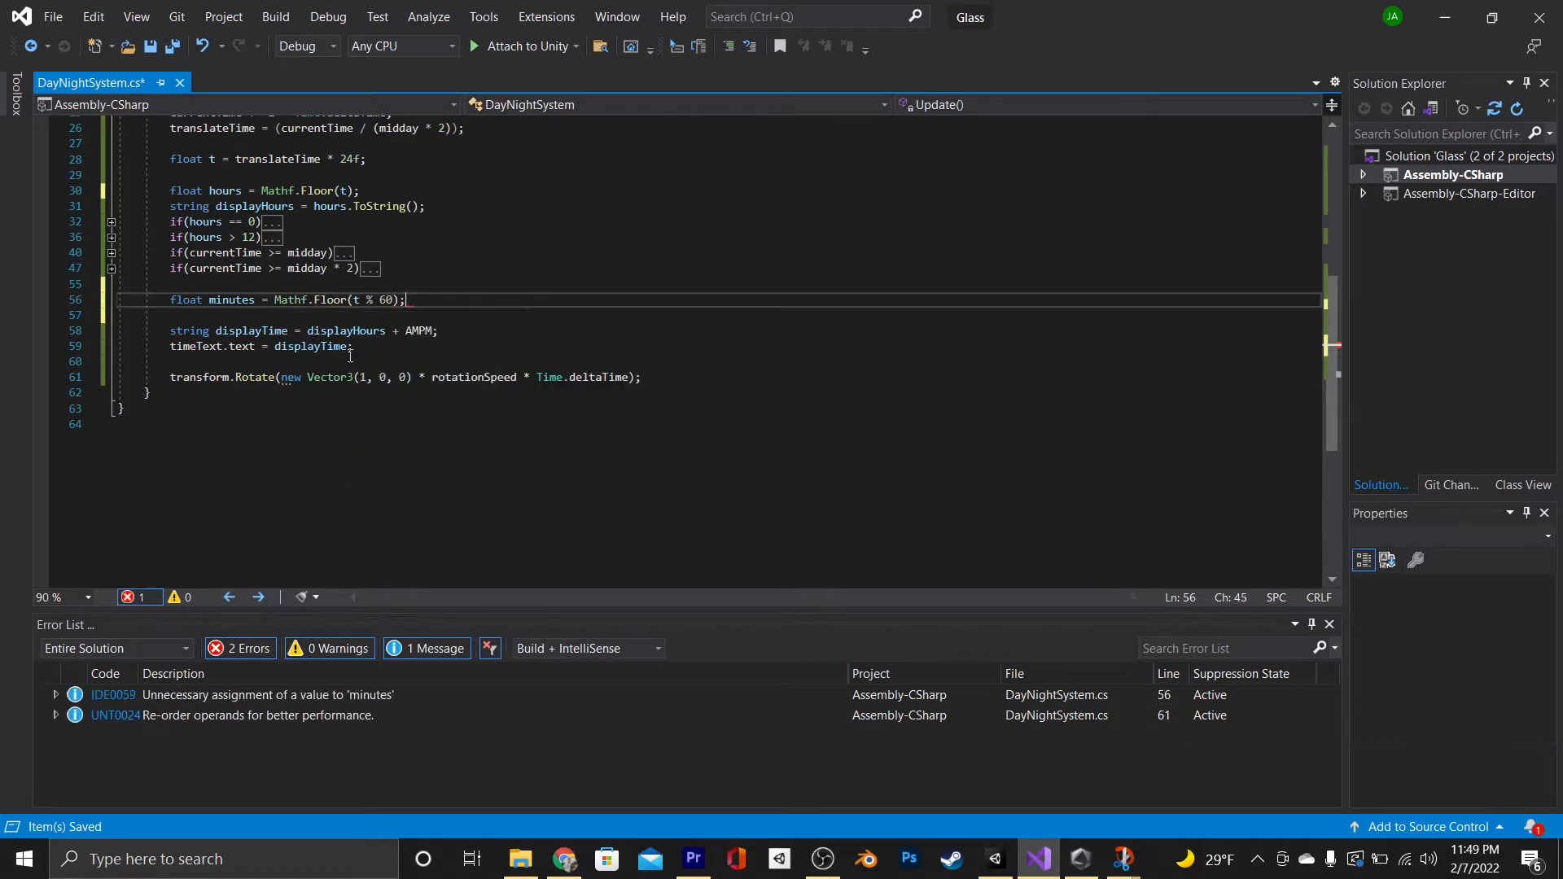
type("t *= 60;")
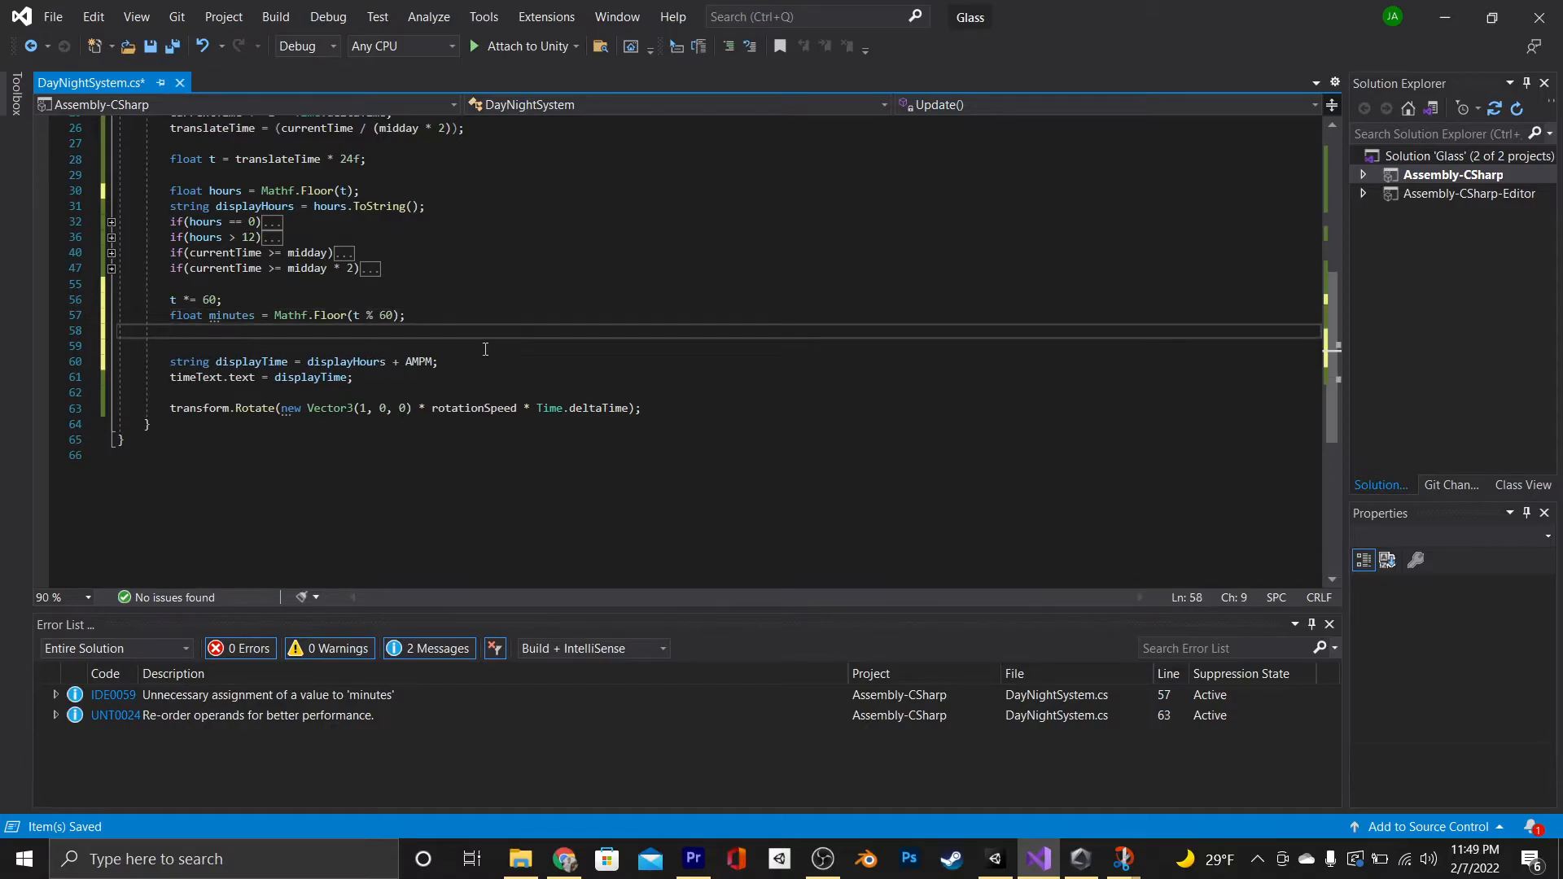
type("string displayMiin")
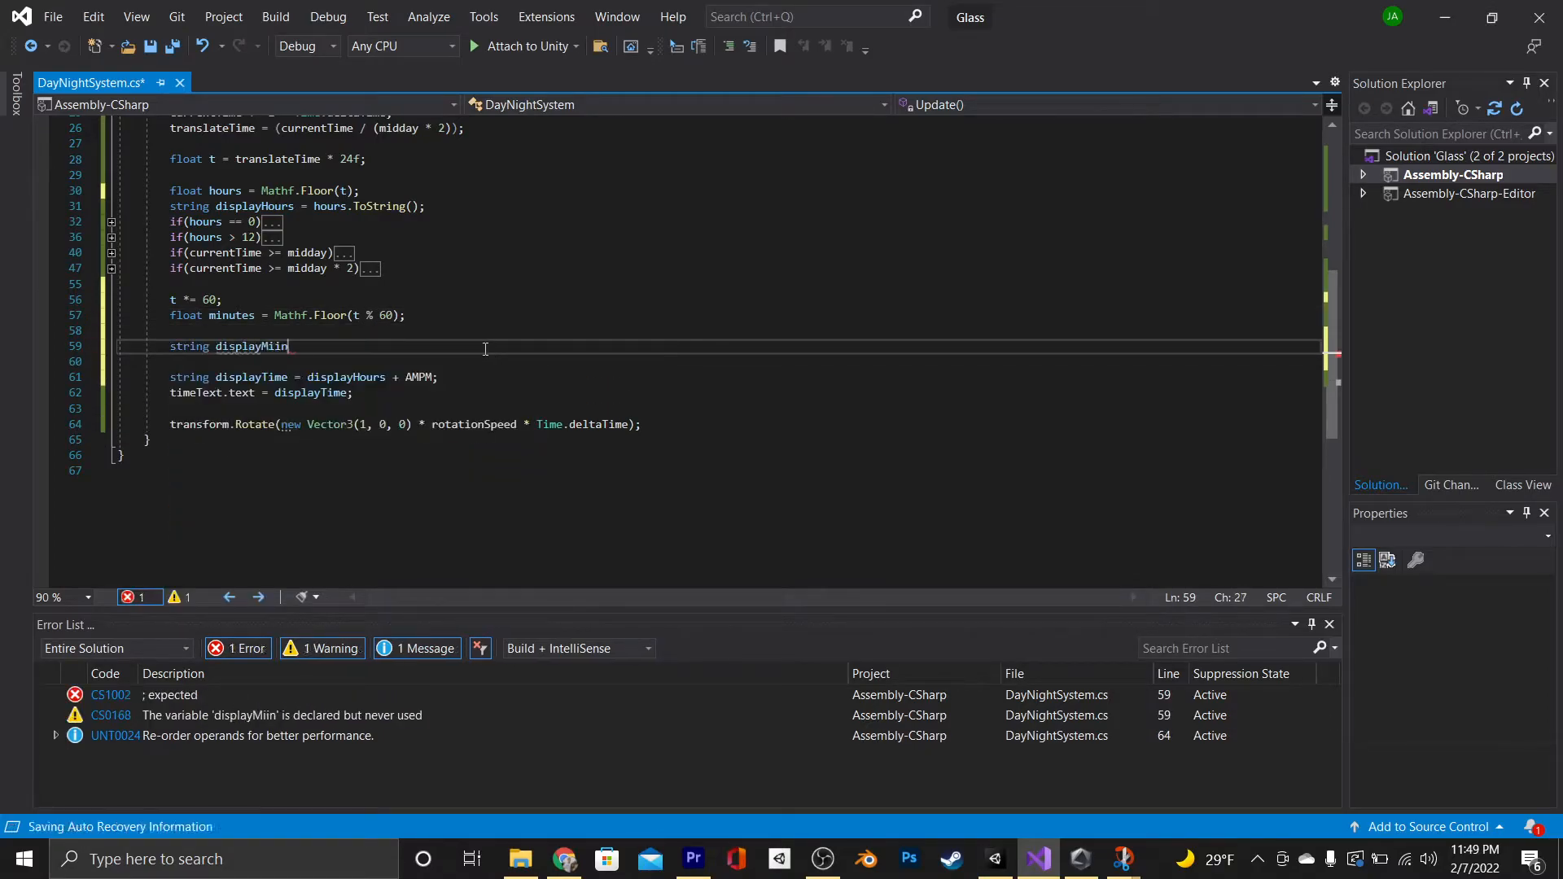
type("utes = minutes.ToString();")
type("displayMinutes")
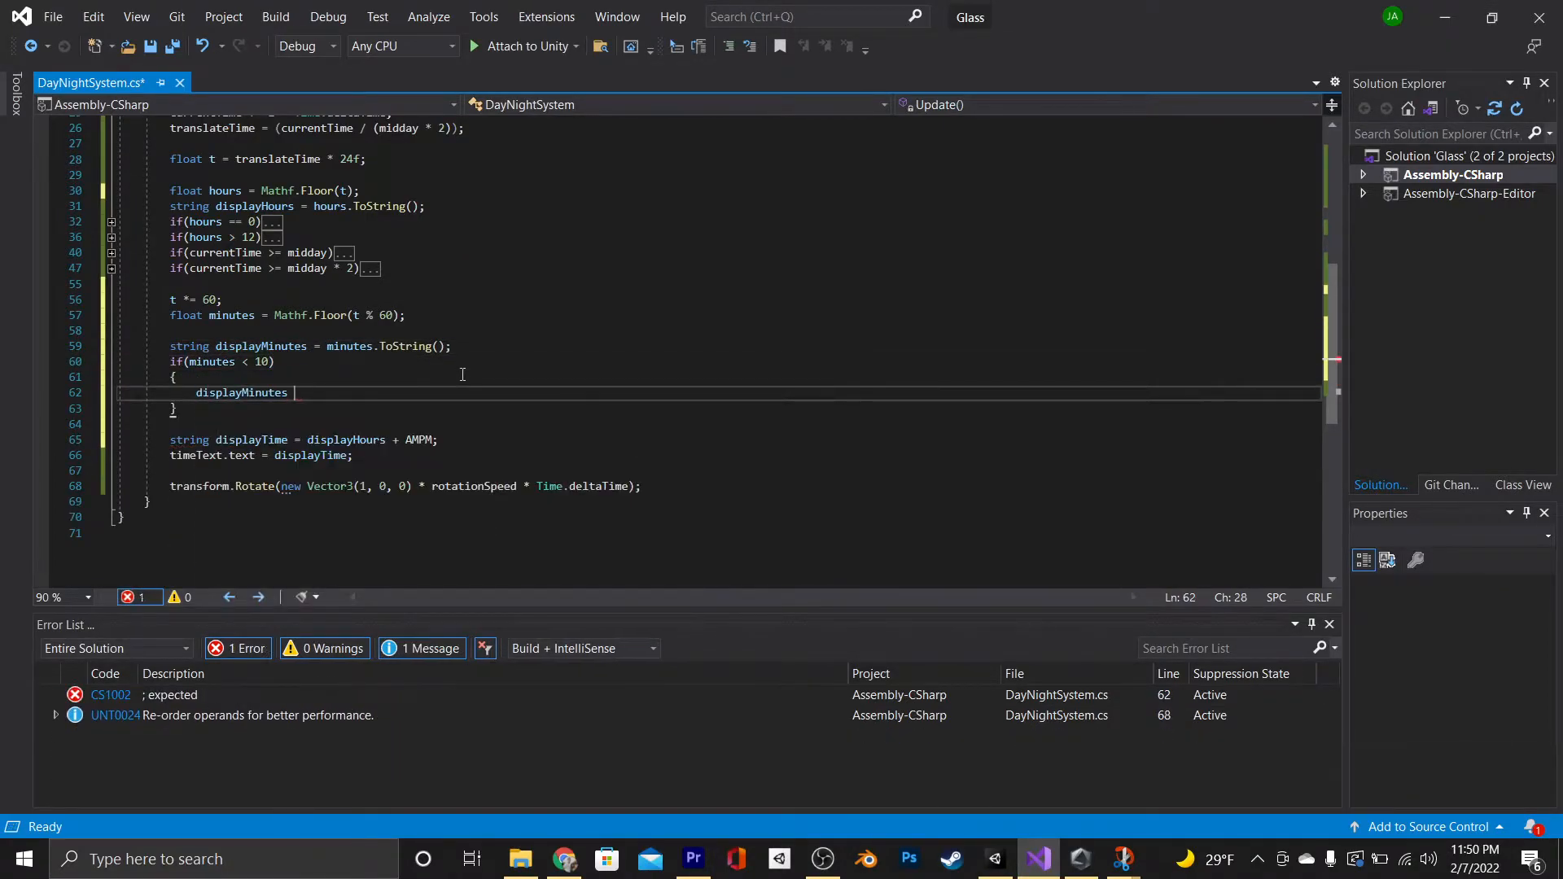
type("= \"0\"+")
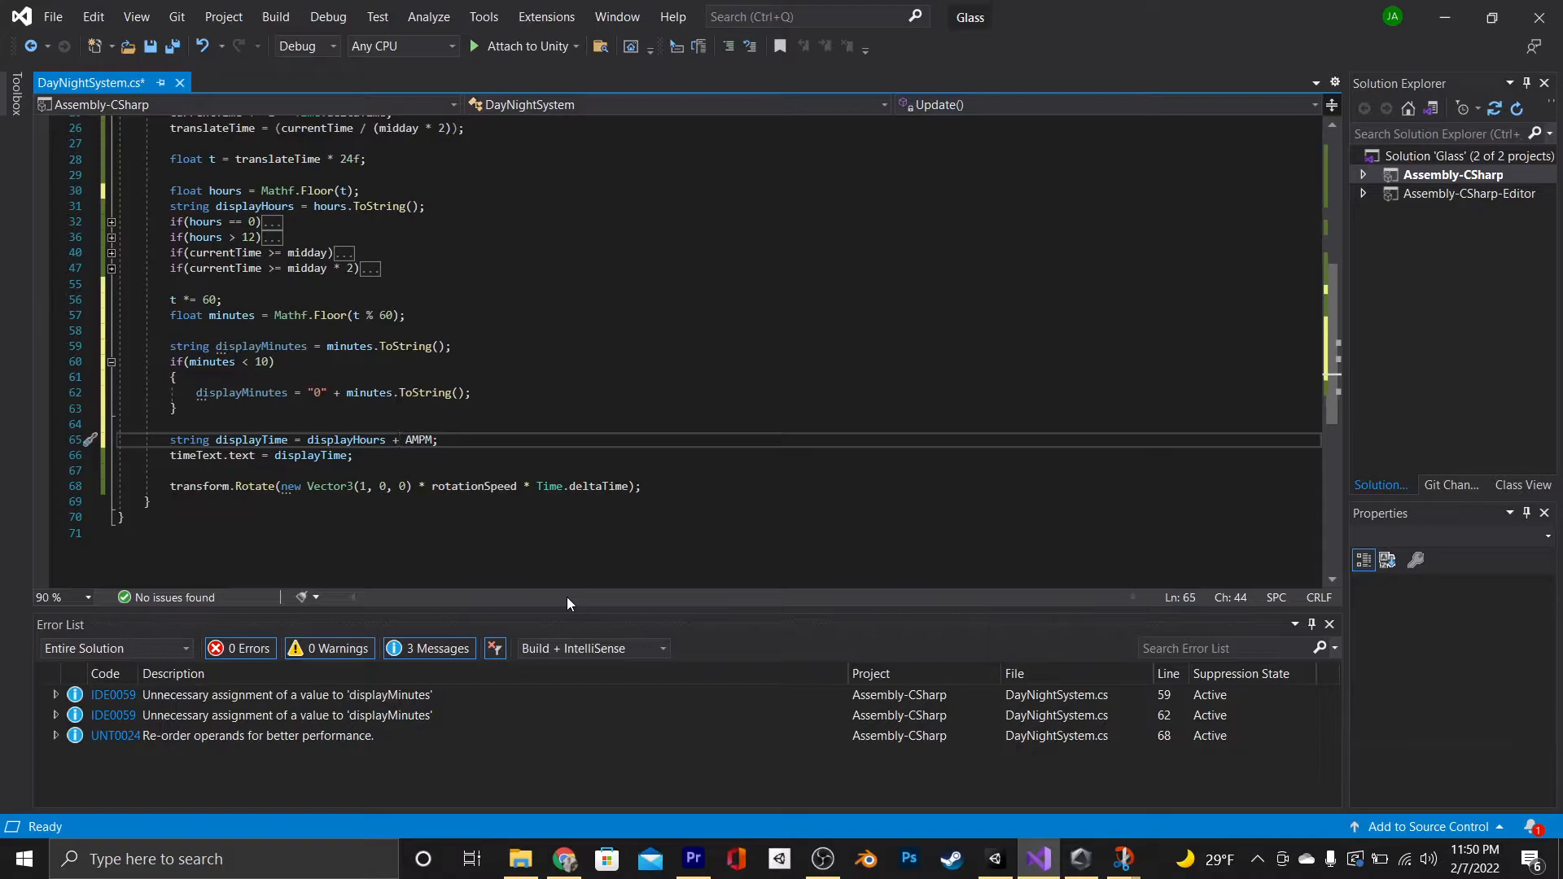
type("\":\" + displayMinutes + \" \" +")
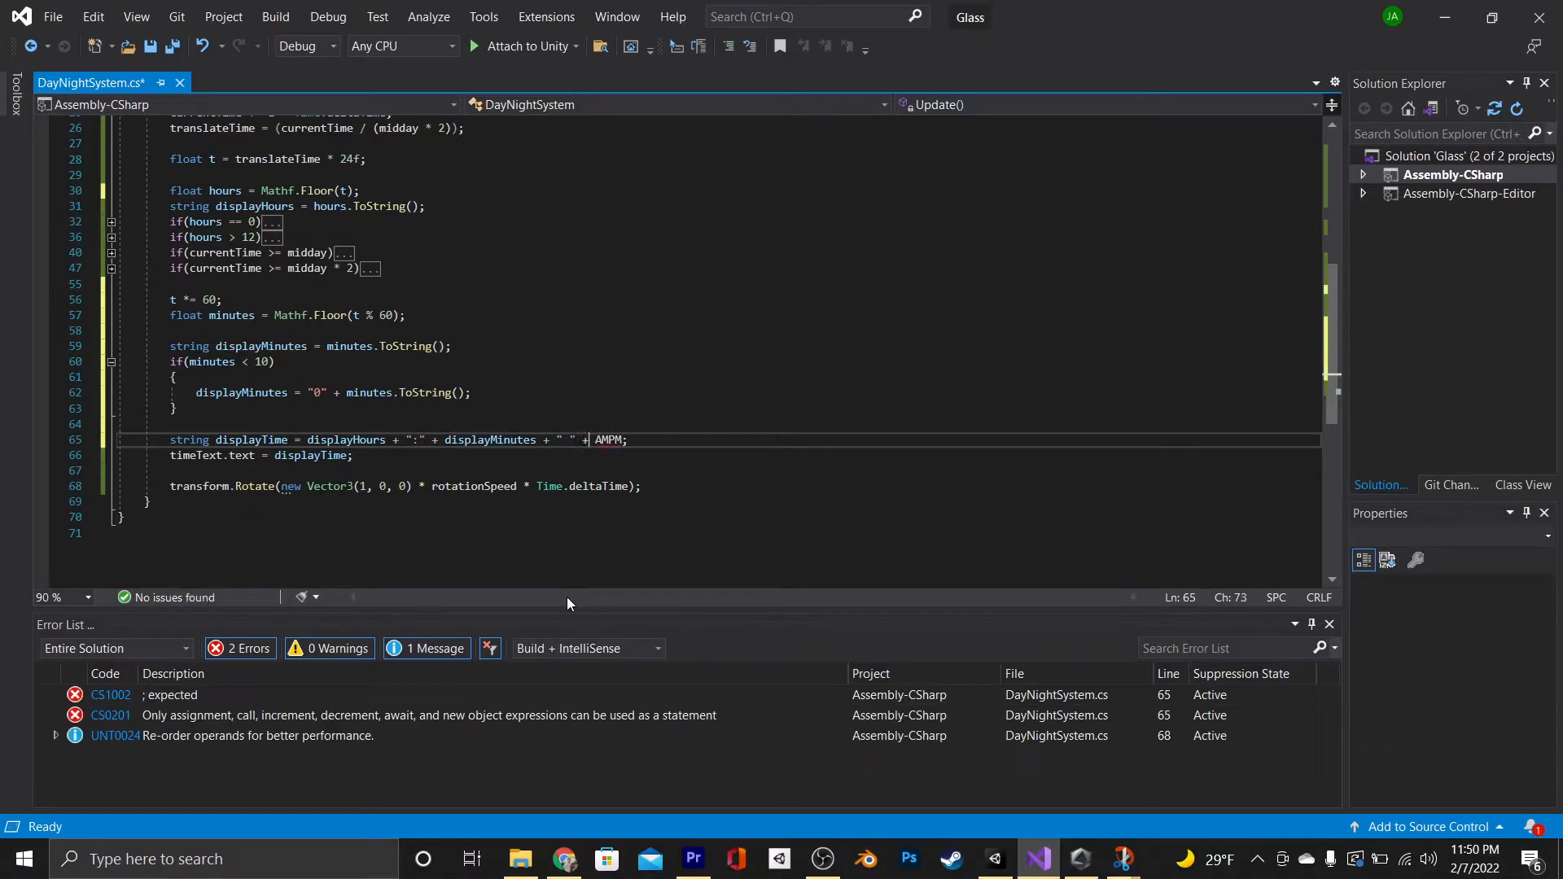
left_click(1037, 858)
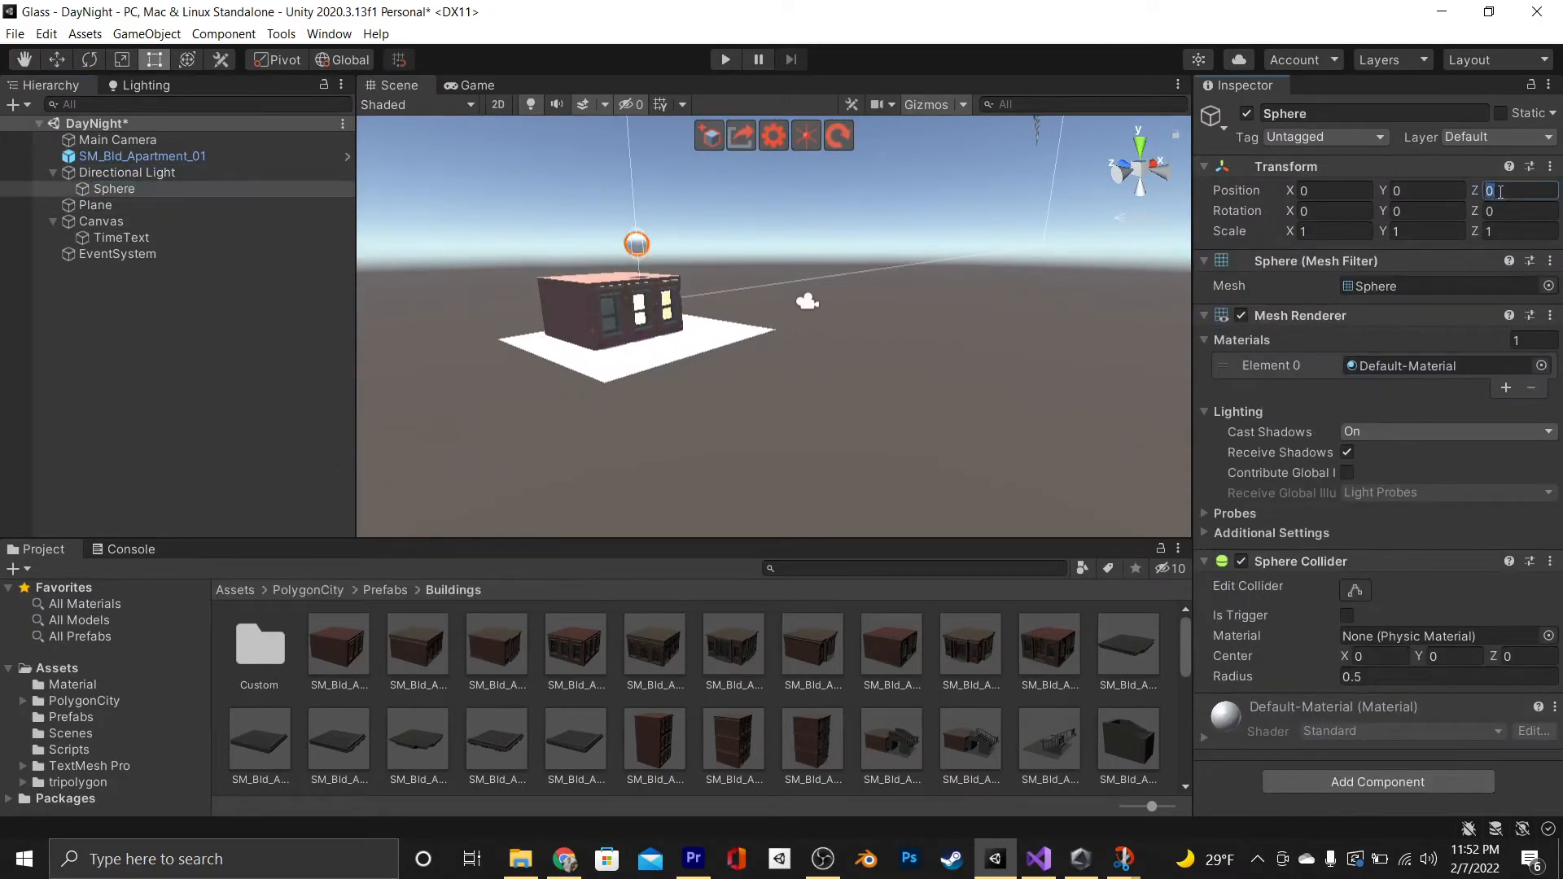
Move the moon sphere to Z 40, then play, pause and stop the scene to inspect the clock
type("19.83")
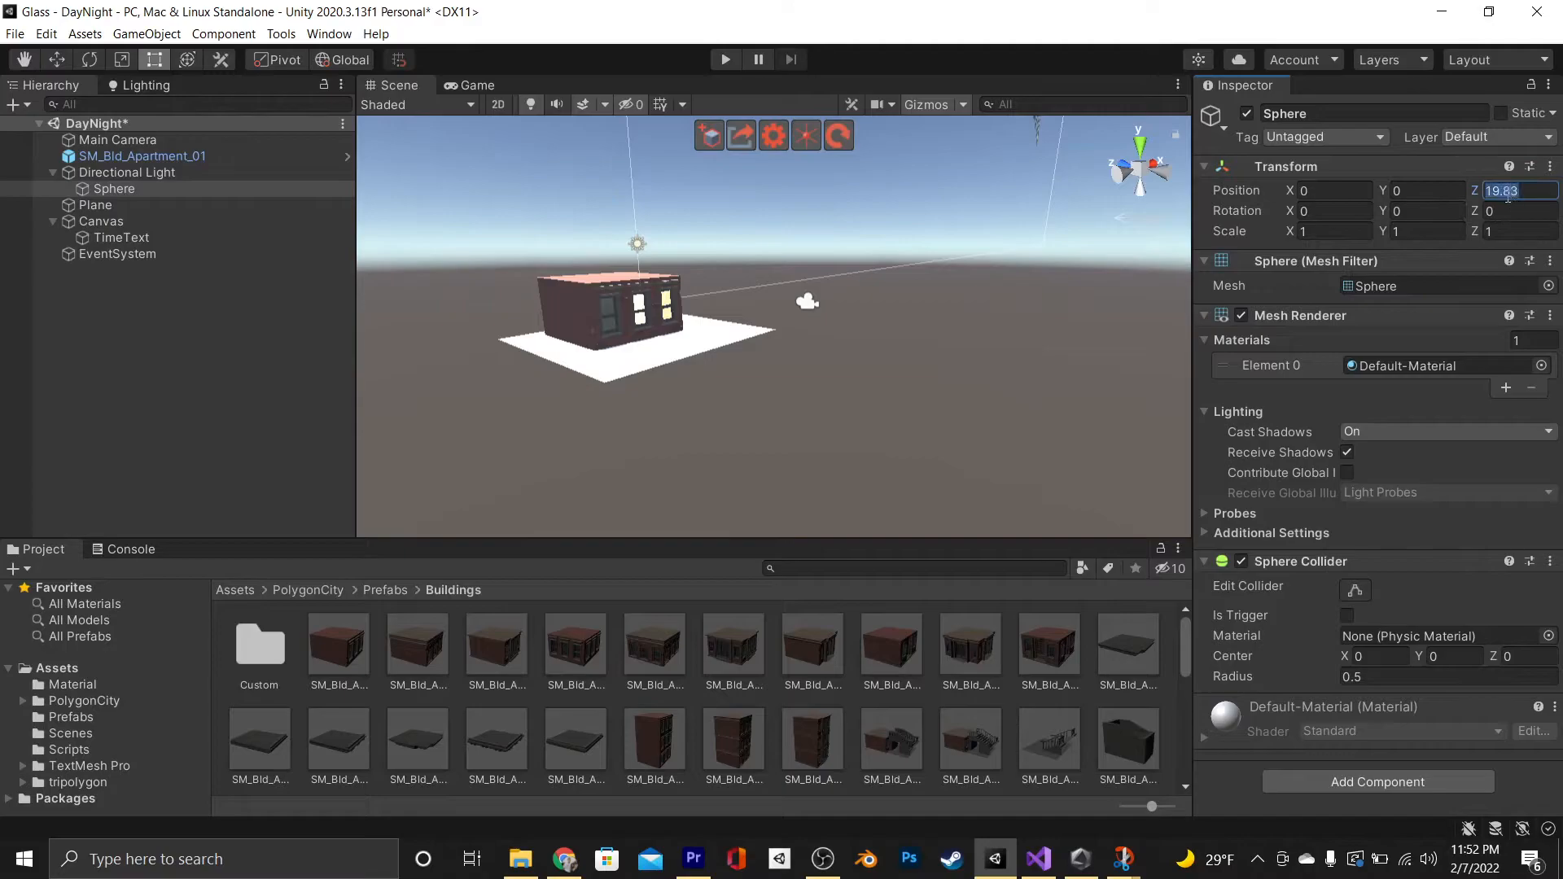
type("40")
left_click(1336, 231)
type("5")
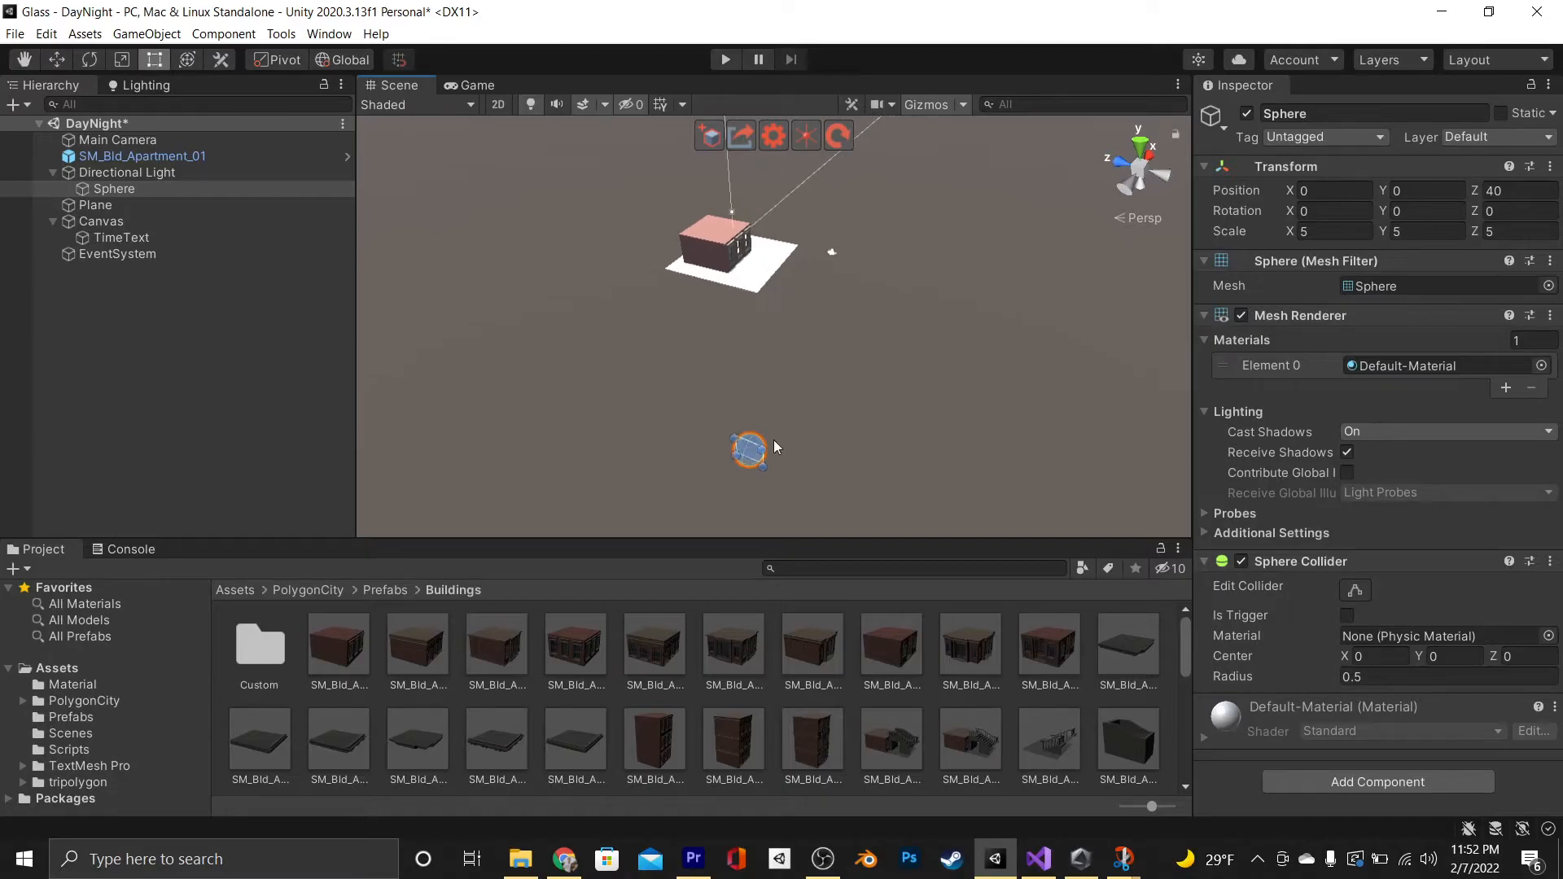
left_click(724, 59)
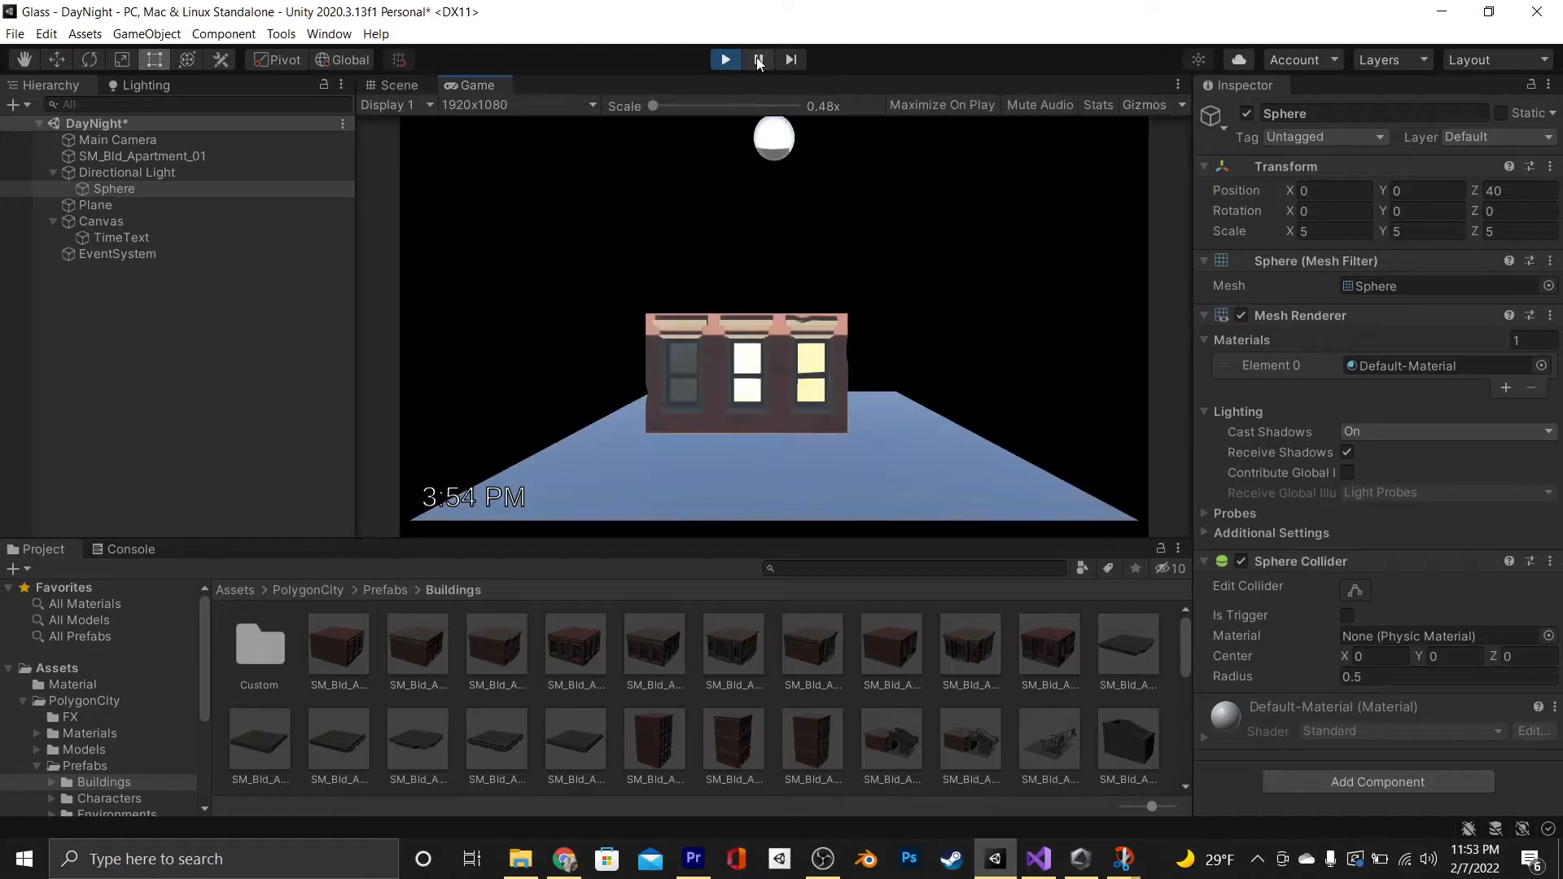
left_click(724, 58)
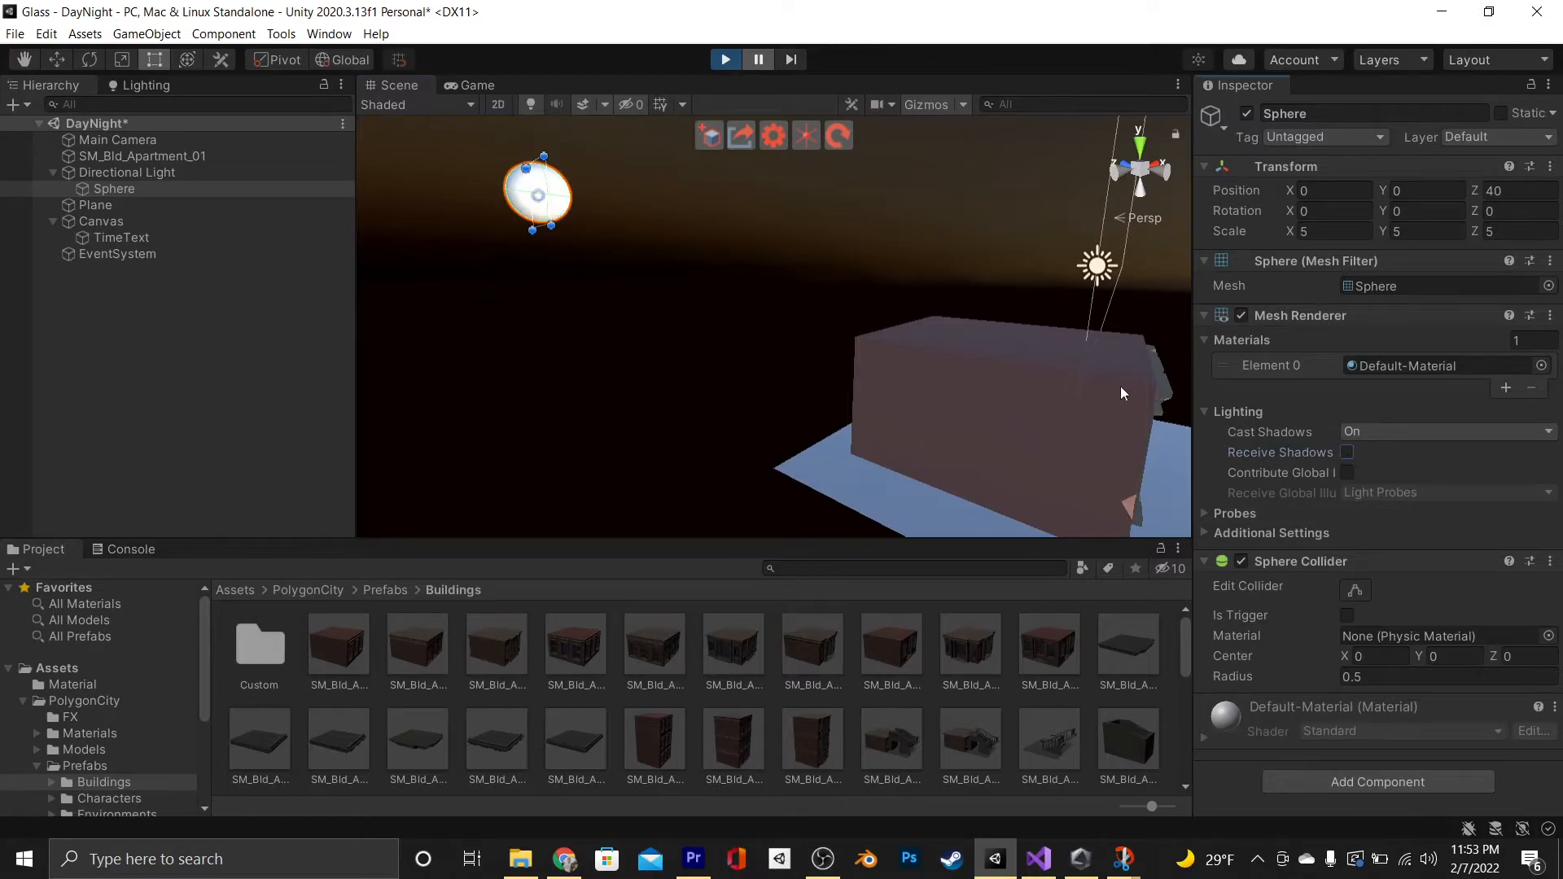
left_click(726, 59)
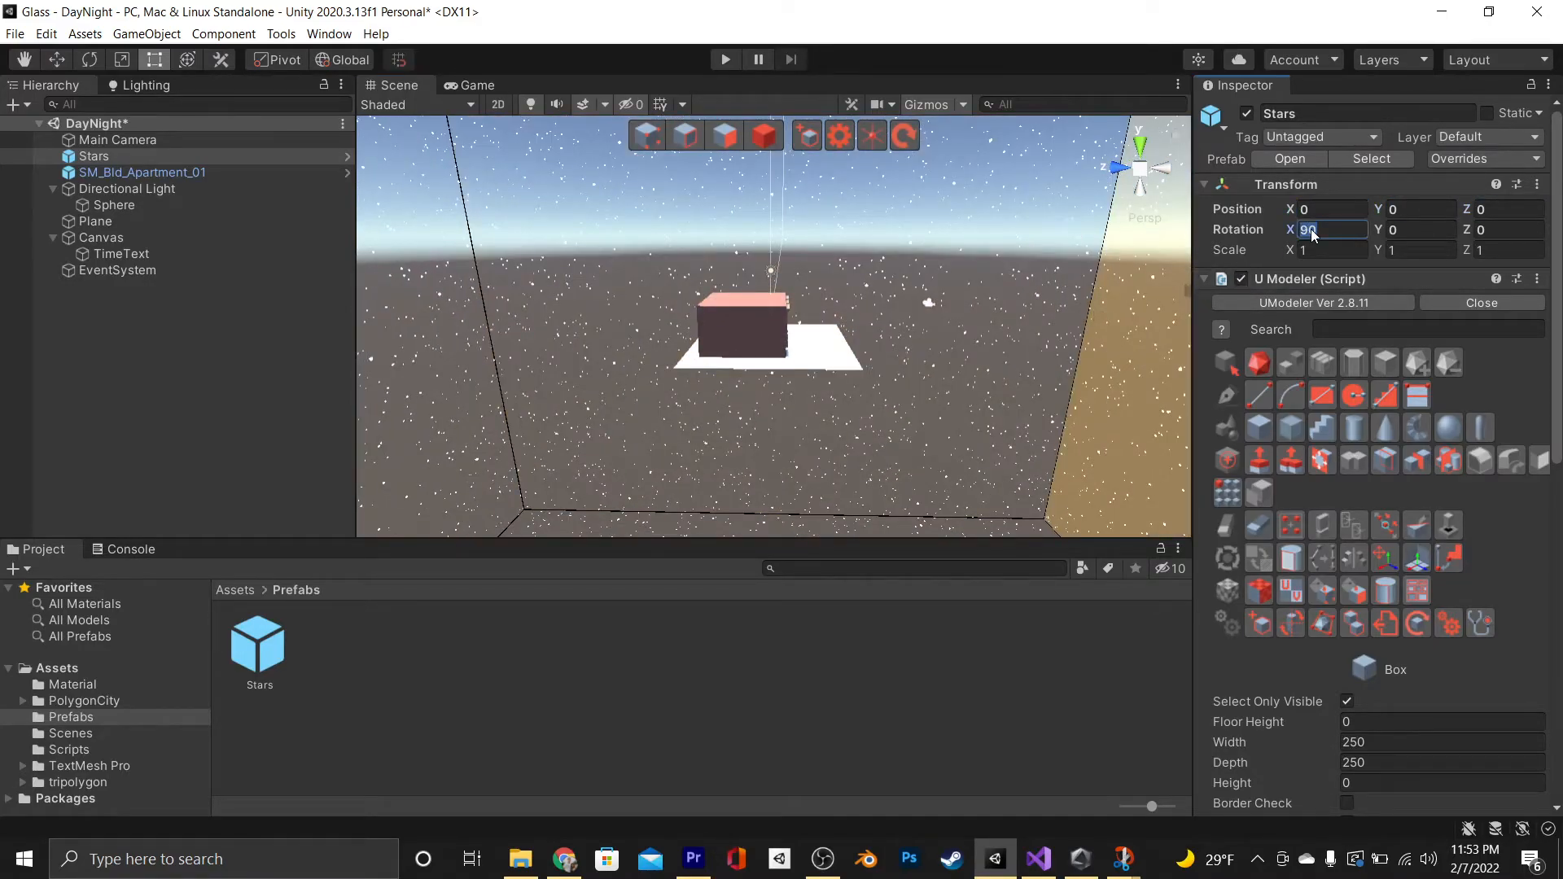
Position the Stars object and make its texture use alpha as transparency, viewed through the game camera
type("0")
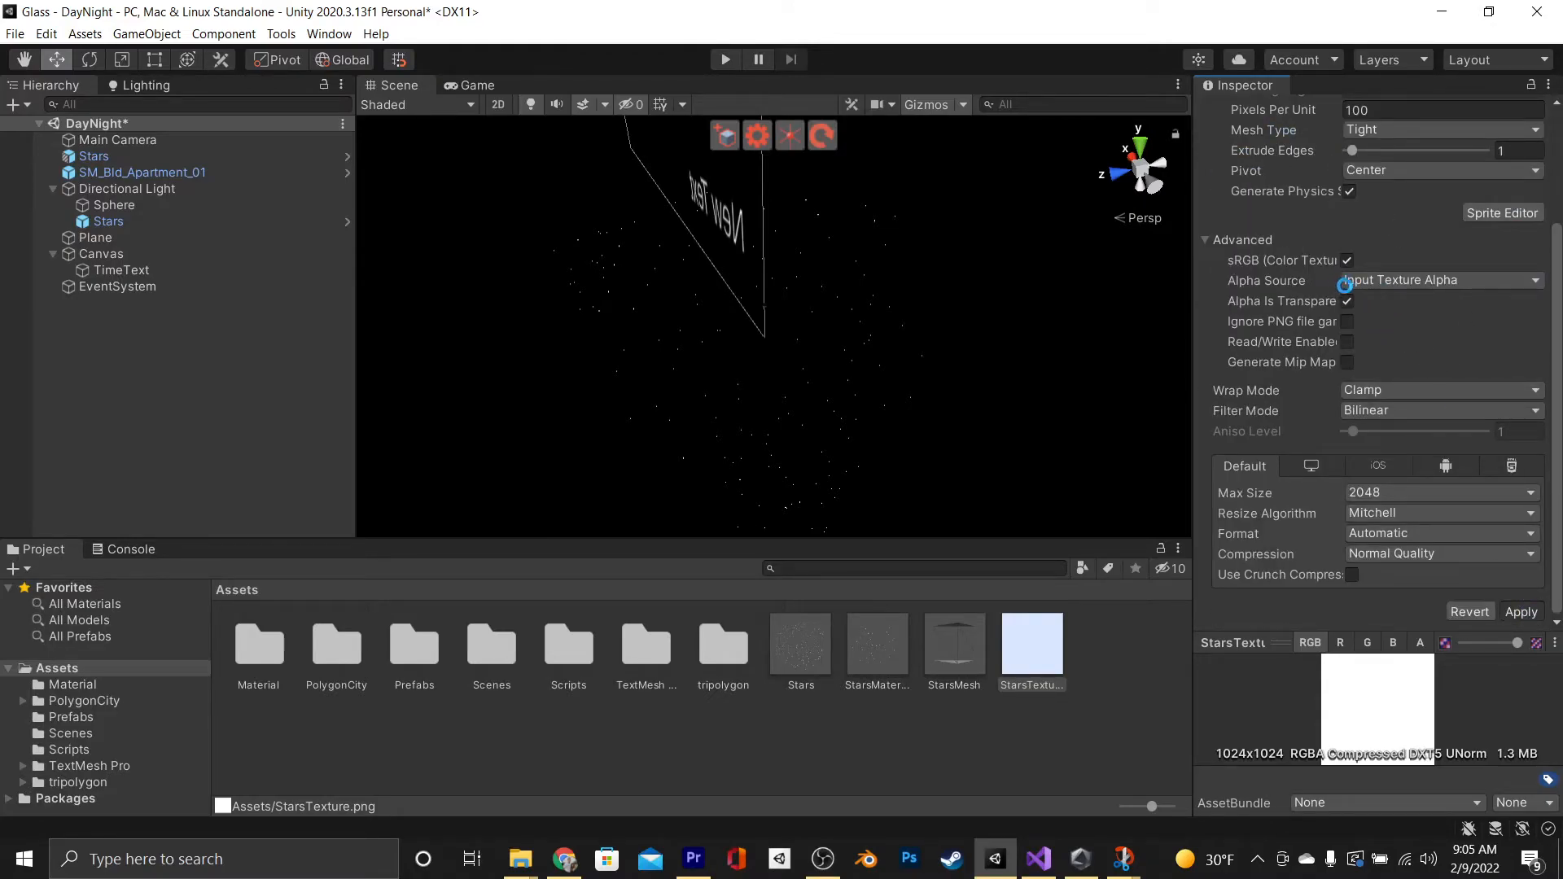
left_click(1519, 612)
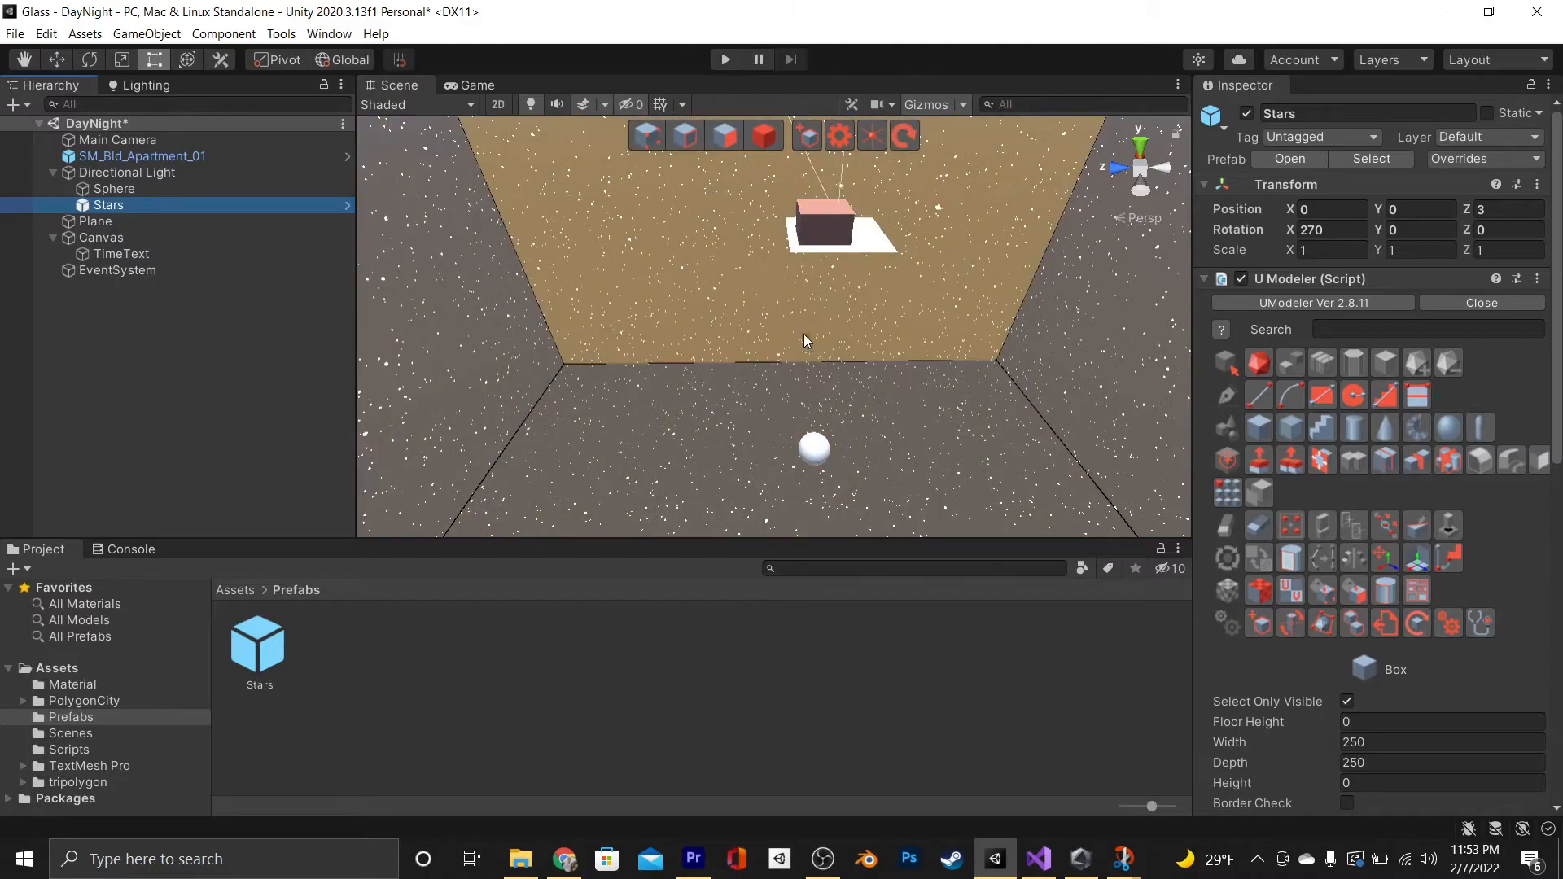
left_click(476, 85)
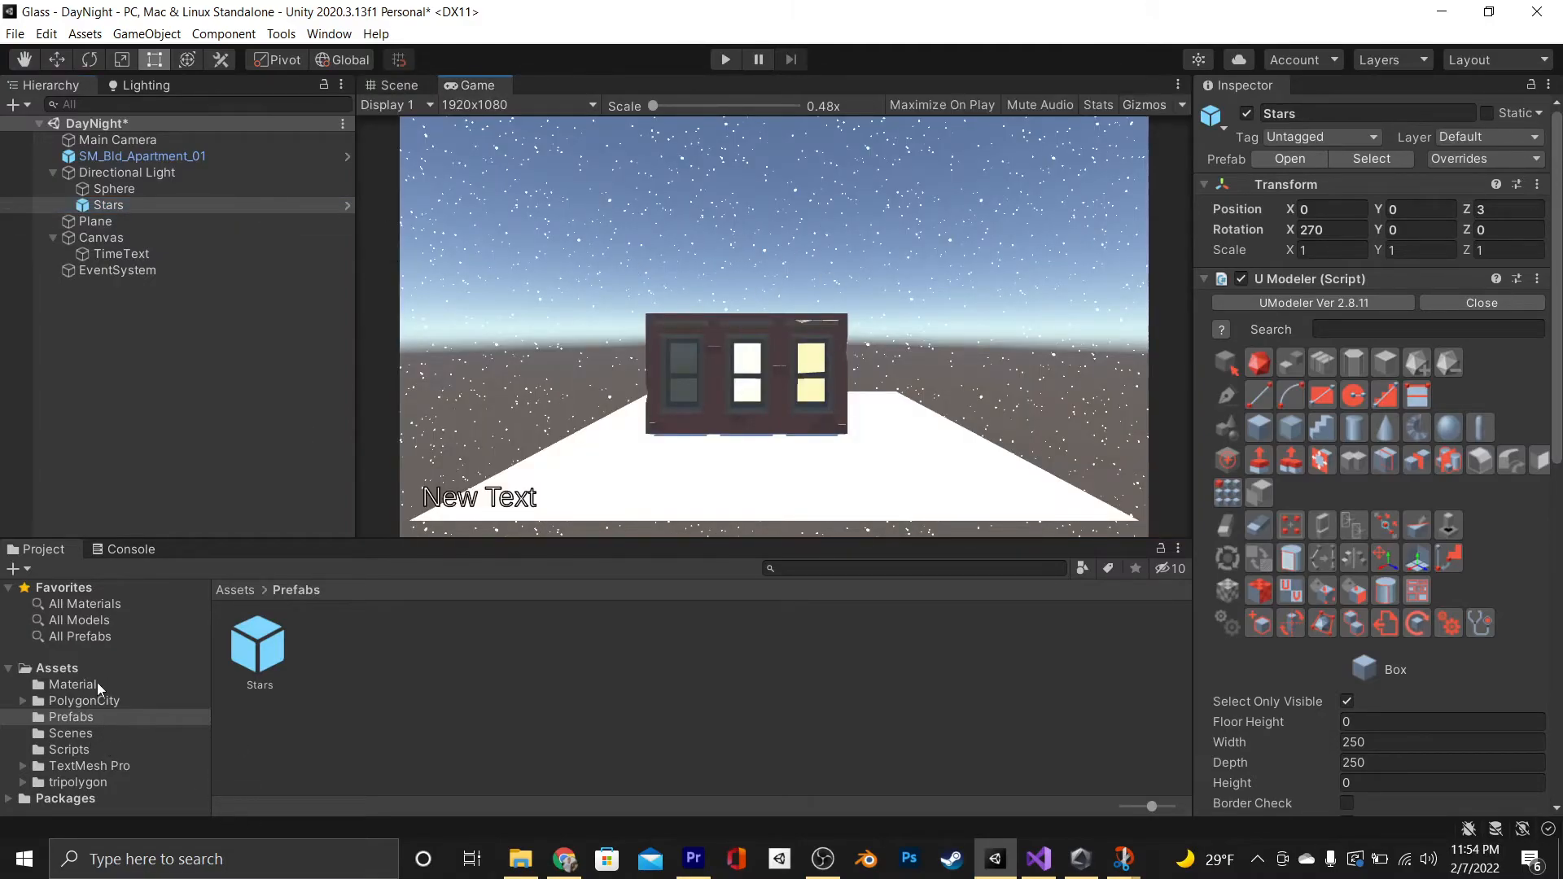
Slide the StarsMaterial Alpha Cutoff between 1 and 0, settling on 0.2
left_click(72, 684)
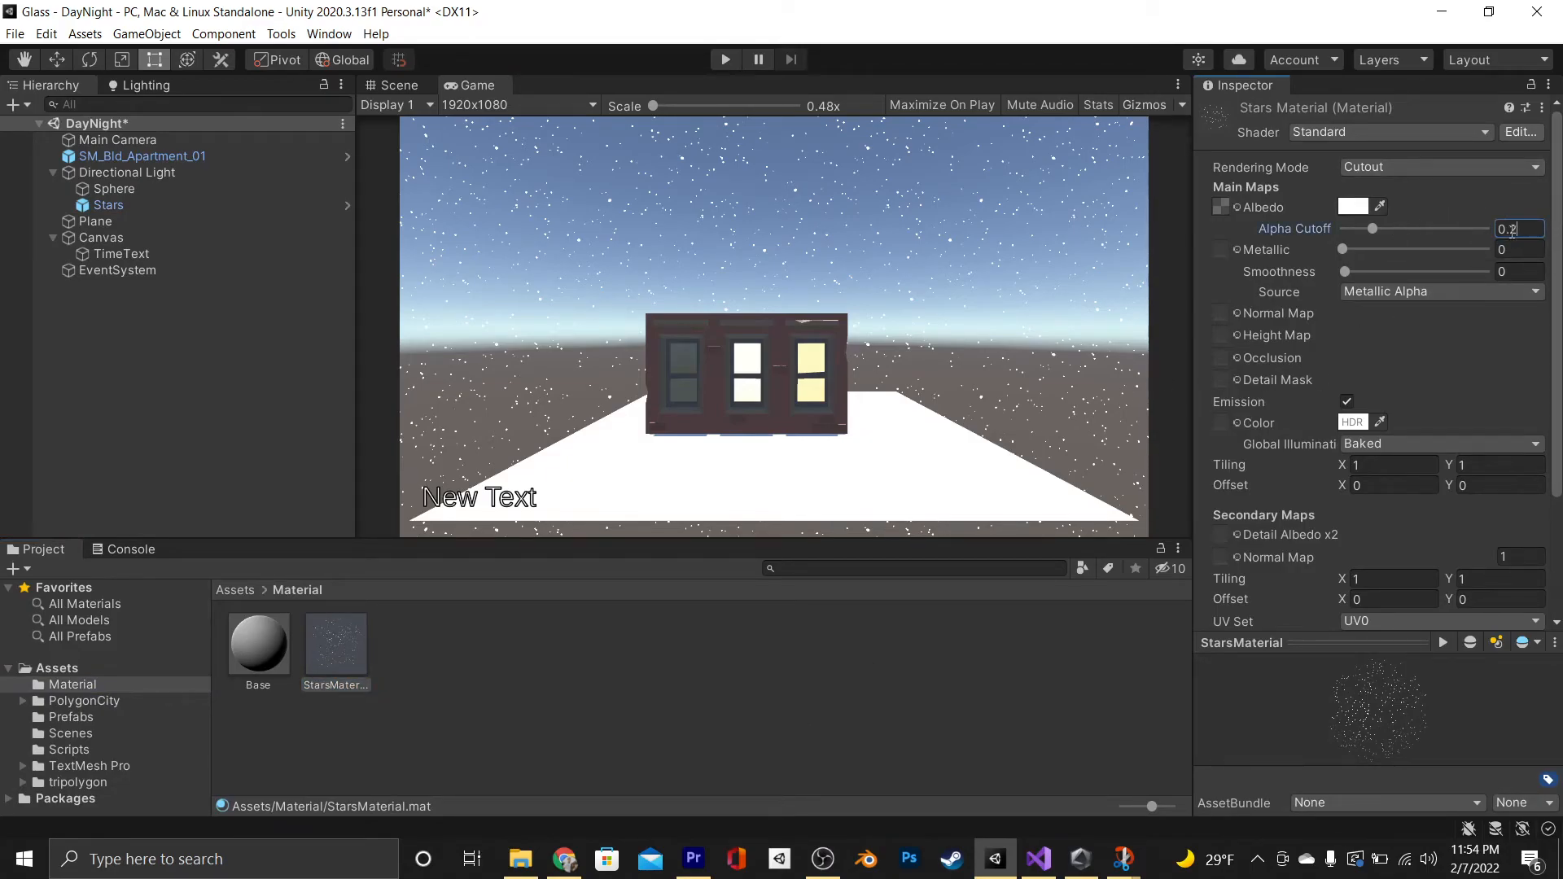
left_click_drag(1373, 228, 1484, 228)
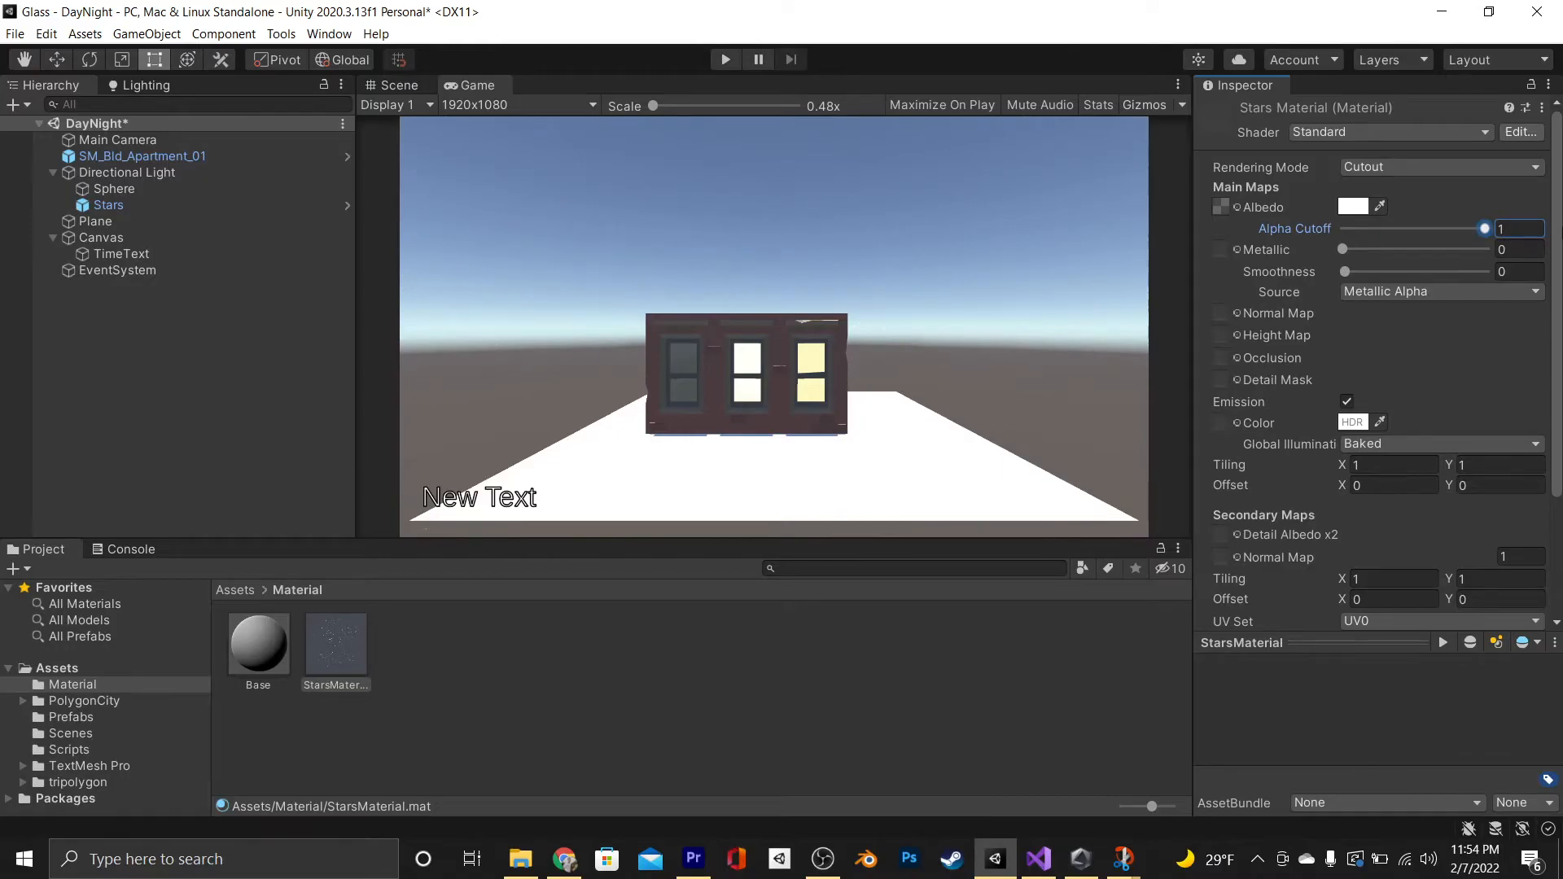
left_click_drag(1484, 228, 1346, 228)
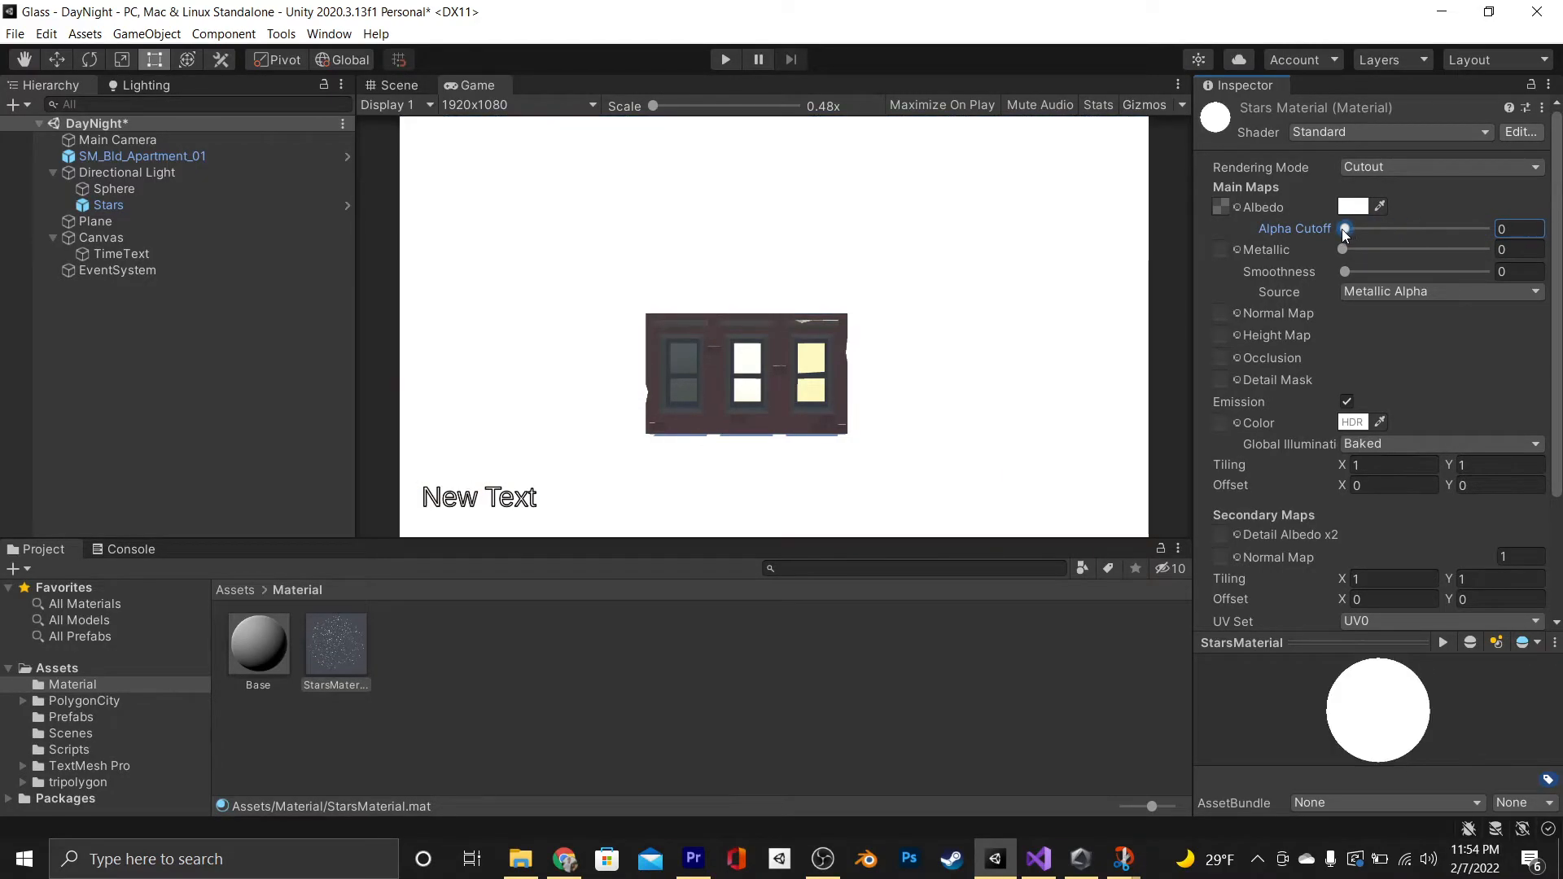
left_click_drag(1346, 230, 1383, 229)
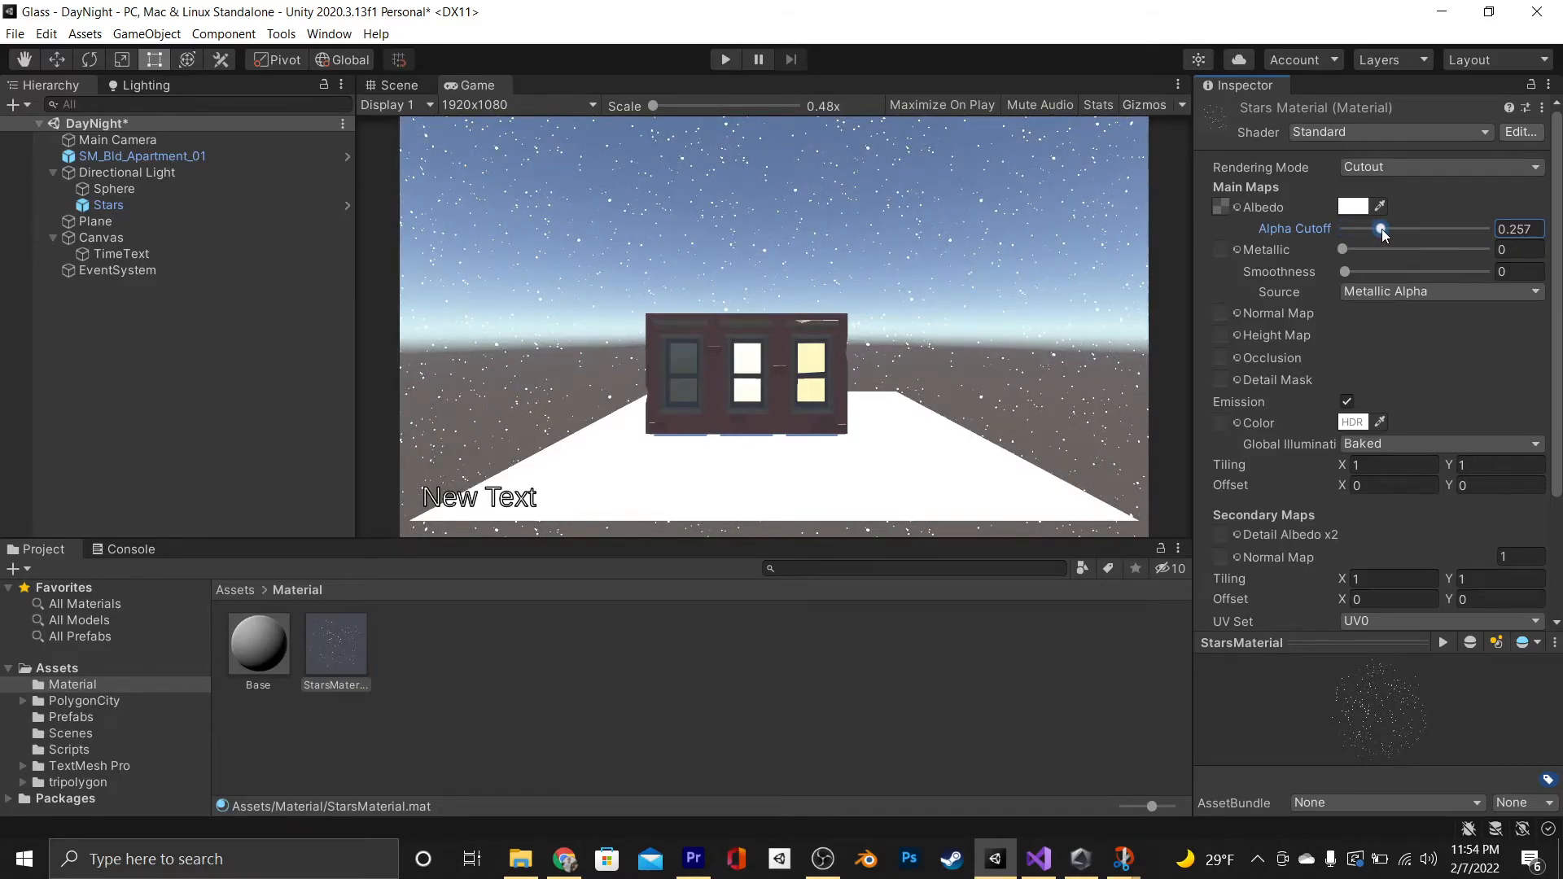
left_click_drag(1382, 230, 1372, 230)
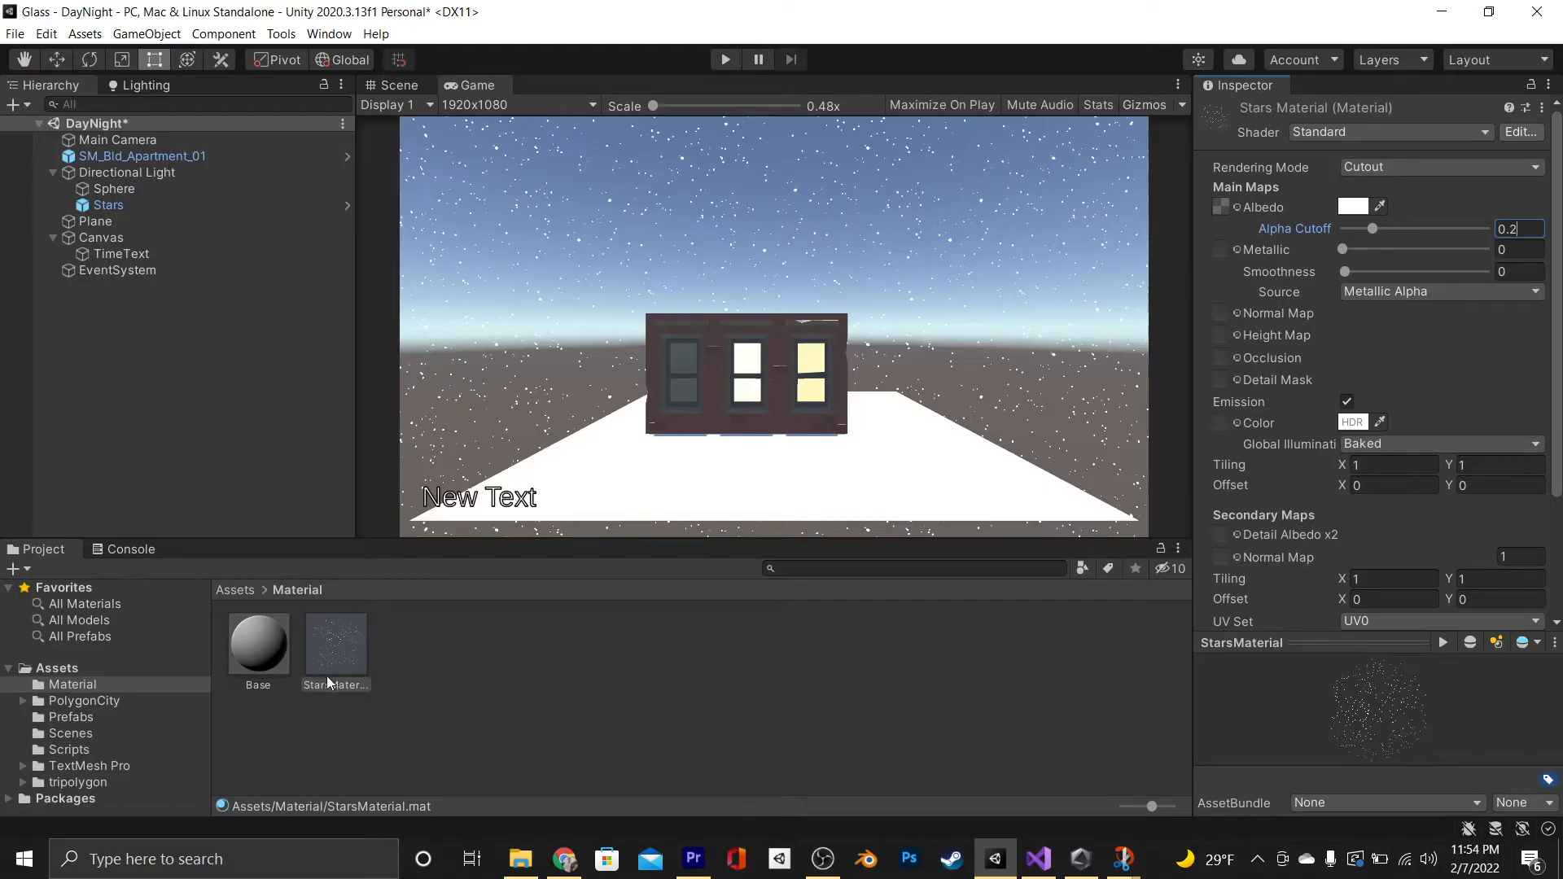
In Update(), add an if for currentTime between midday/2 and midday*1.5f
left_click(1037, 858)
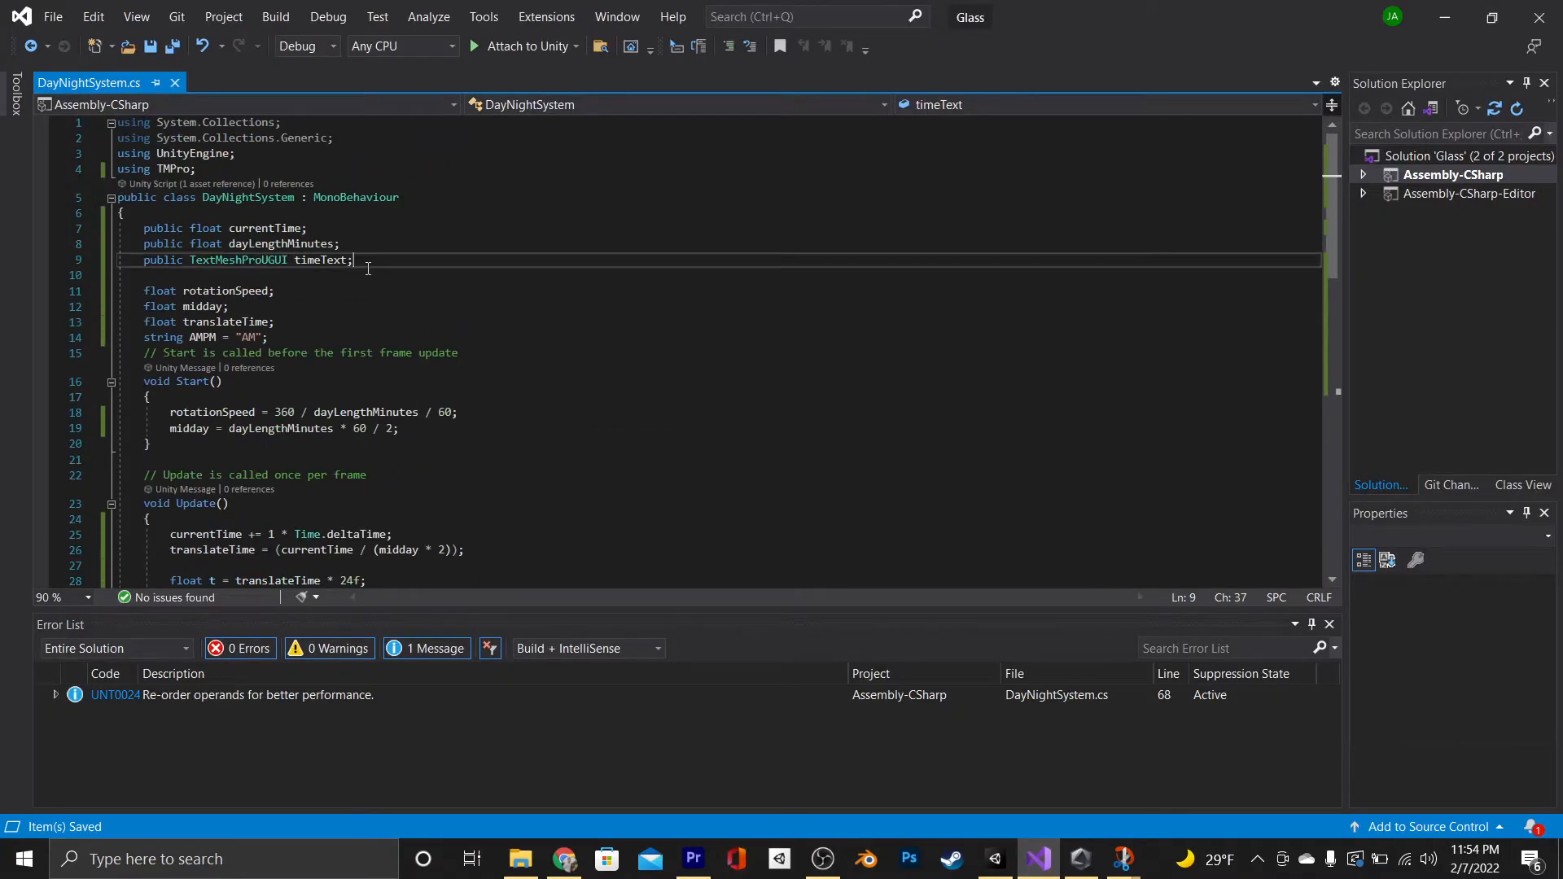
type("public Material stars;")
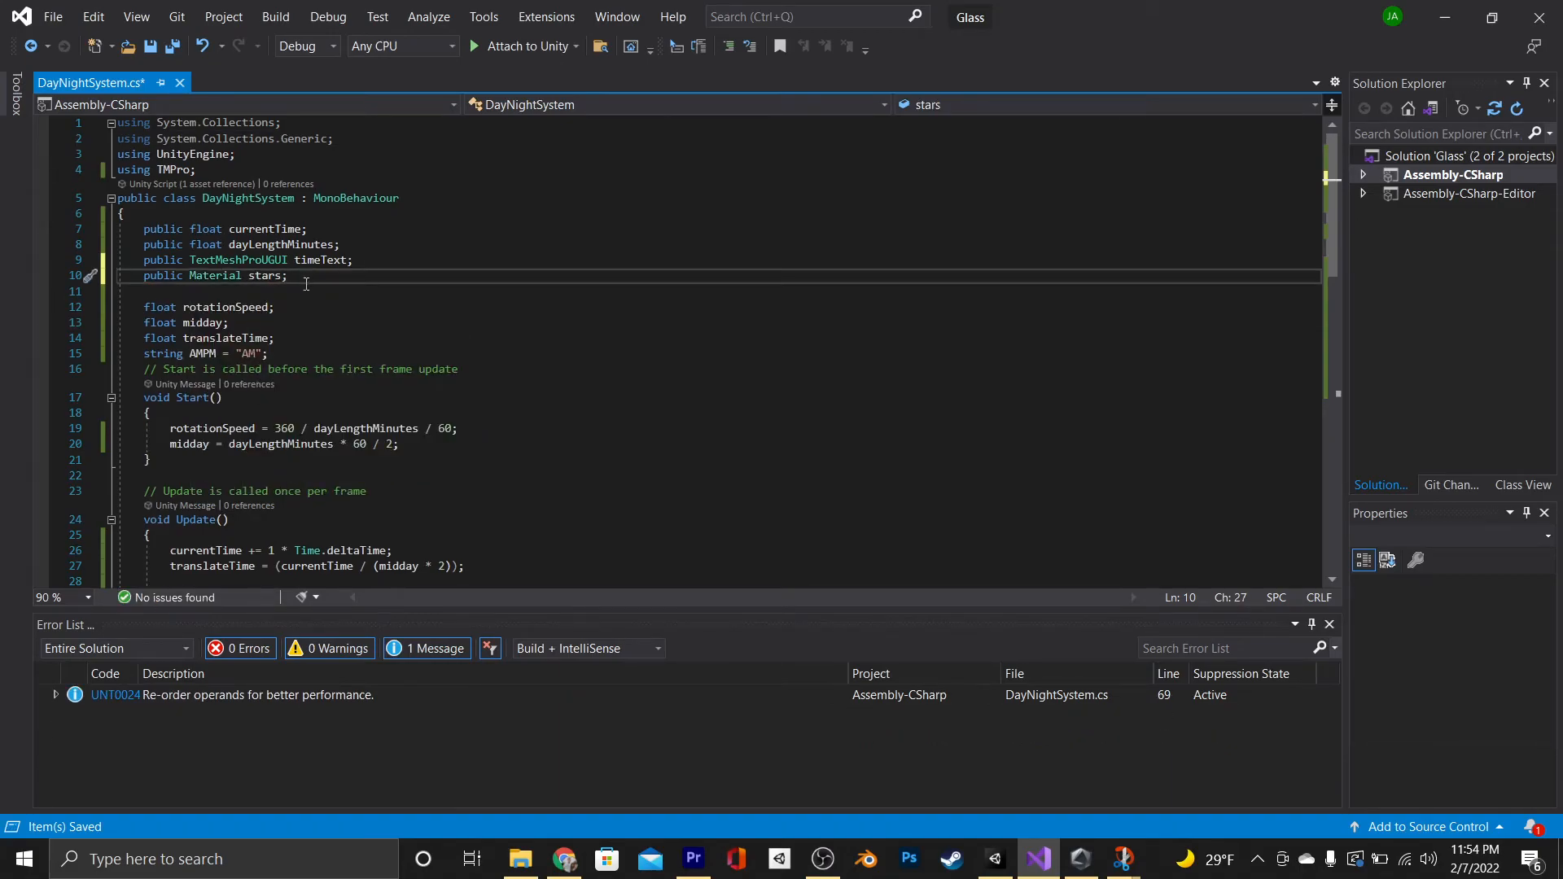
scroll("down", 3)
type("if(currentTime >= ")
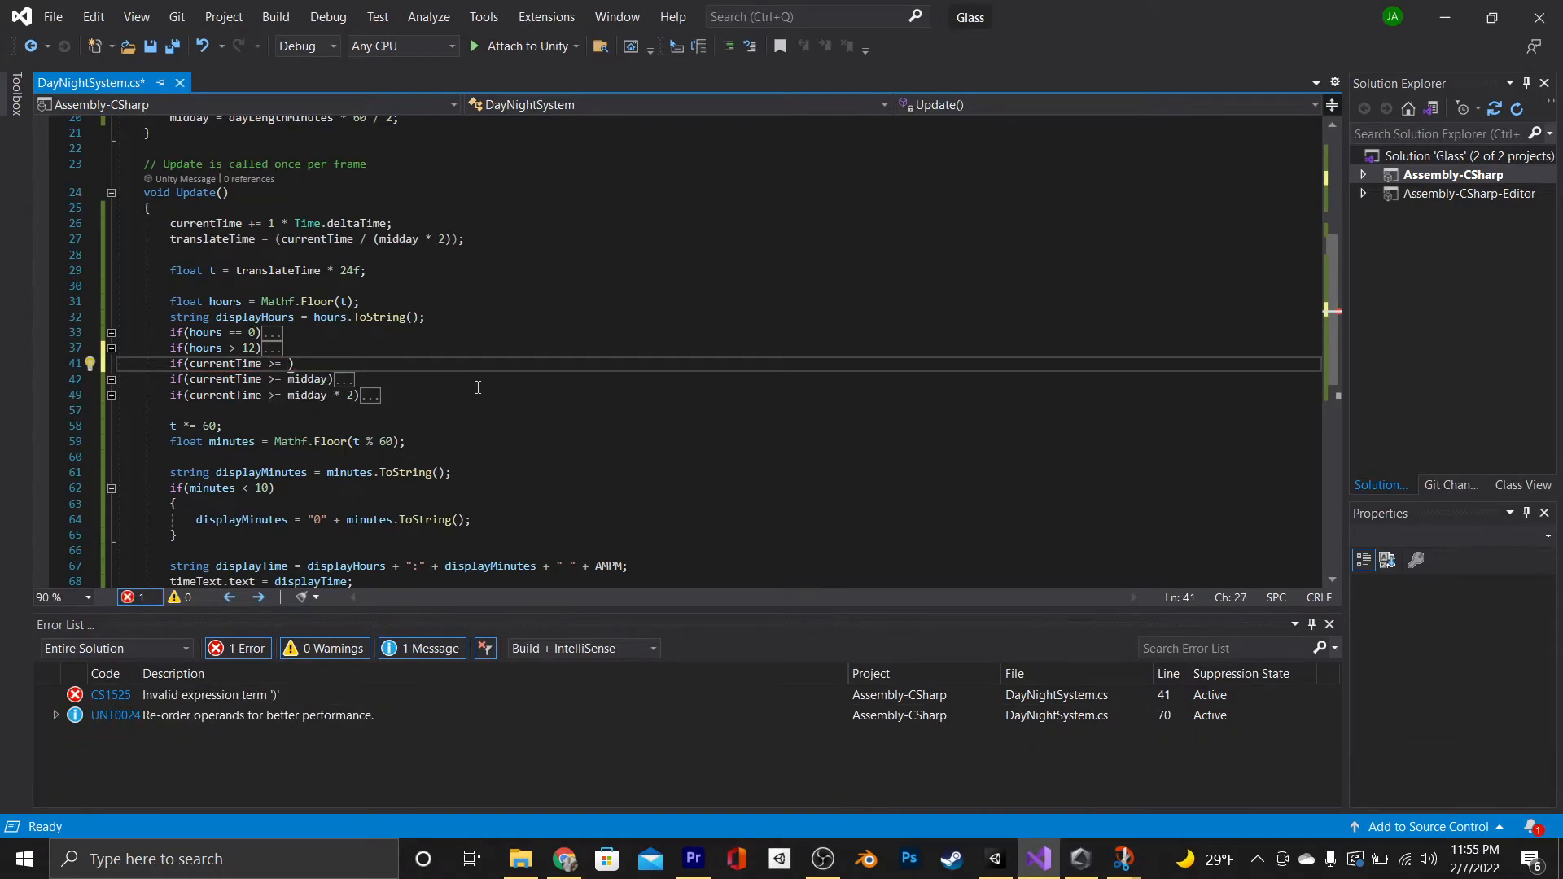
type("midday / 2")
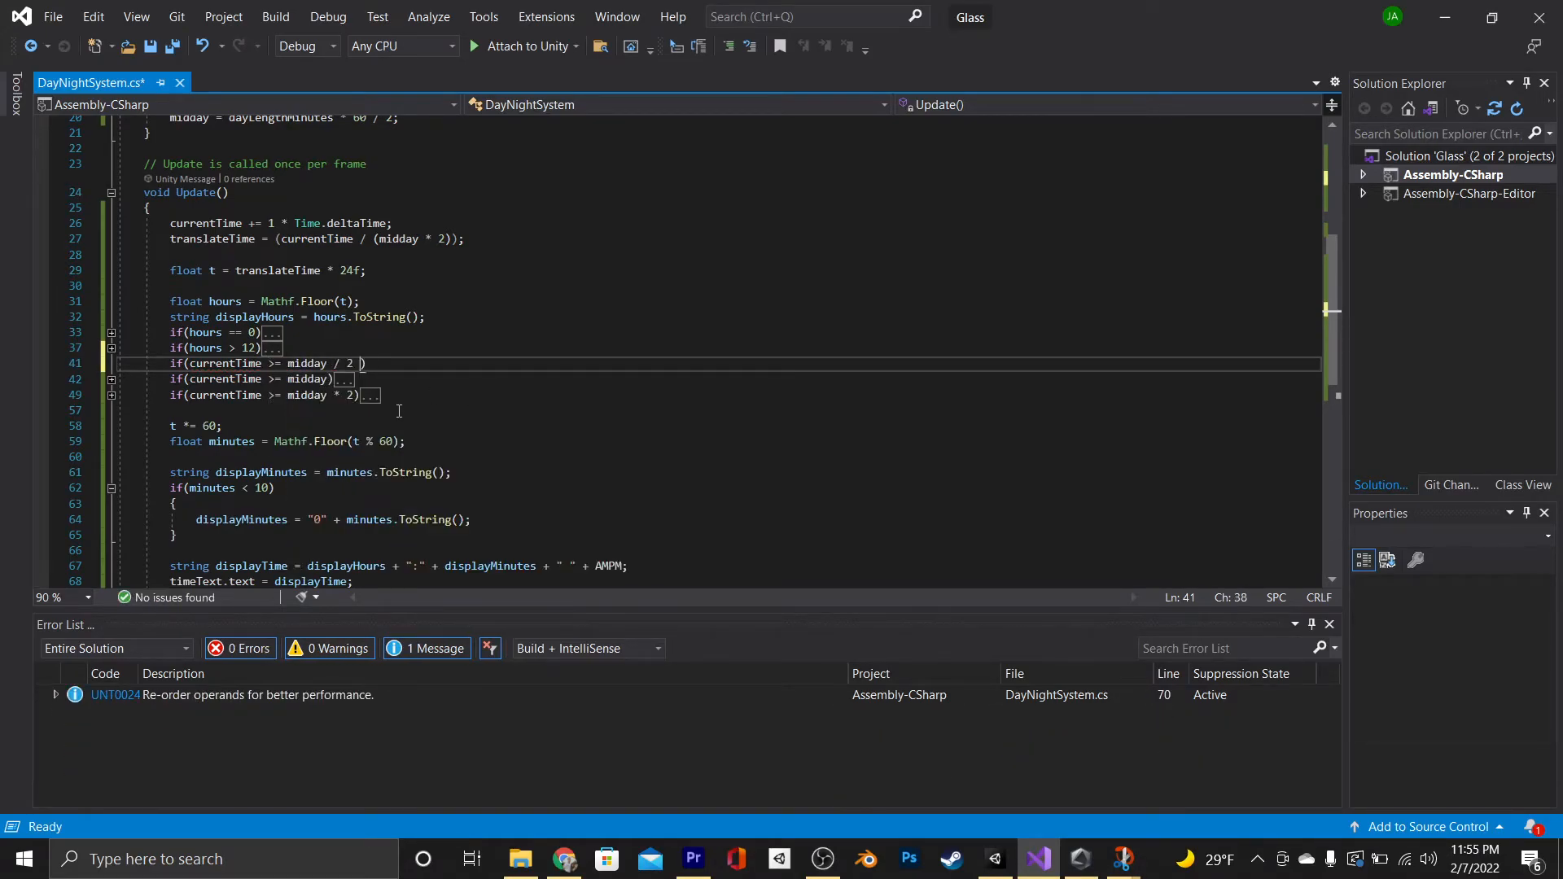
type("&& currentTime <= midday * 1.5f")
type("{")
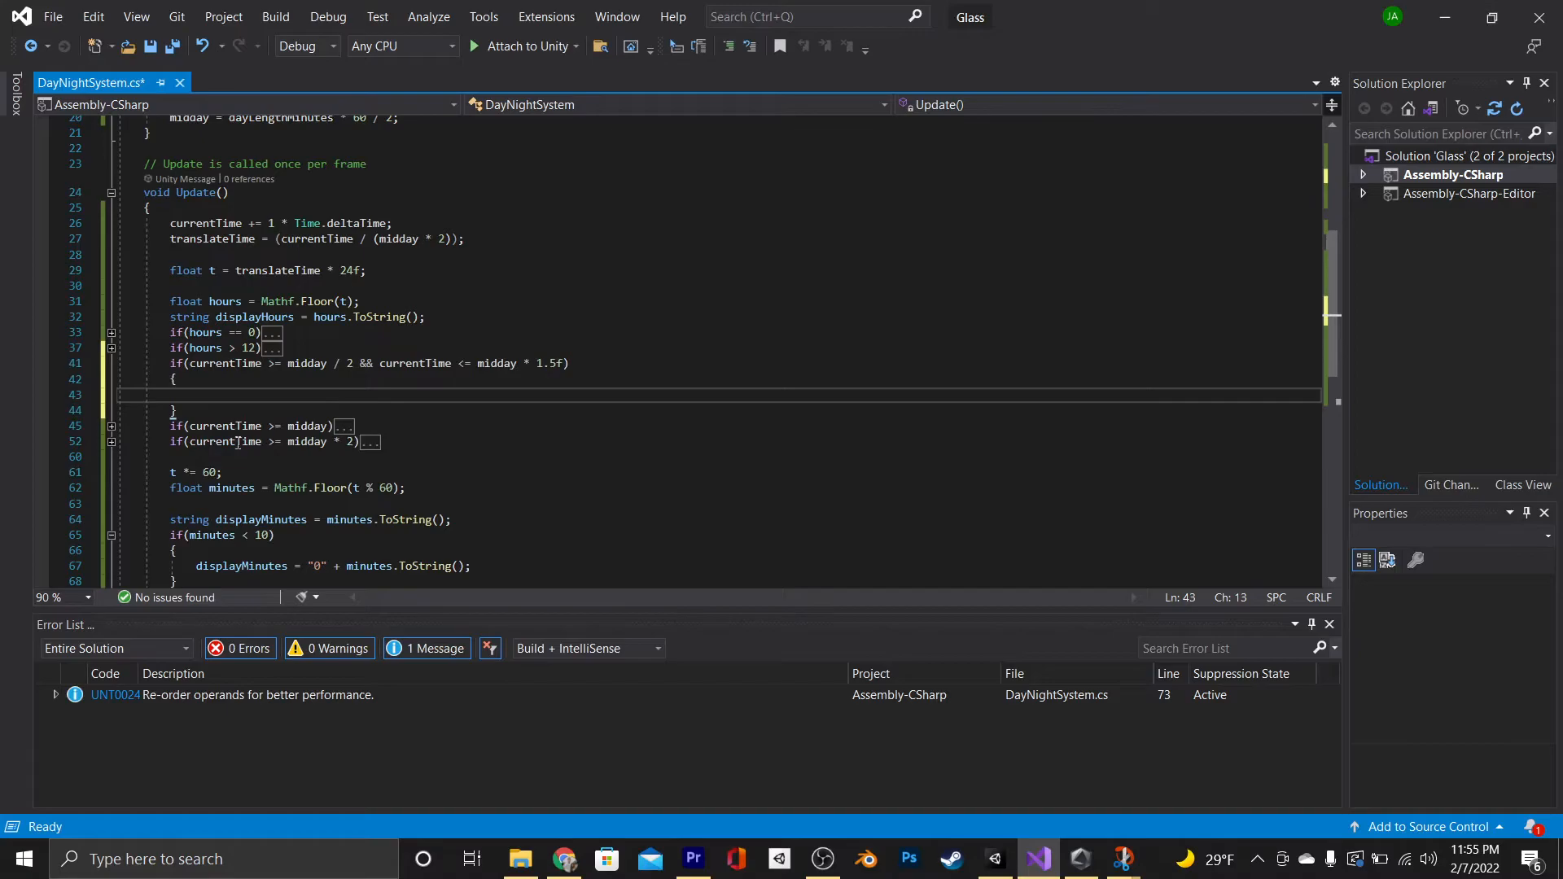
type("i")
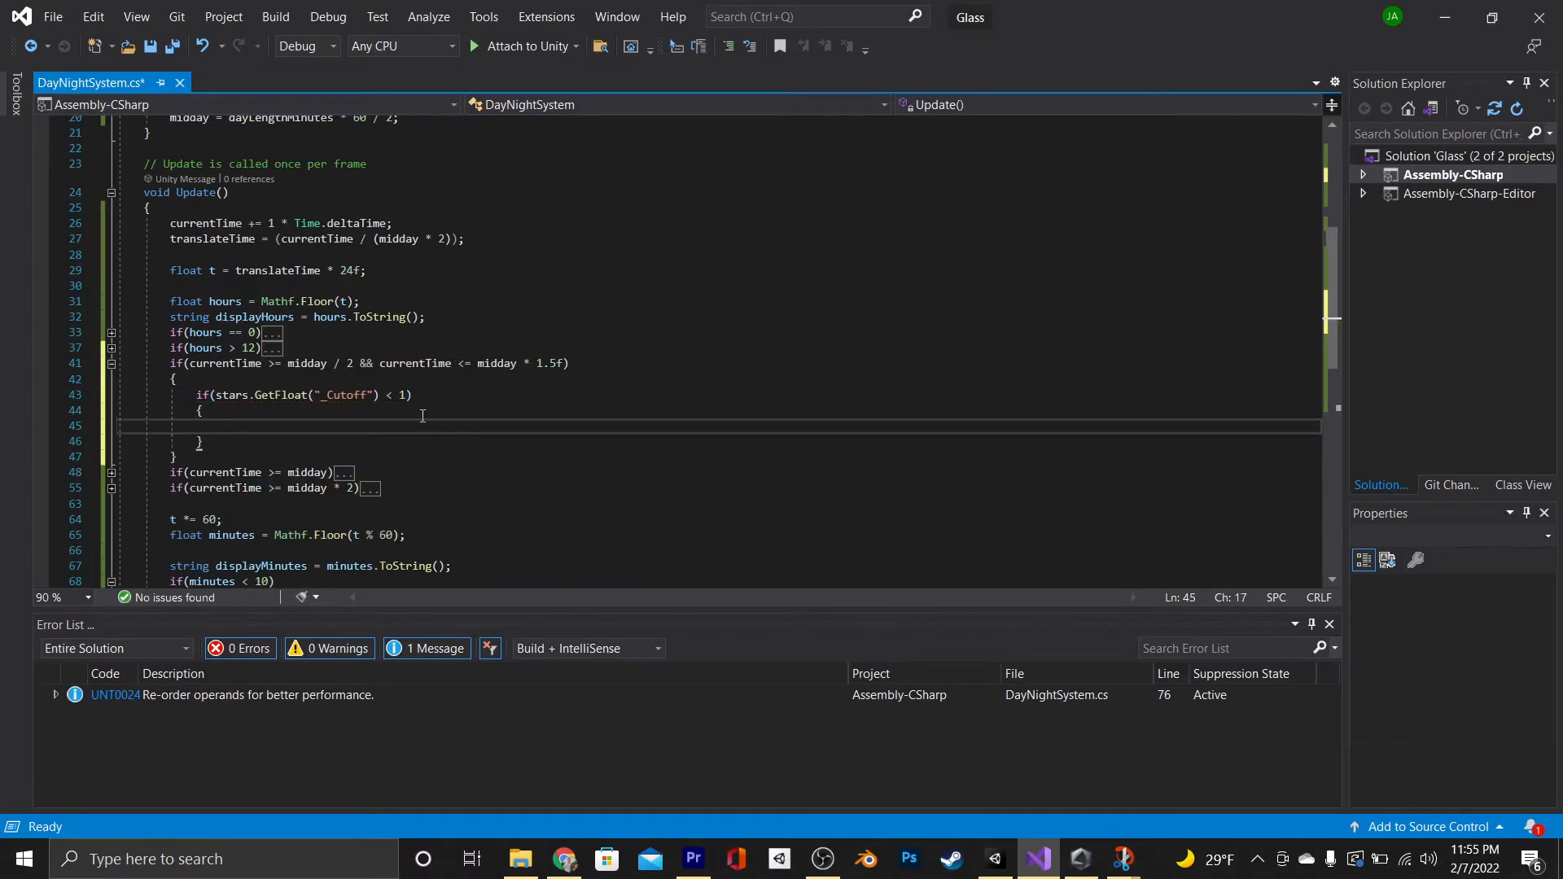
Inside it, raise the stars' _Cutoff by 3 × rotationSpeed × Time.deltaTime and set it back
type("float alph")
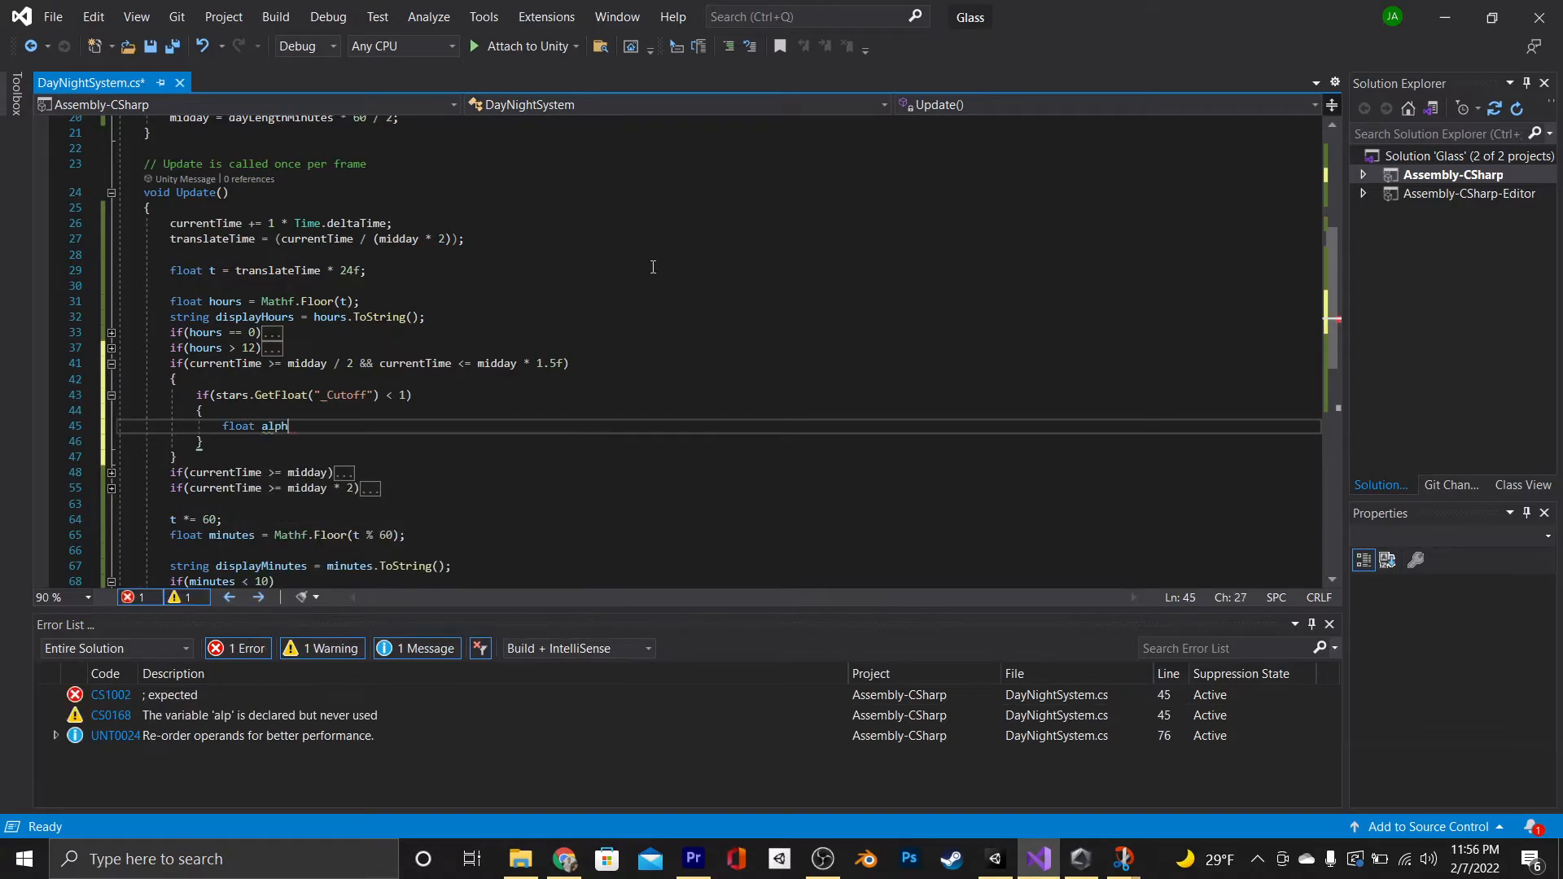
type("a = stars.GetFloat")
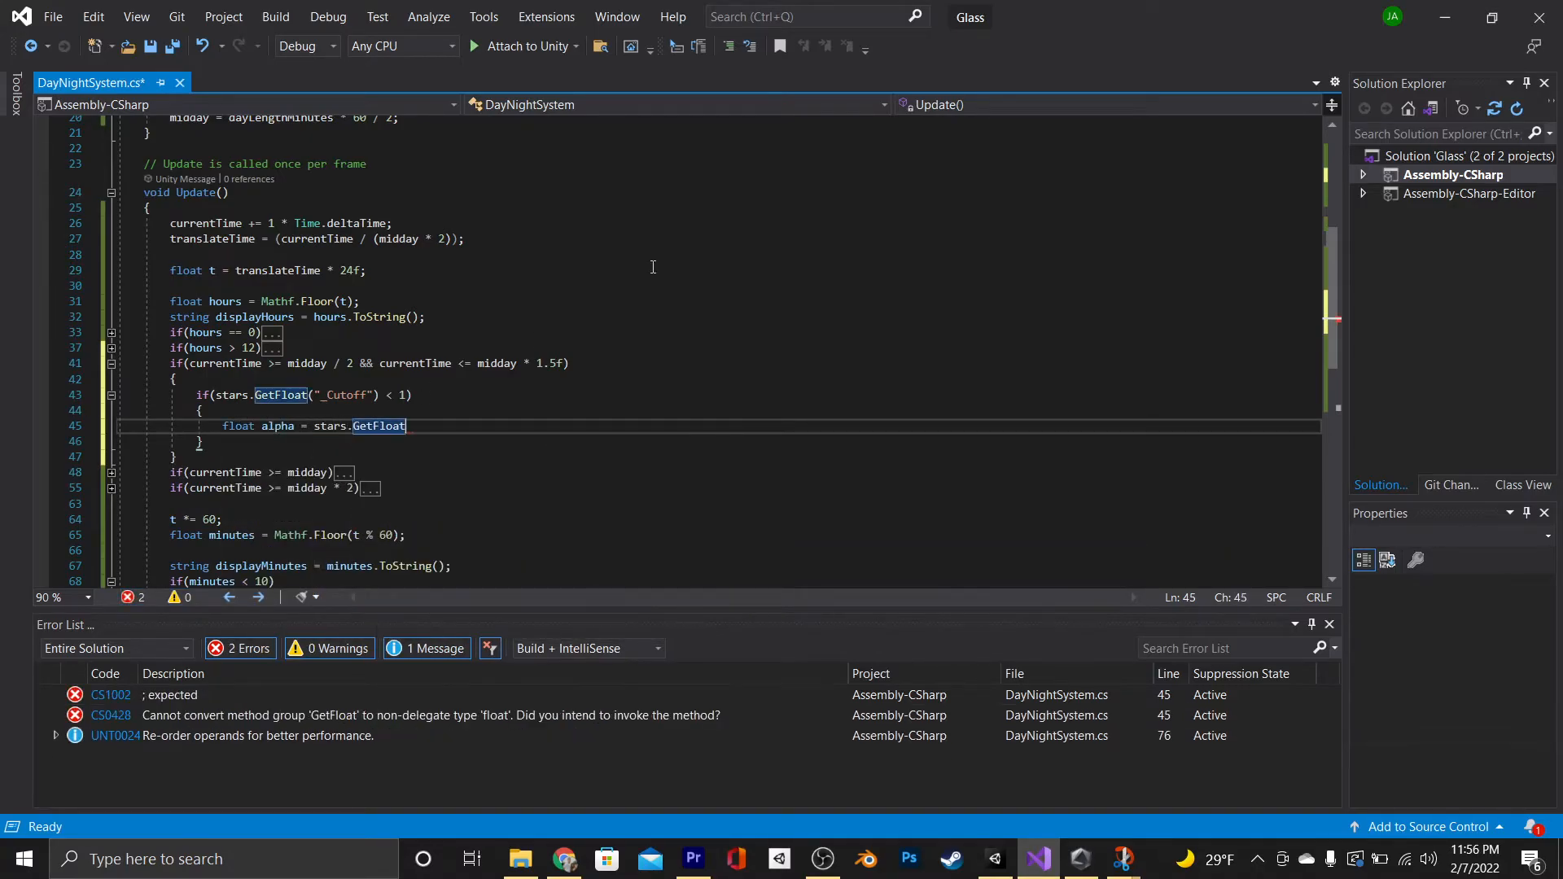
type("(\"_Cutoff\") * 100f;")
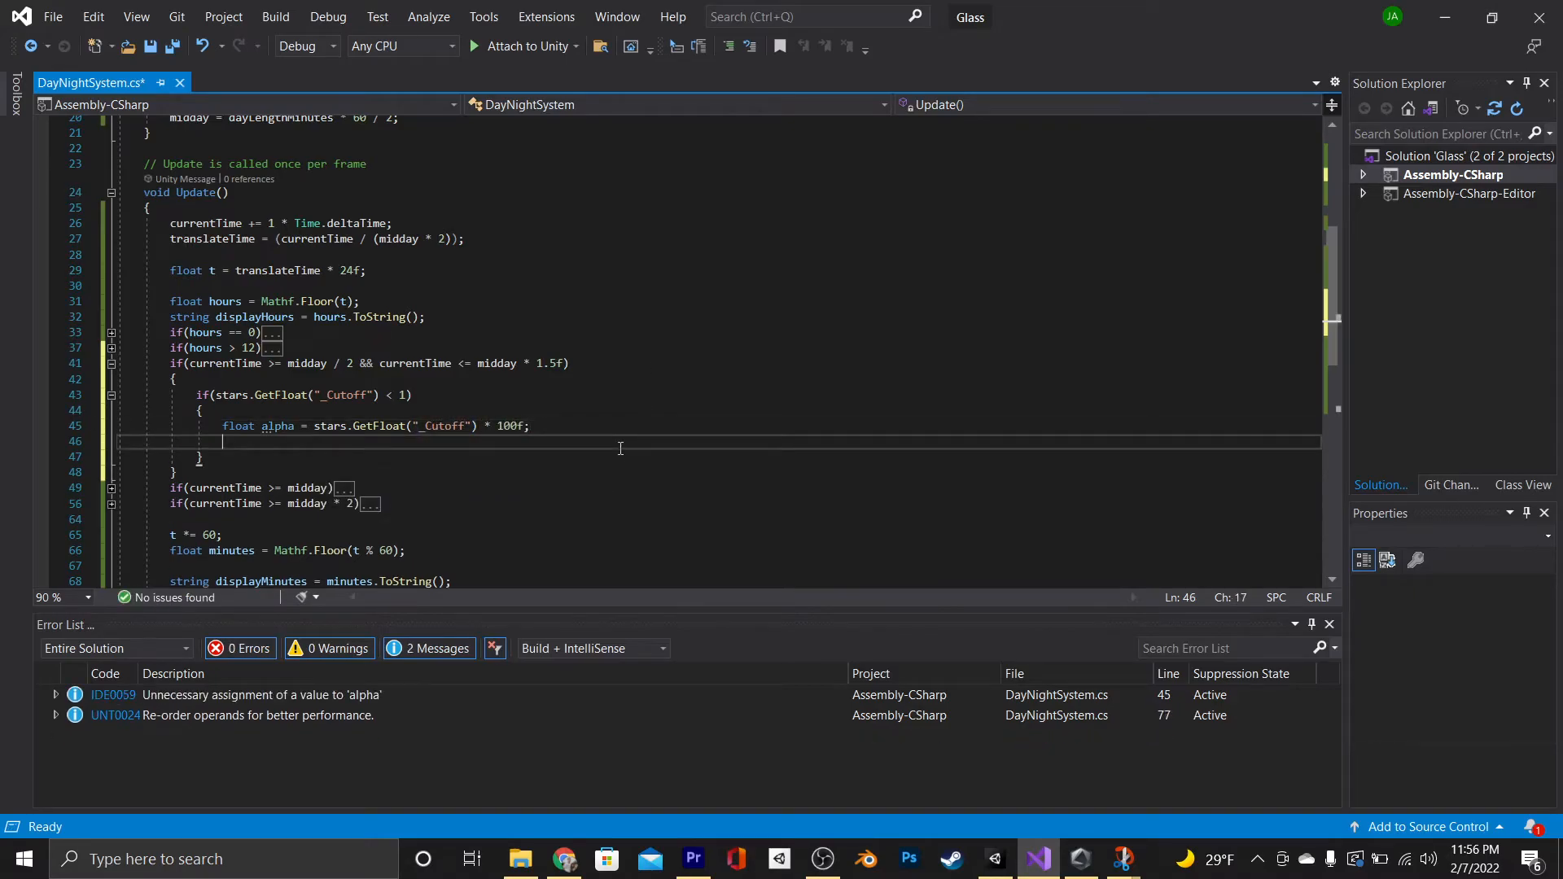
type("alpha +")
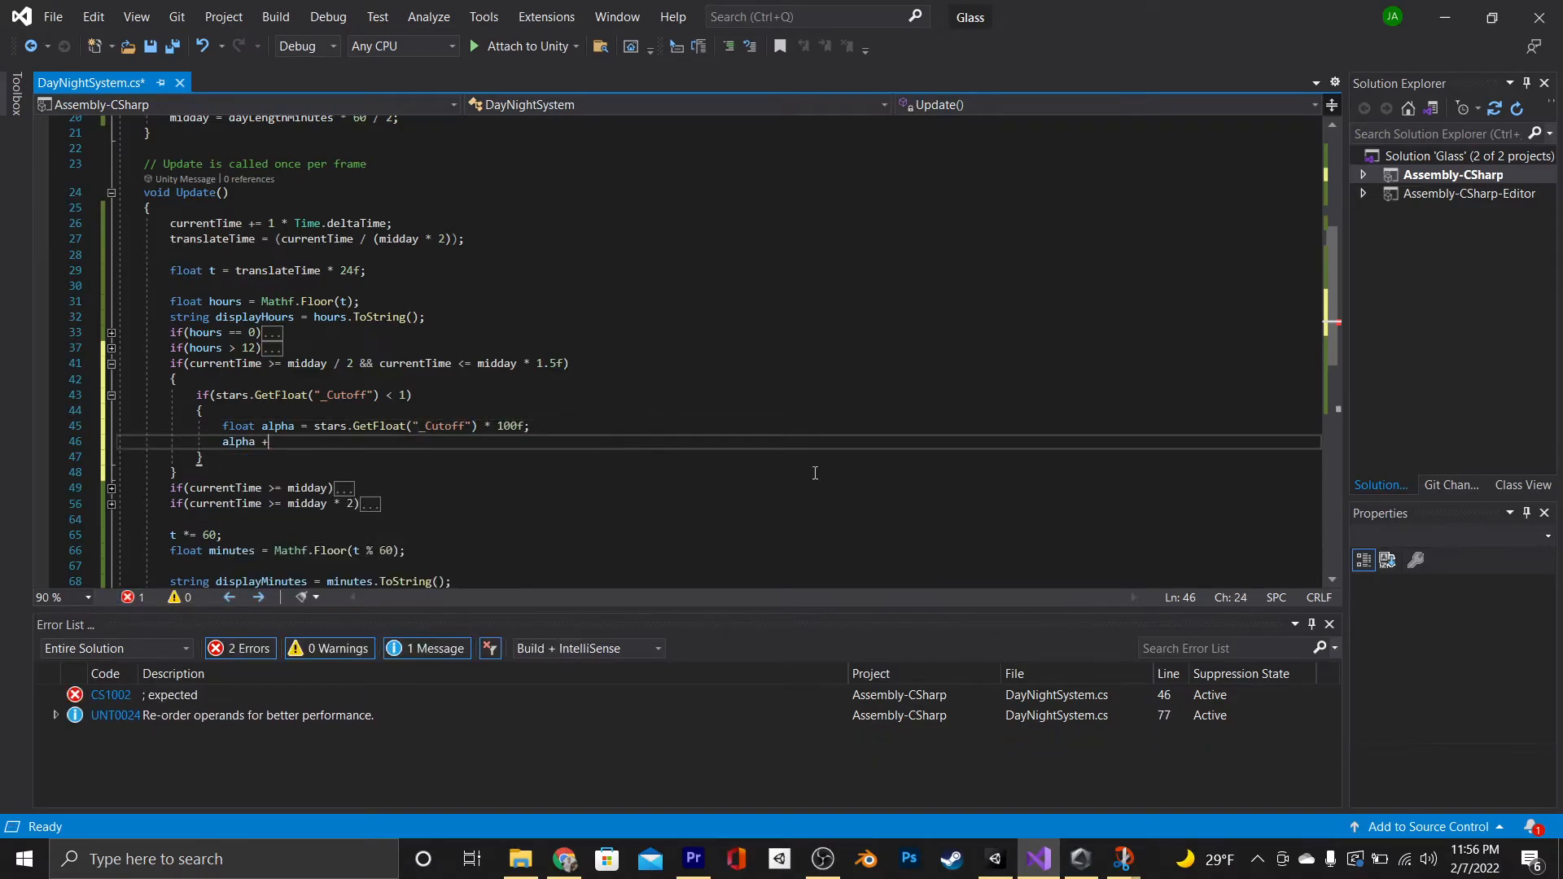
type("= 3")
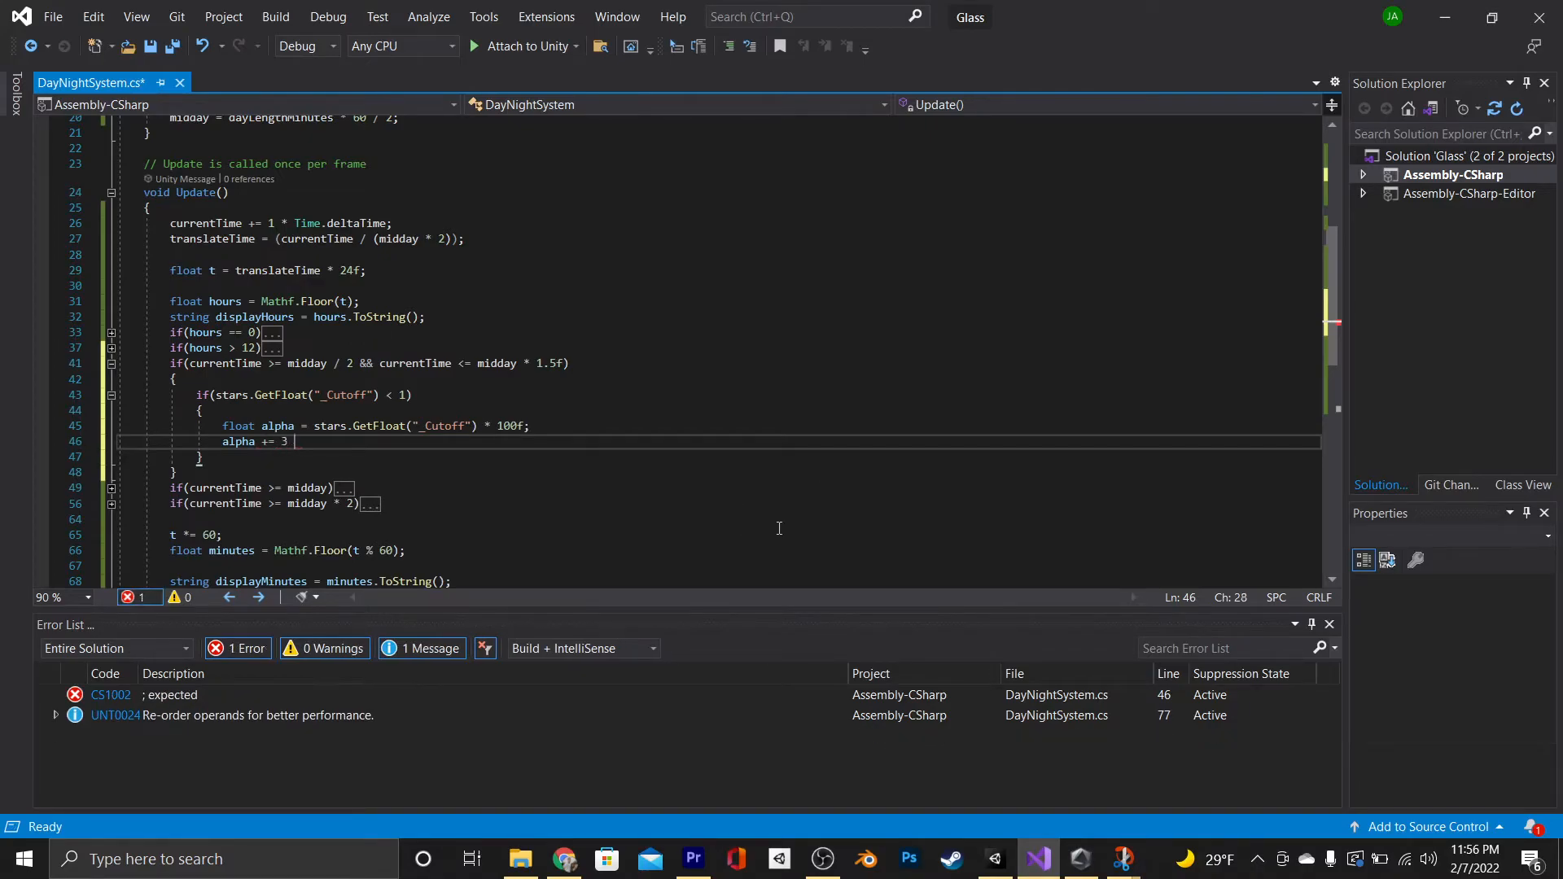
type("* rotationSpeed")
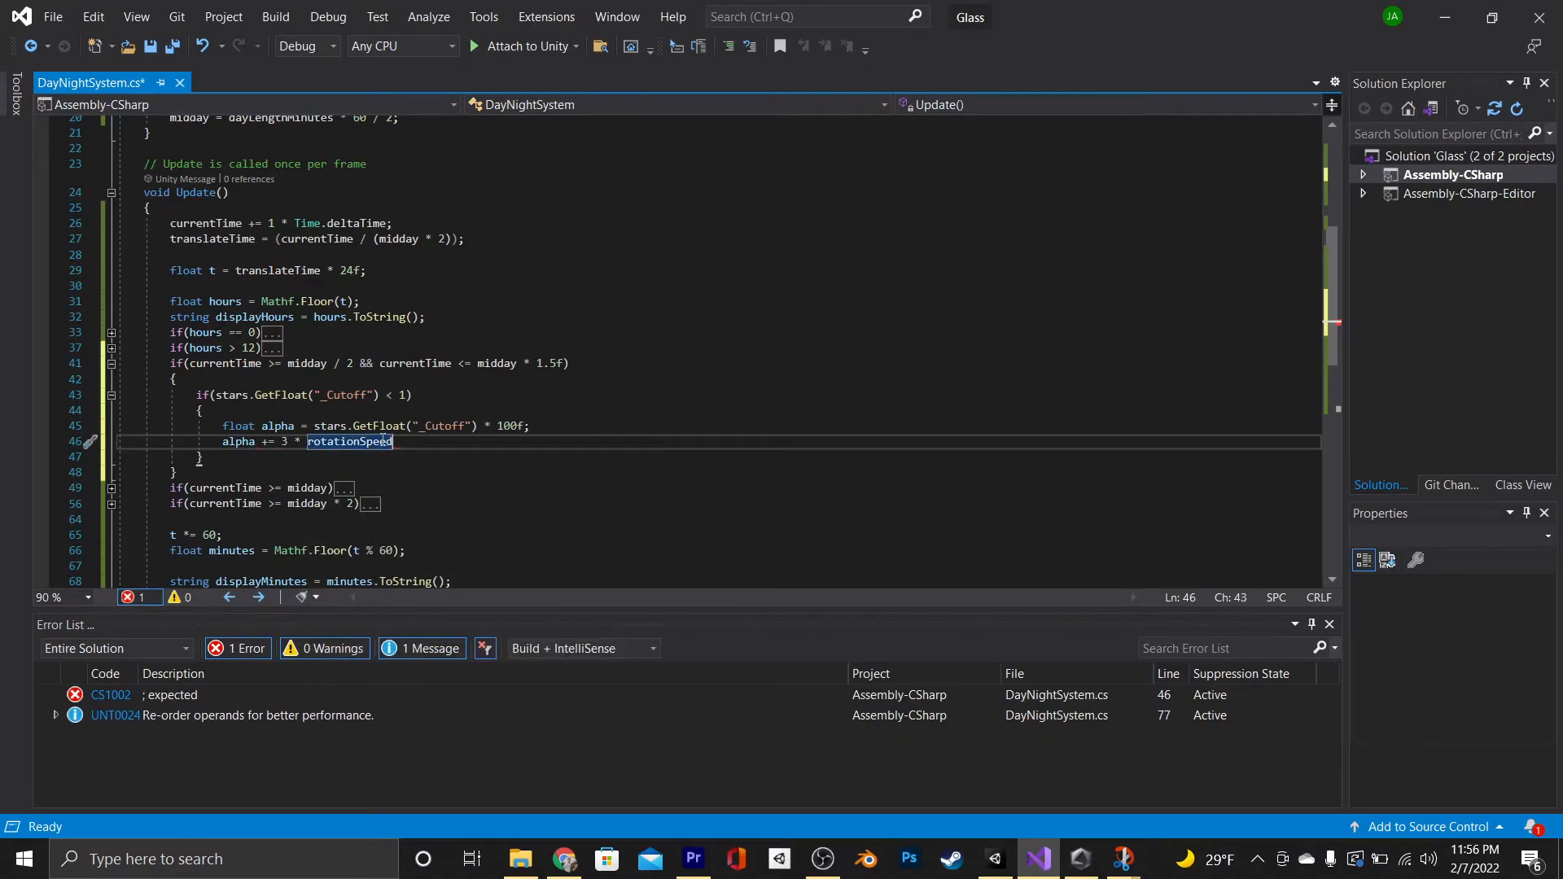
type("* Time.deltaTime;")
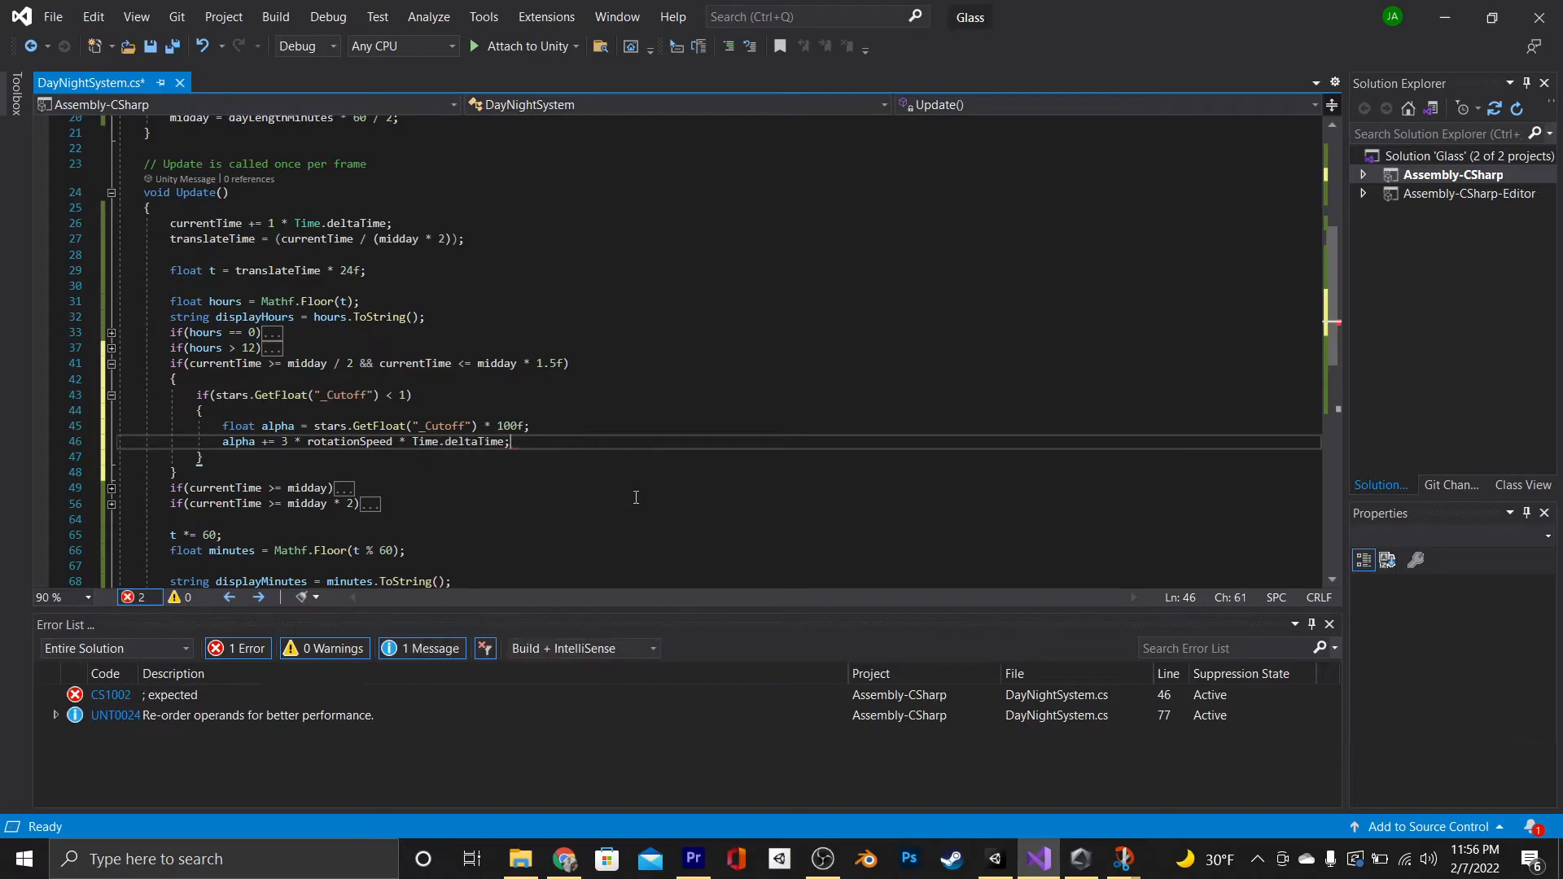
type("alpha = alpha *")
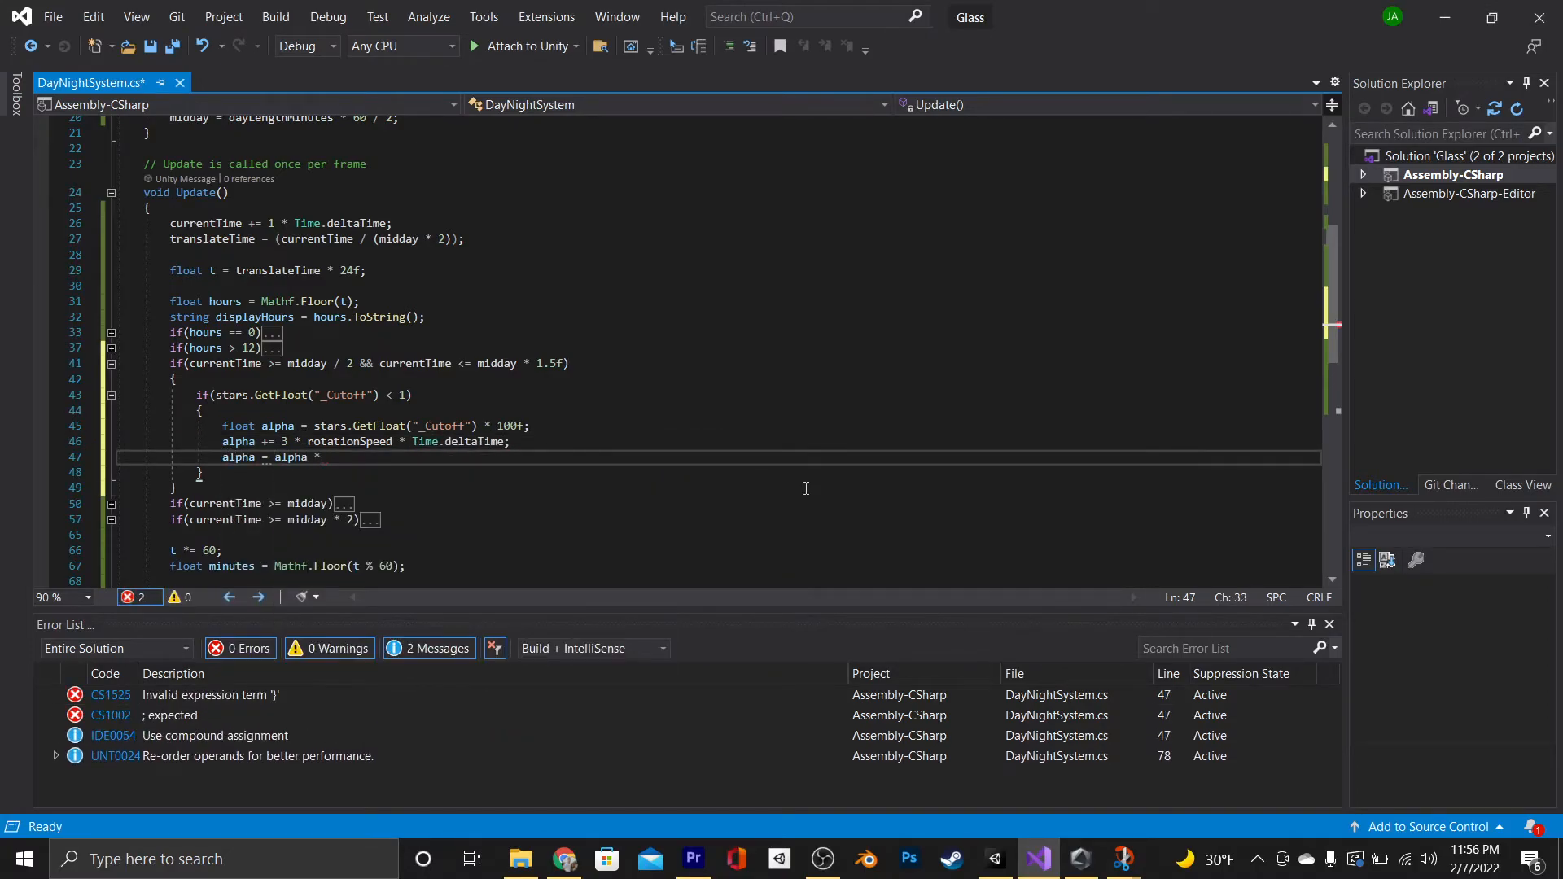
type(".01f;")
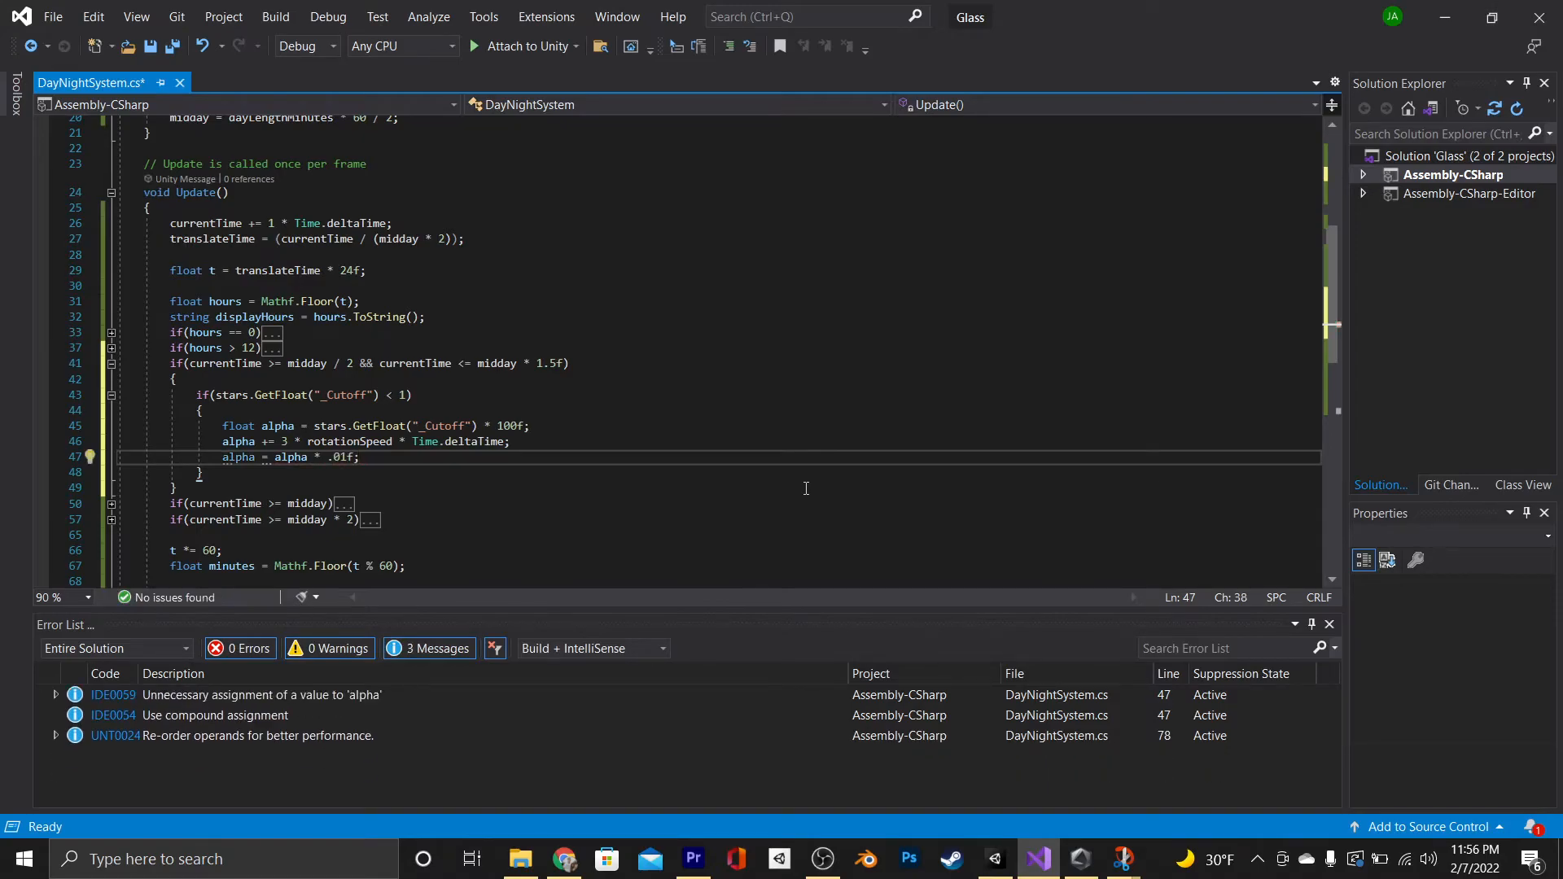
type("stars.setfl")
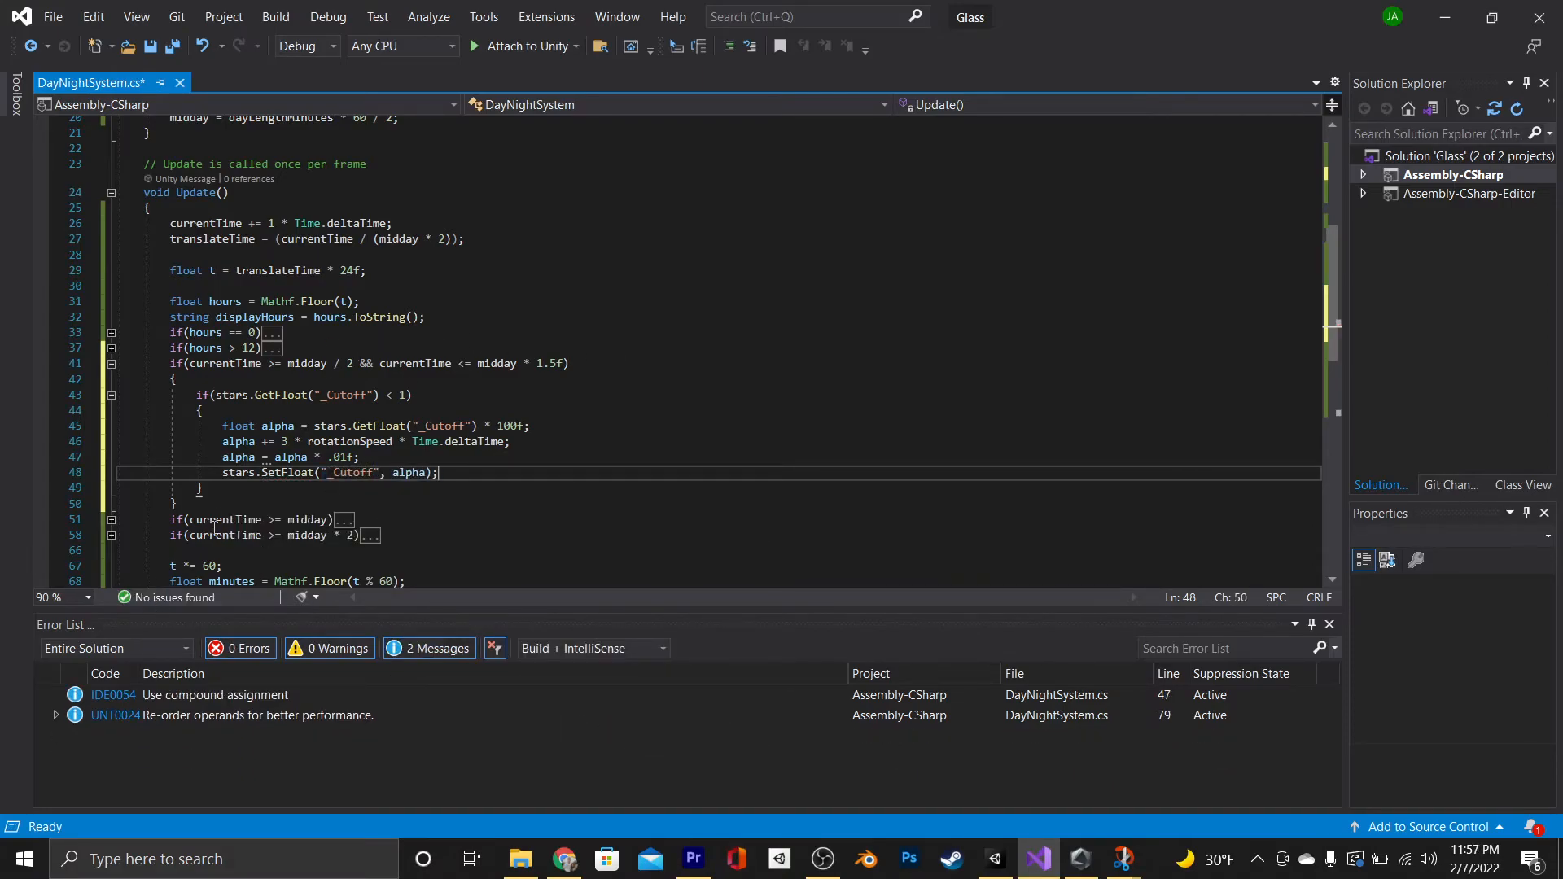
Add an else branch adjusting _Cutoff while above .2f, then save DayNightSystem.cs
type("else")
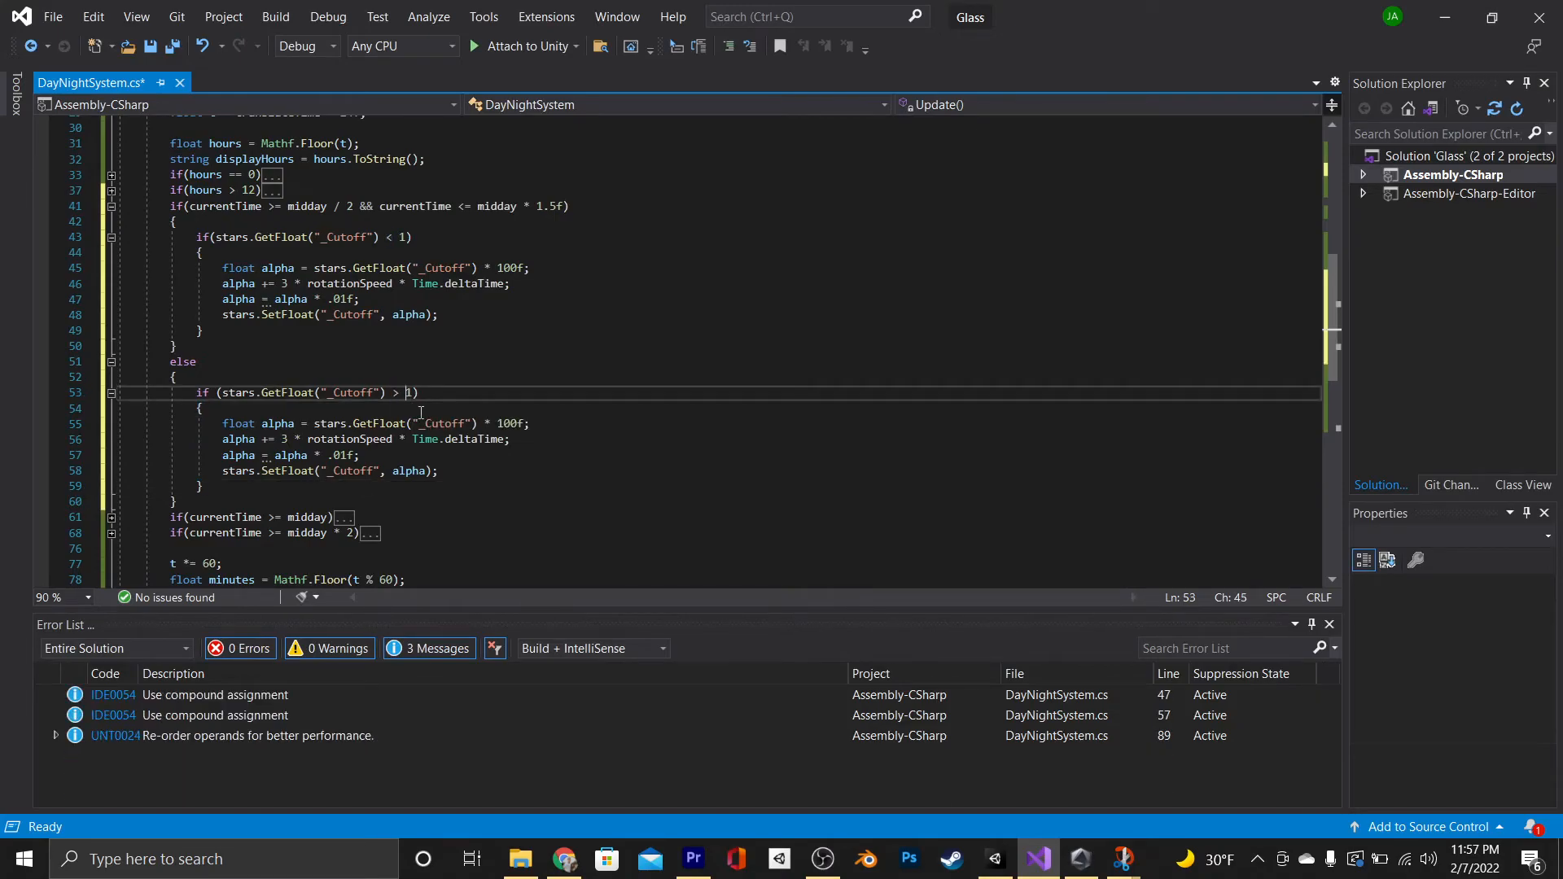
type(".2f")
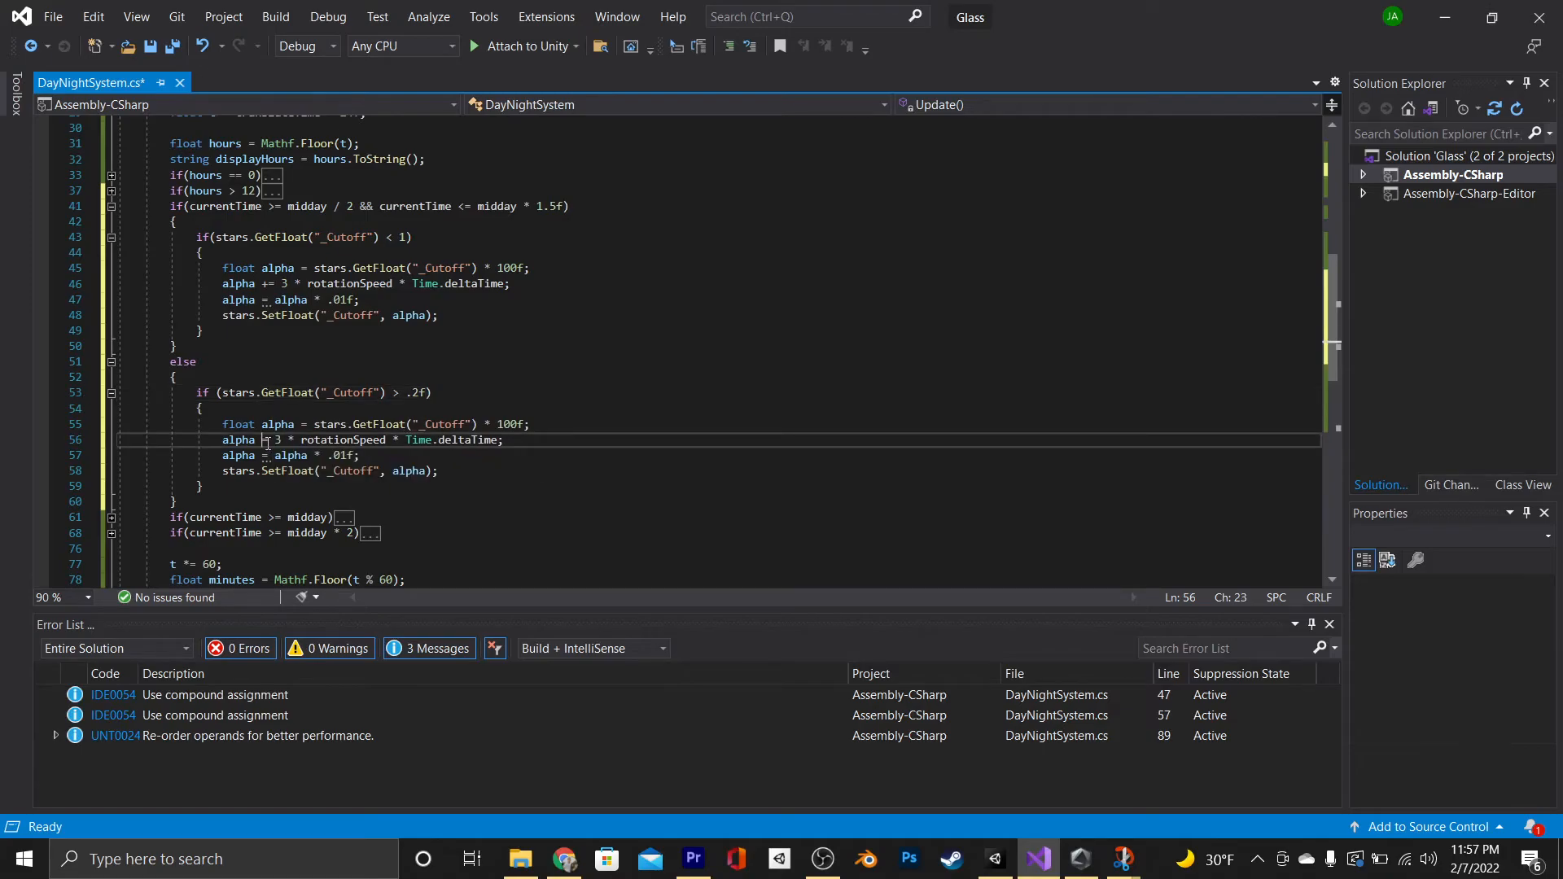
left_click(52, 17)
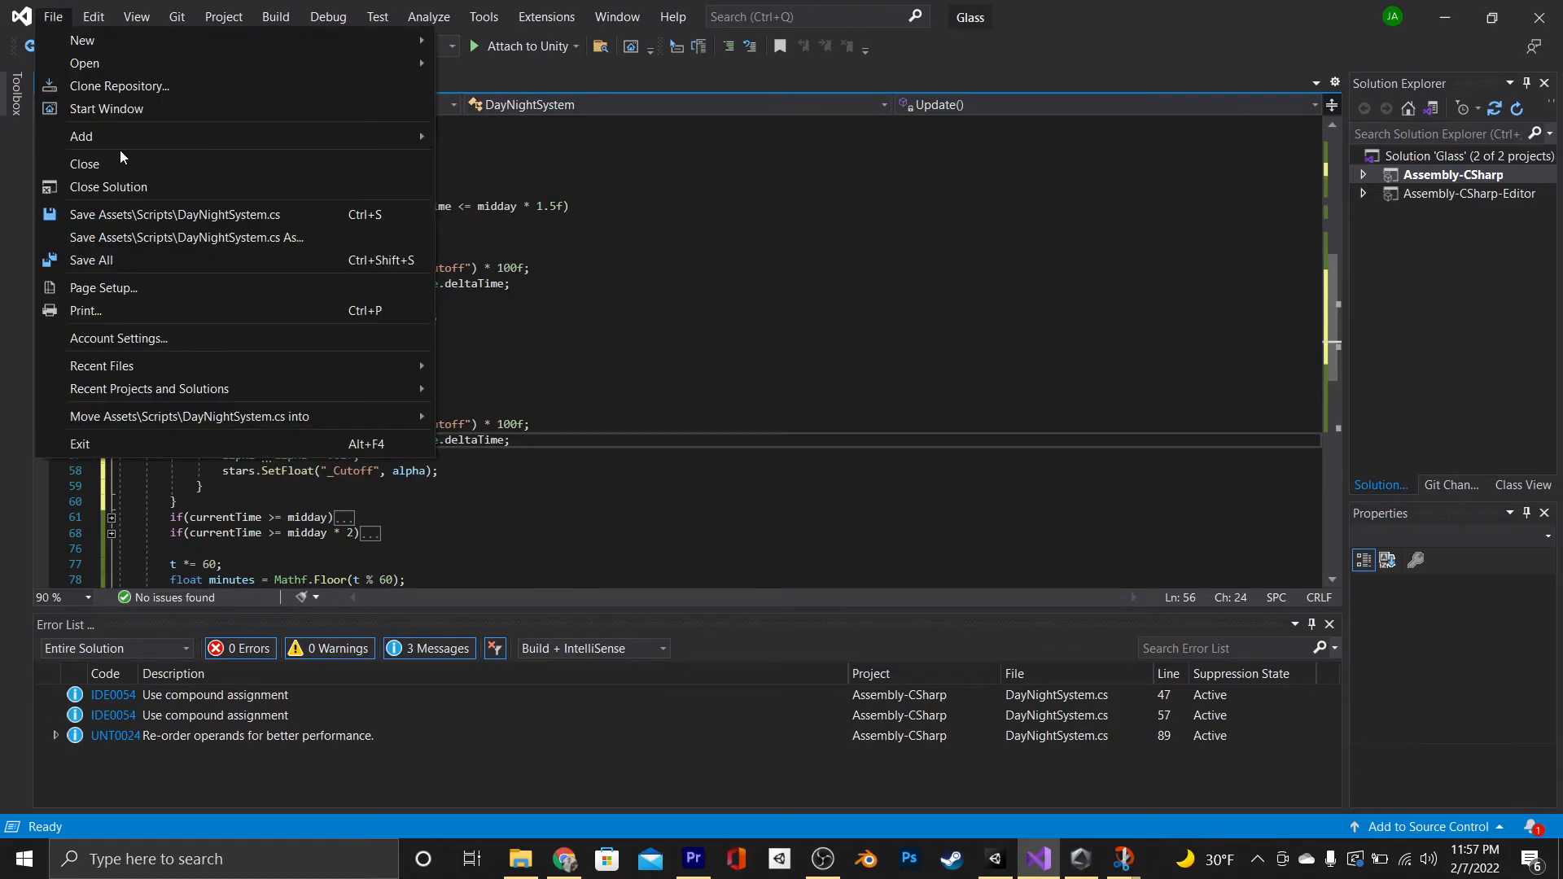
left_click(994, 858)
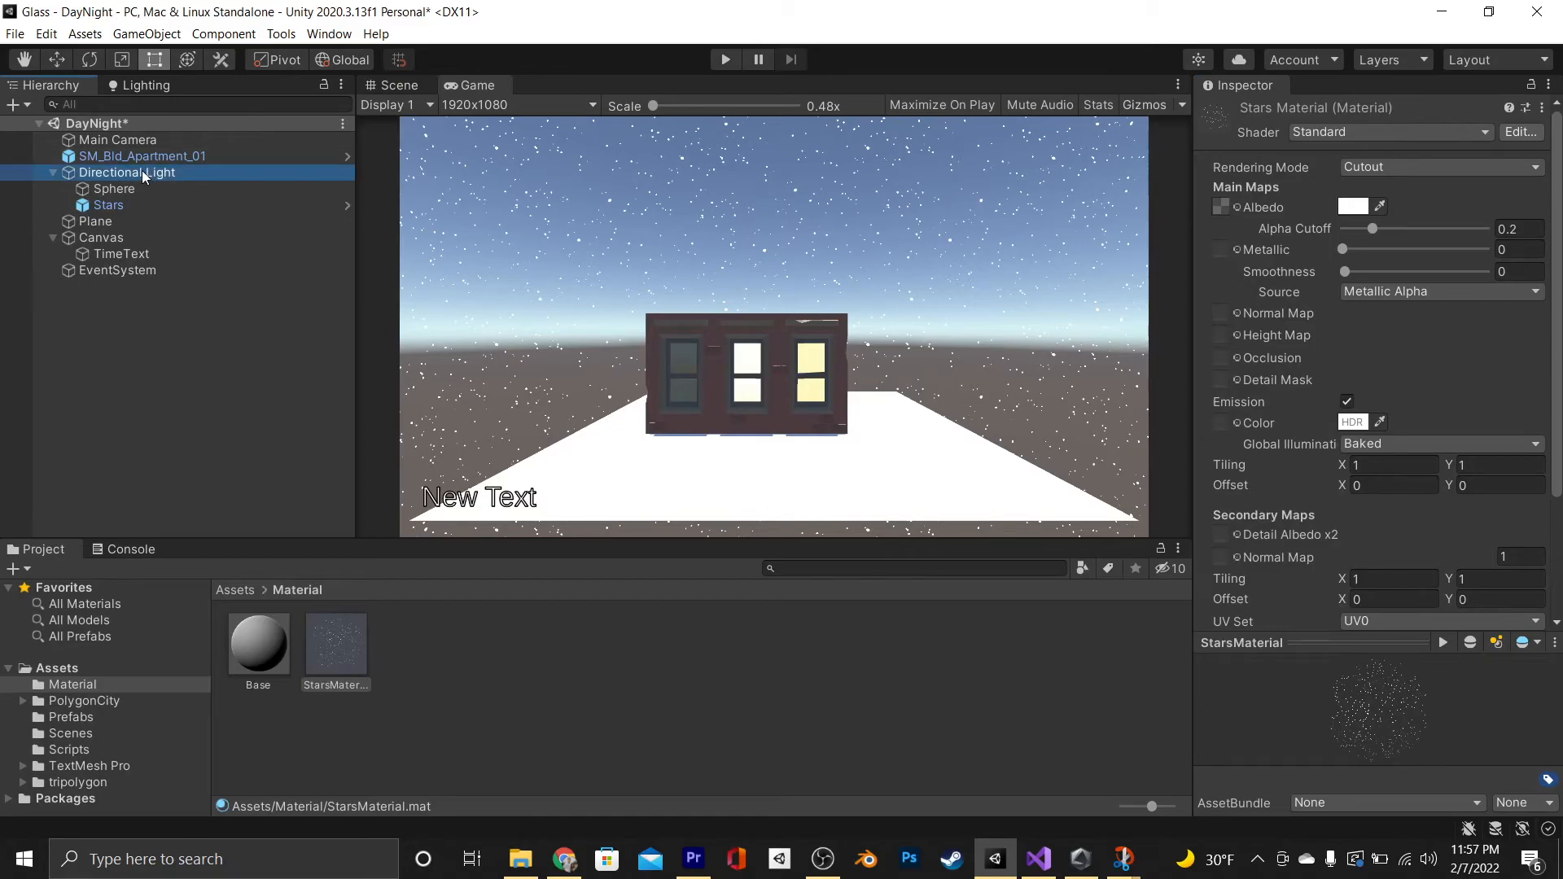
Play the scene to check the clock at 6:22 AM and the stars
left_click(127, 172)
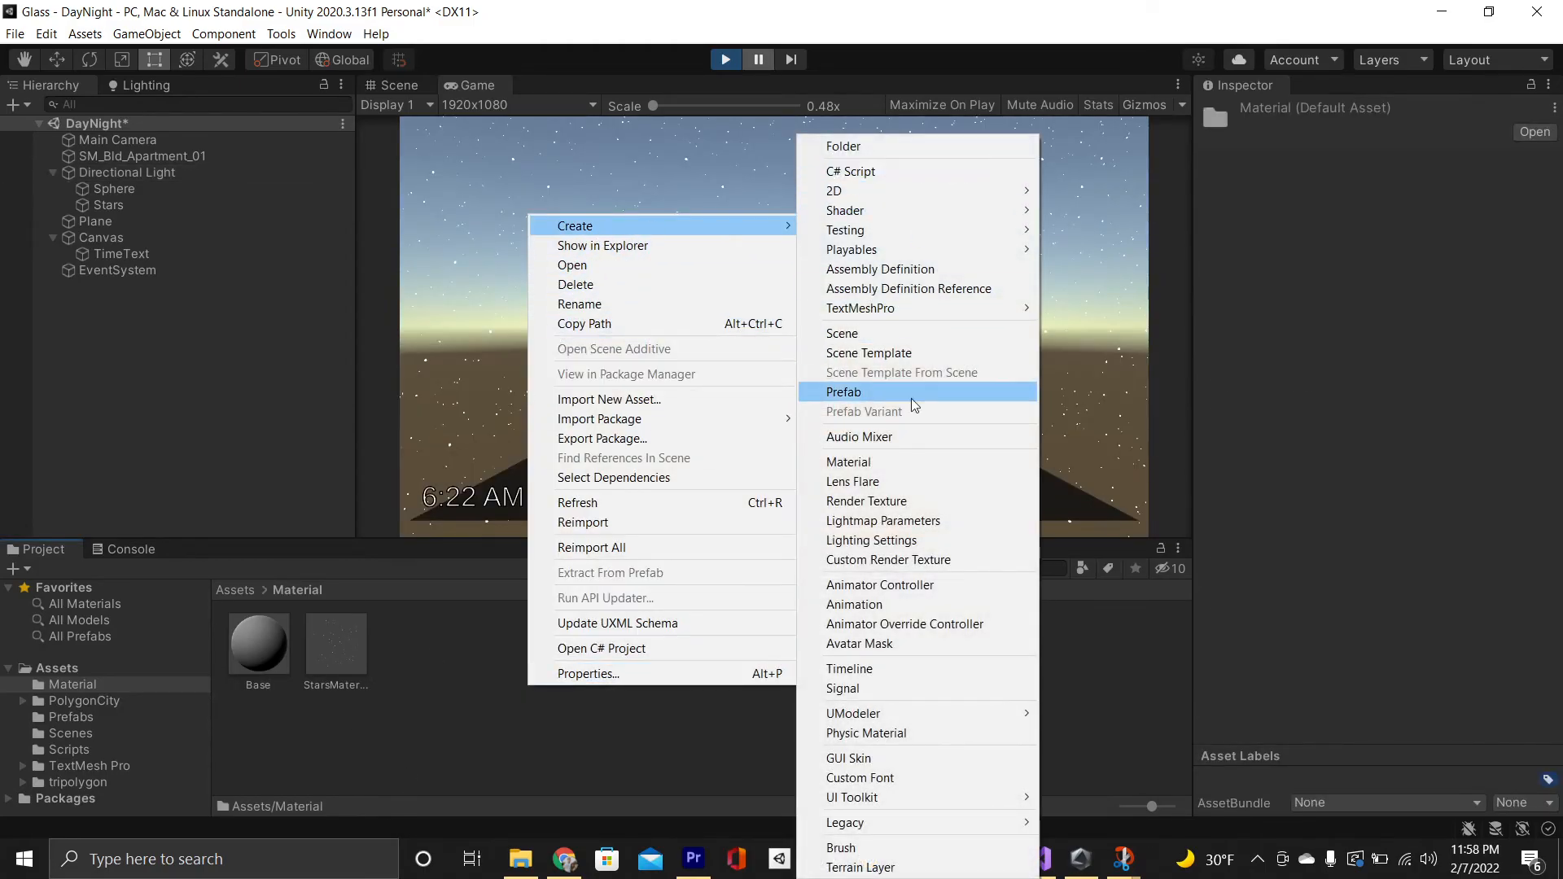
Create a SkyBox material using the Skybox/Procedural shader and view through the game camera
left_click(847, 462)
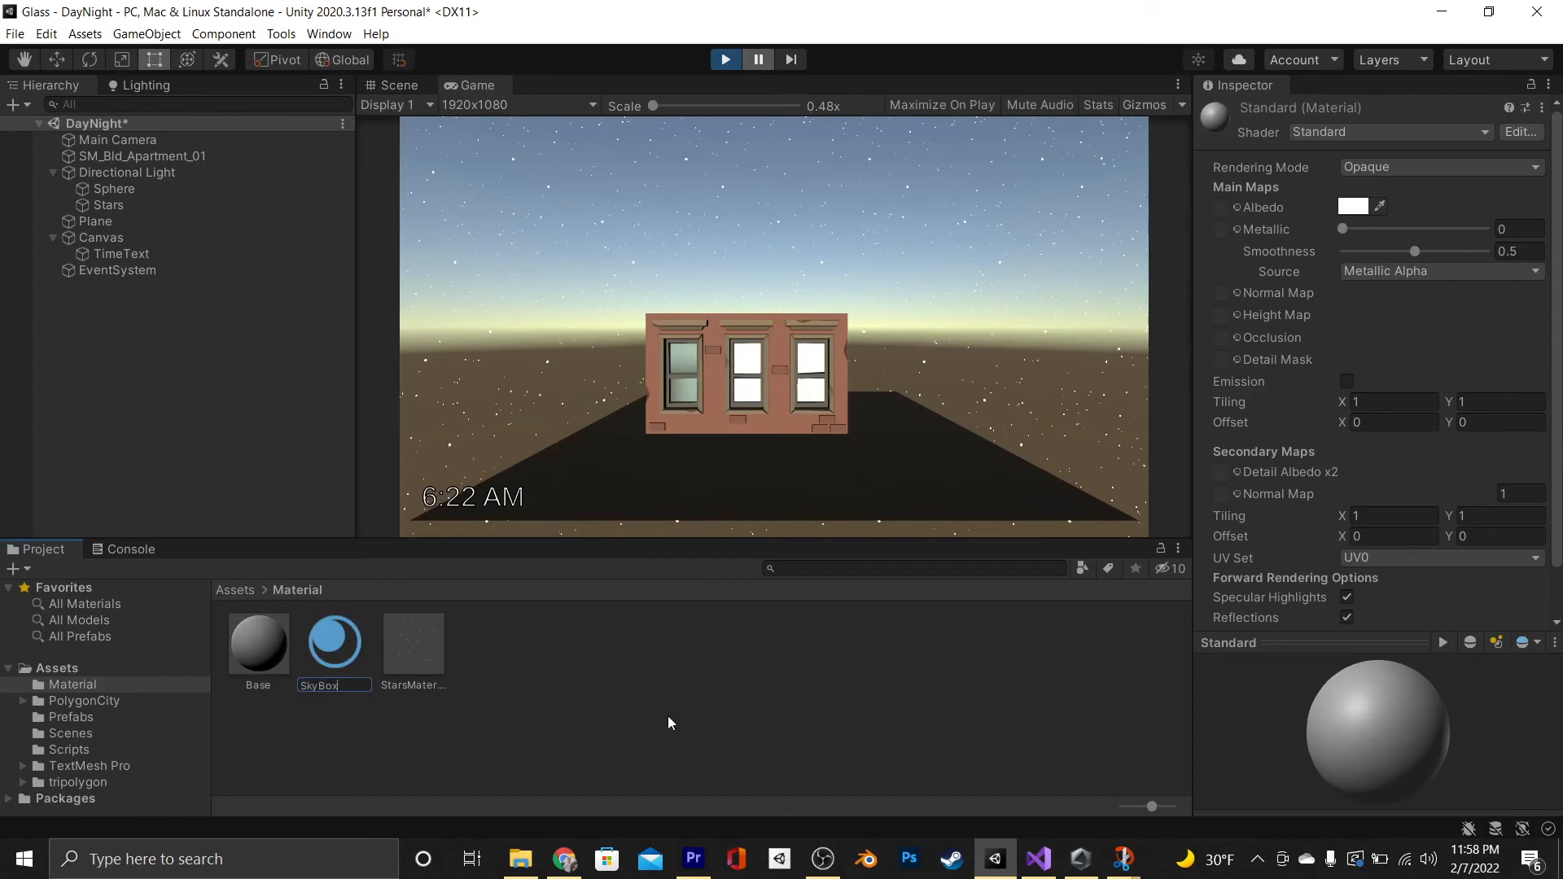
left_click(1386, 132)
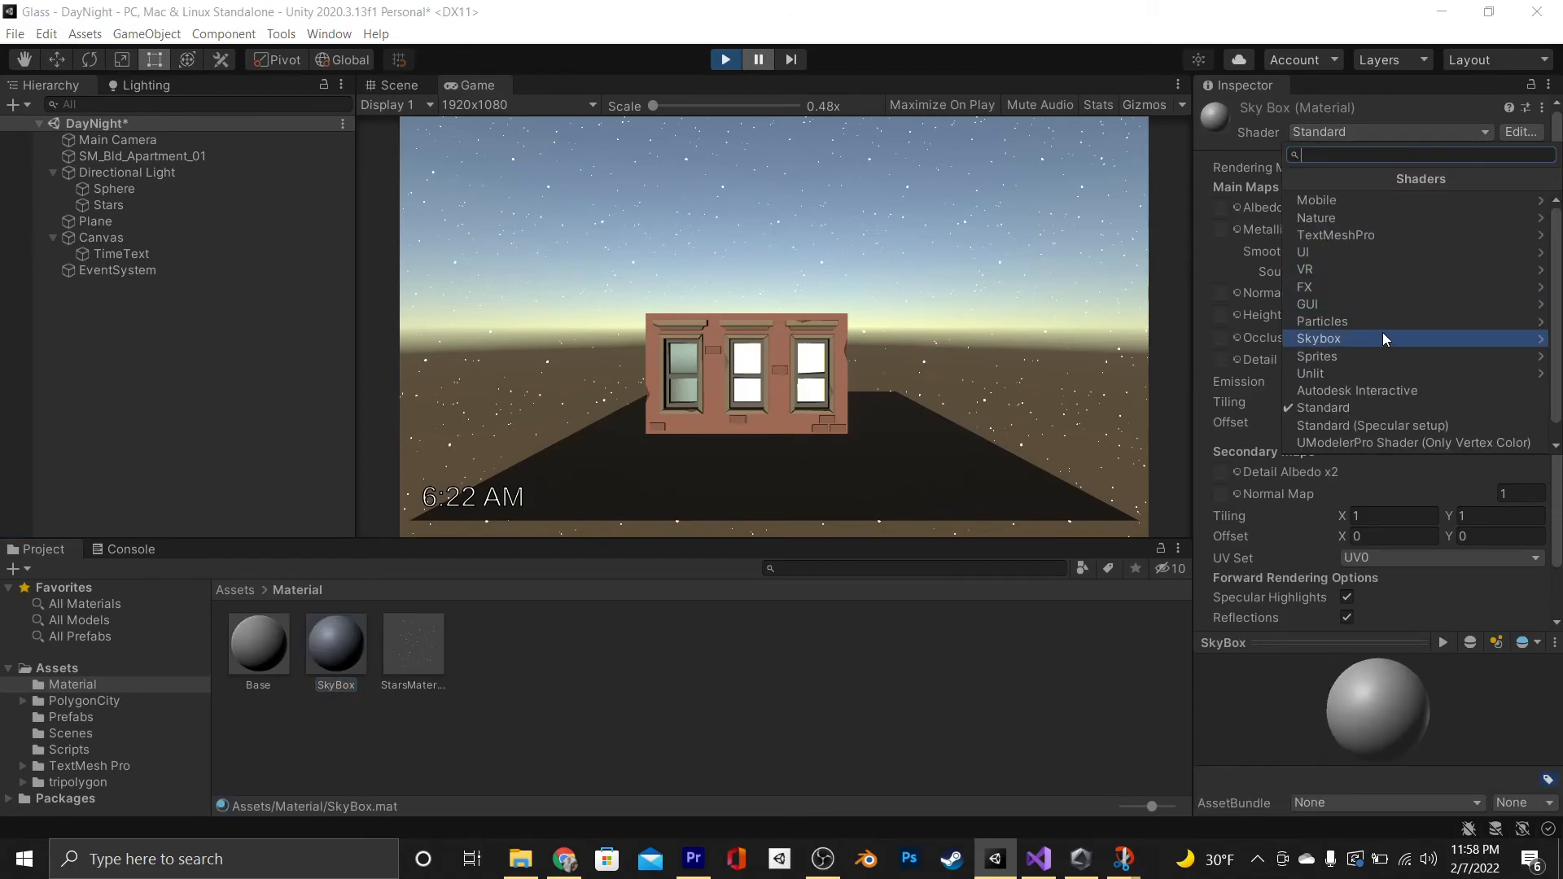
left_click(1318, 338)
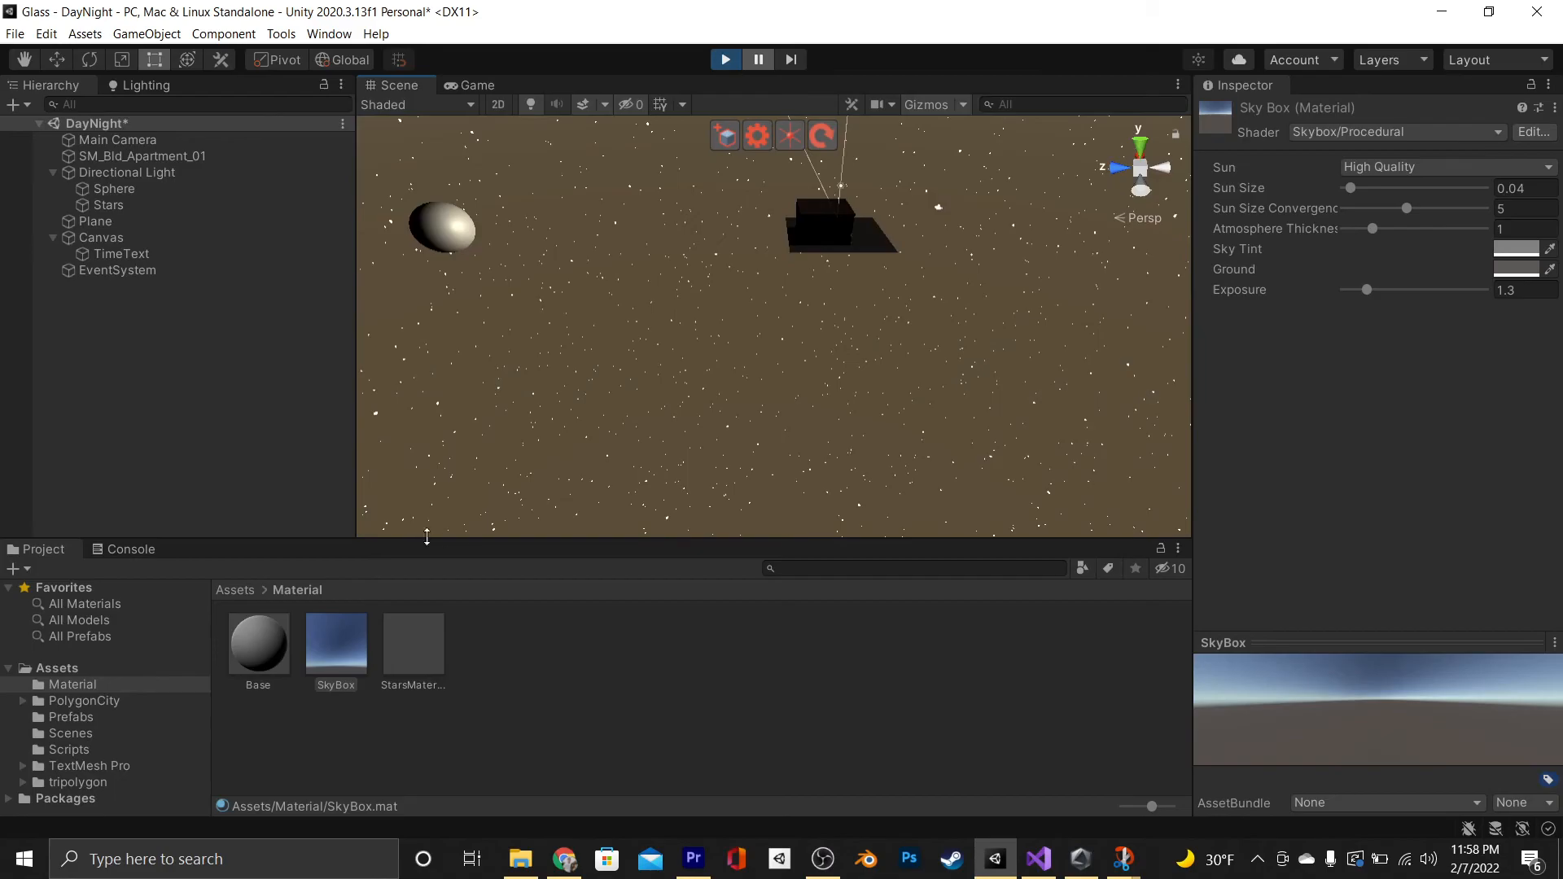
left_click(476, 85)
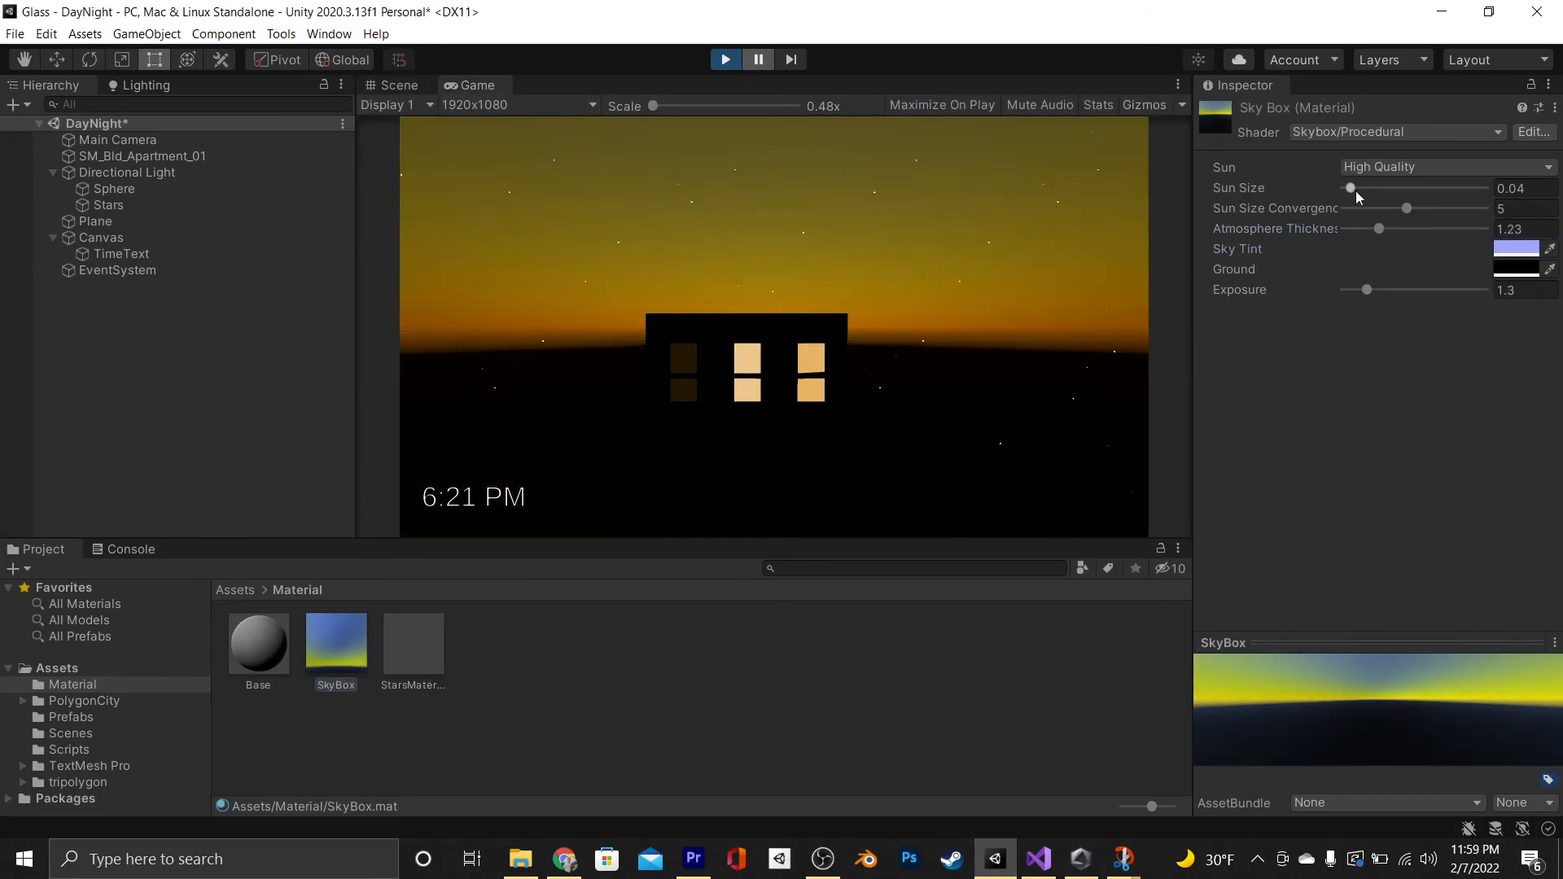
Enlarge the skybox sun size and inspect the sun light's settings
left_click_drag(1351, 187, 1366, 187)
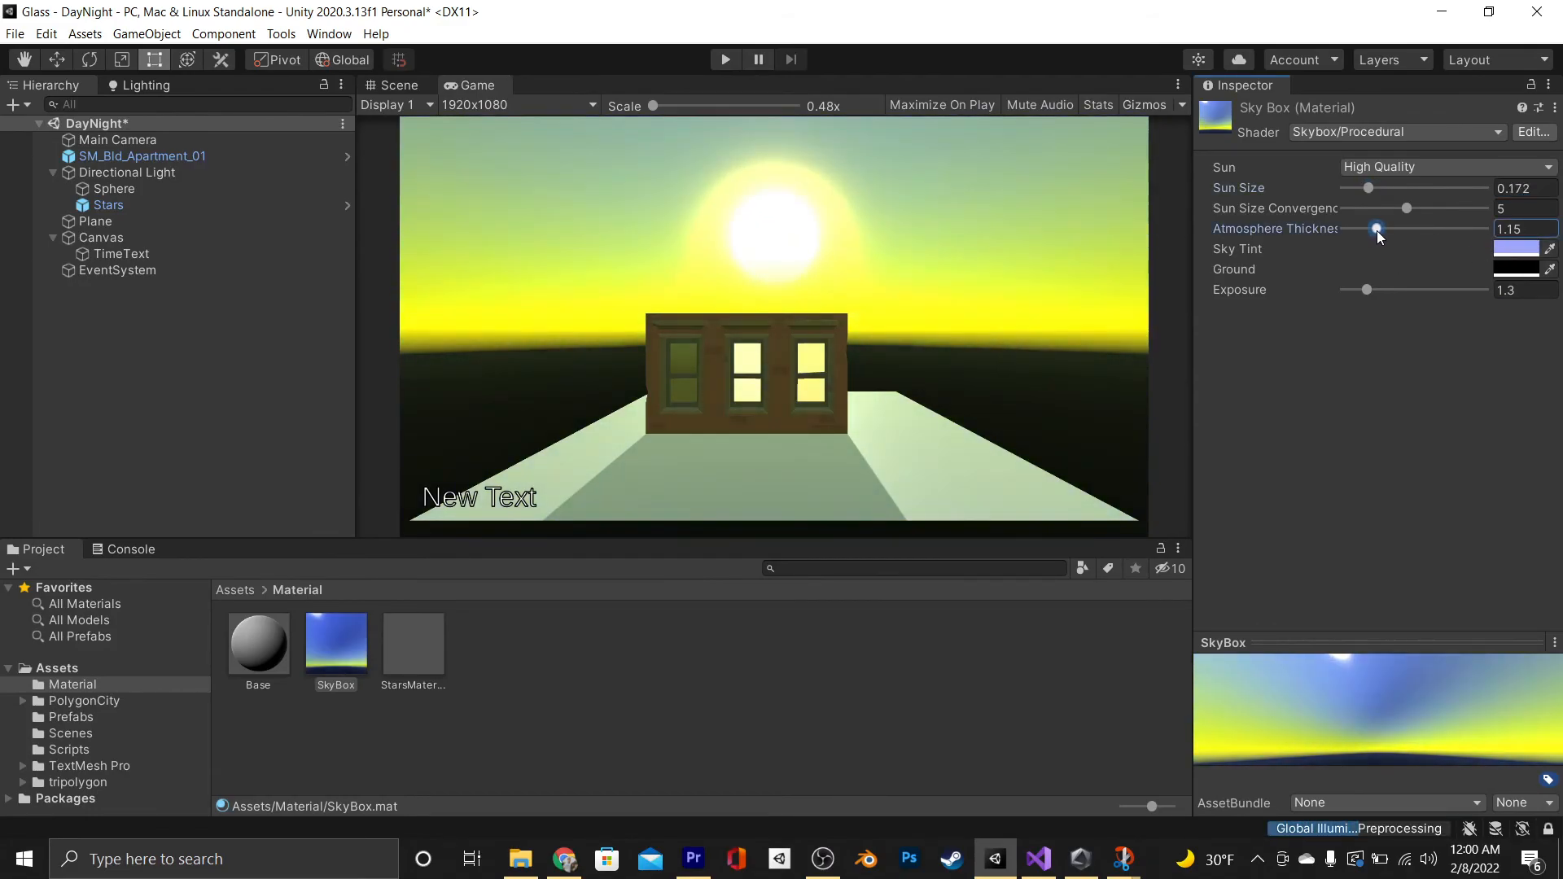
left_click(127, 172)
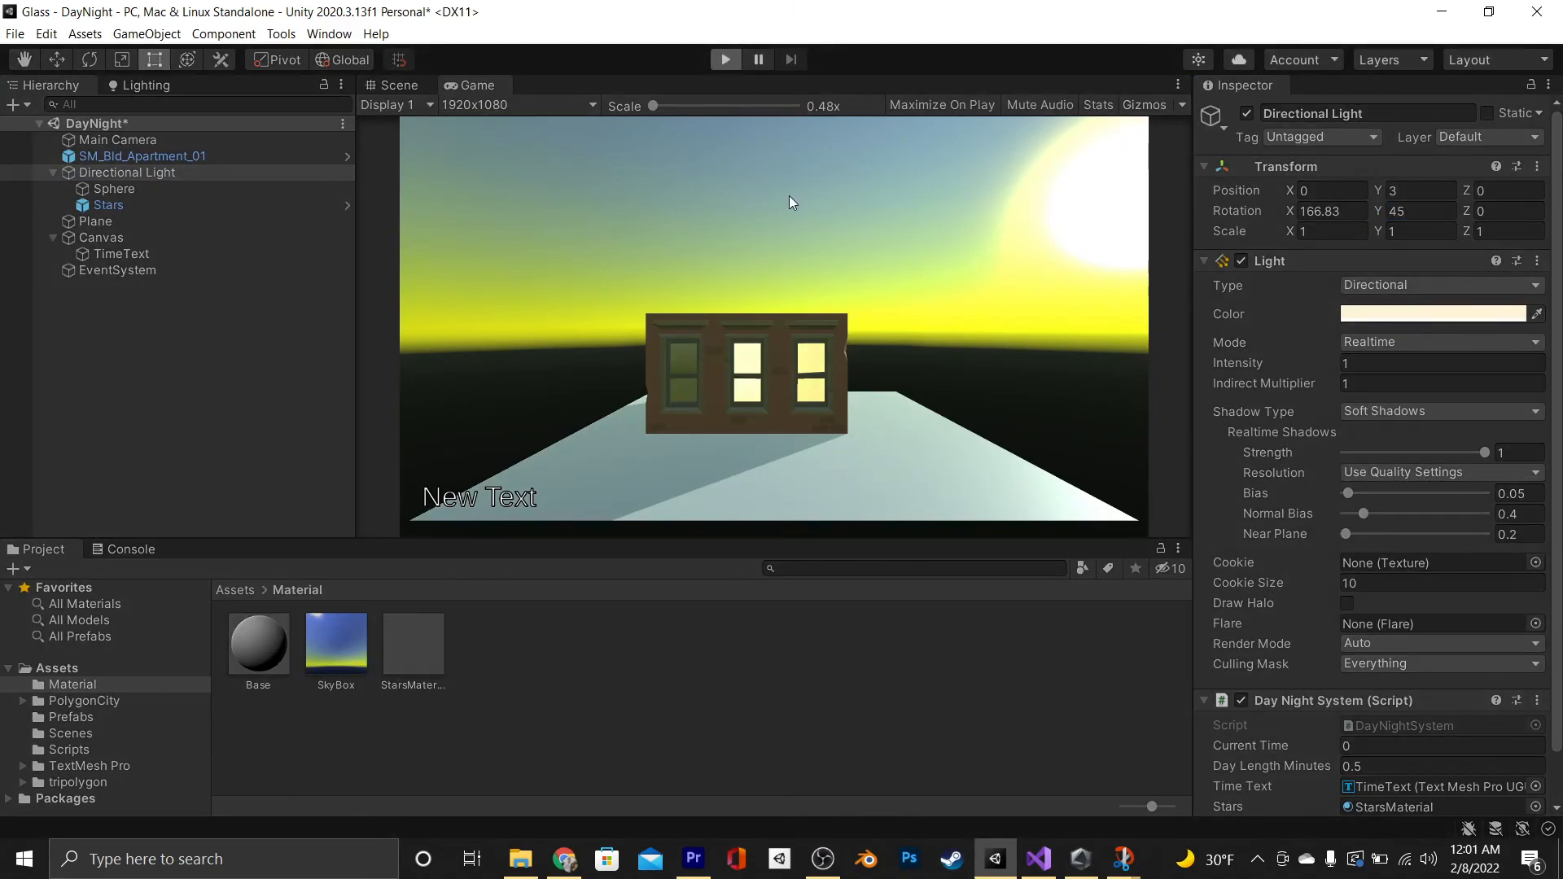
left_click(725, 59)
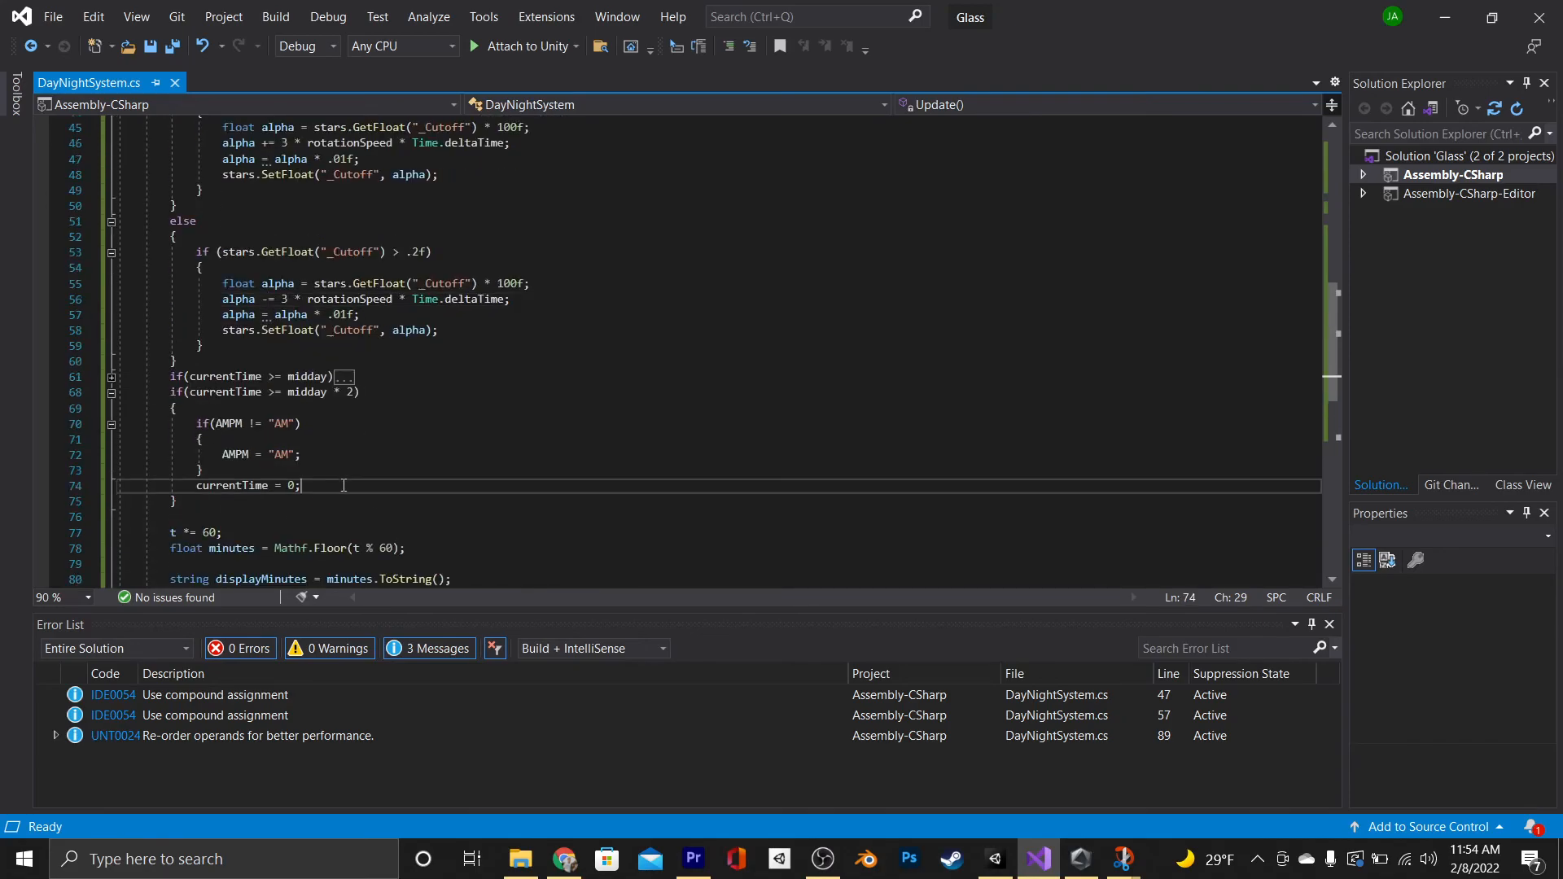
Add an '//Increase day count' comment after the clock reset and watch the running game
type("//")
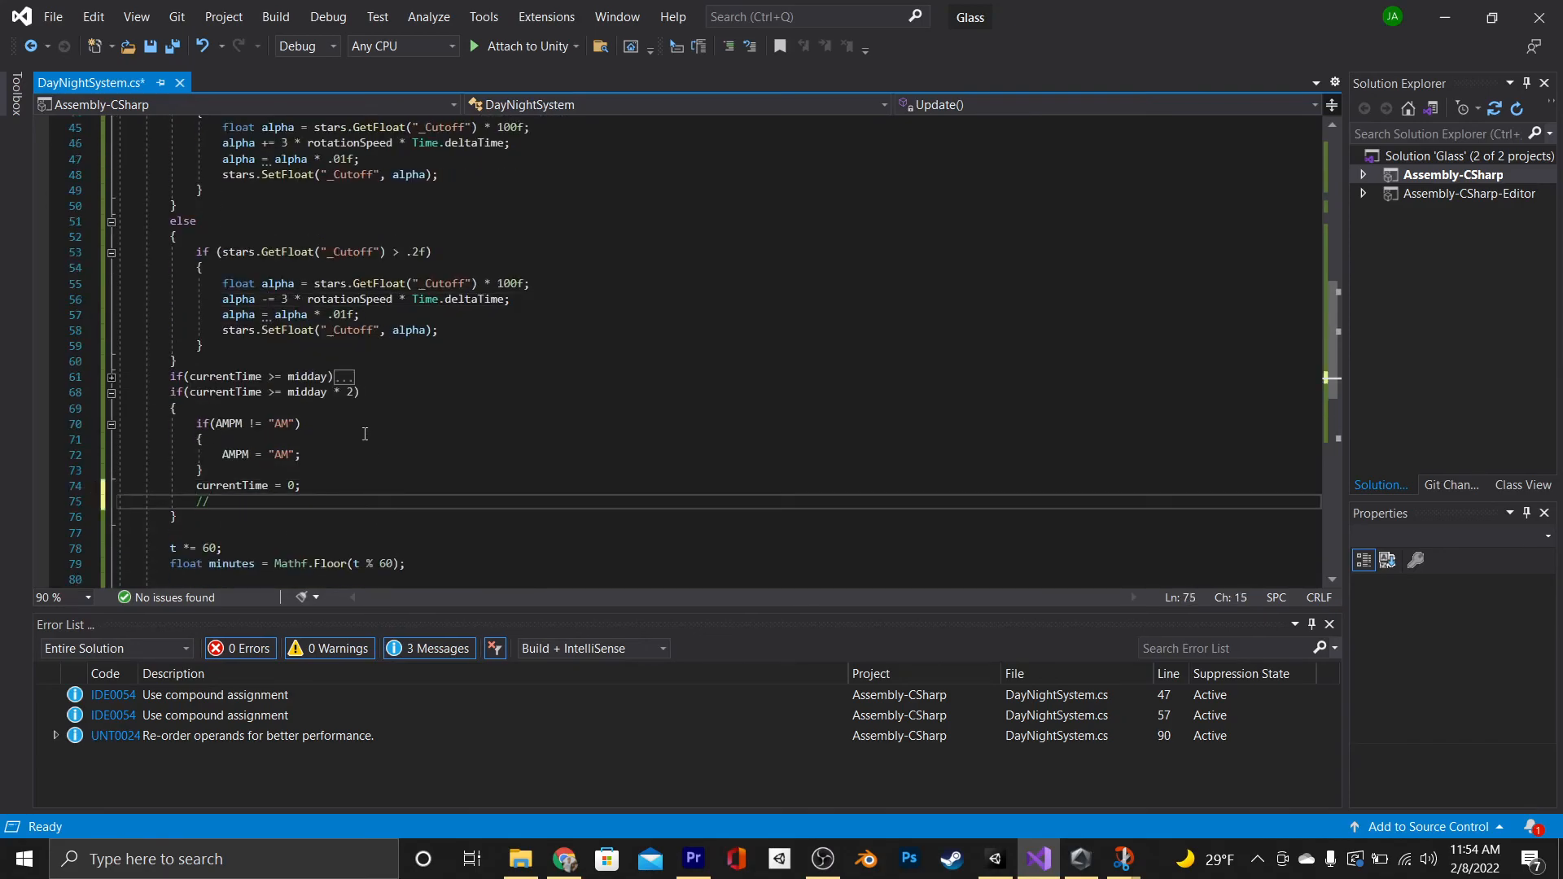
type("Add da")
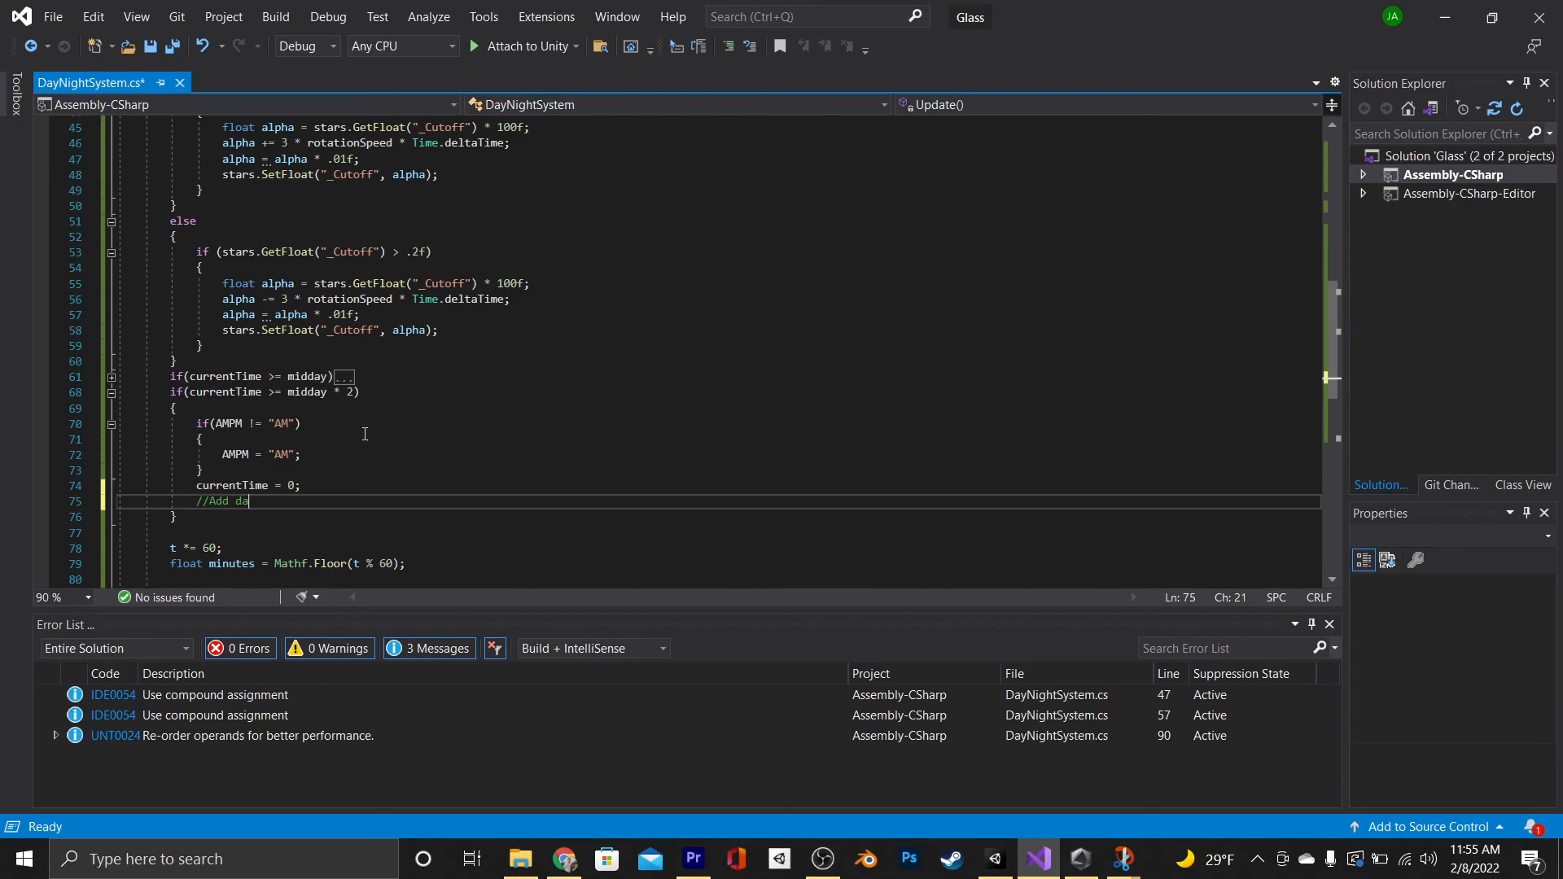
type("Increase")
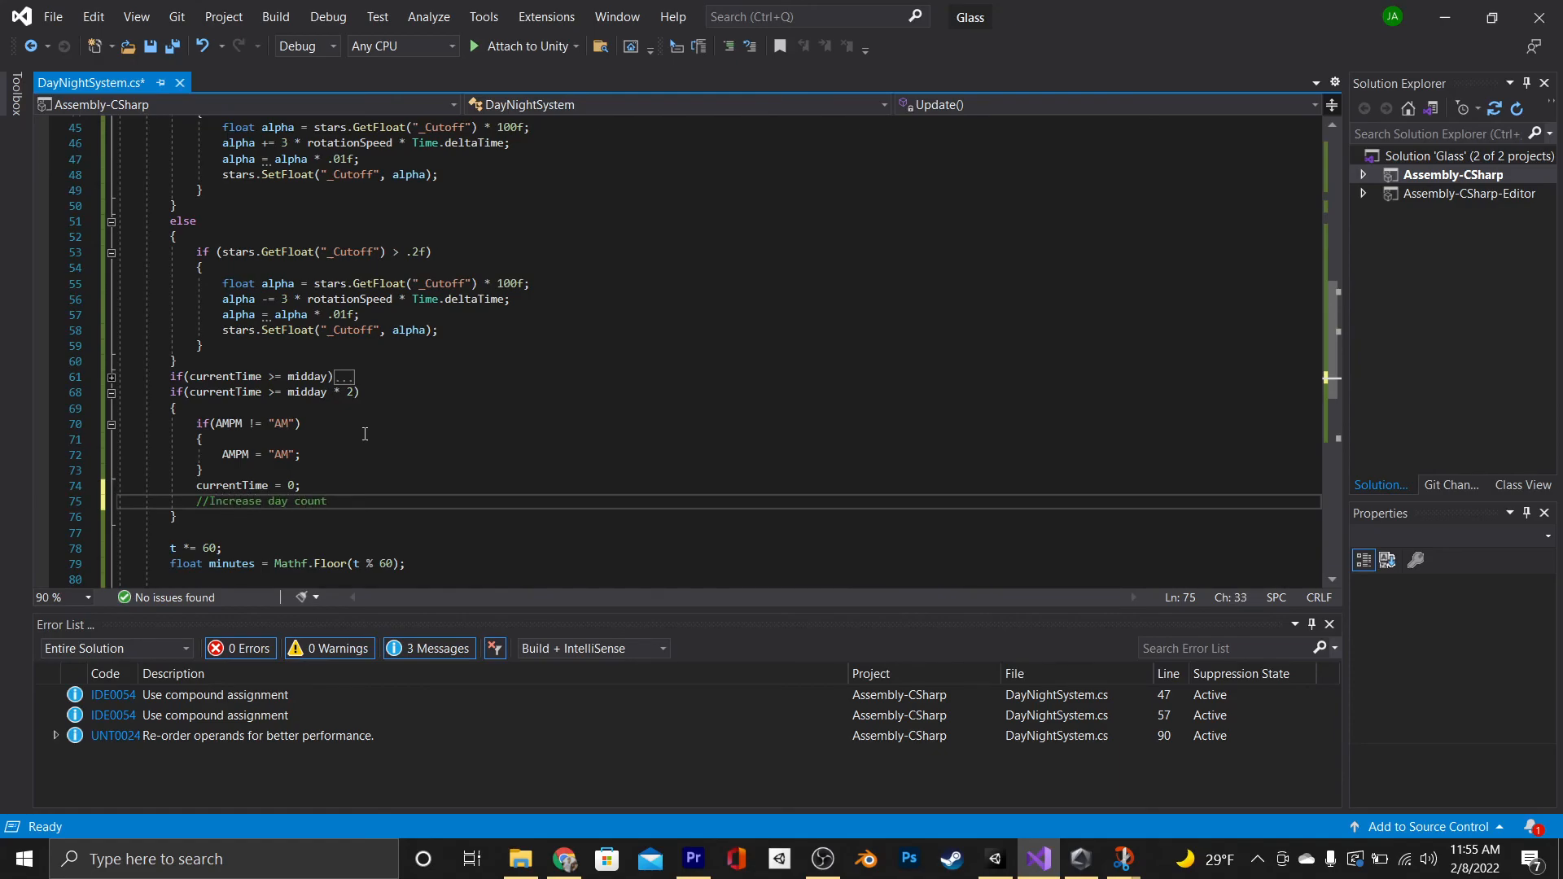
left_click(994, 858)
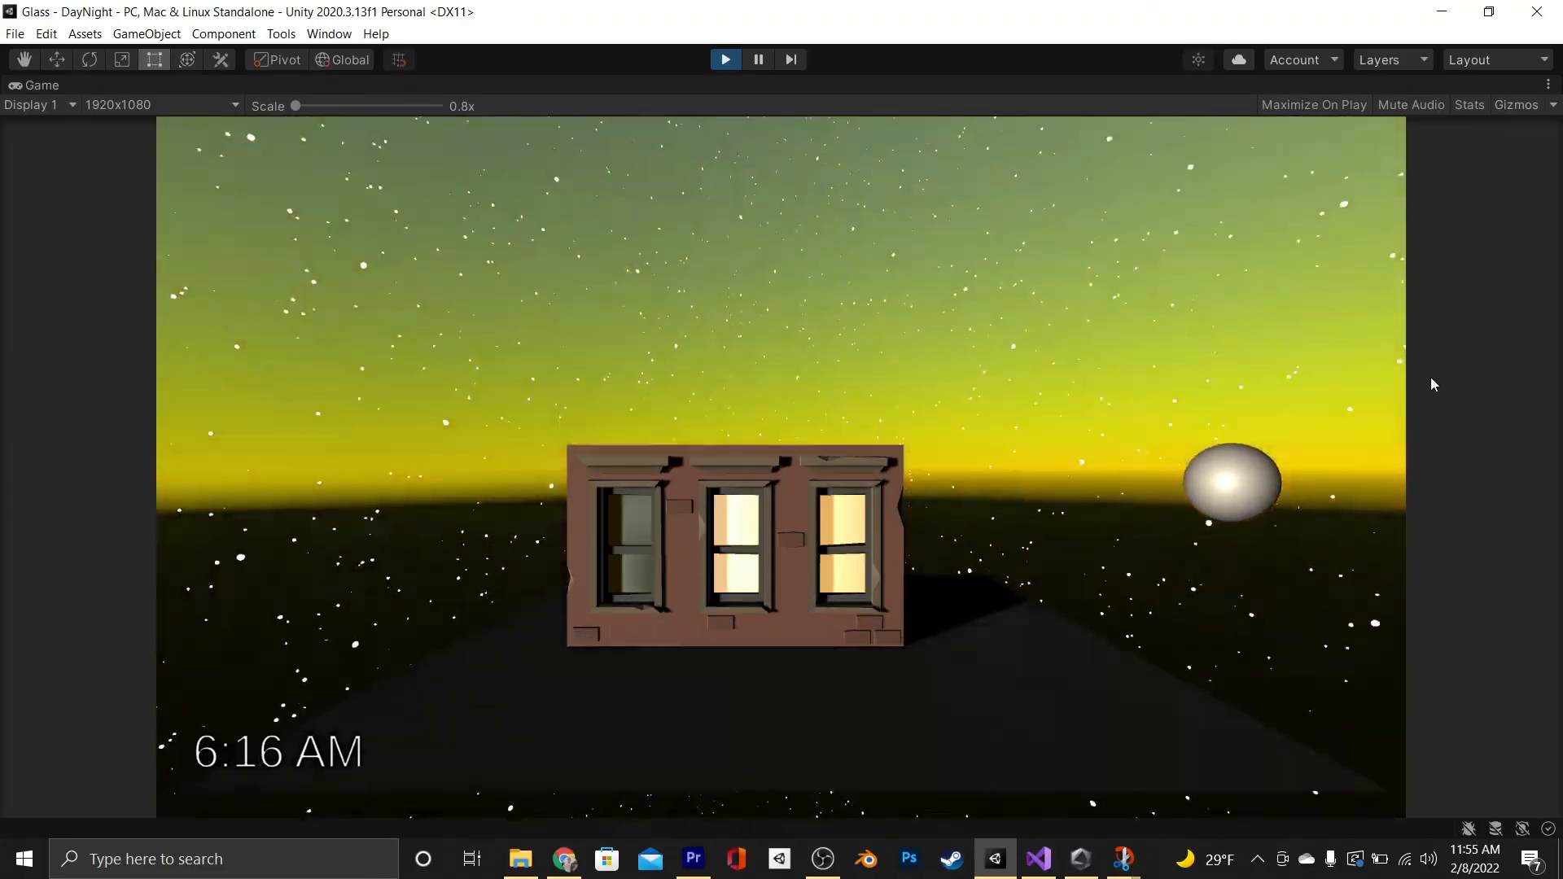